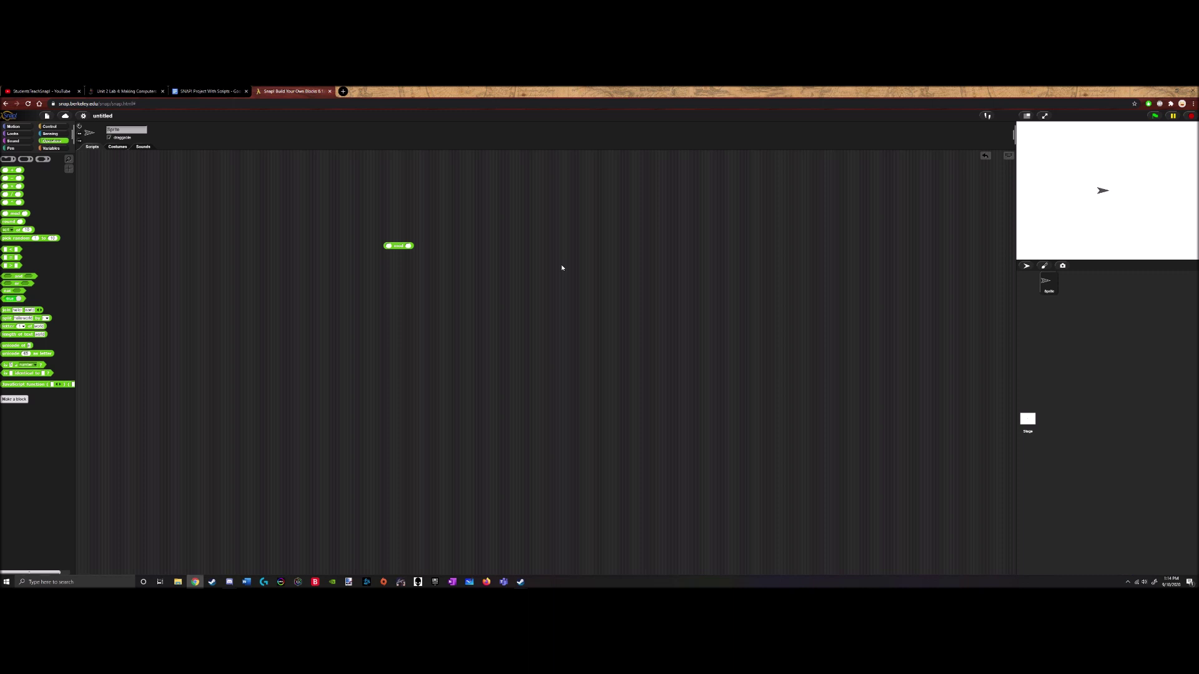
mouse_move(393, 255)
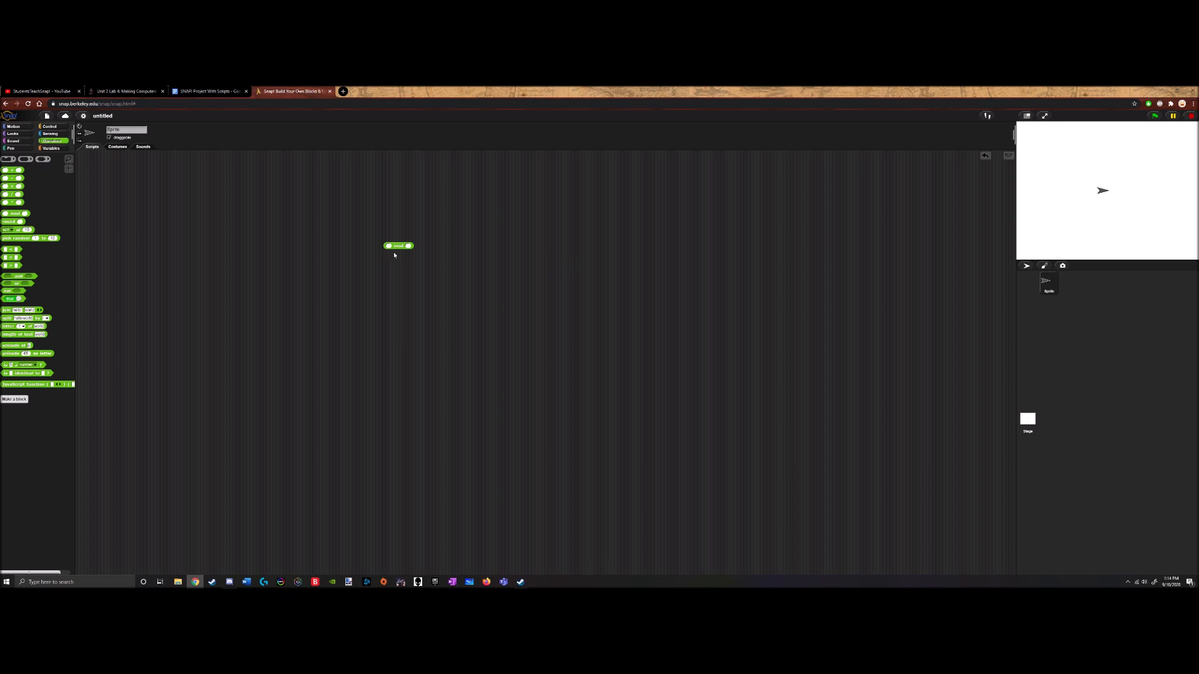
mouse_move(341, 265)
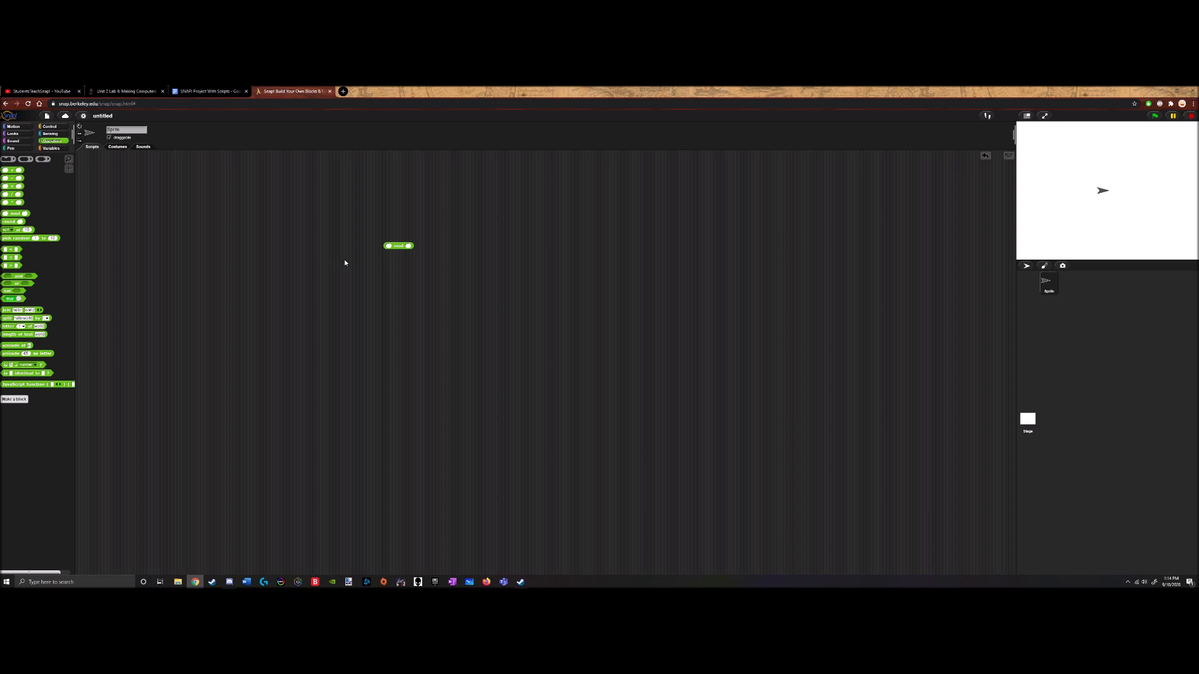
mouse_move(342, 264)
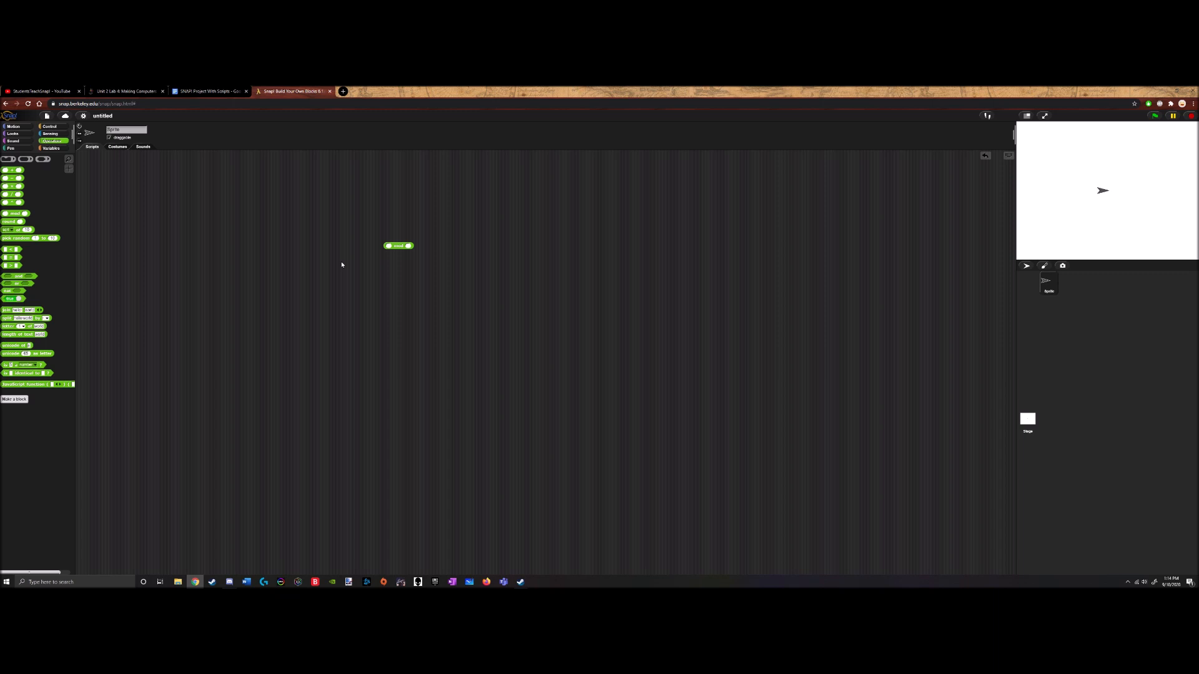
mouse_move(340, 262)
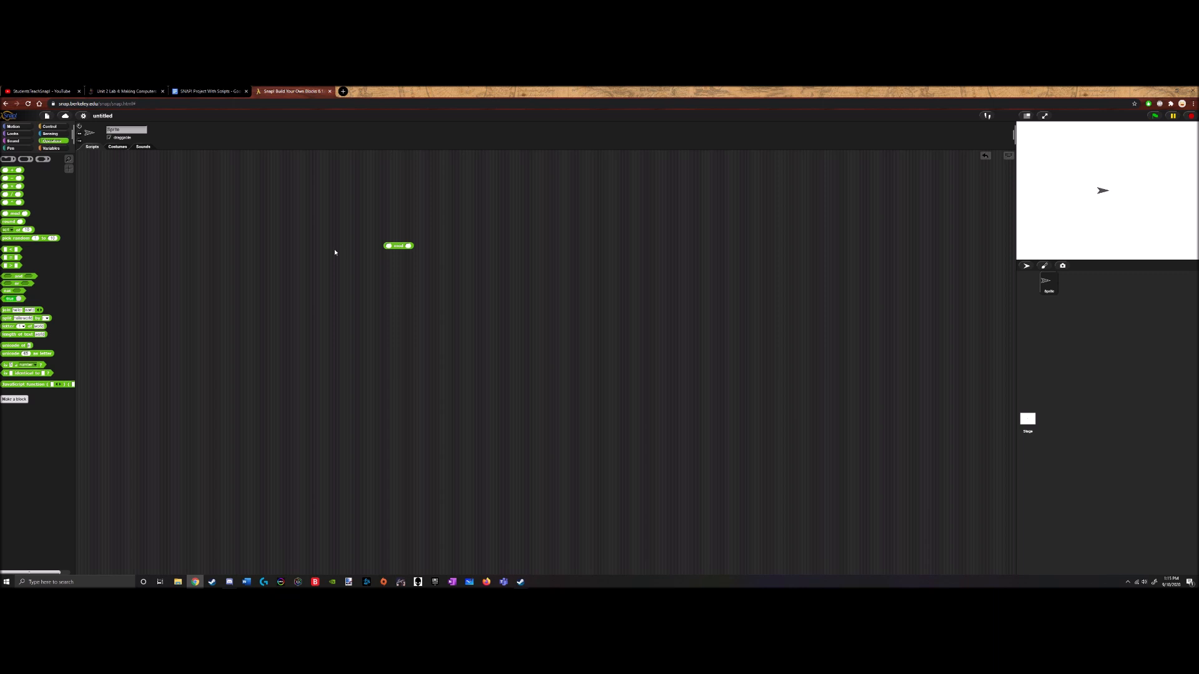
mouse_move(429, 270)
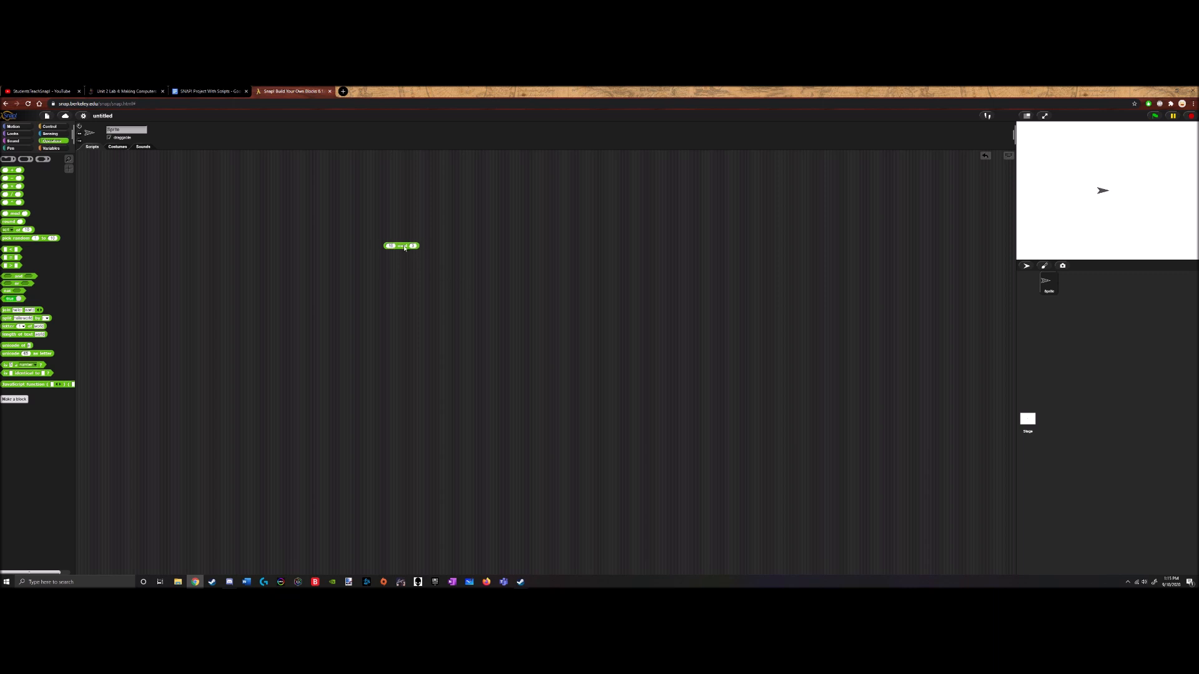
mouse_move(418, 268)
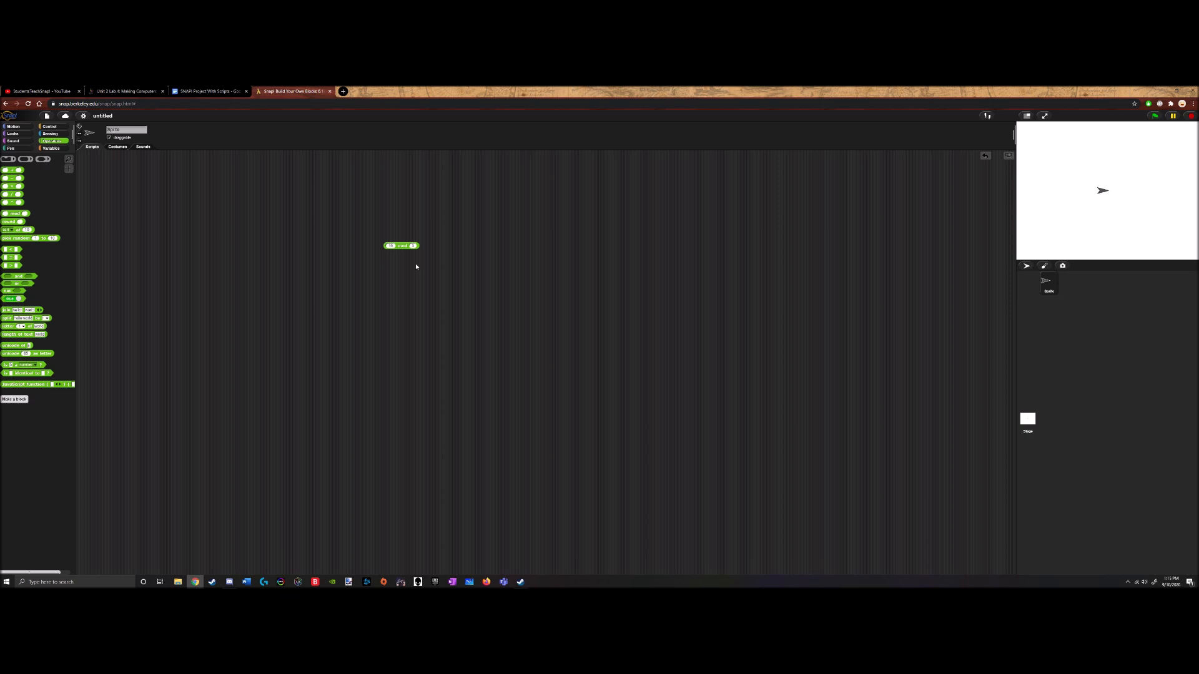
mouse_move(414, 262)
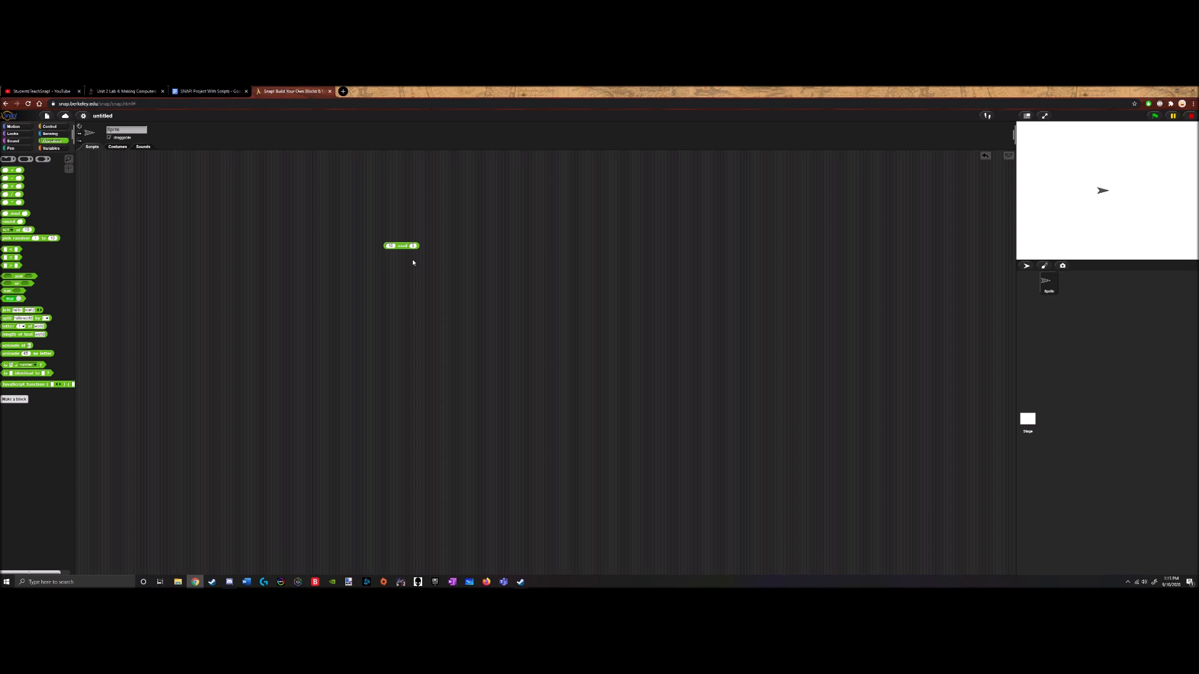
mouse_move(411, 252)
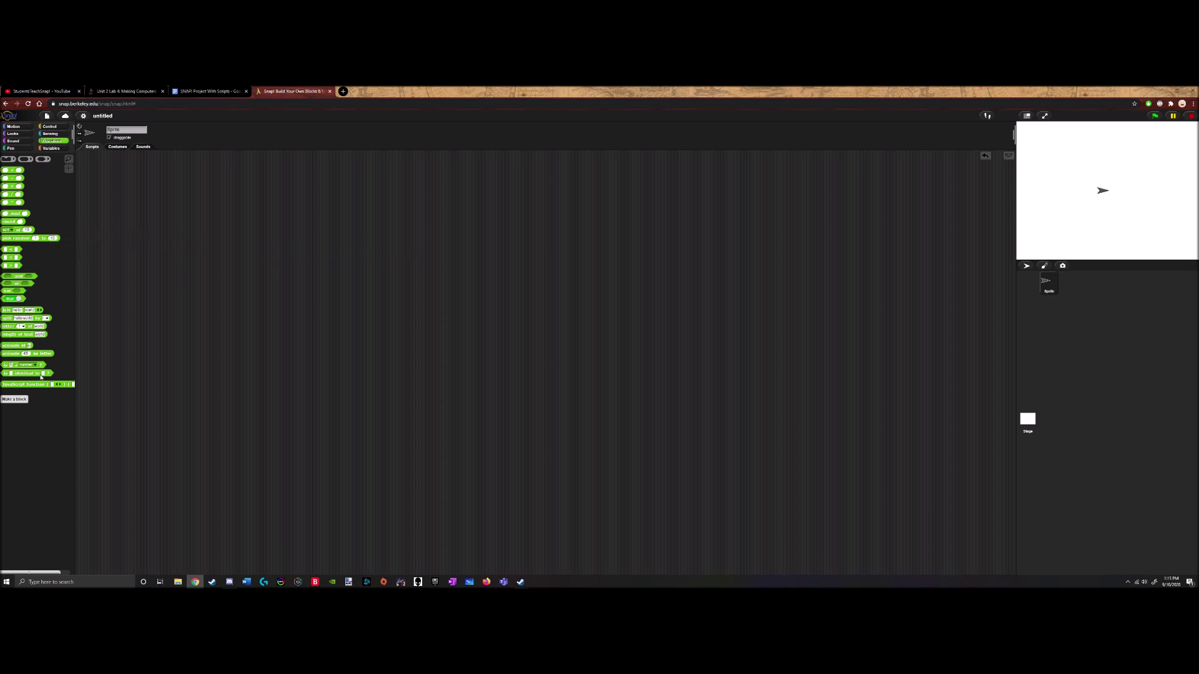
mouse_move(14, 399)
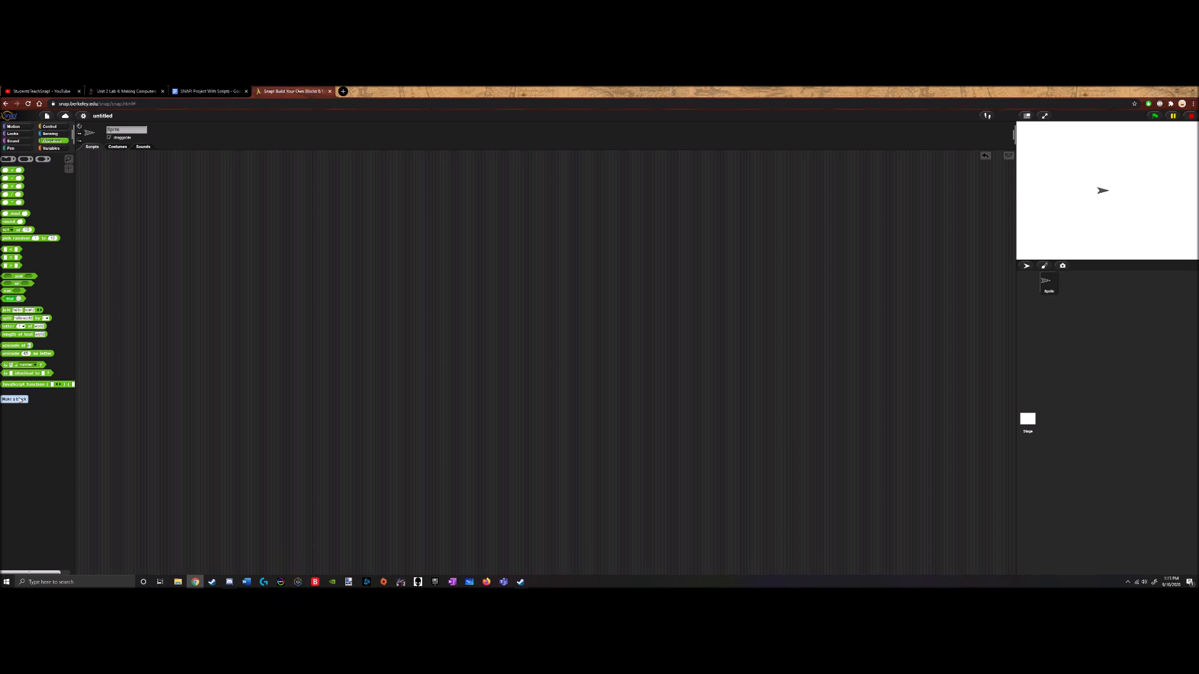
mouse_move(113, 176)
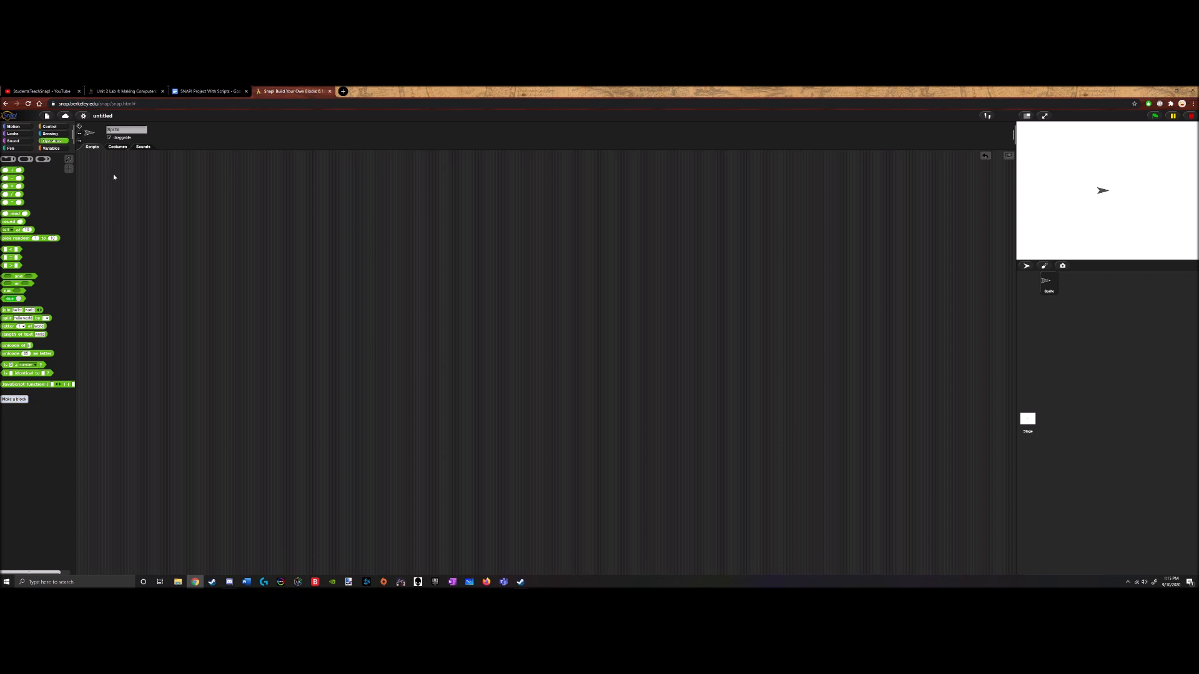
mouse_move(207, 142)
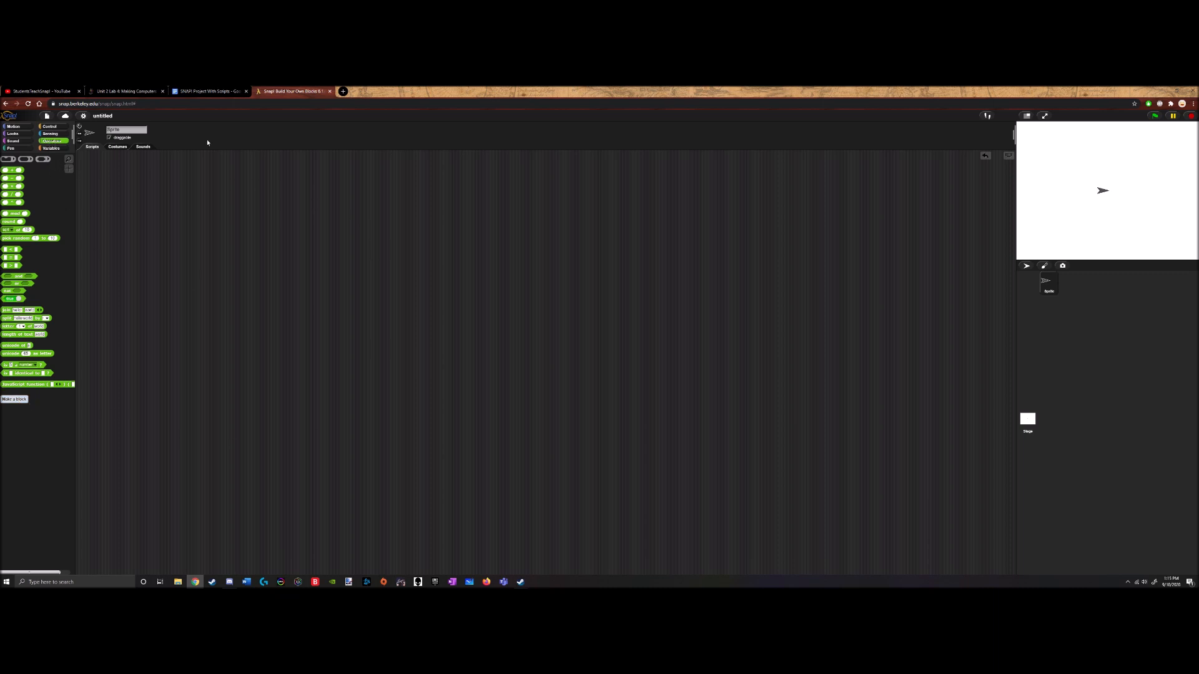
Create a new Operators predicate block and open its Block Editor
left_click(14, 399)
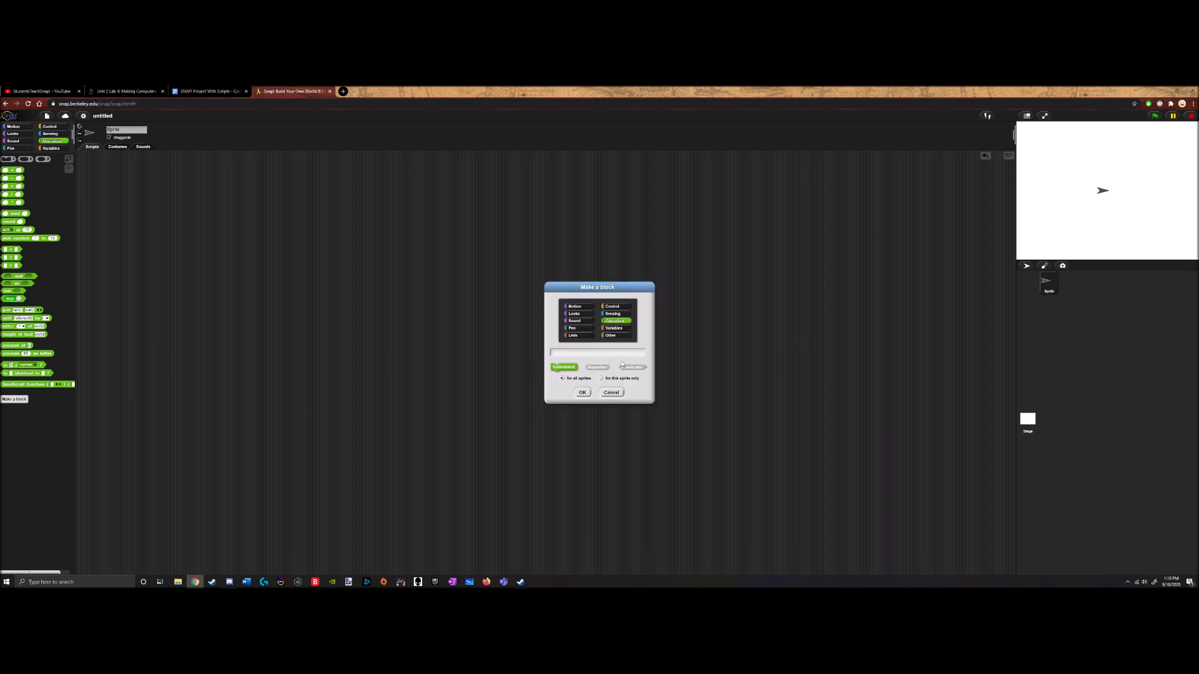
left_click(632, 367)
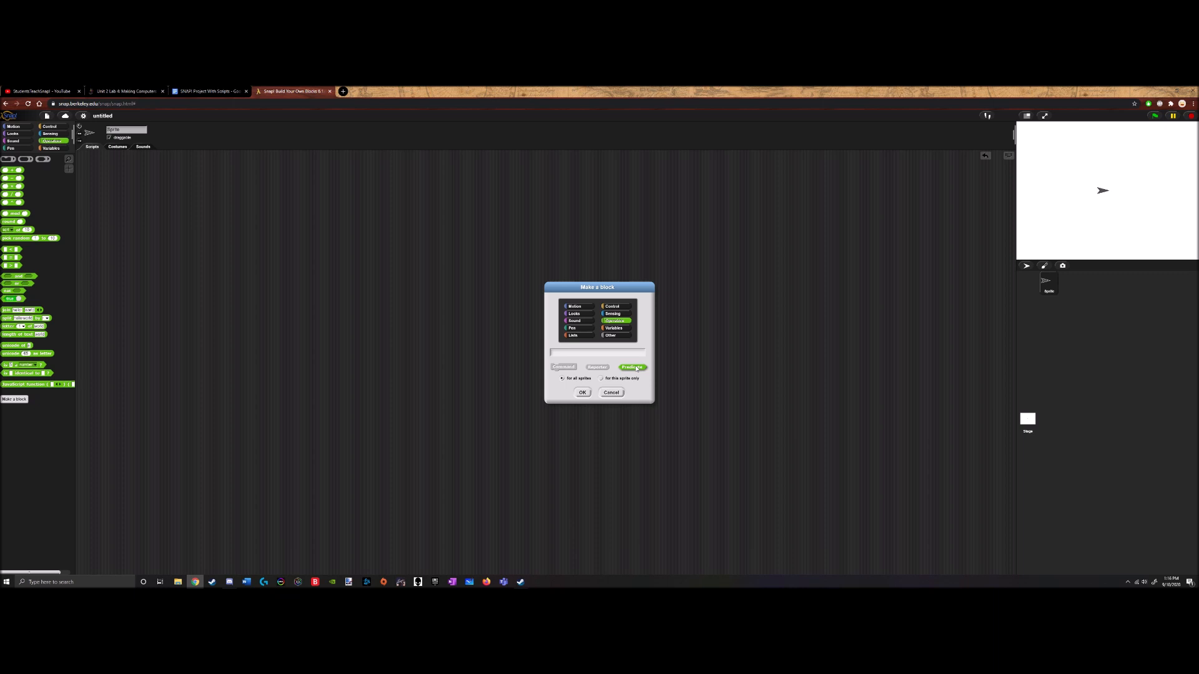
mouse_move(659, 277)
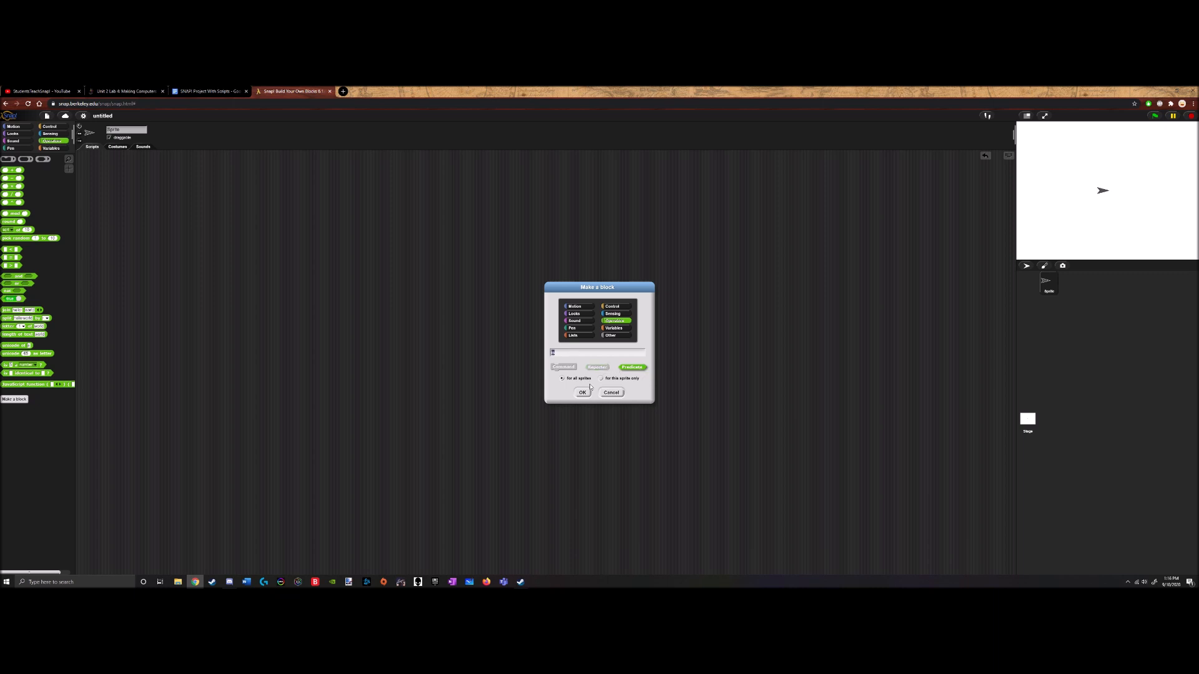
left_click(581, 392)
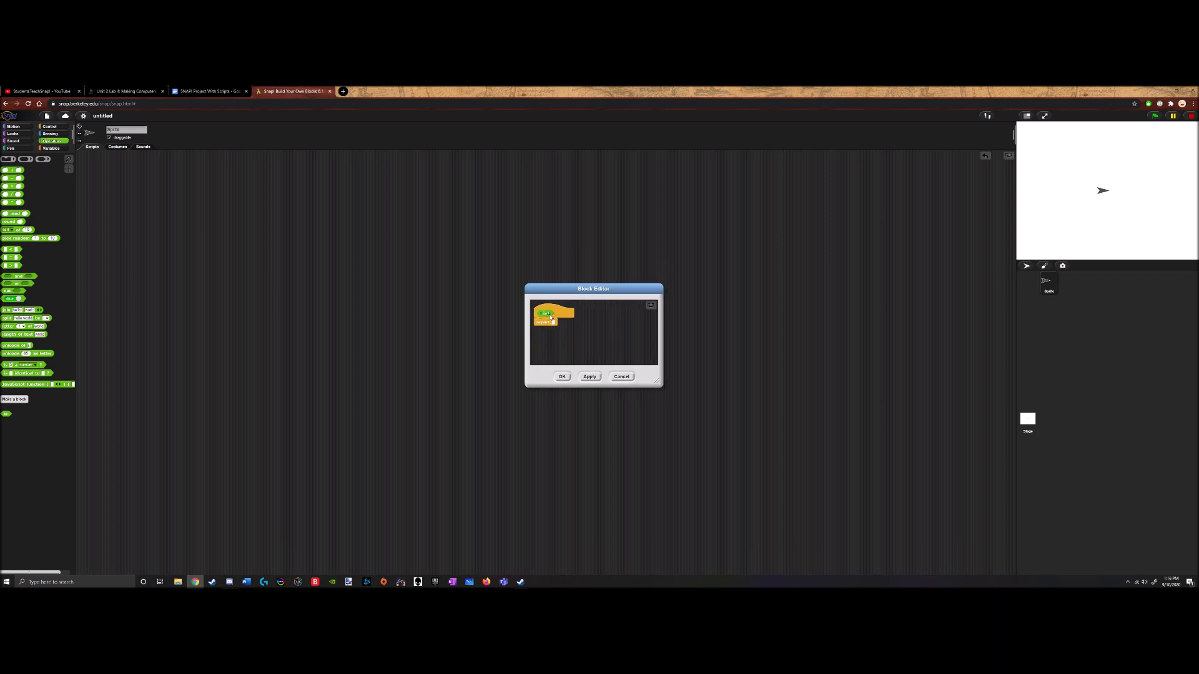
Add a first input to the predicate followed by the title text 'divisible by'
left_click(549, 316)
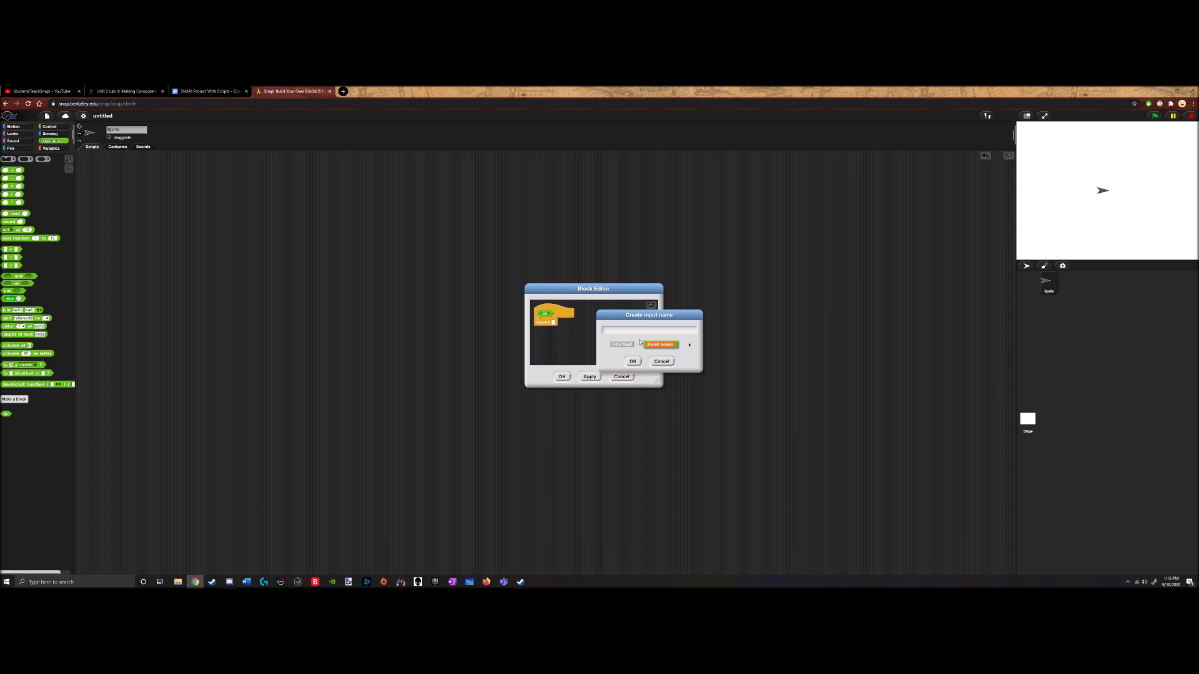
left_click(690, 345)
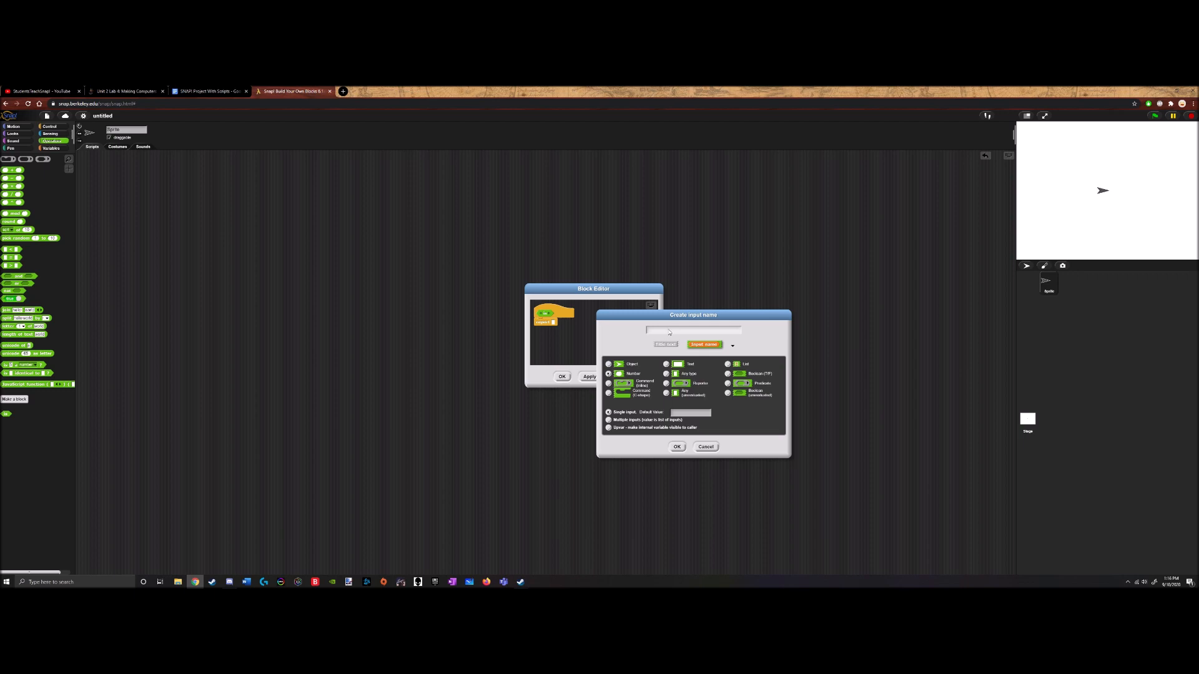
left_click(675, 447)
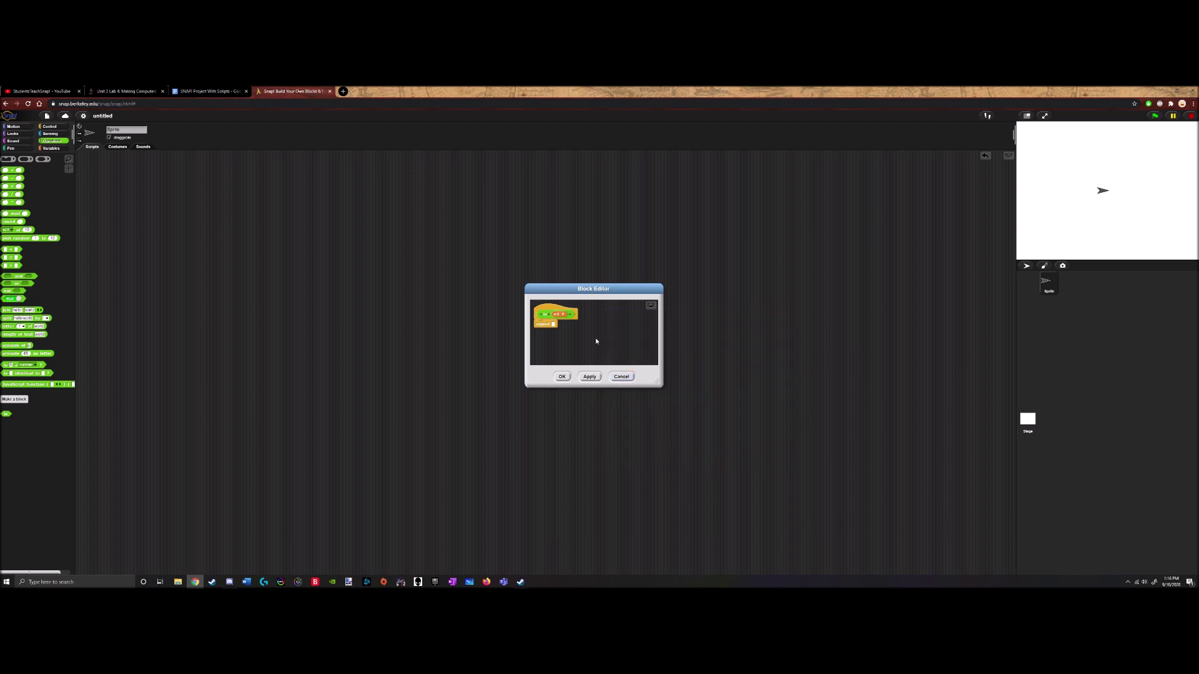
left_click(542, 315)
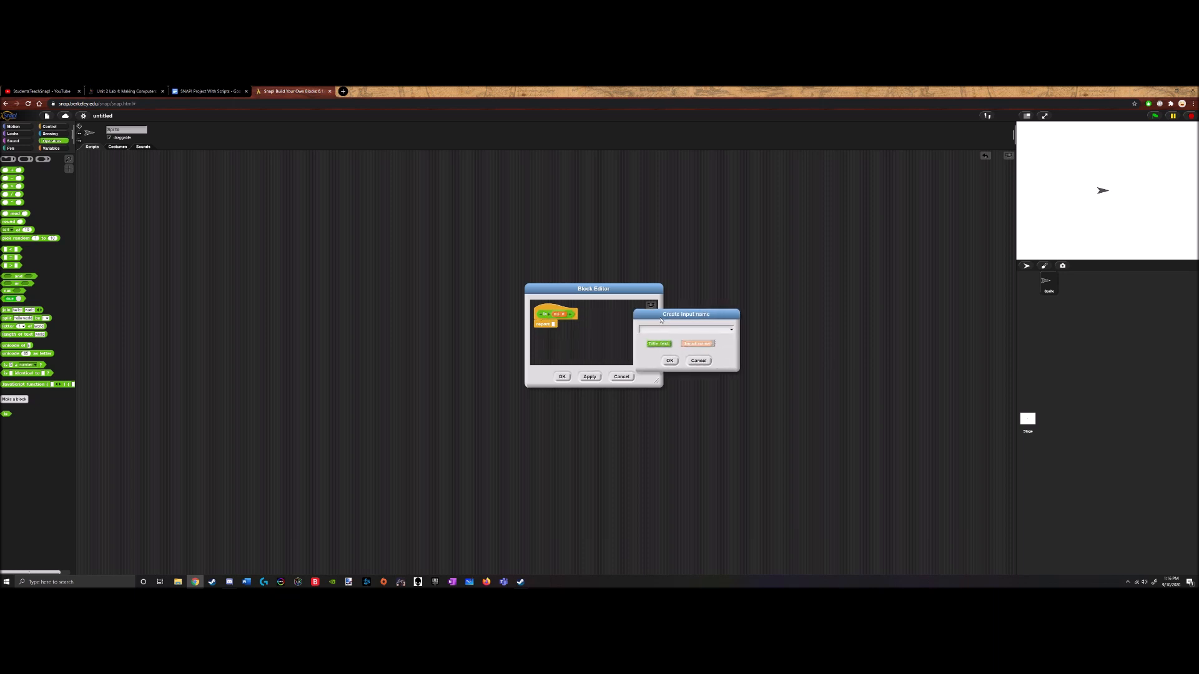
type("divisible by")
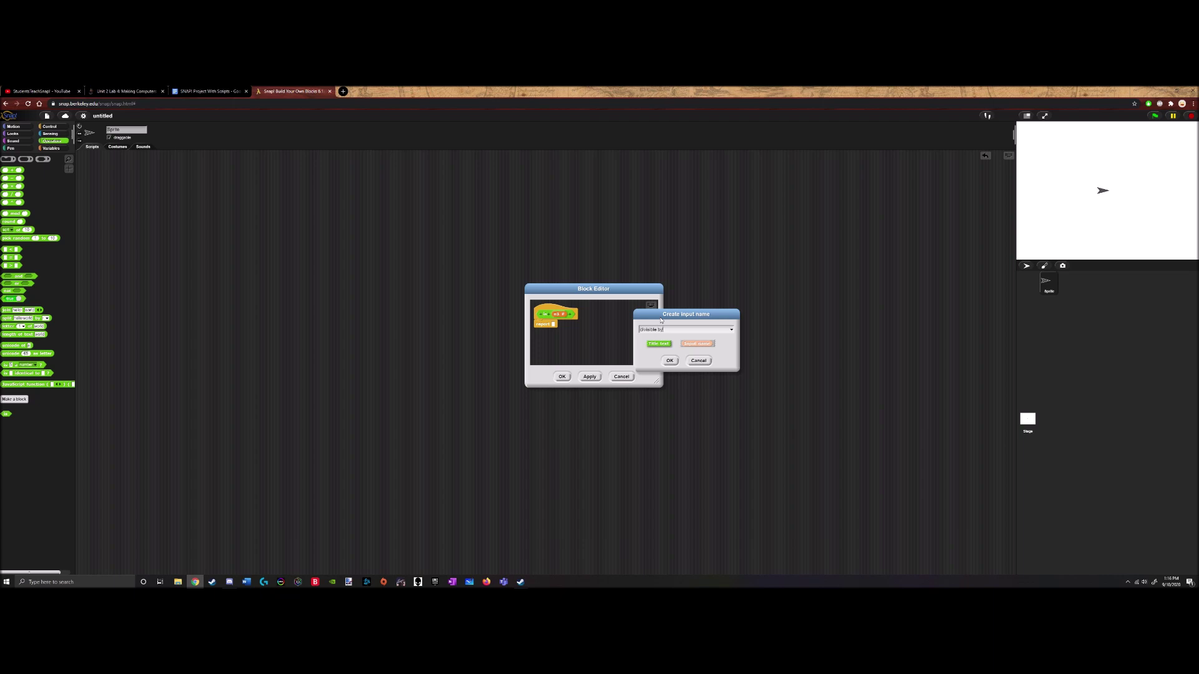
left_click(669, 360)
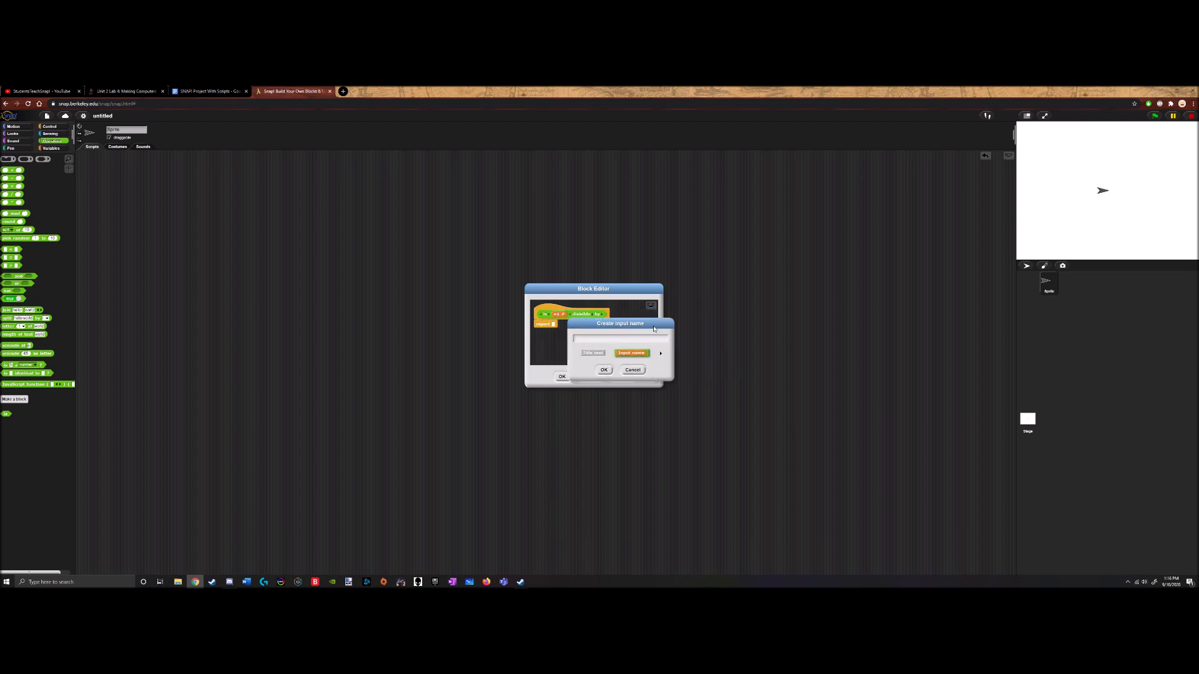
Add a second input after 'divisible by' and apply the new block spec
left_click(659, 353)
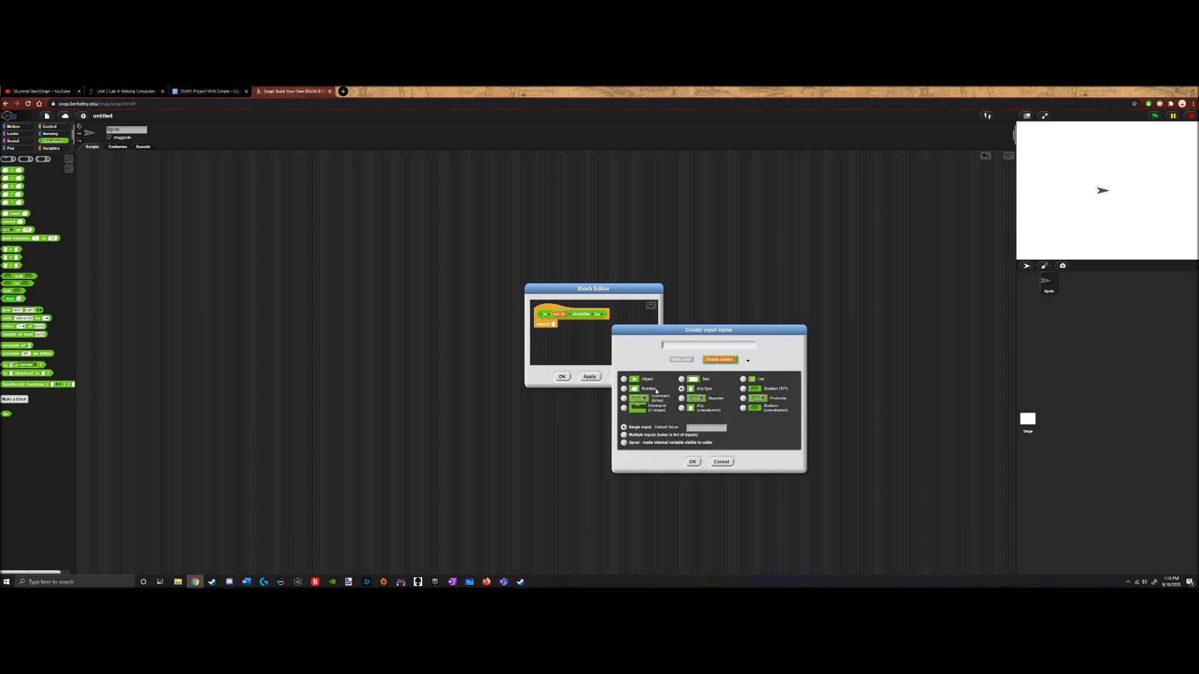
left_click(677, 345)
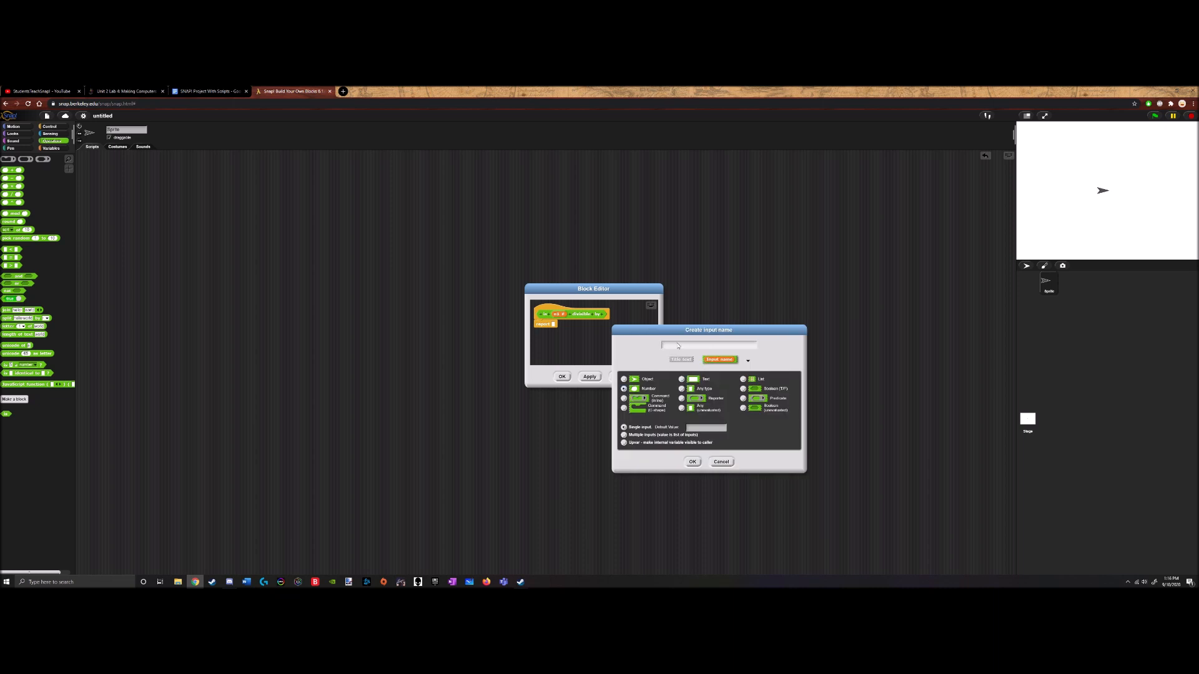
left_click(691, 461)
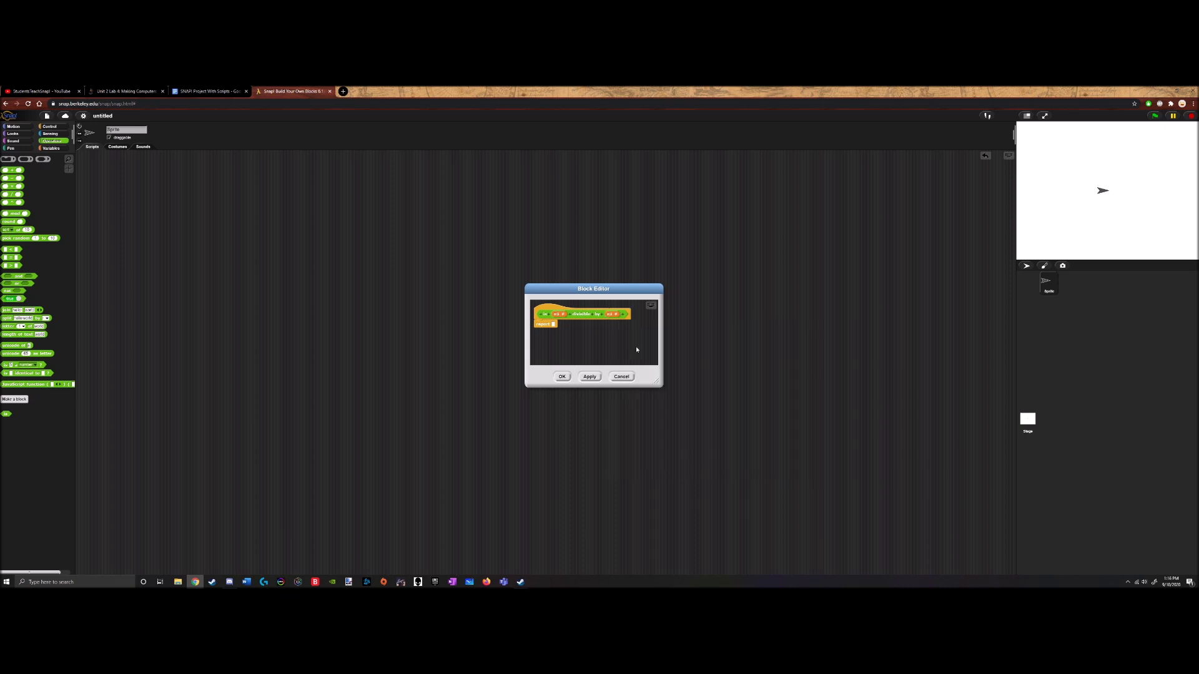
left_click(543, 314)
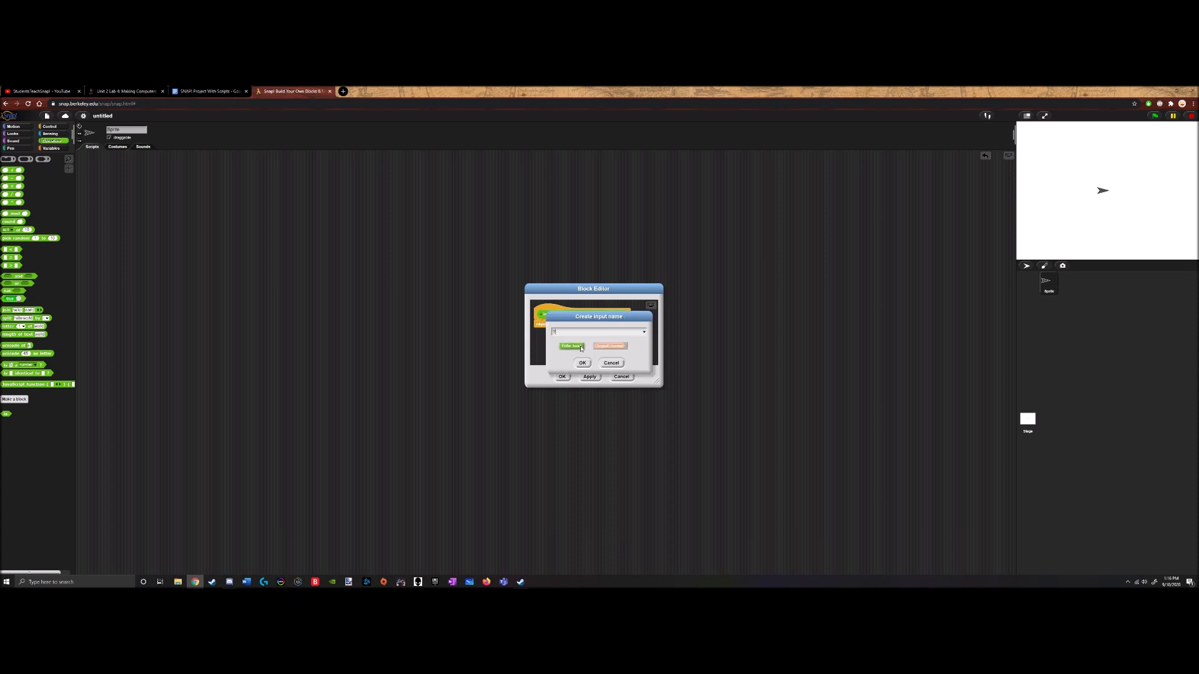
left_click(582, 362)
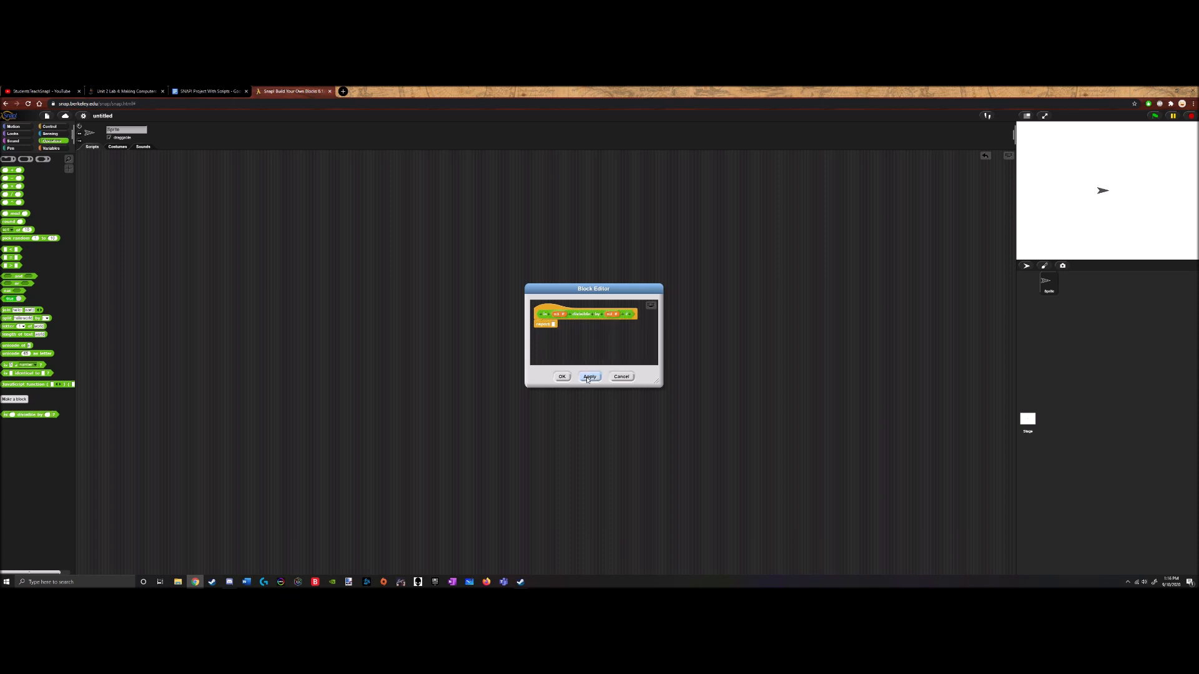
left_click(588, 376)
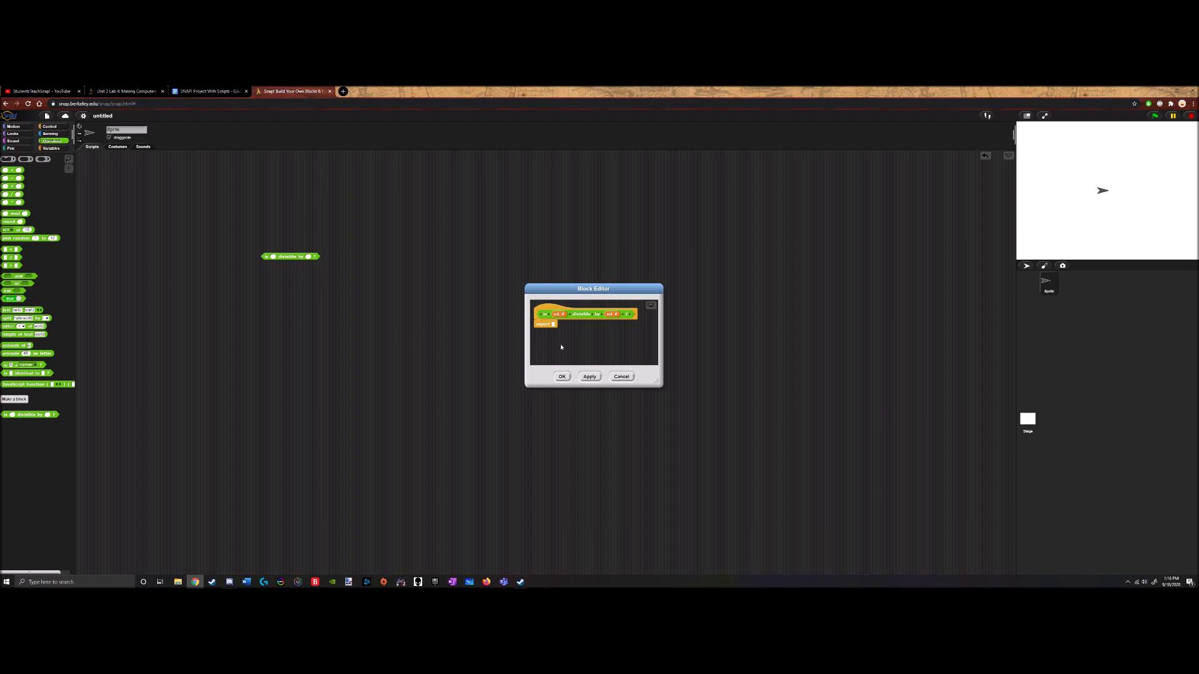
mouse_move(553, 334)
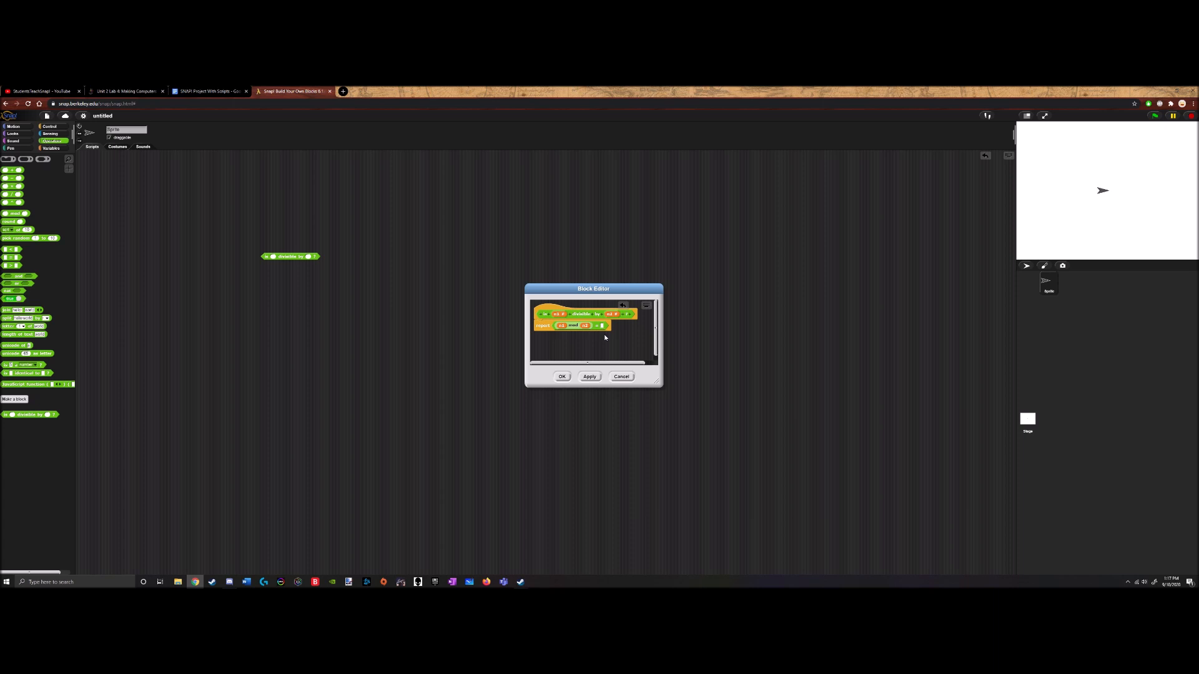
Define the predicate's report as a mod = 0 comparison of its two inputs
left_click(588, 376)
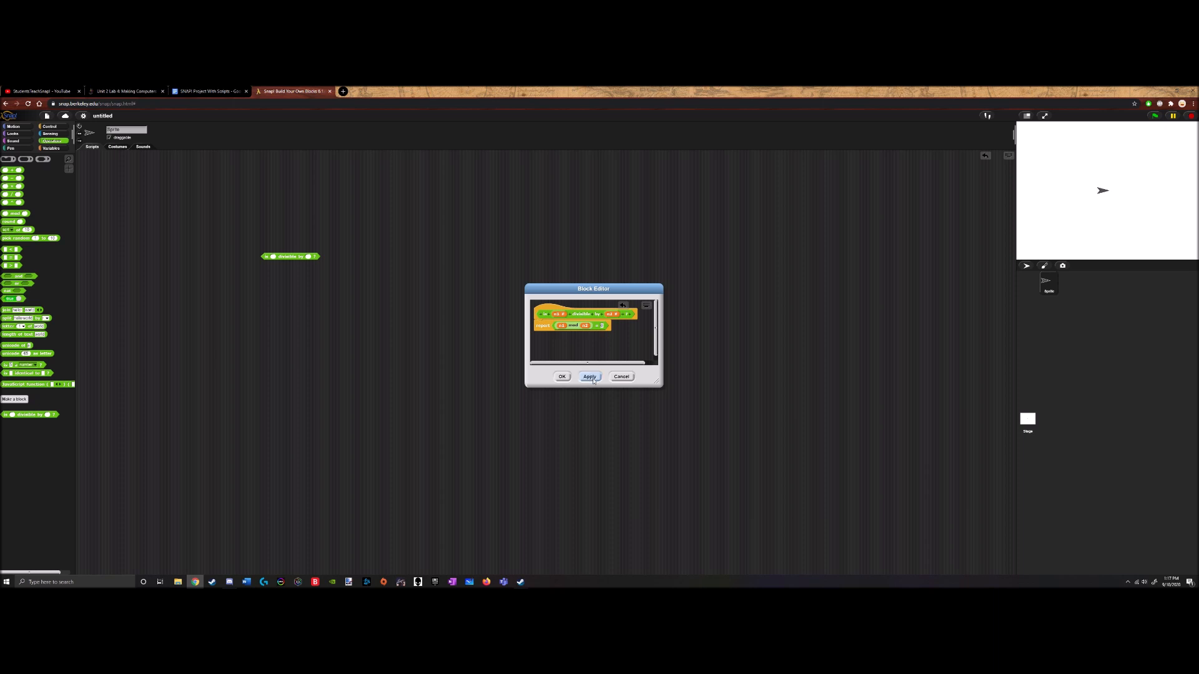
mouse_move(379, 320)
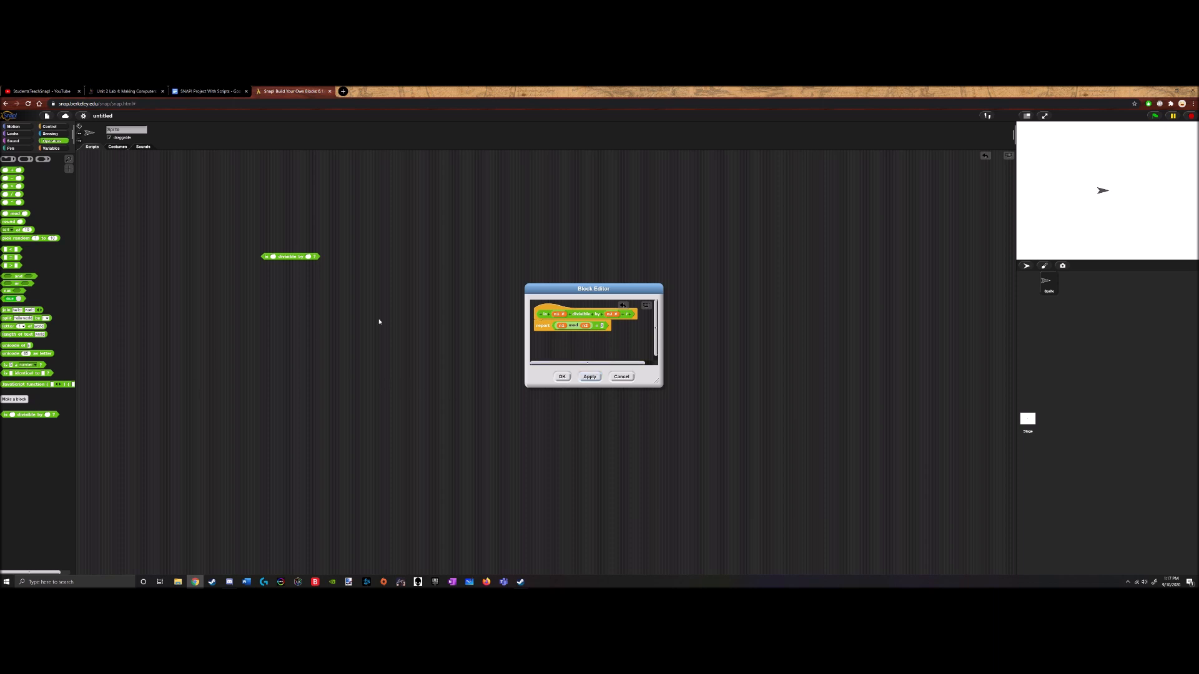
mouse_move(559, 333)
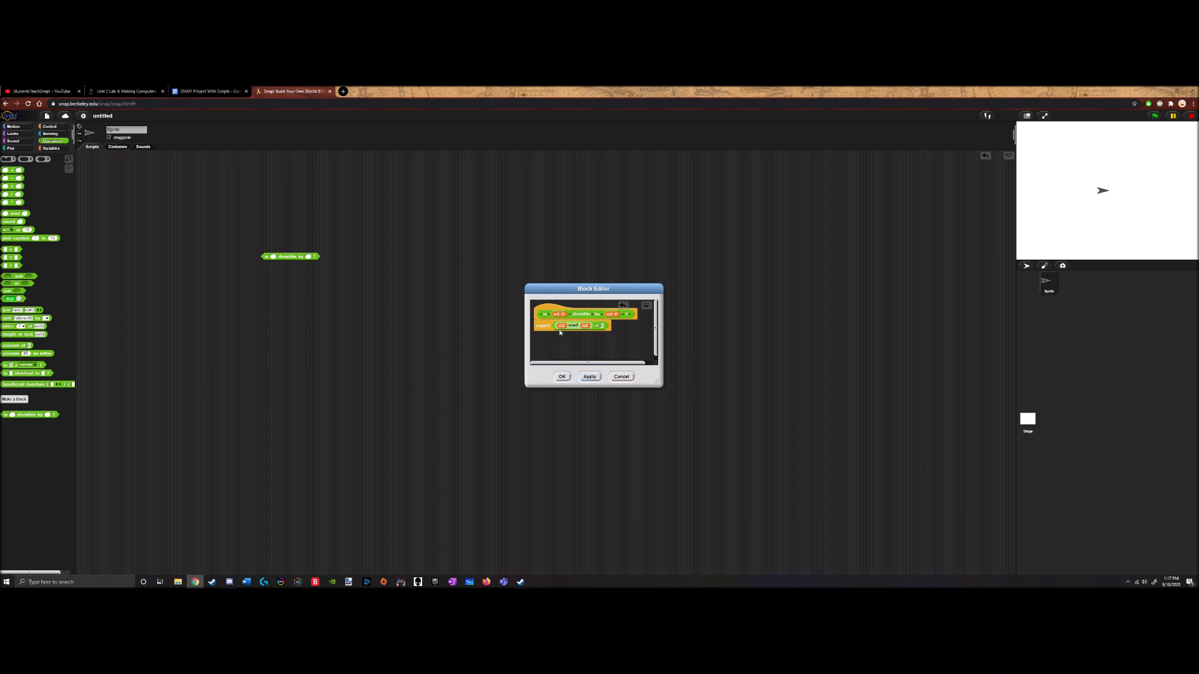
mouse_move(761, 321)
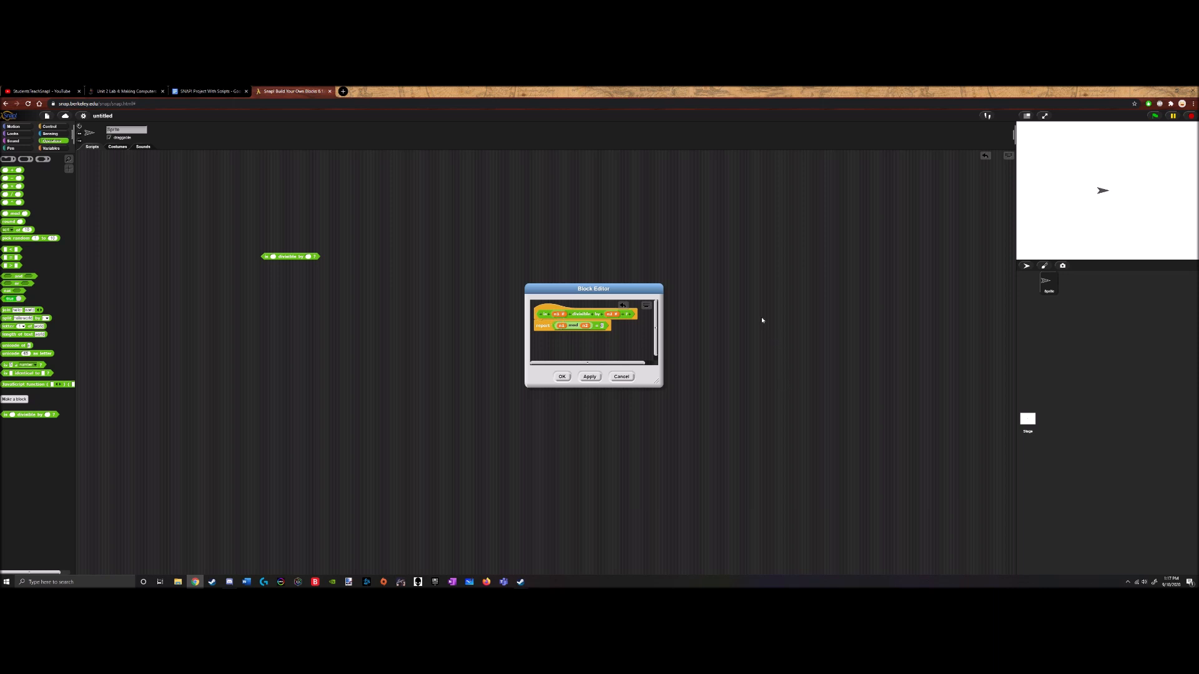
mouse_move(583, 331)
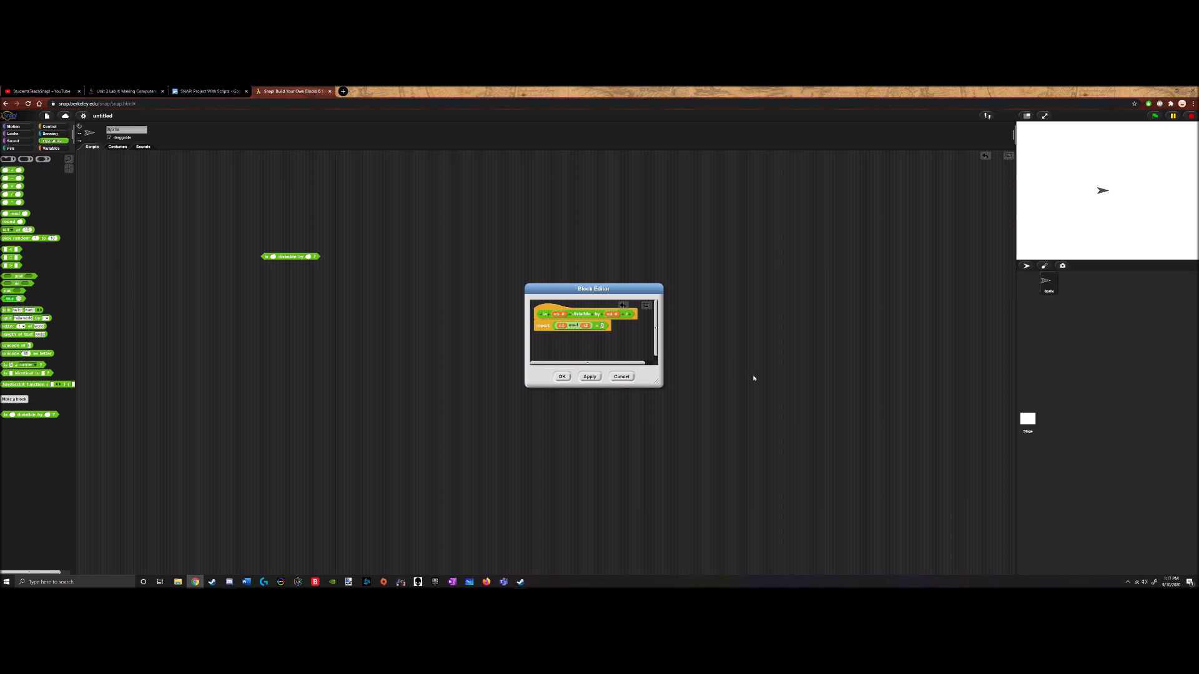
mouse_move(569, 362)
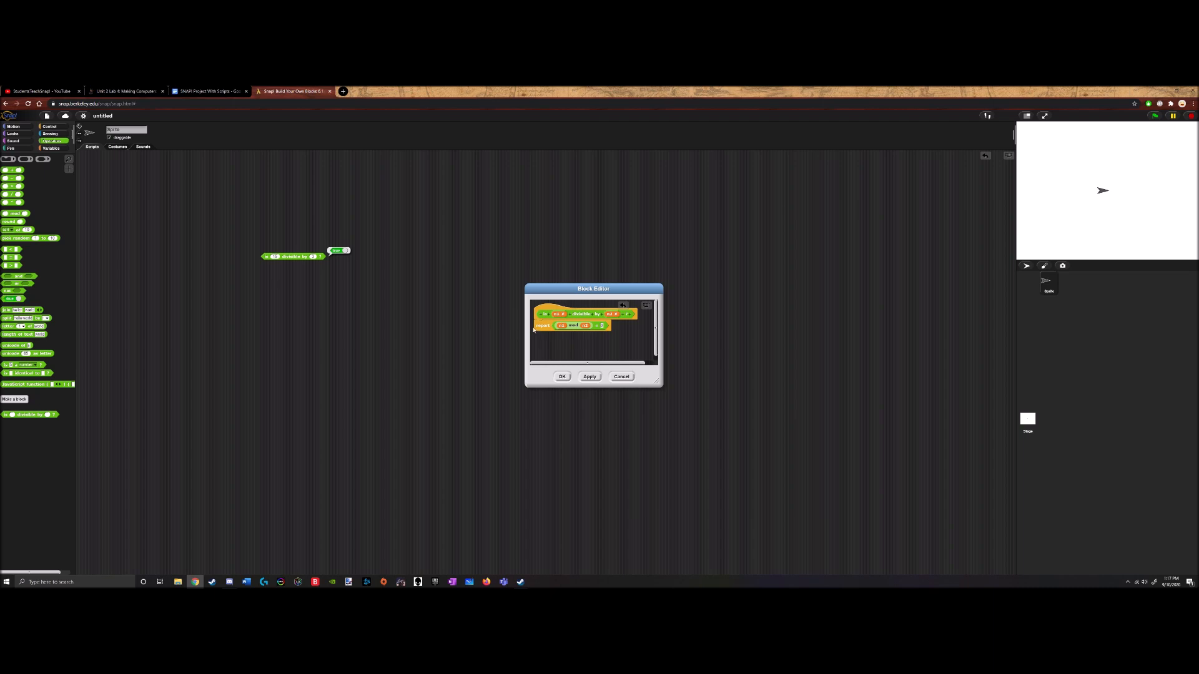
mouse_move(566, 335)
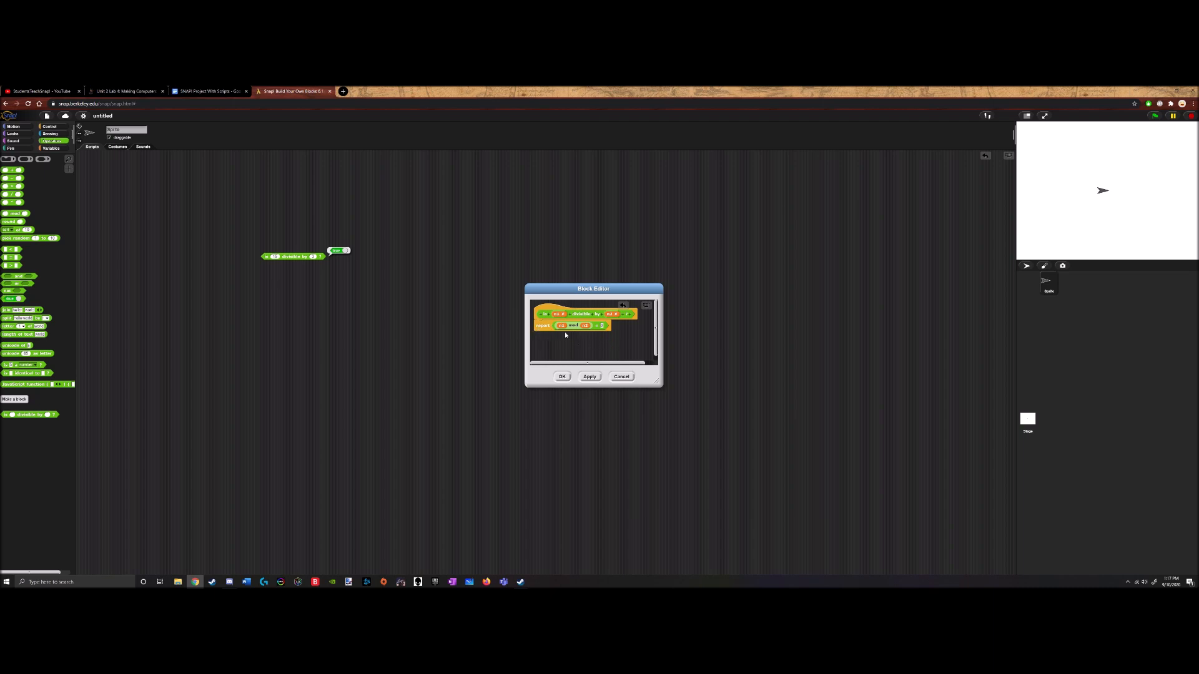
mouse_move(588, 339)
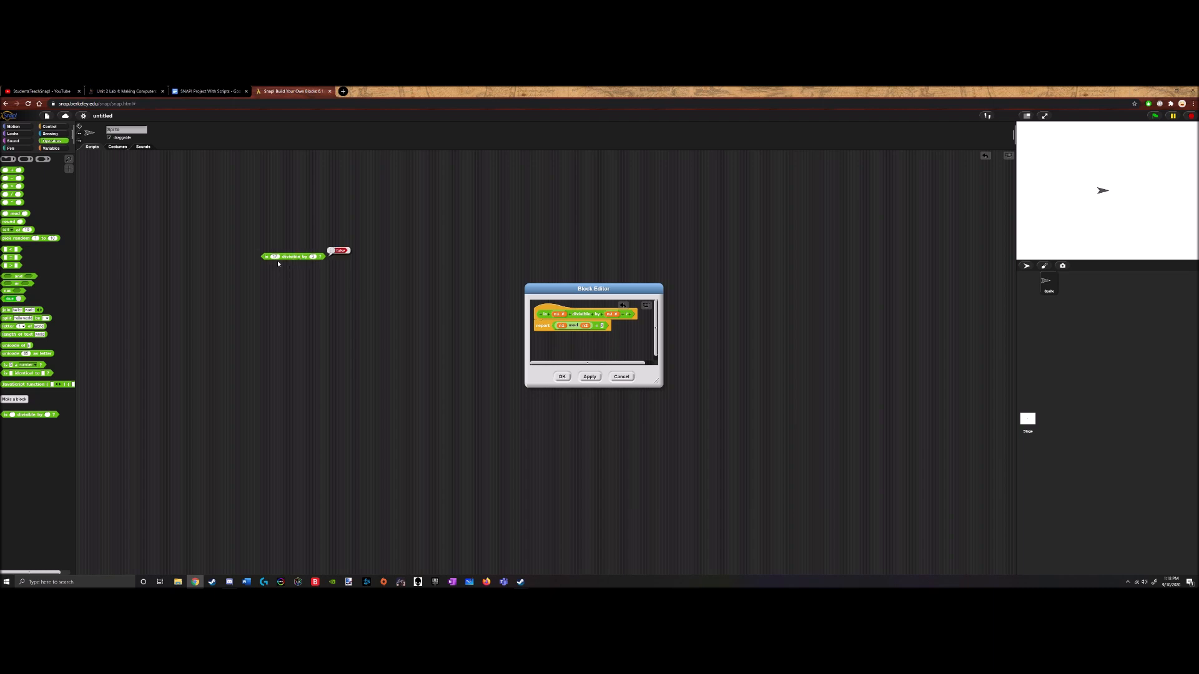
mouse_move(292, 260)
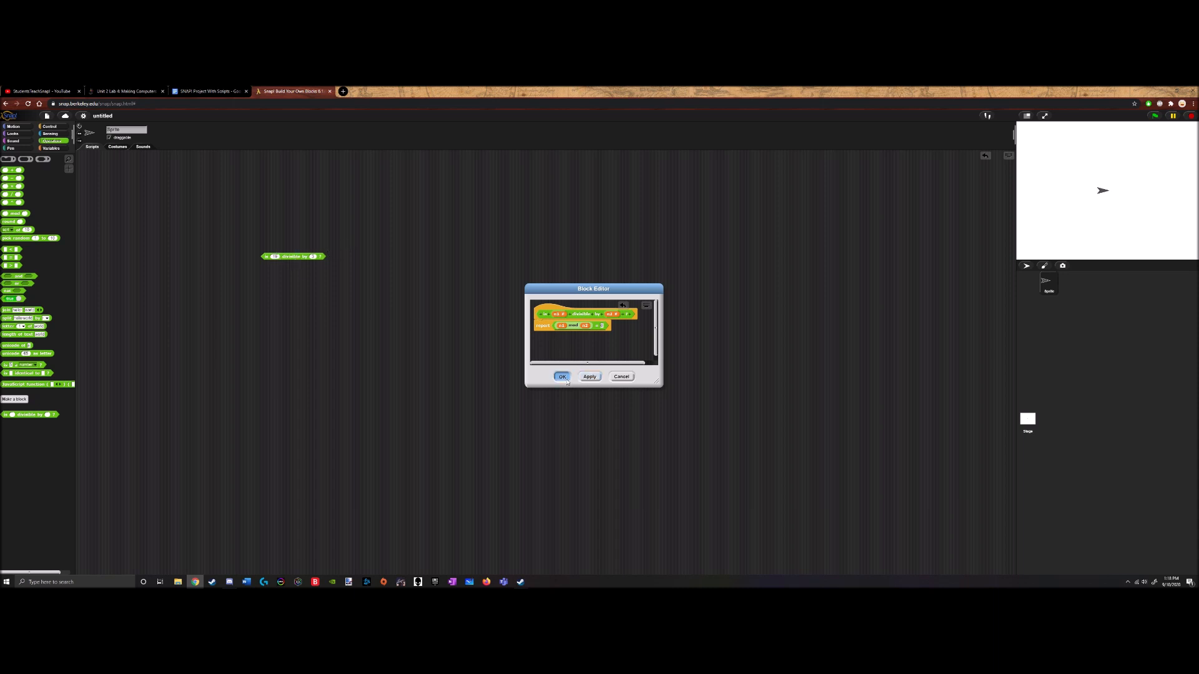
Save the divisible by definition and delete the number of divisors block definition
left_click(560, 376)
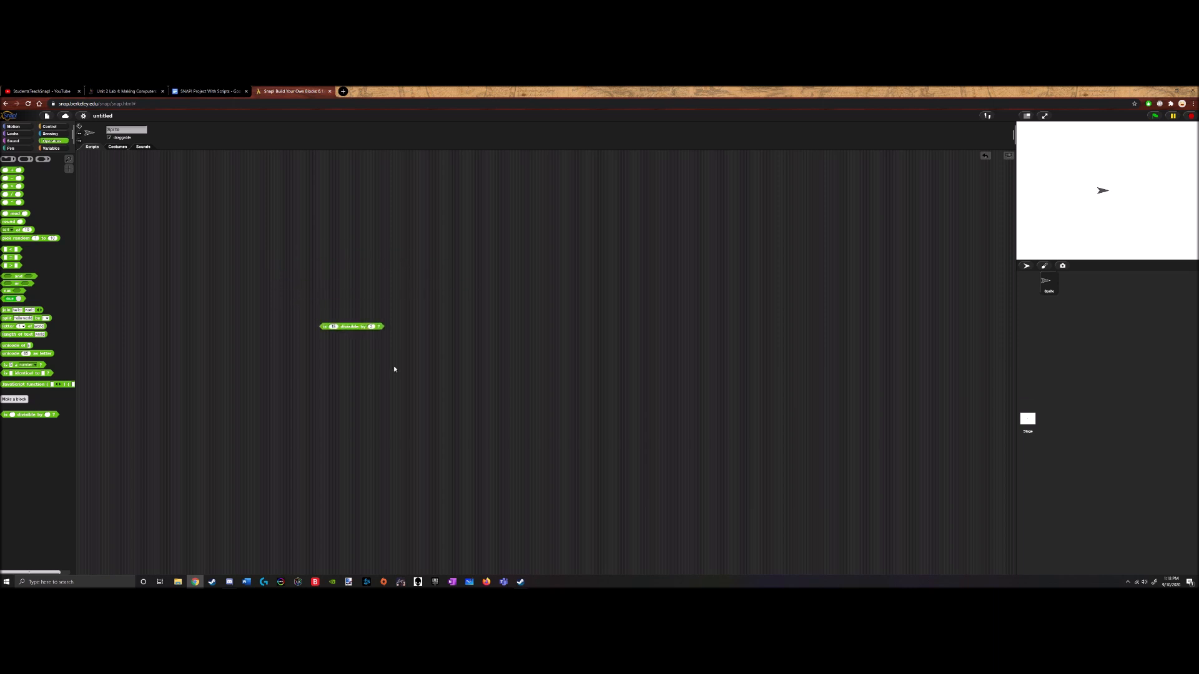
mouse_move(423, 336)
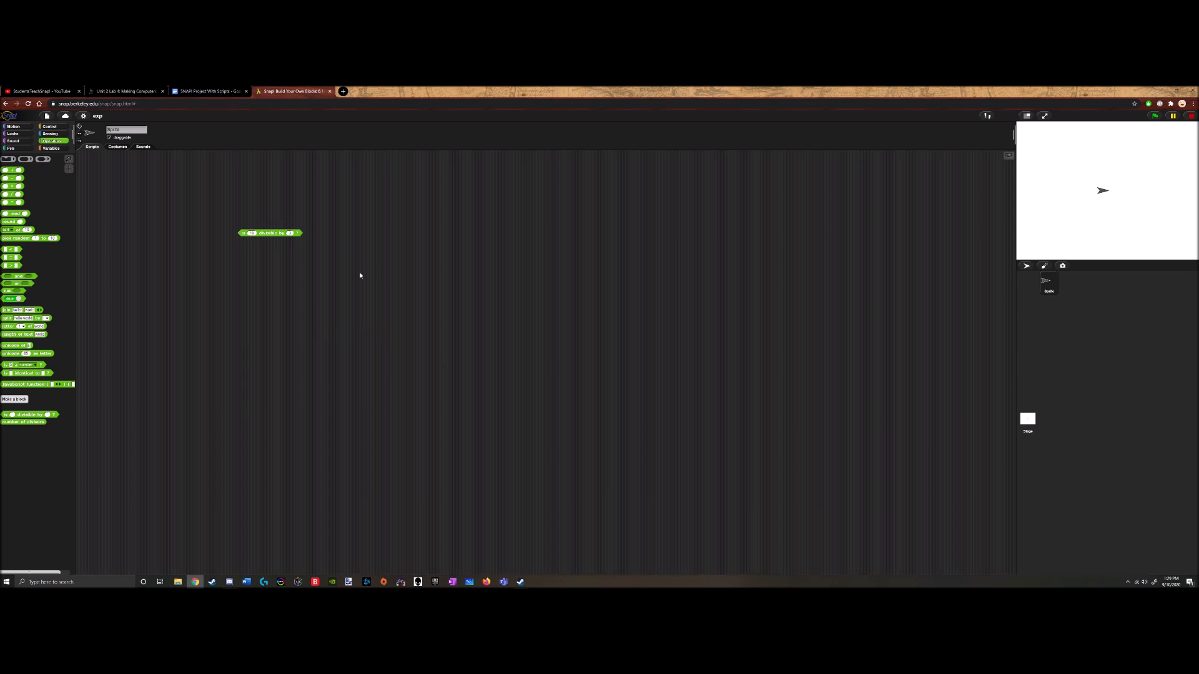
mouse_move(279, 320)
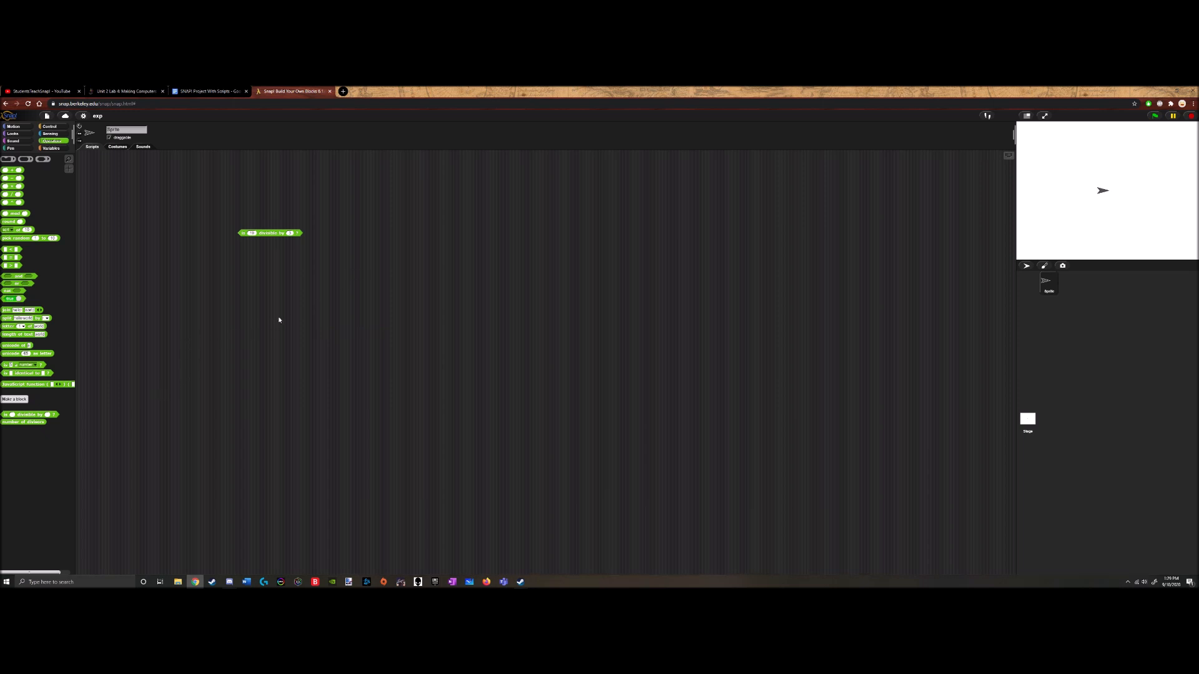
right_click(23, 414)
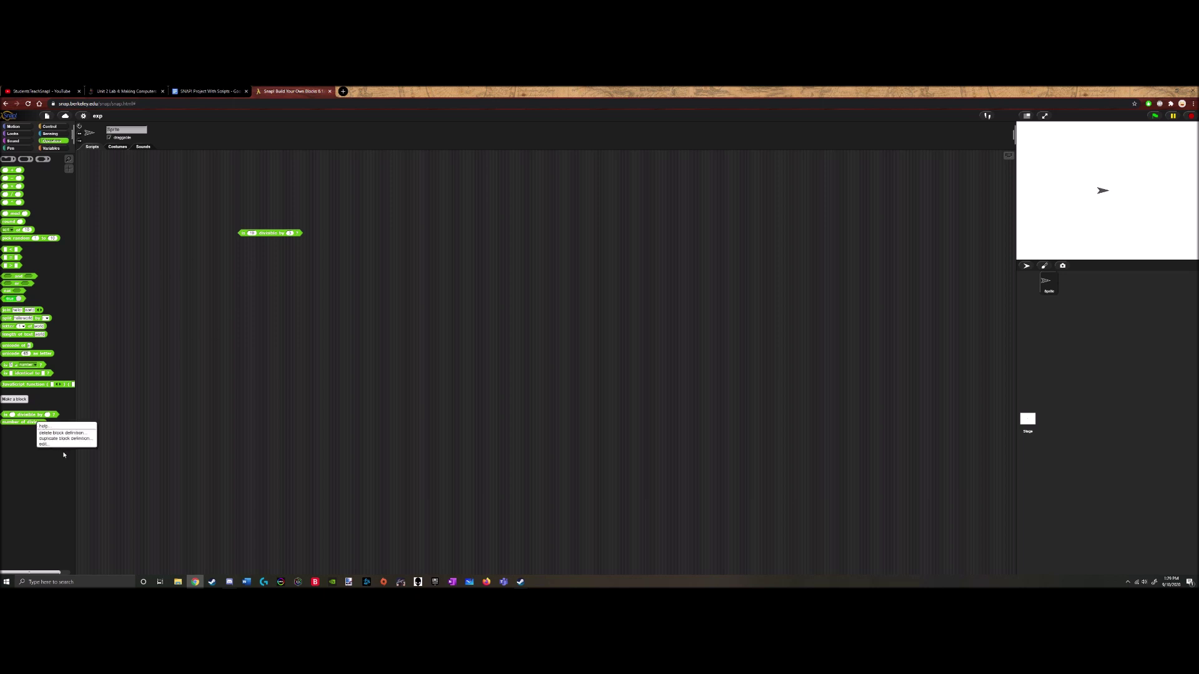
left_click(61, 432)
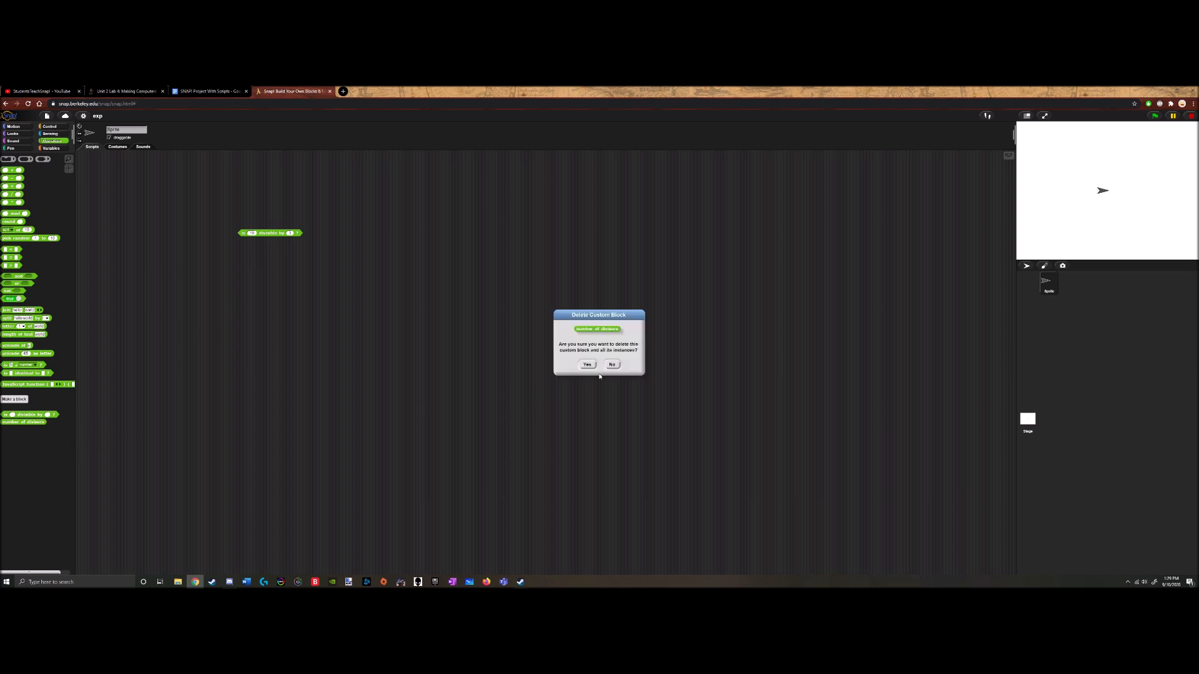
left_click(587, 364)
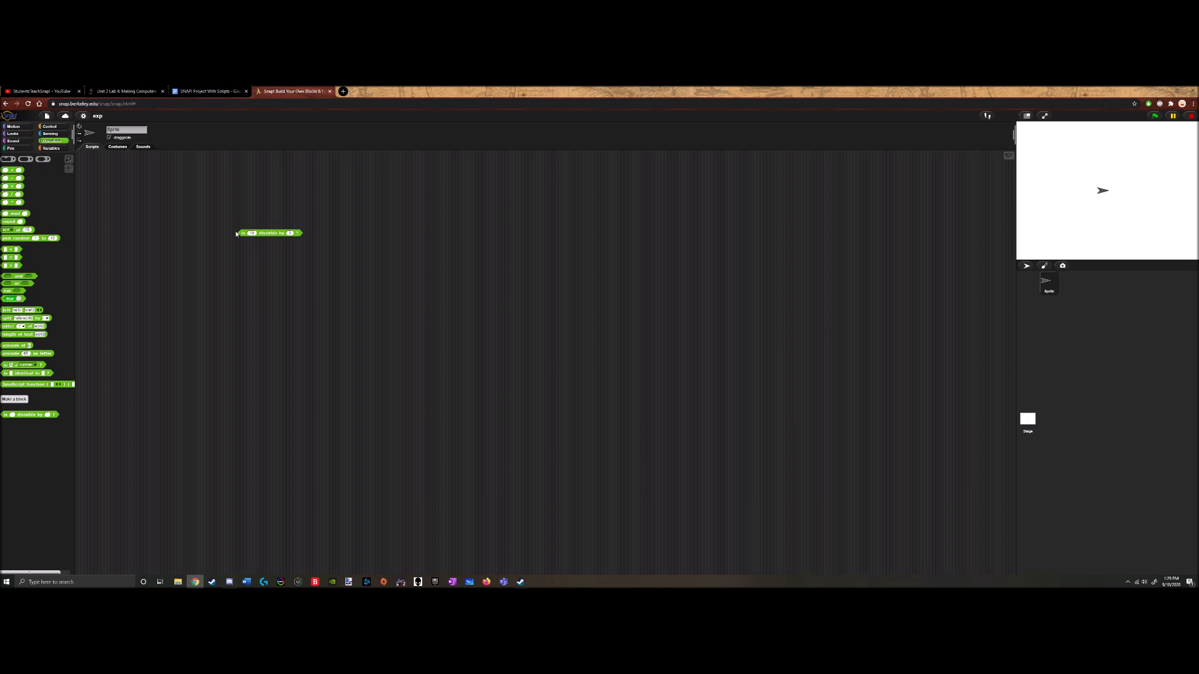
mouse_move(117, 254)
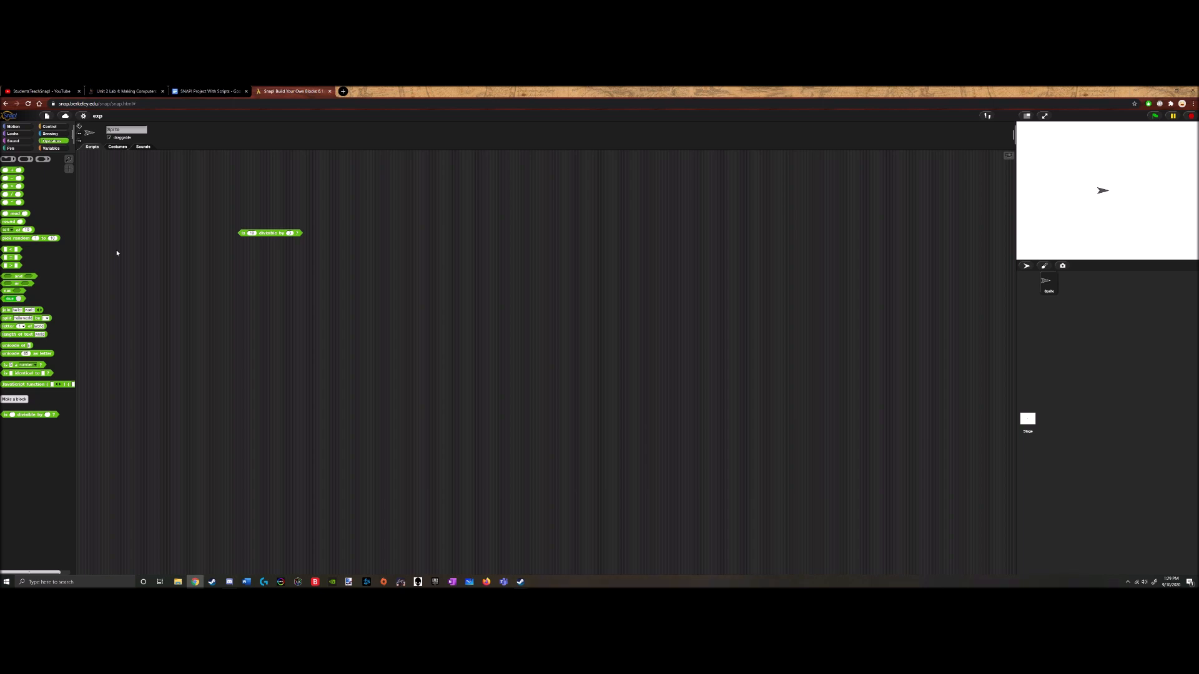
Make a new Operators predicate named even? and confirm it
left_click(14, 399)
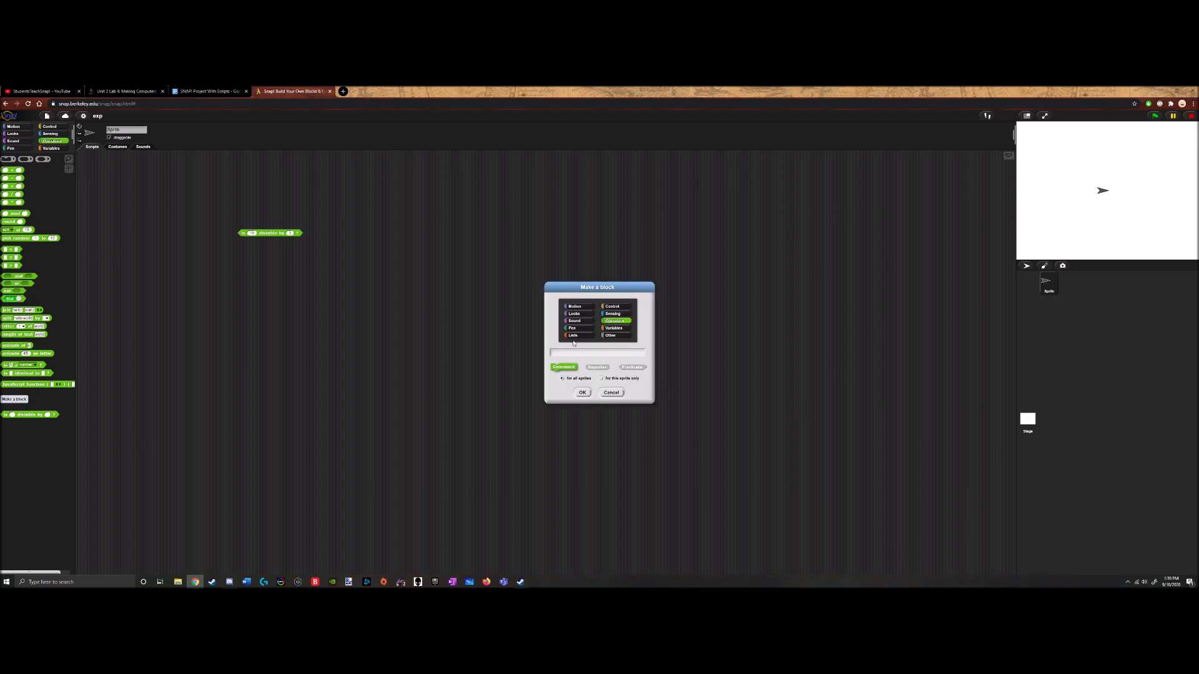
left_click(596, 367)
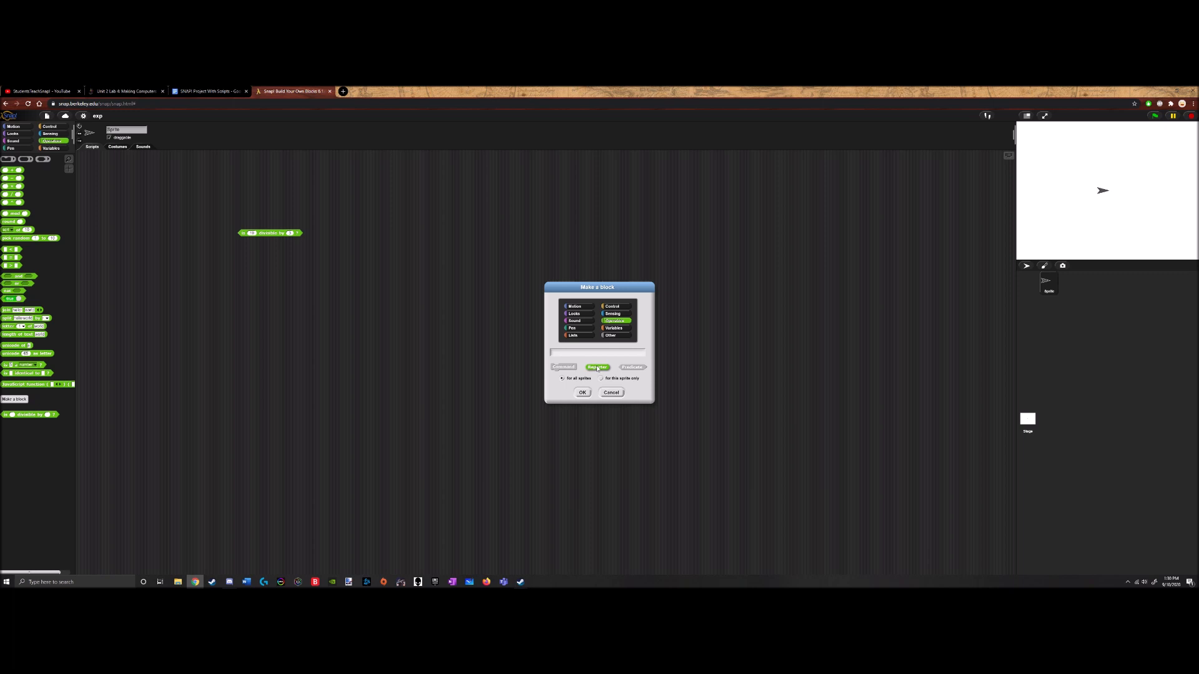
left_click(632, 367)
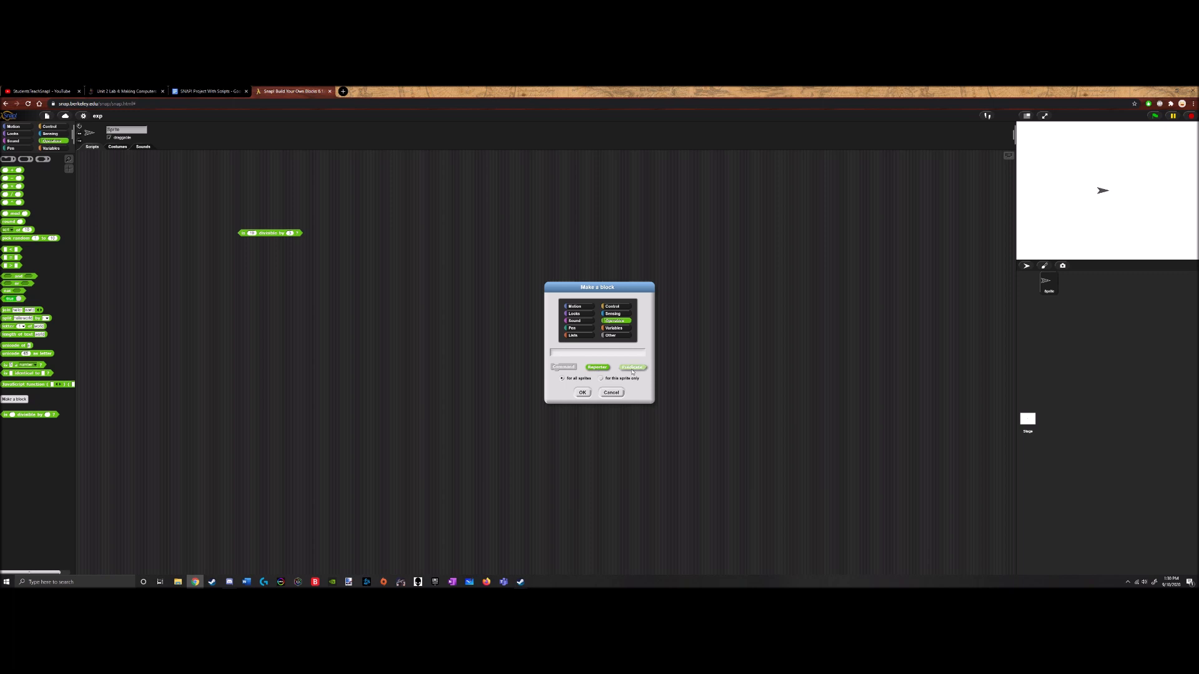
left_click(632, 367)
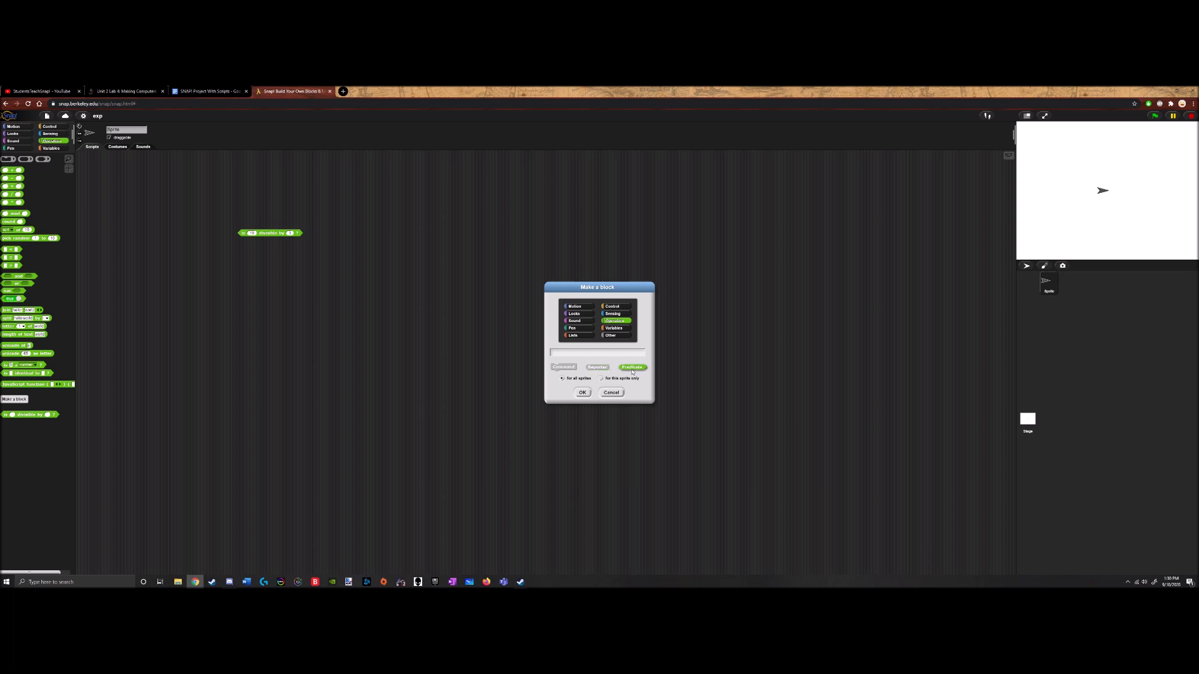
left_click(597, 353)
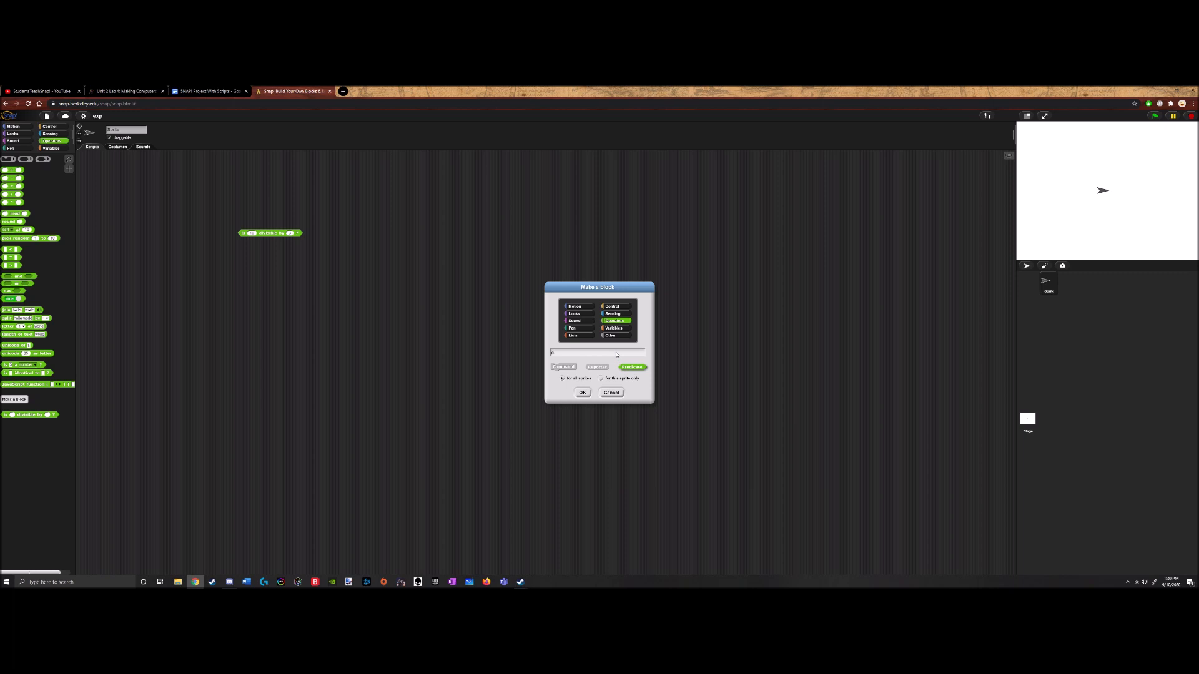
left_click(582, 392)
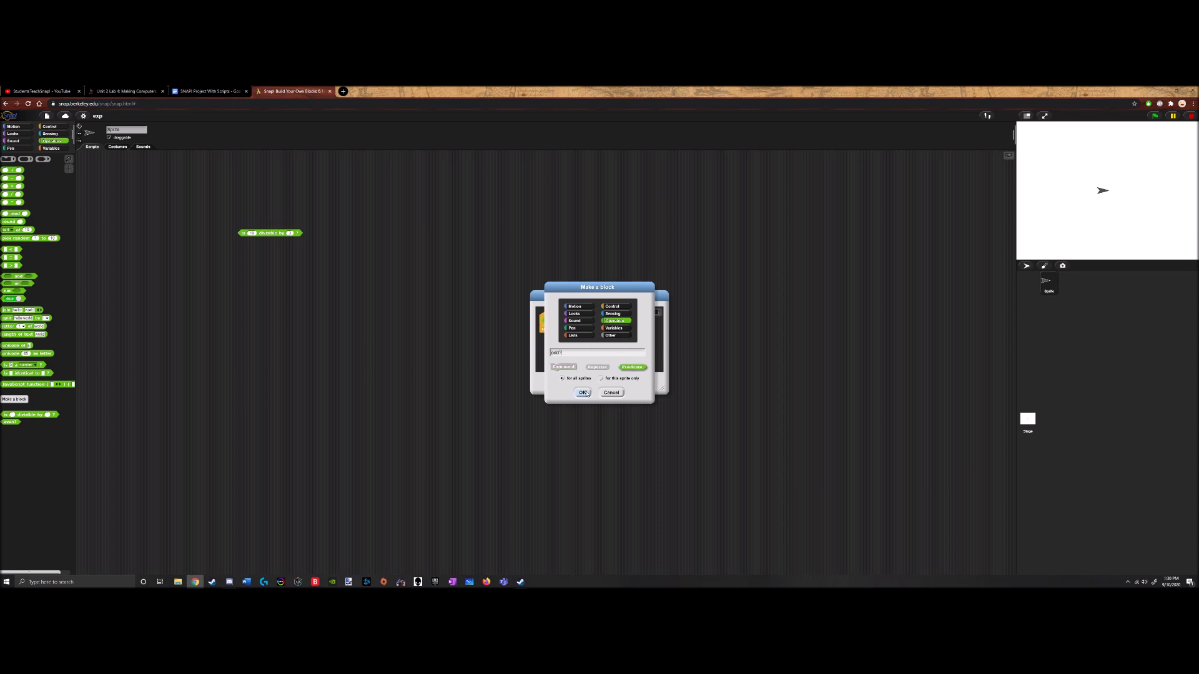
Create the odd? predicate and give even? a Number-type input
left_click(583, 392)
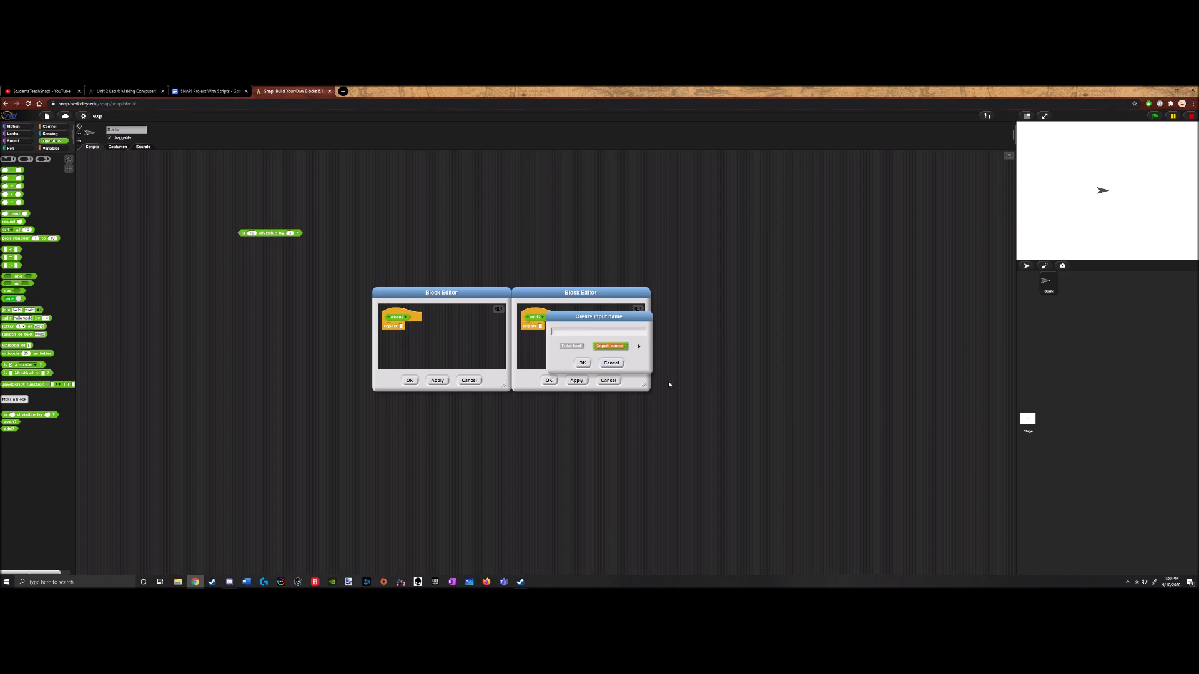
left_click(640, 346)
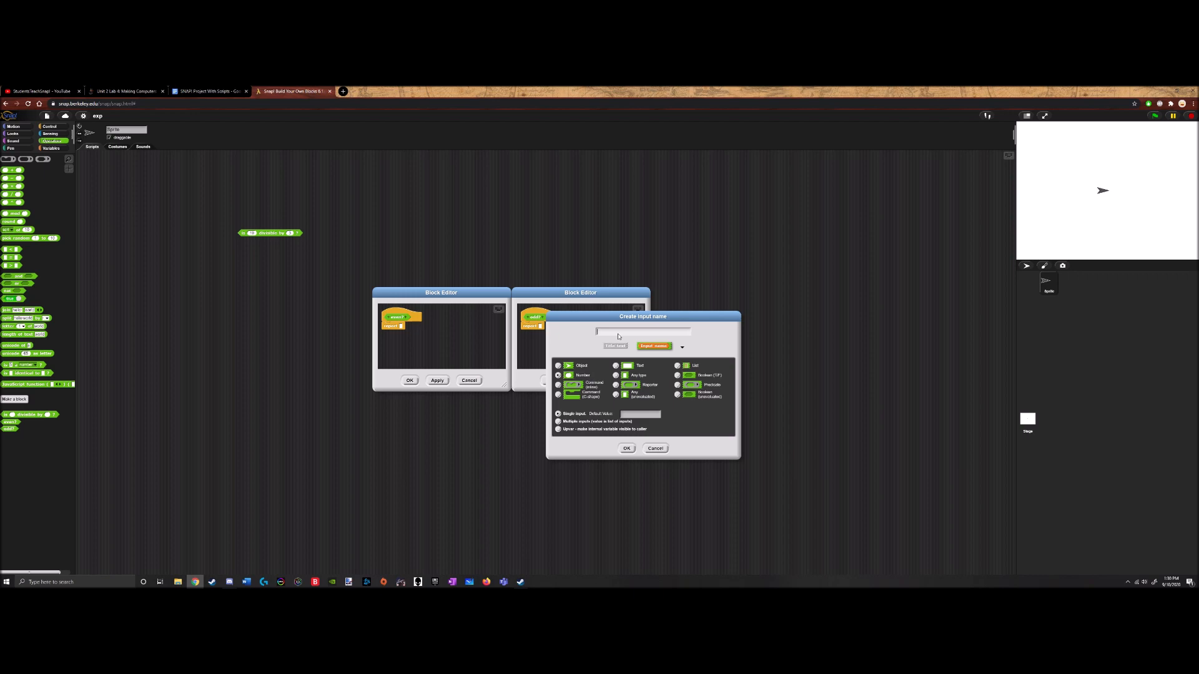
left_click(625, 449)
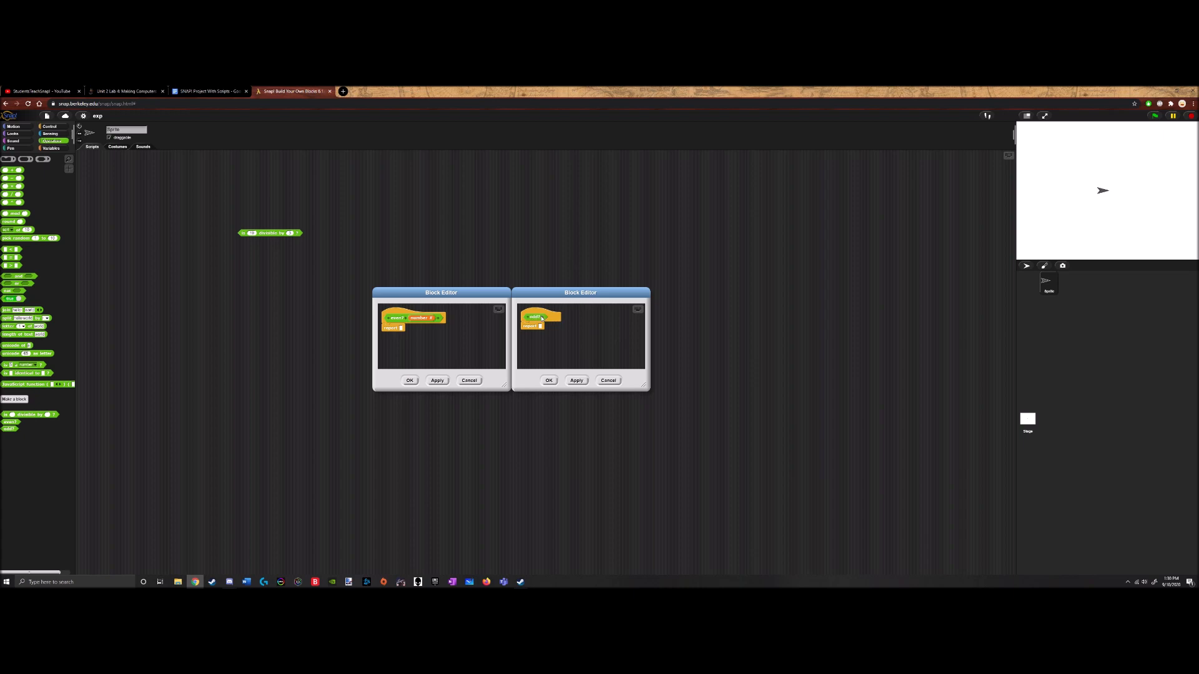
Give odd? a Number-type input named number and apply it
left_click(539, 318)
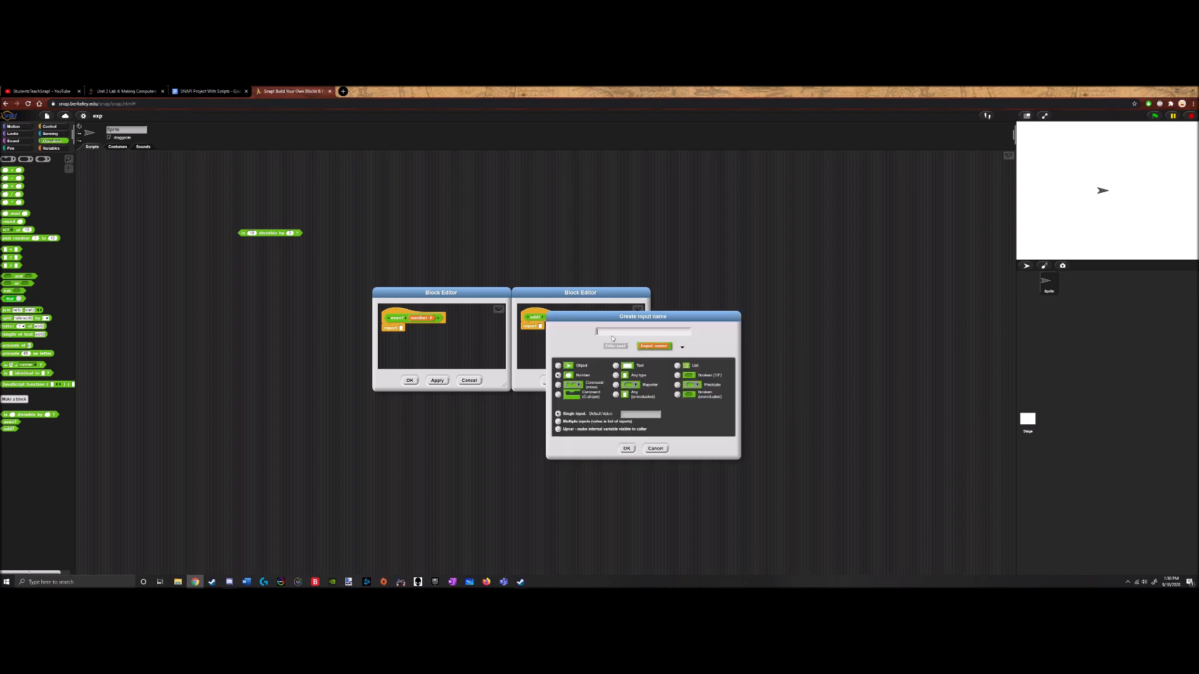
type("number")
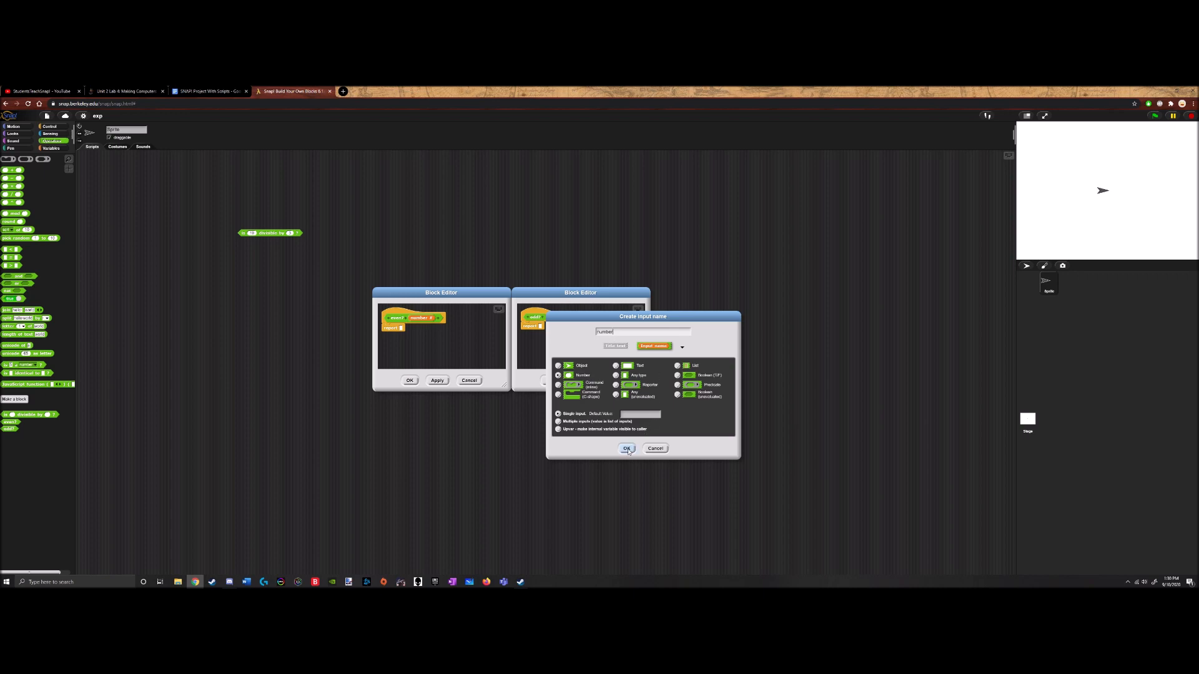
left_click(626, 448)
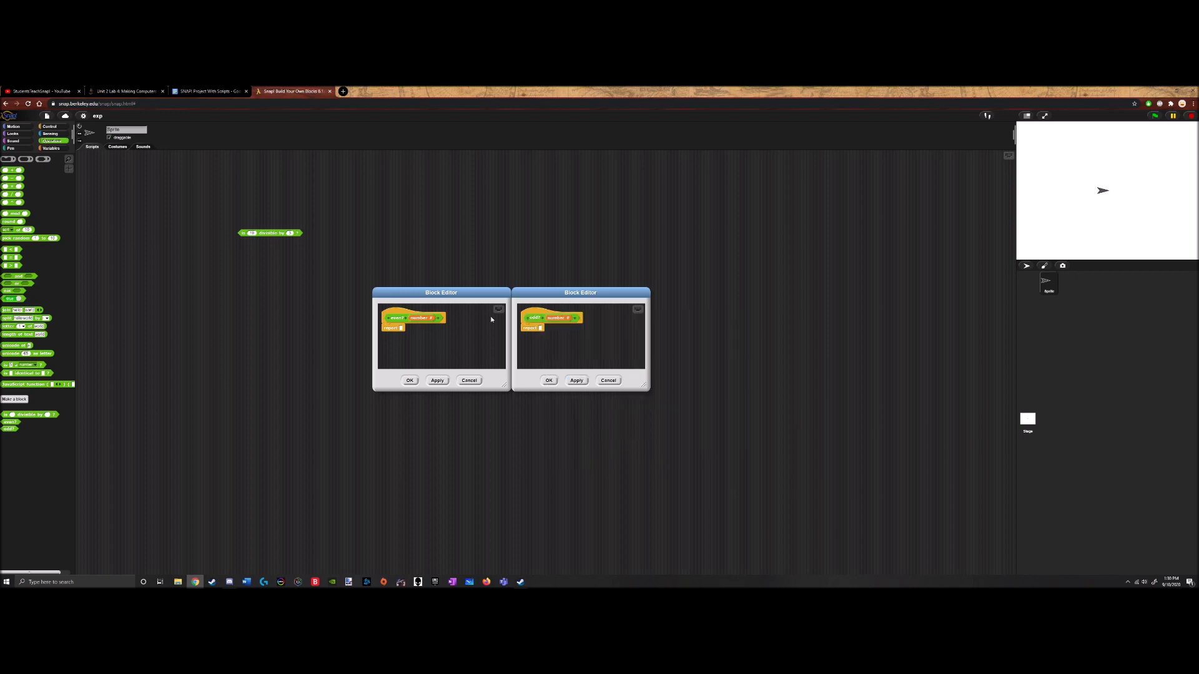
left_click(576, 379)
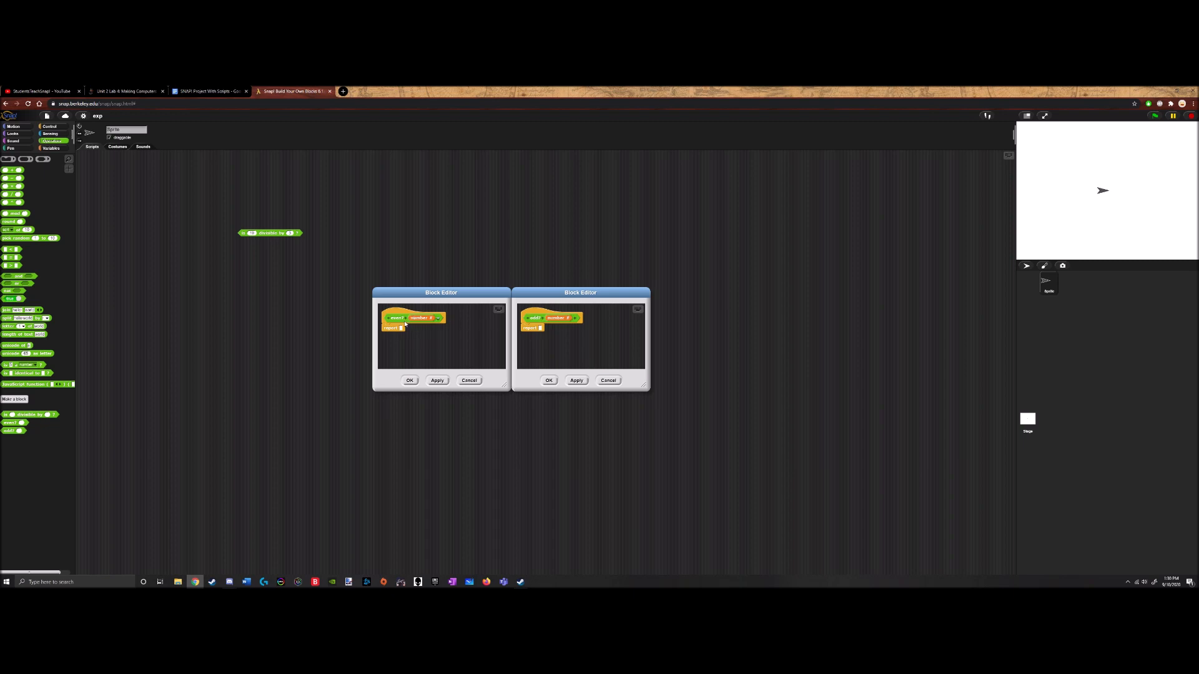
mouse_move(454, 304)
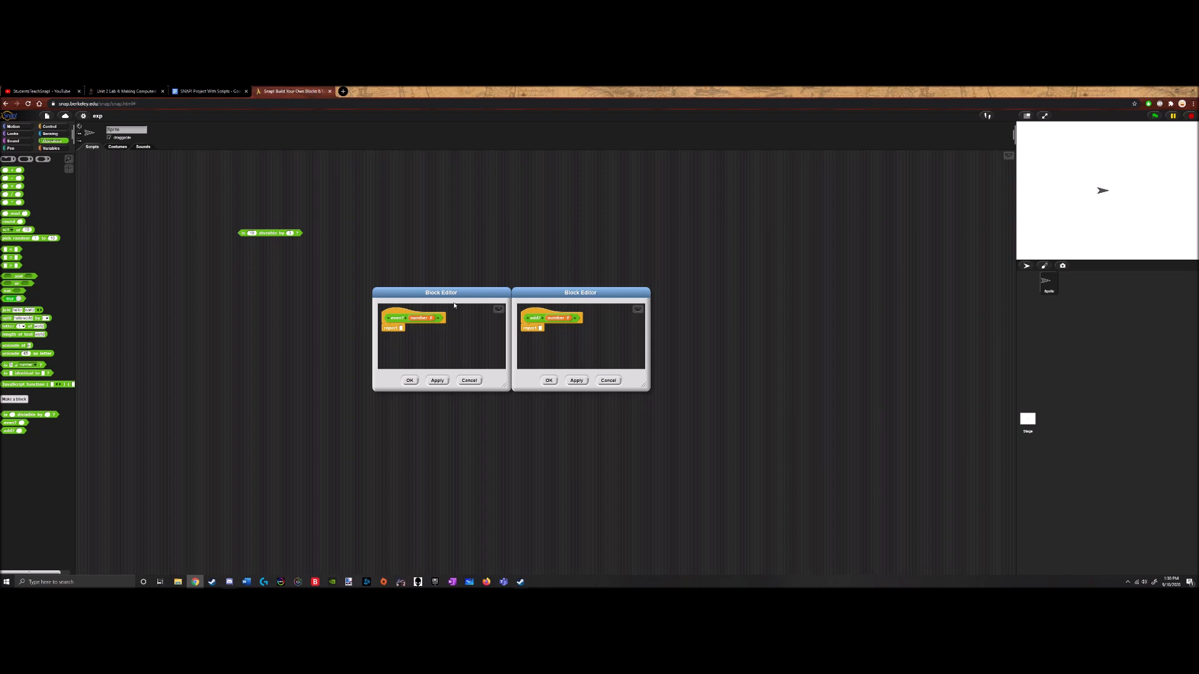
mouse_move(457, 334)
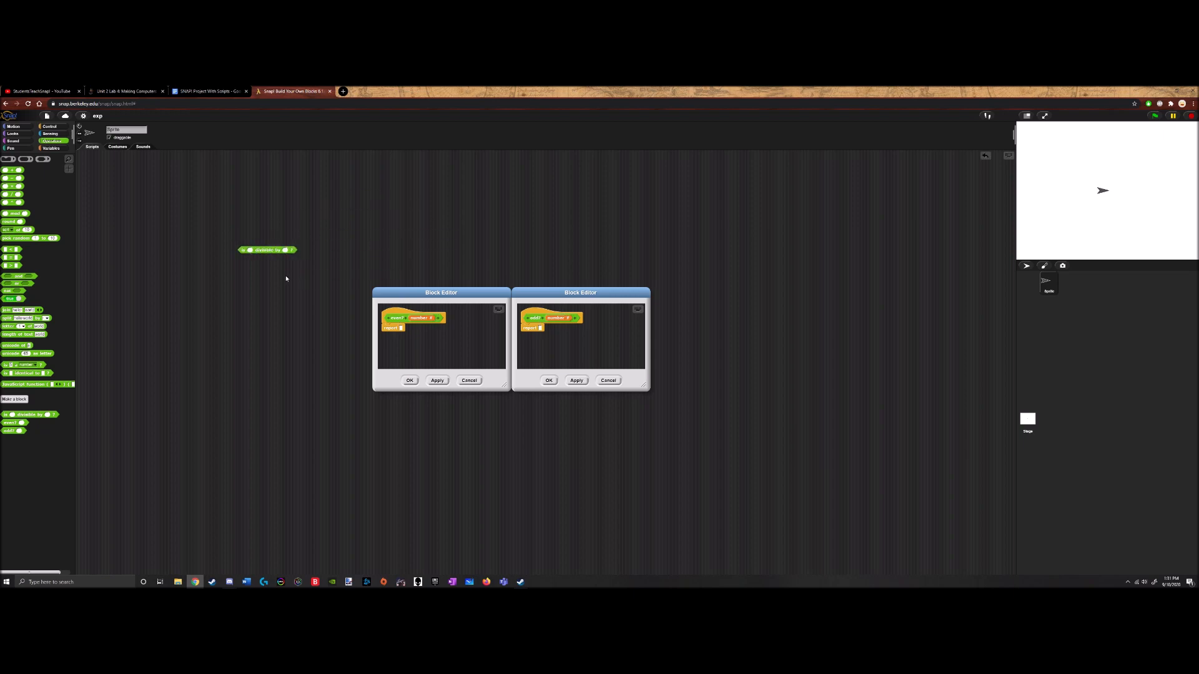
Make even? report divisible by 2 and odd? report not divisible by 2
right_click(397, 345)
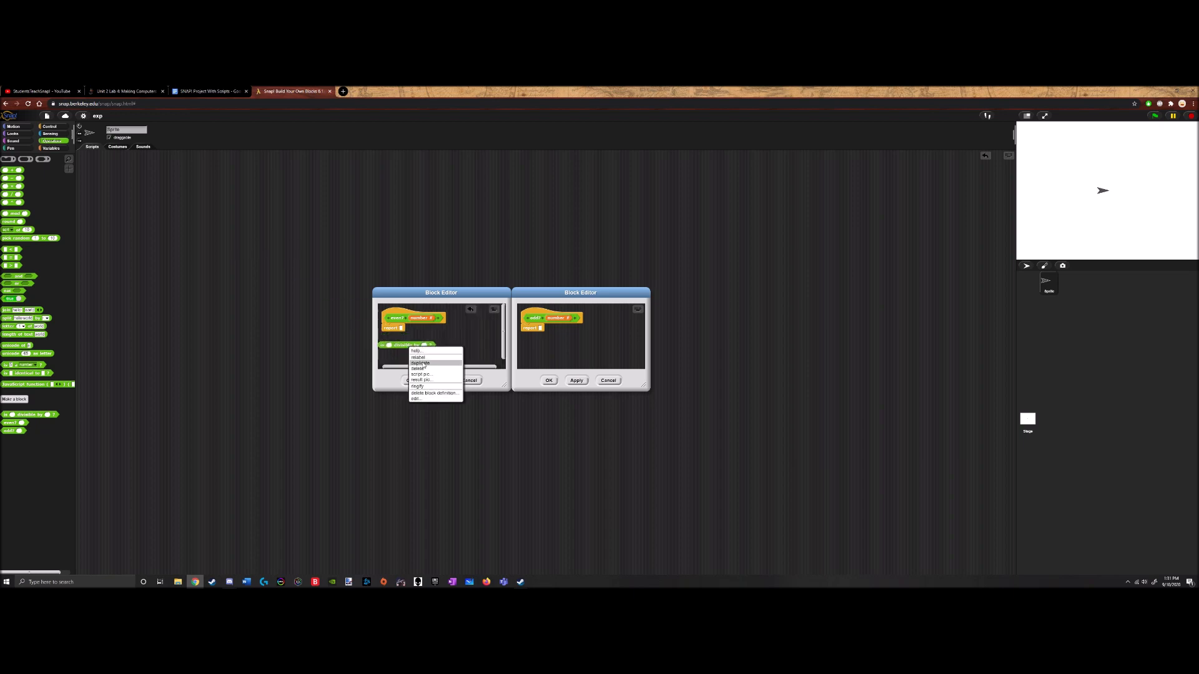
left_click(421, 362)
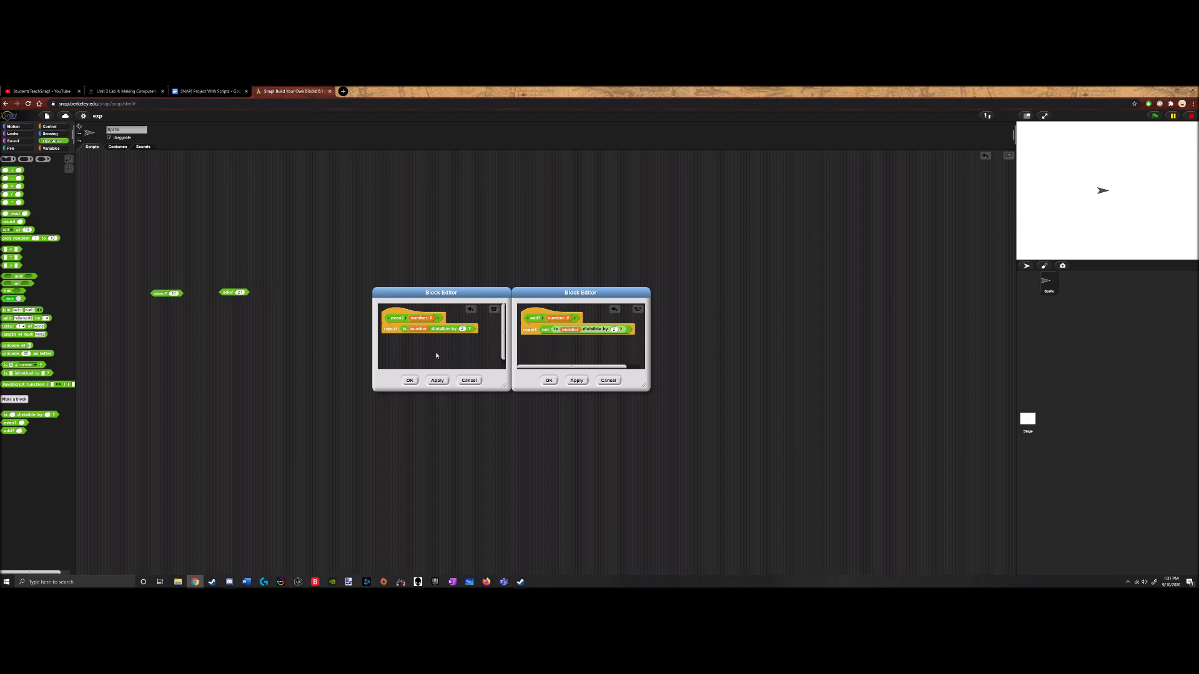
mouse_move(450, 333)
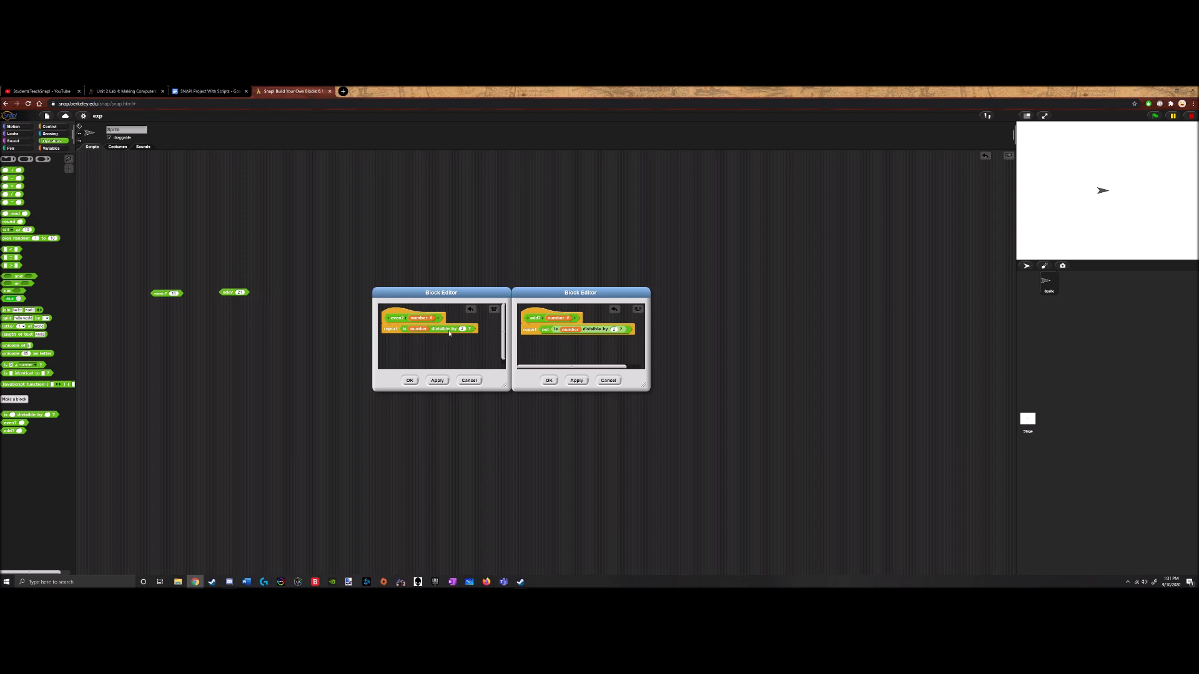
mouse_move(450, 336)
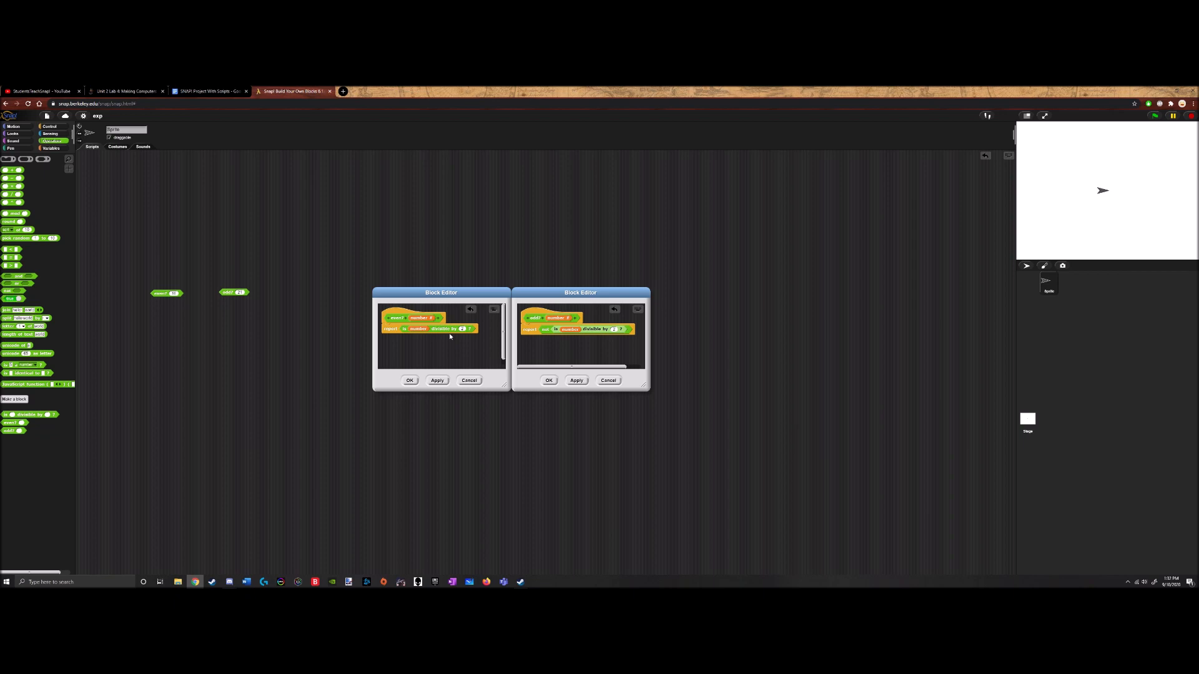
mouse_move(453, 341)
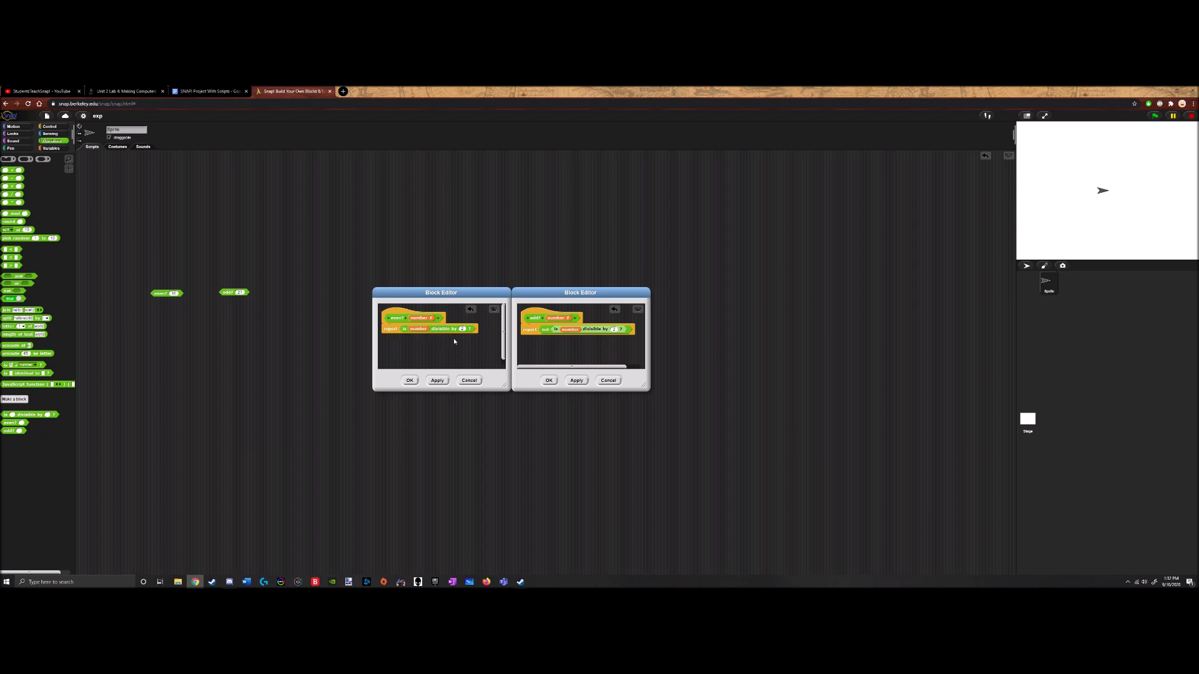
mouse_move(452, 356)
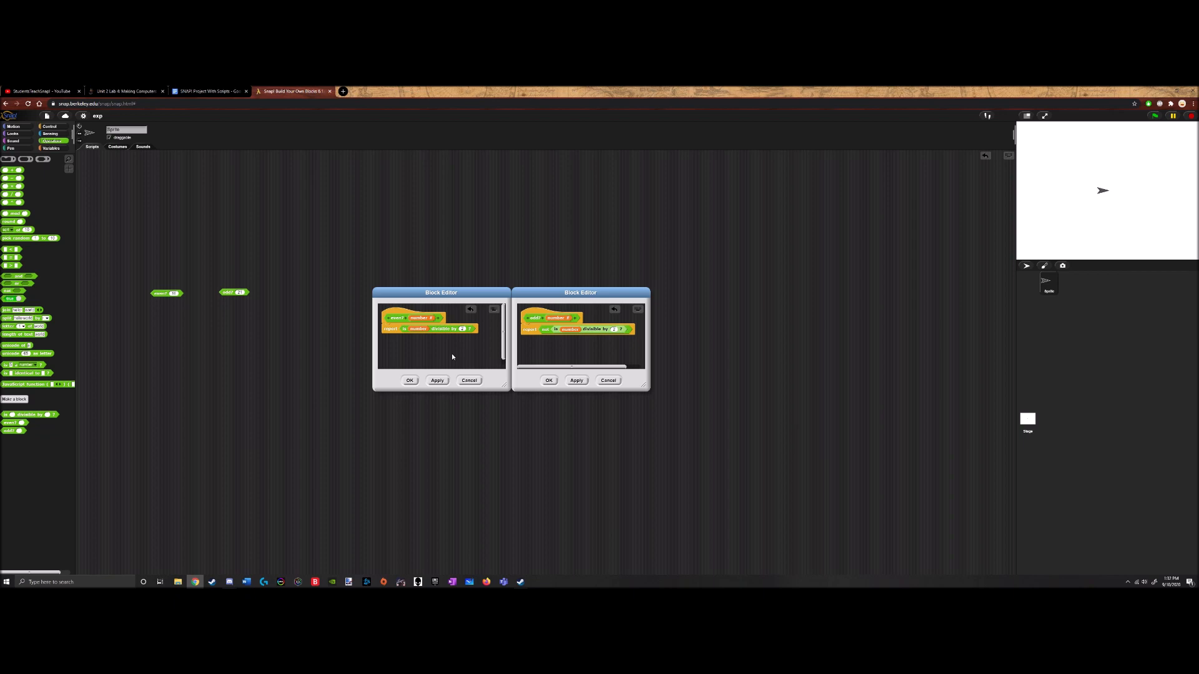
mouse_move(405, 349)
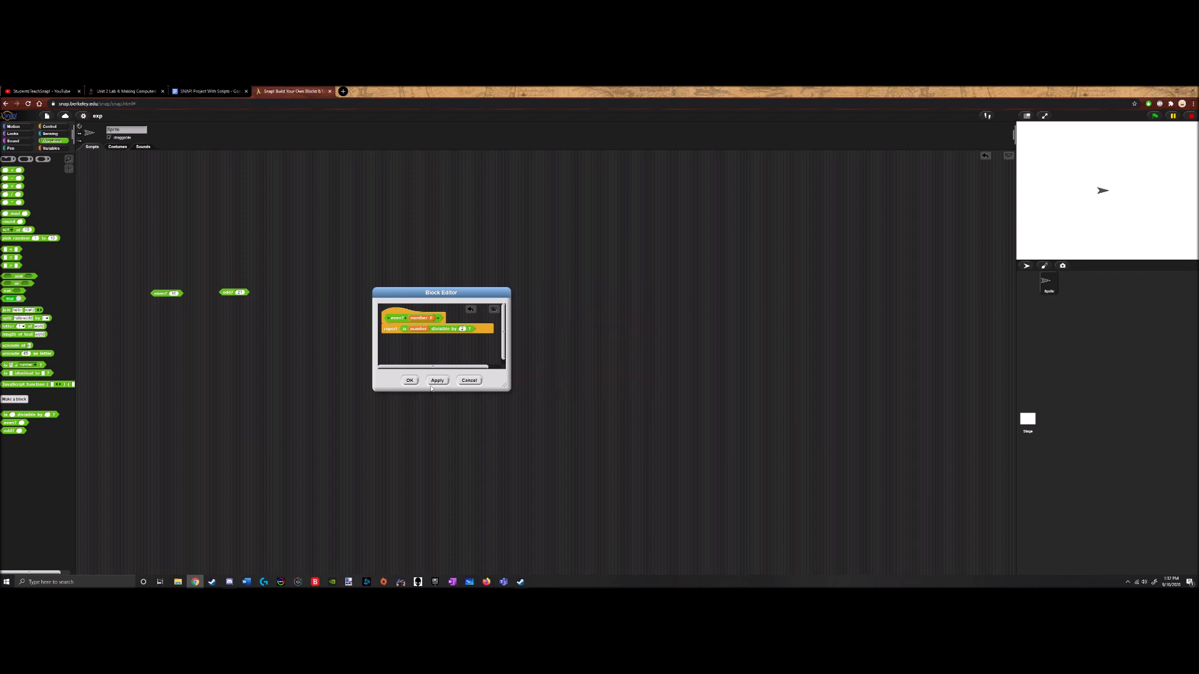
Save the remaining predicate definition and bring up the Libraries list
left_click(409, 380)
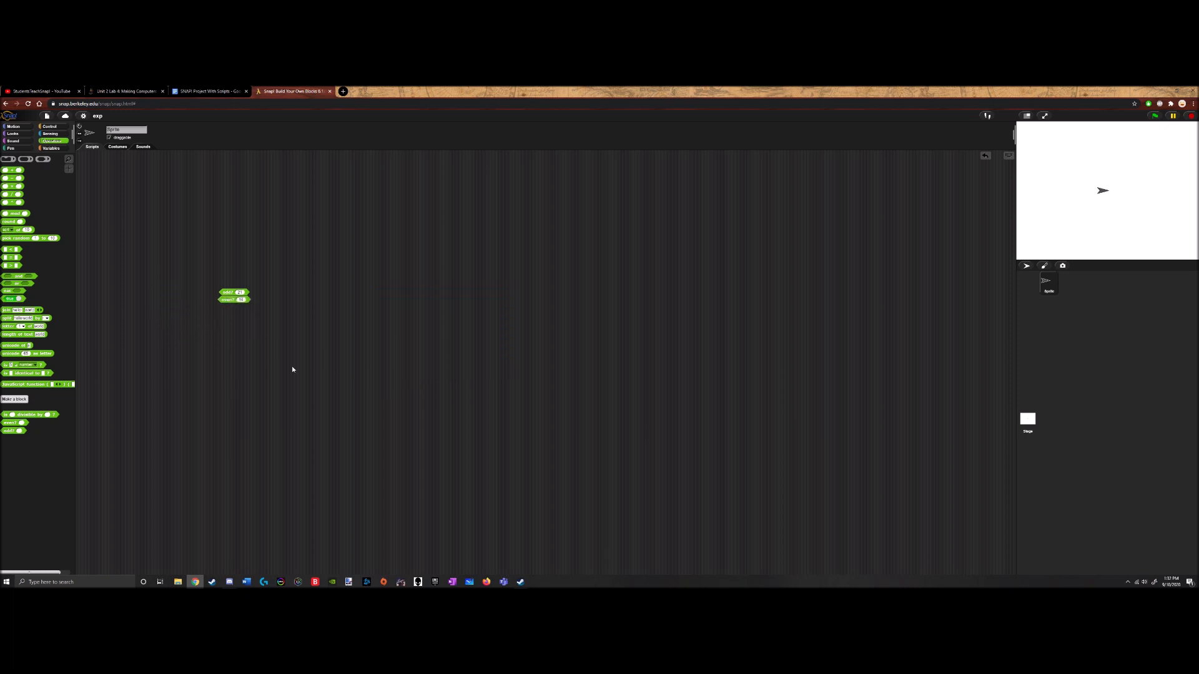
mouse_move(247, 259)
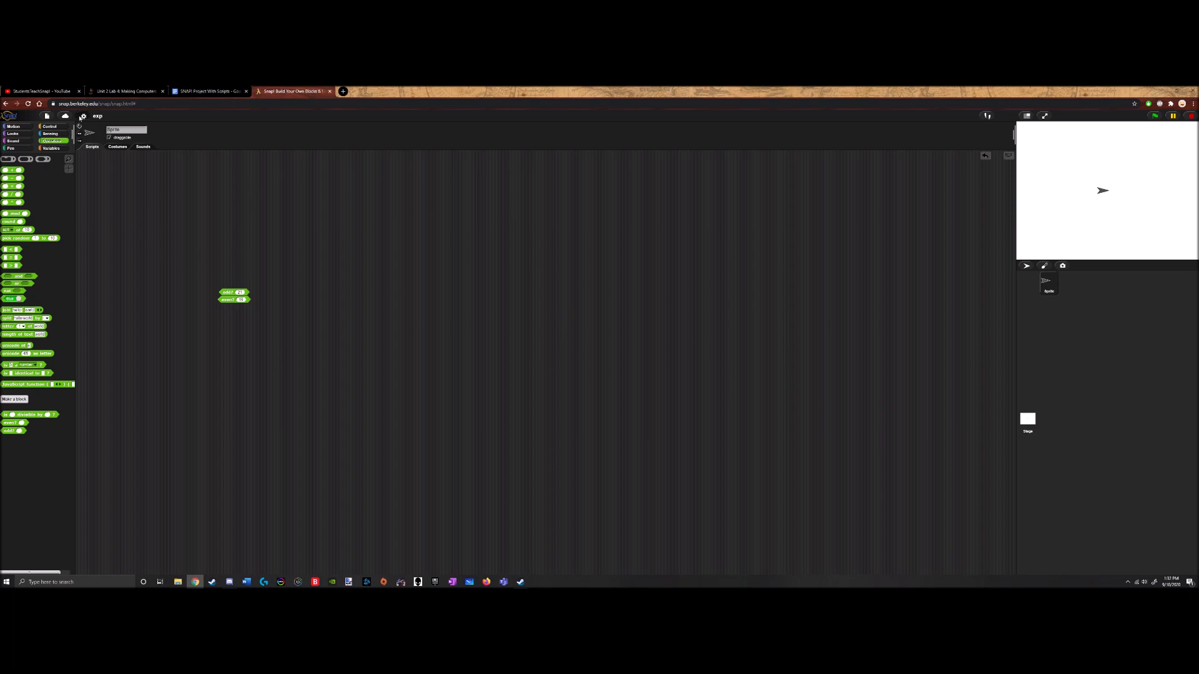
left_click(46, 115)
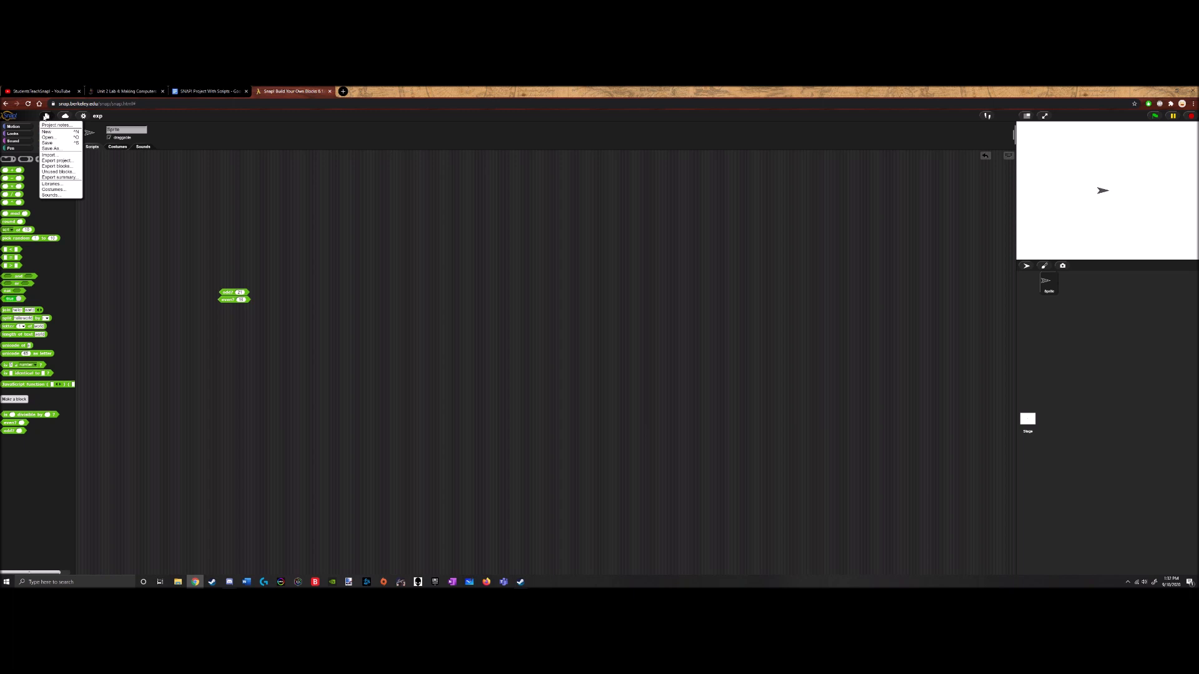
mouse_move(51, 183)
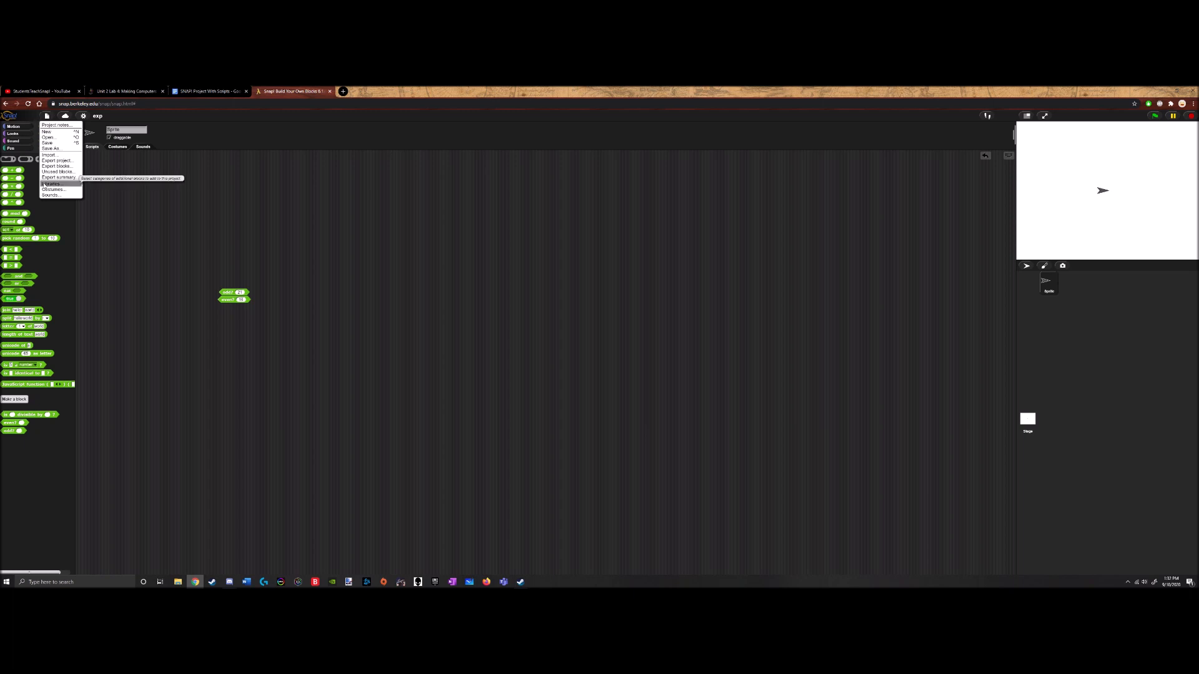
left_click(50, 184)
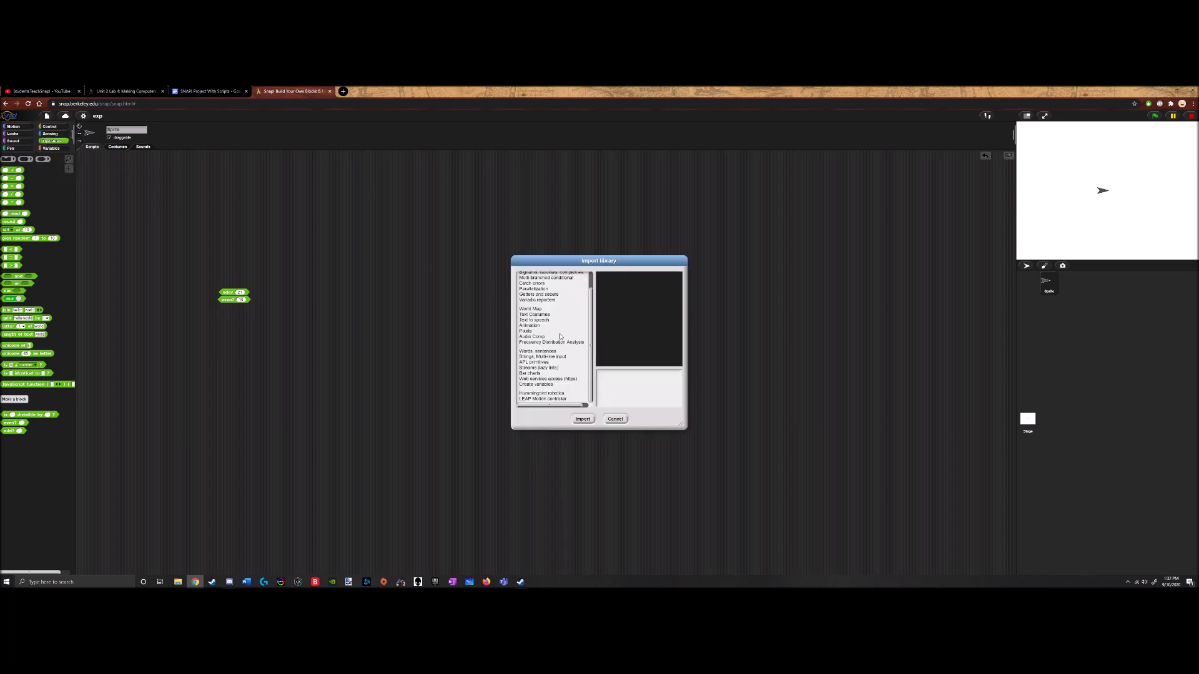
Preview the List utilities and Streams libraries, then cancel without importing
left_click(530, 281)
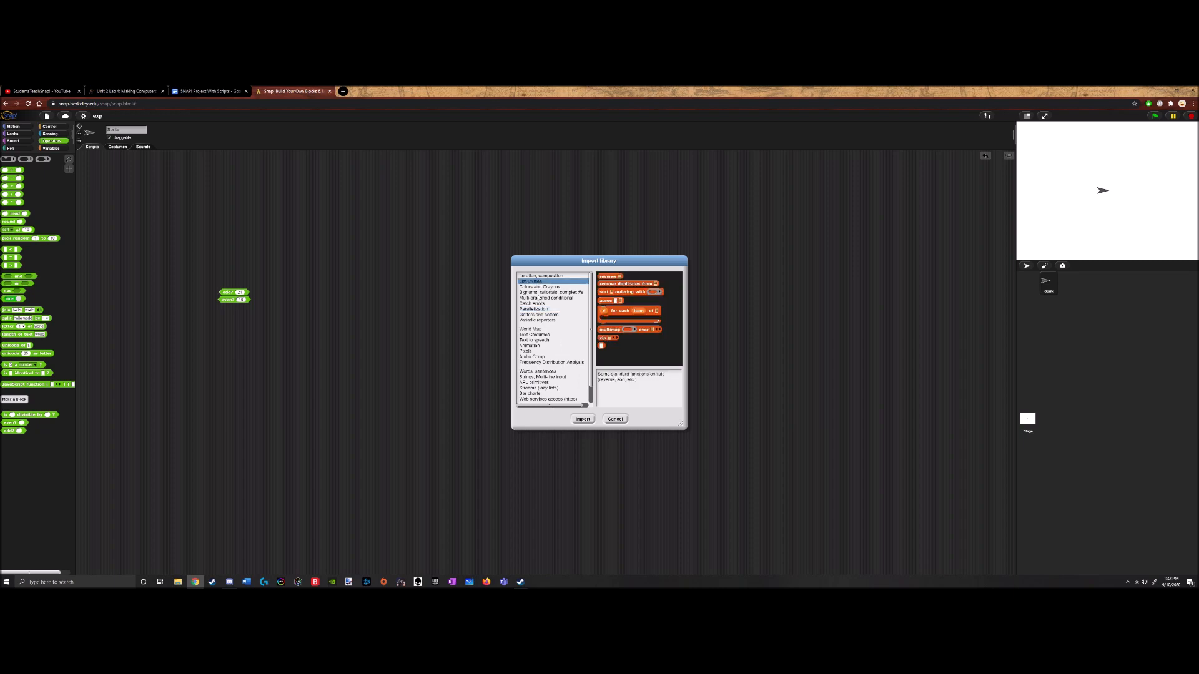
left_click(538, 387)
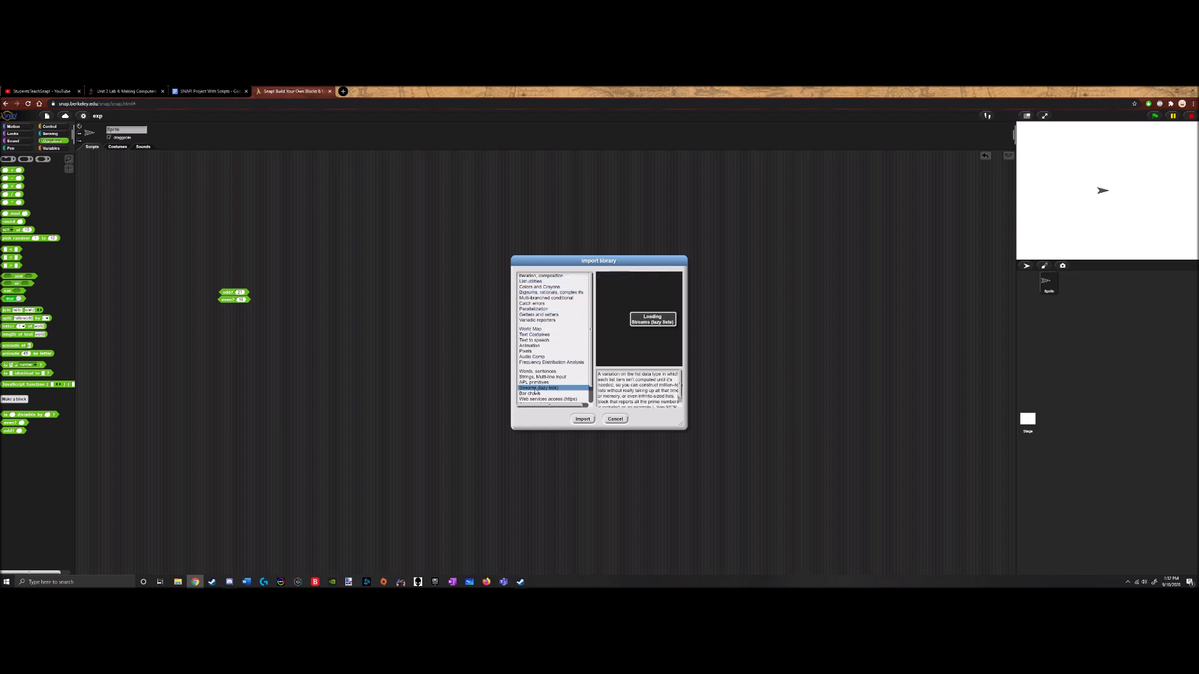
left_click(541, 397)
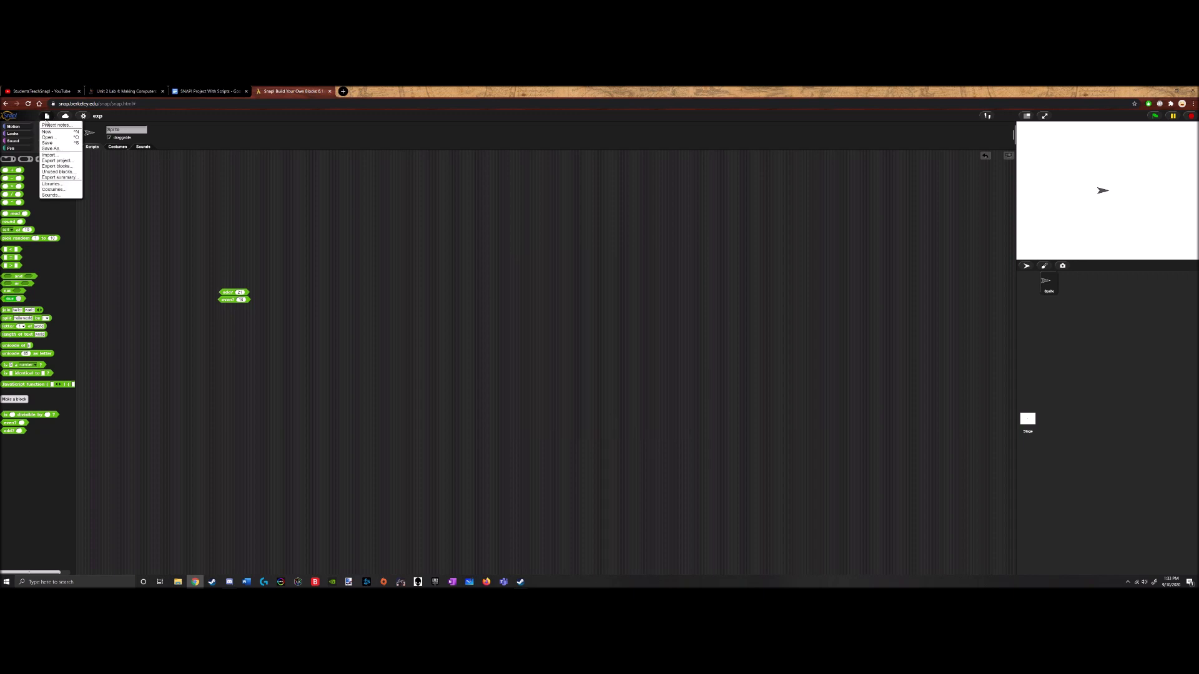
Export divisible by, even? and odd? as a downloaded blocks XML file
left_click(56, 166)
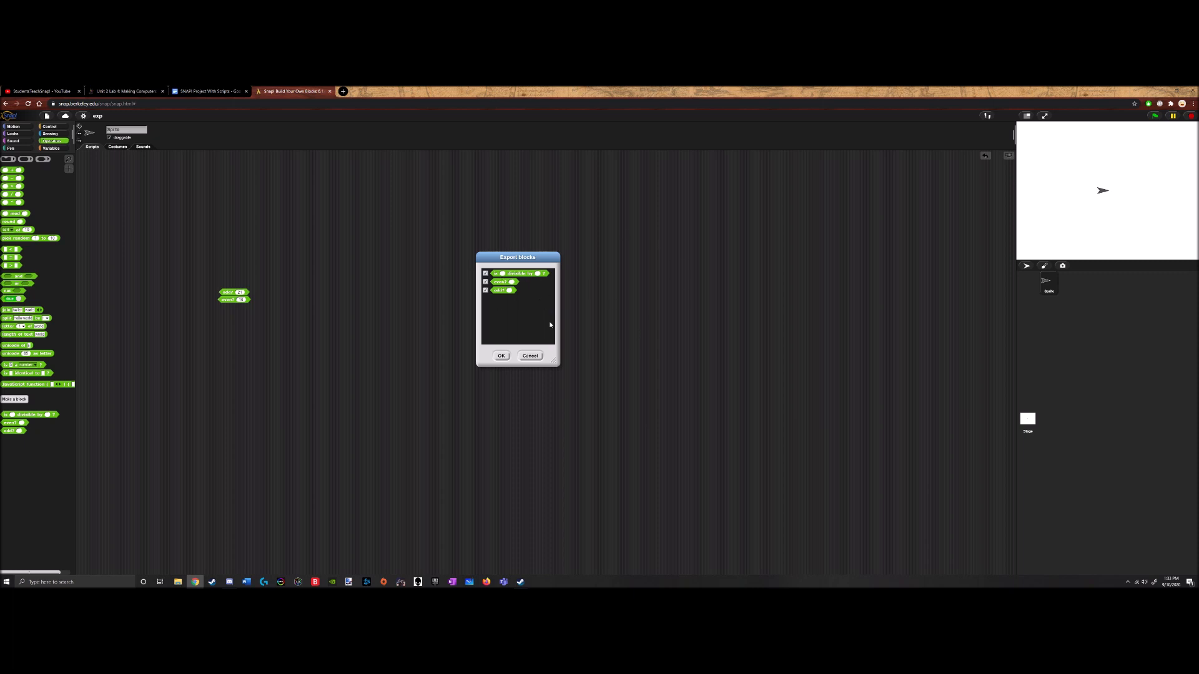
mouse_move(576, 326)
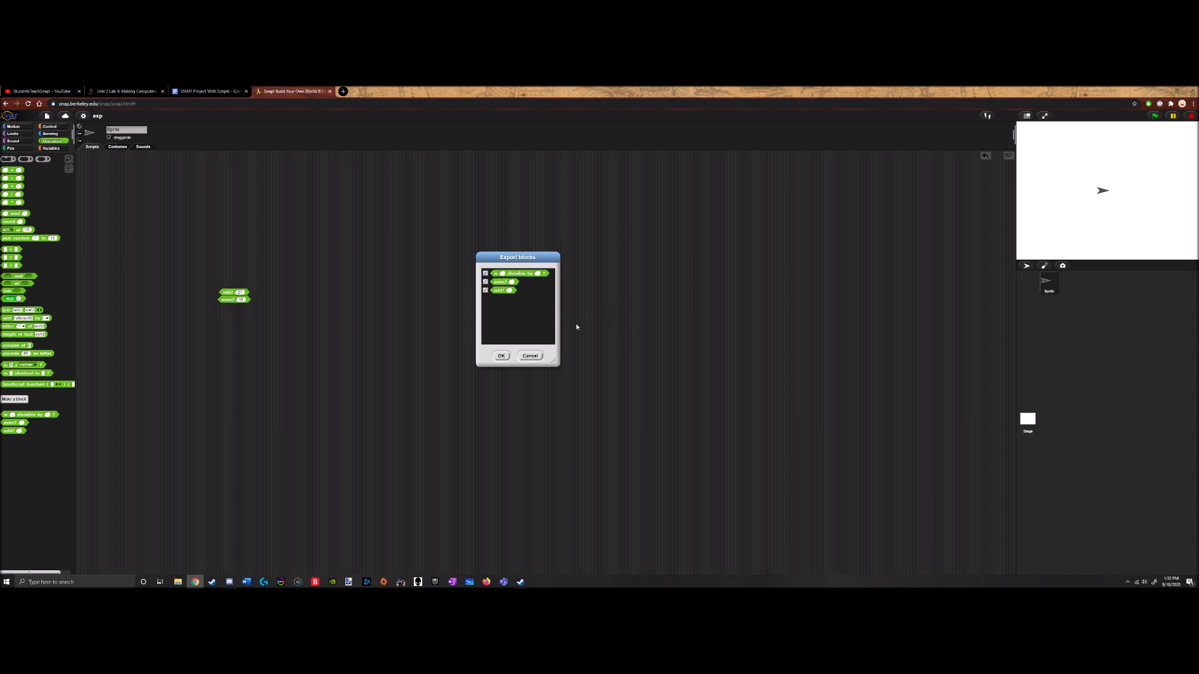
mouse_move(528, 214)
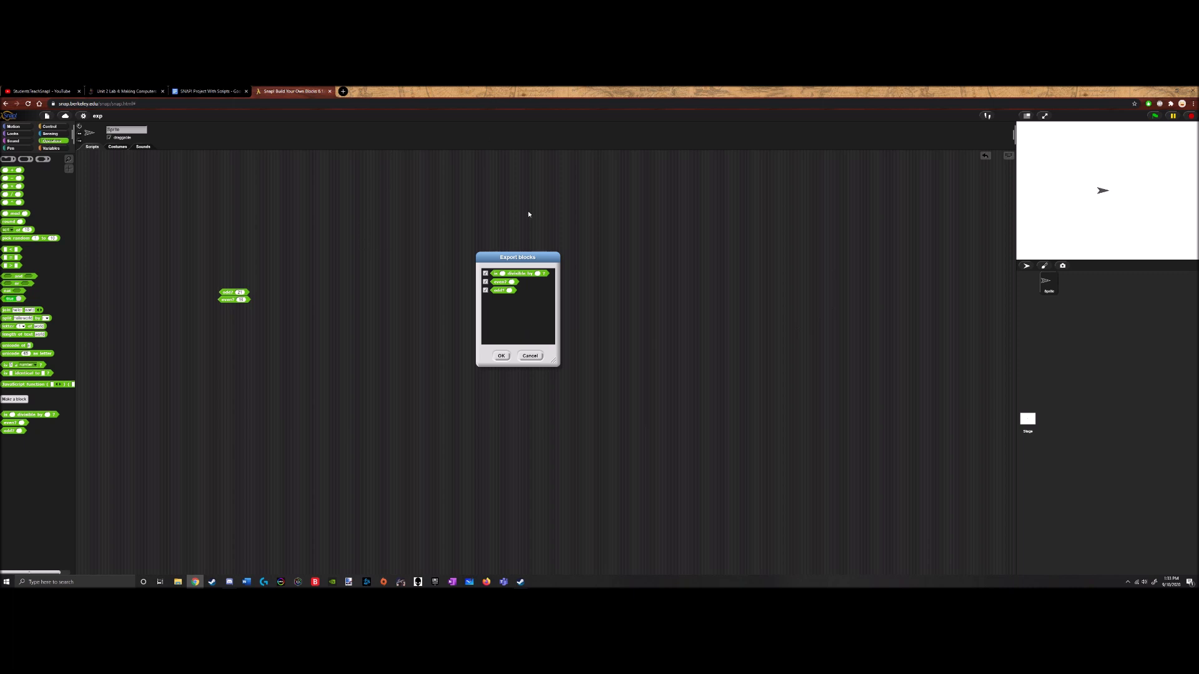
mouse_move(428, 350)
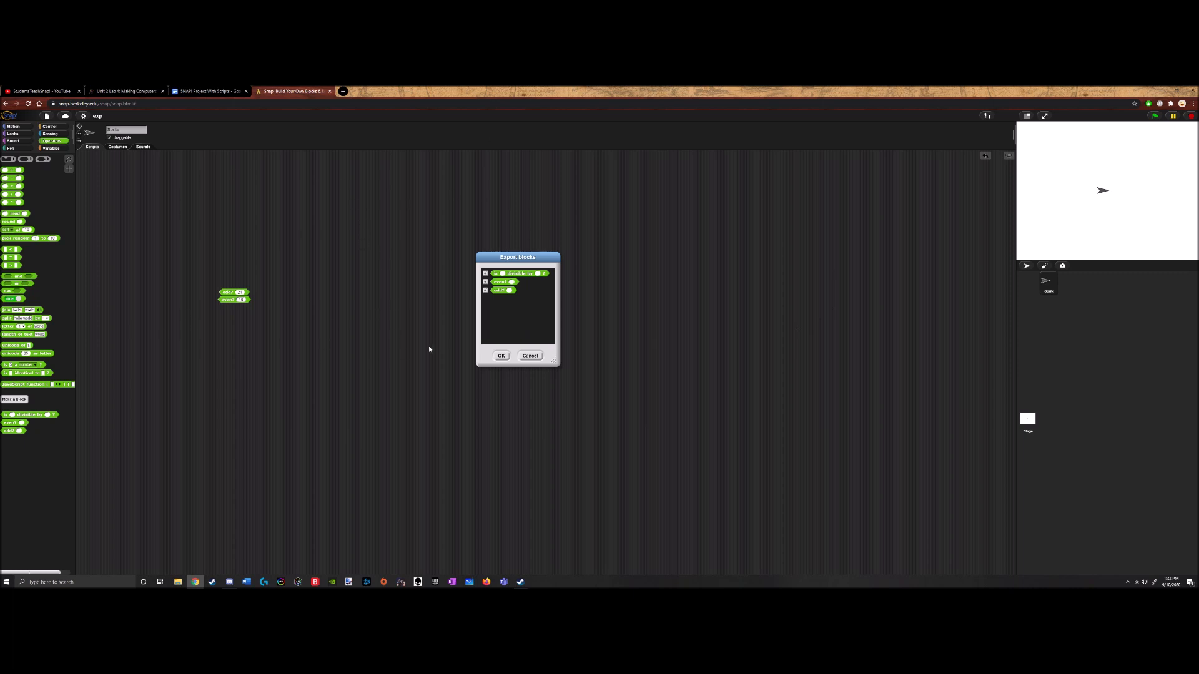
mouse_move(835, 336)
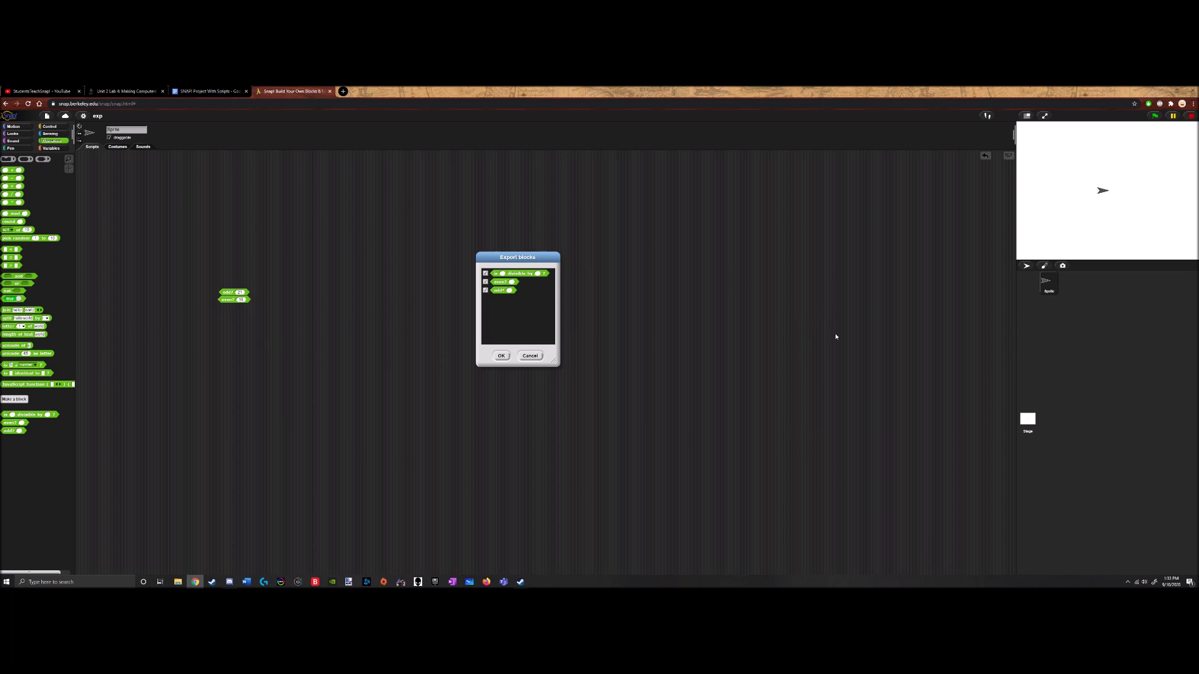
mouse_move(1122, 386)
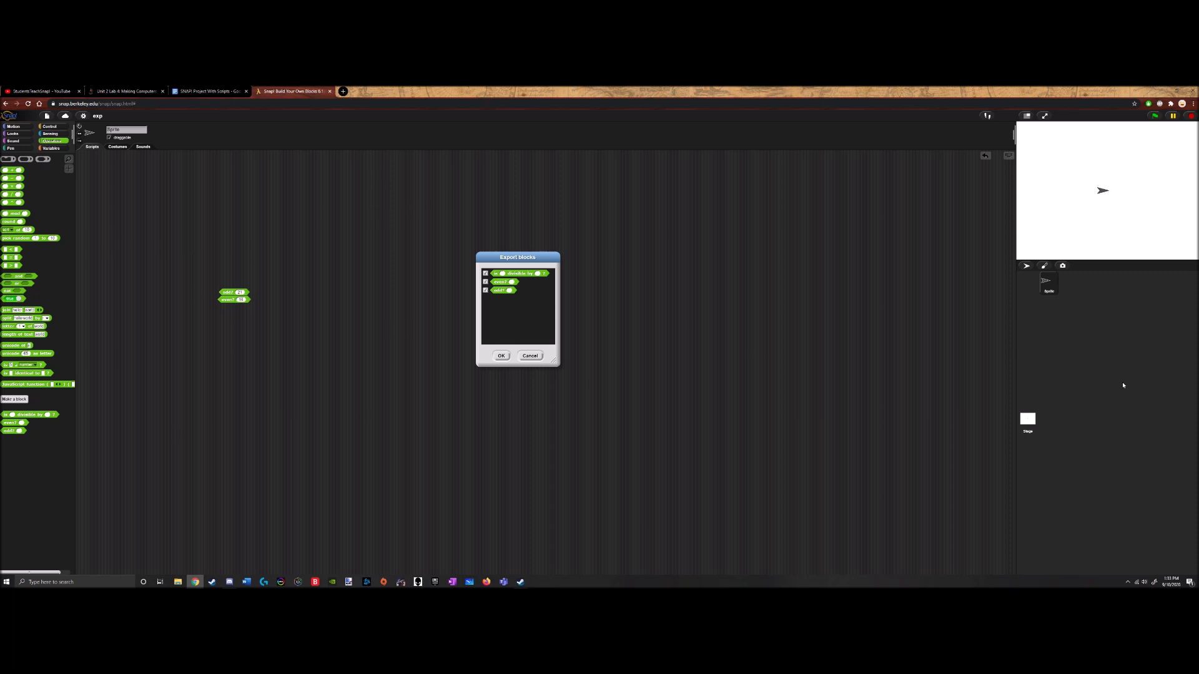
left_click(501, 356)
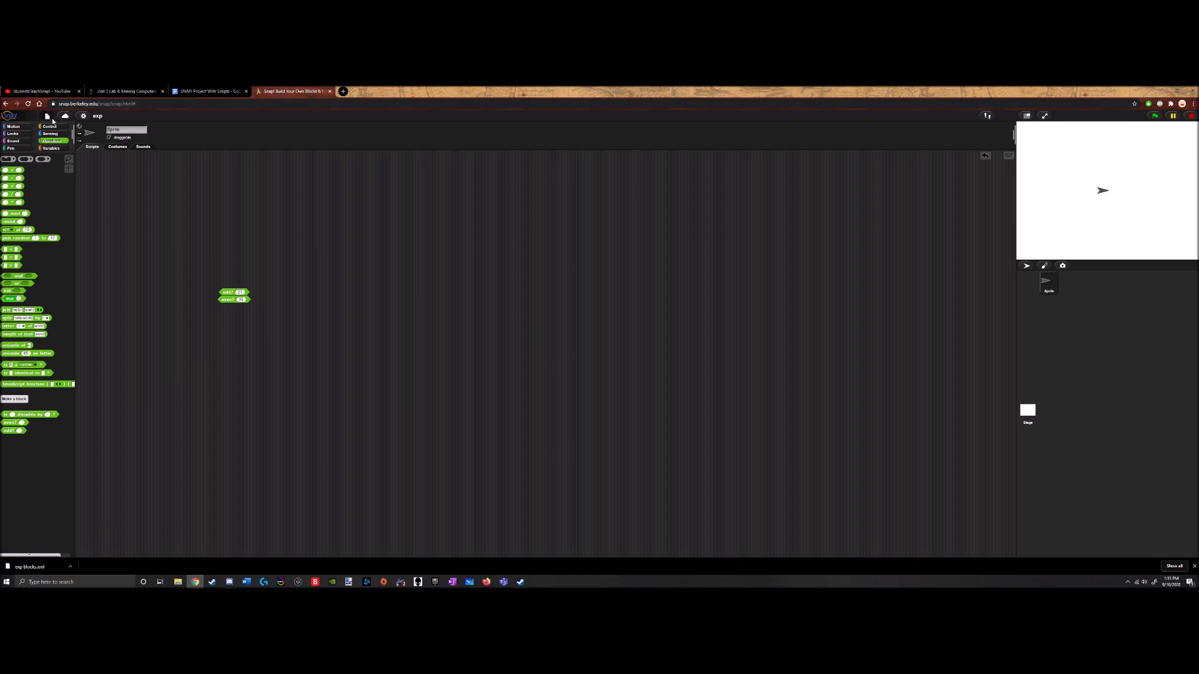
Start an Import, cancel the Open dialog, and dismiss the download notice
left_click(46, 115)
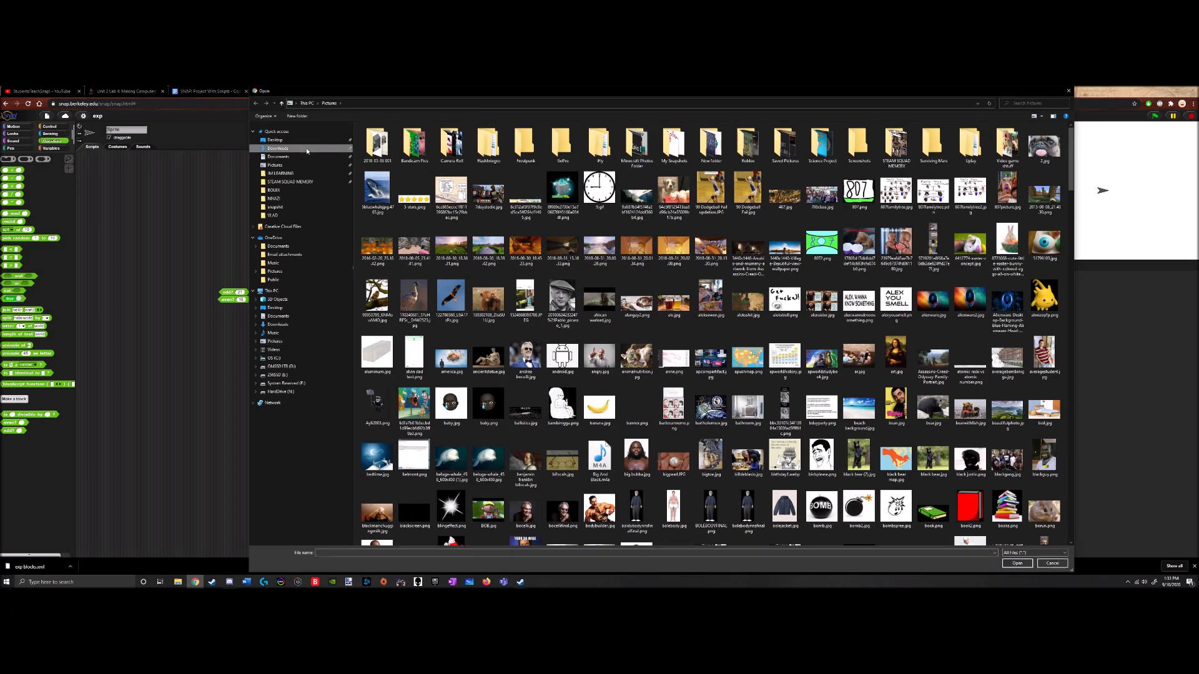
left_click(1050, 563)
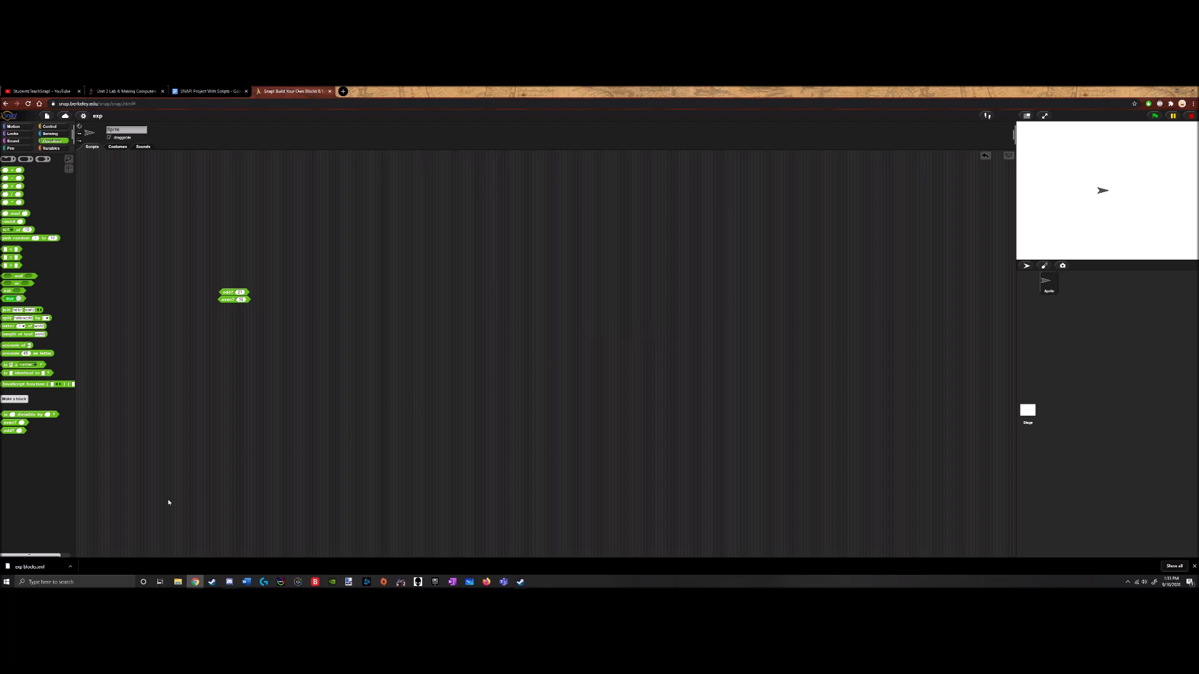
mouse_move(138, 535)
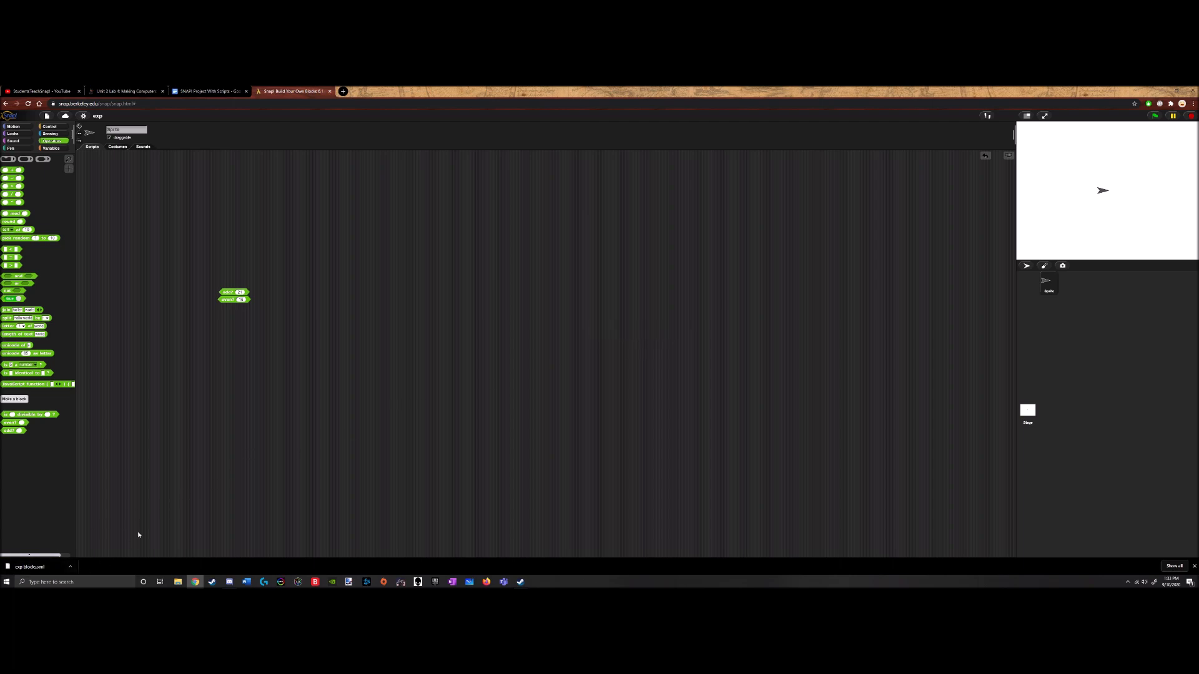
mouse_move(150, 527)
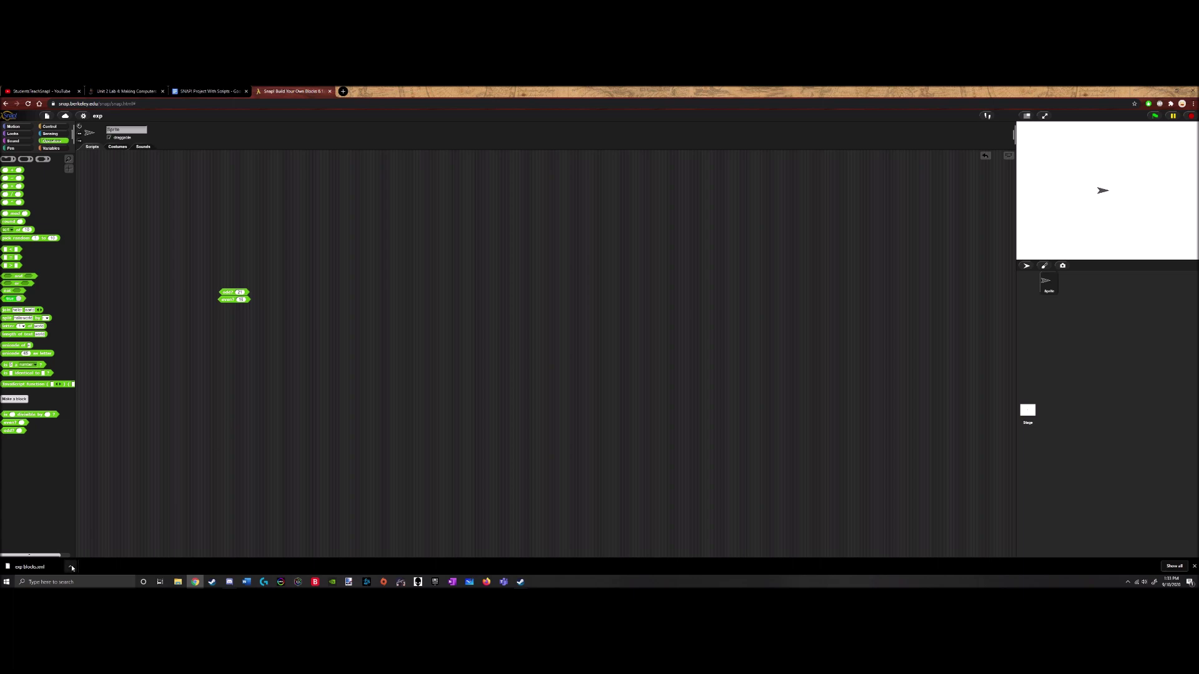
left_click(46, 115)
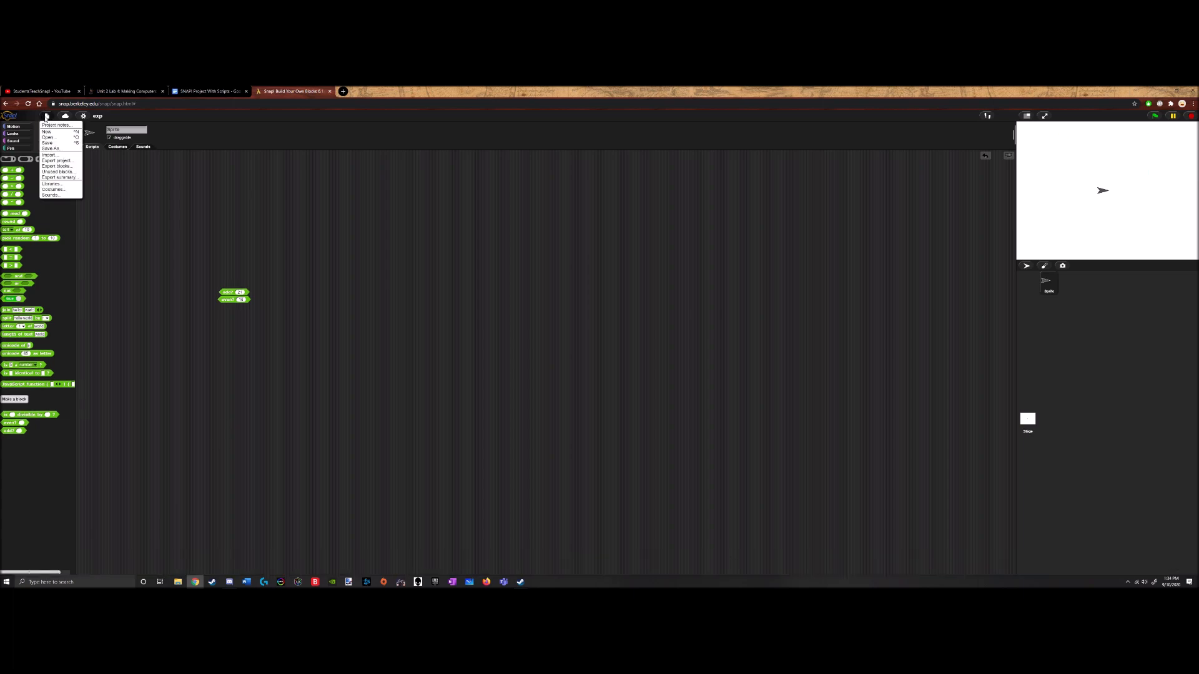
mouse_move(49, 155)
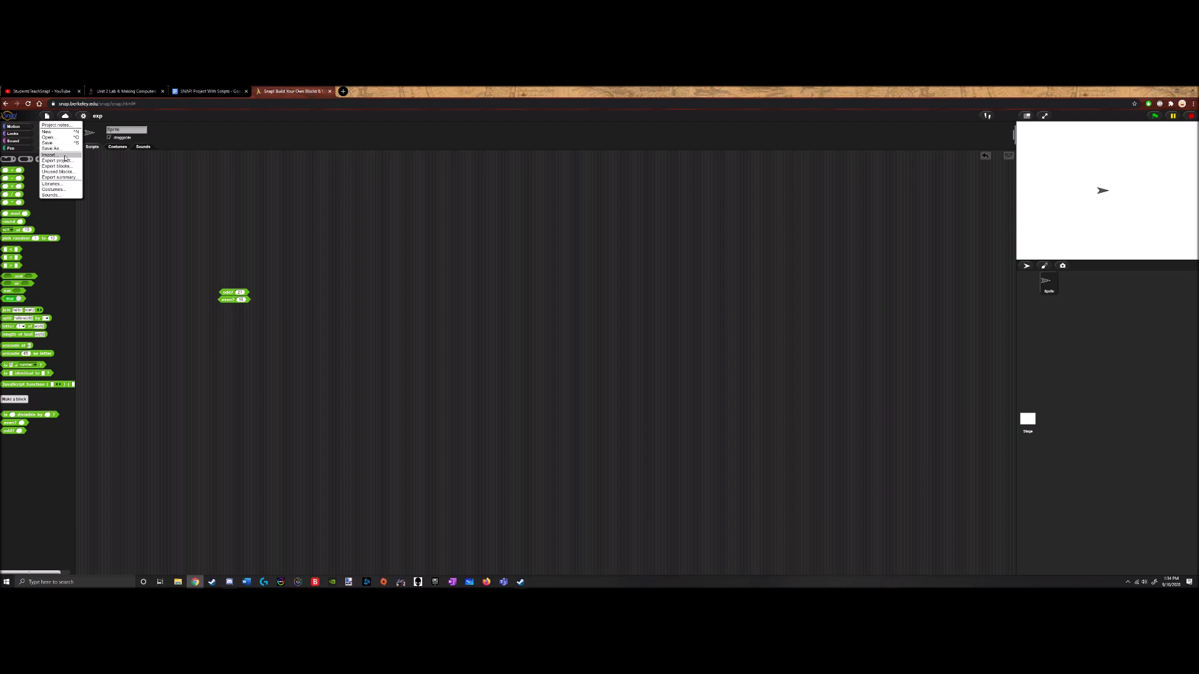
mouse_move(49, 154)
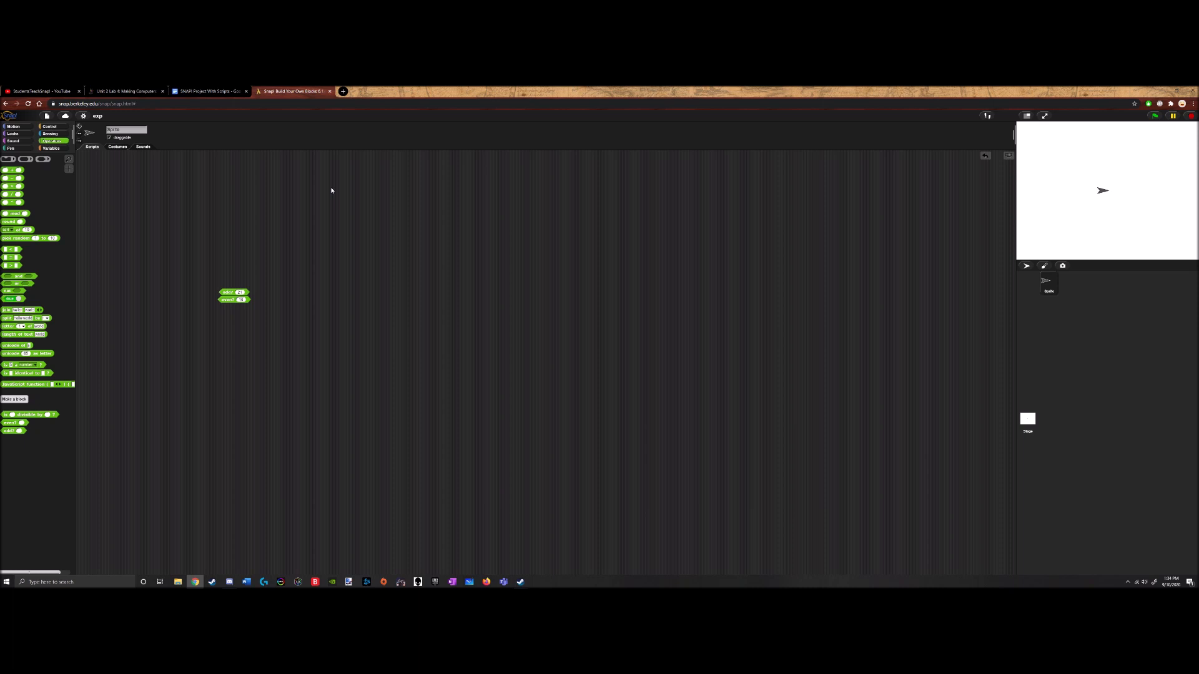
mouse_move(108, 358)
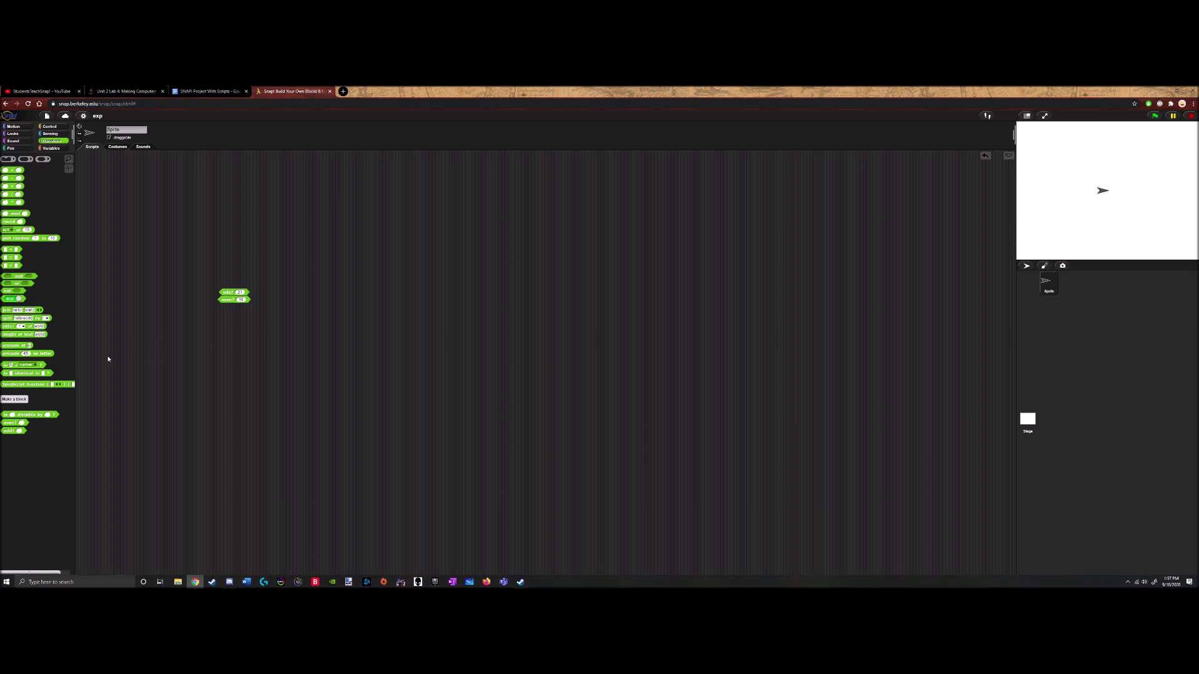
Make a new reporter block named 'number of divisors' and start adding an input to its hat
left_click(15, 399)
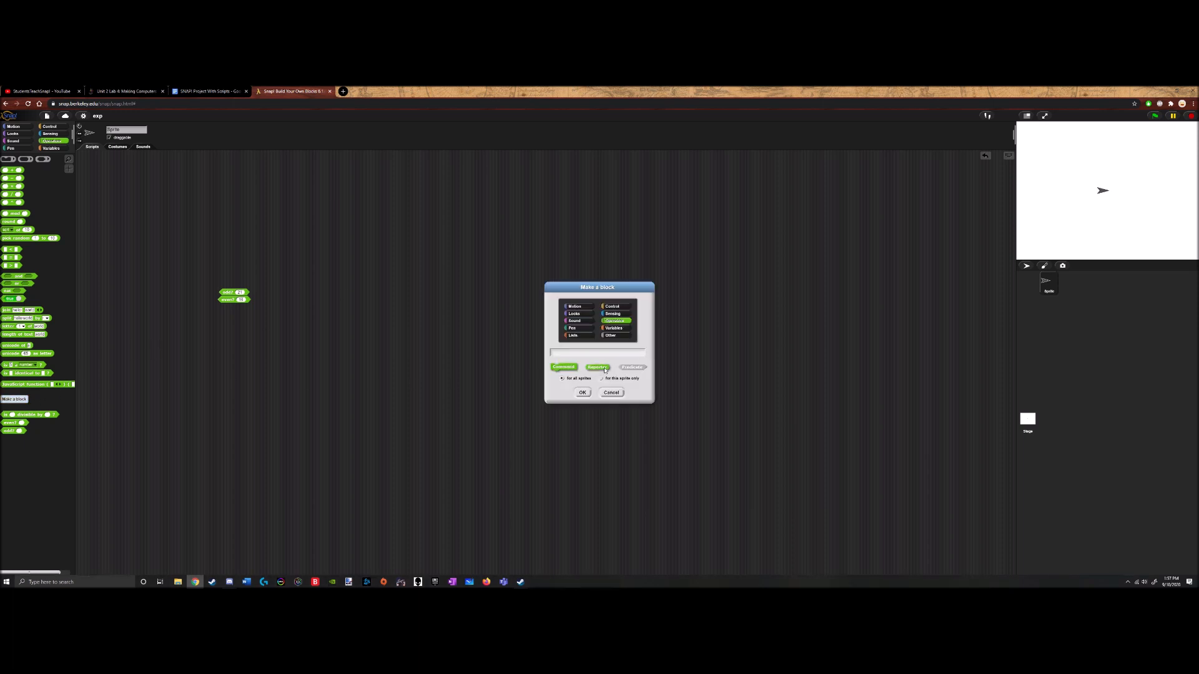
type("number of dis")
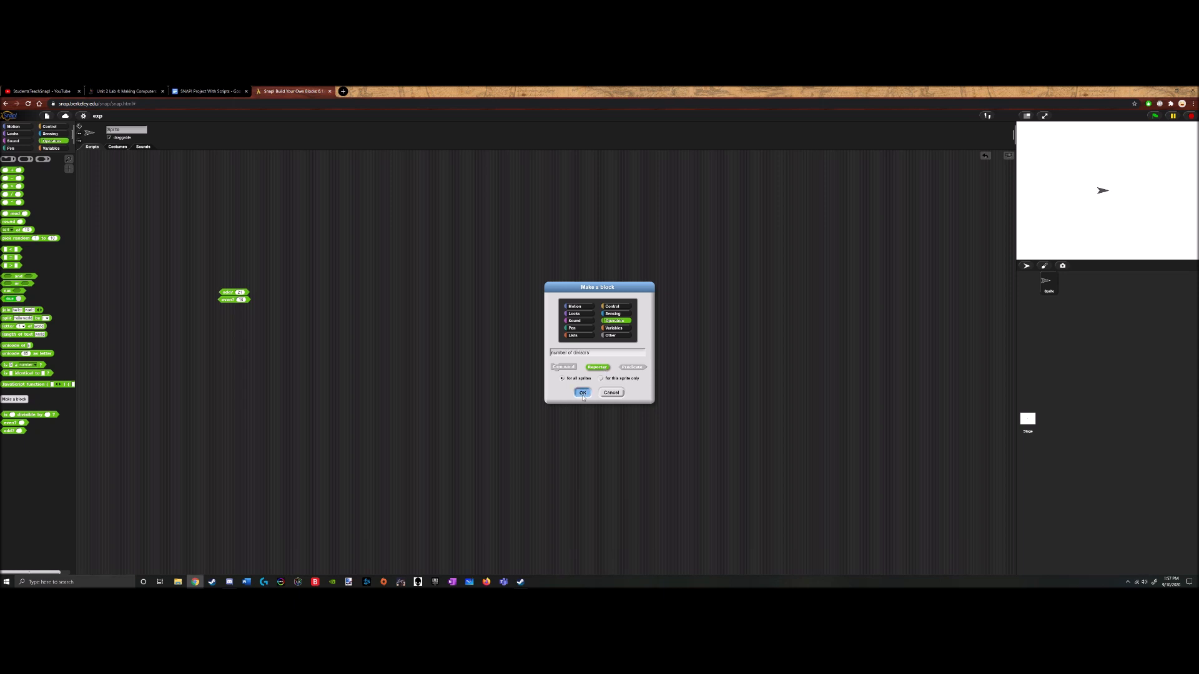
left_click(581, 392)
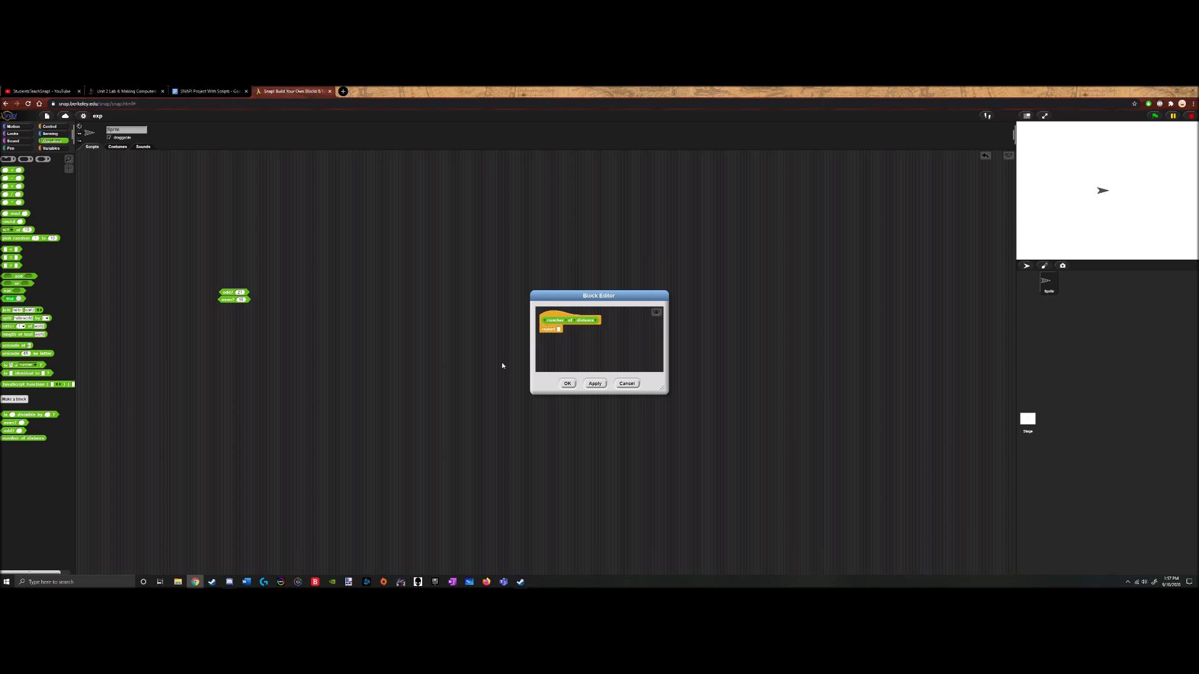
left_click(543, 320)
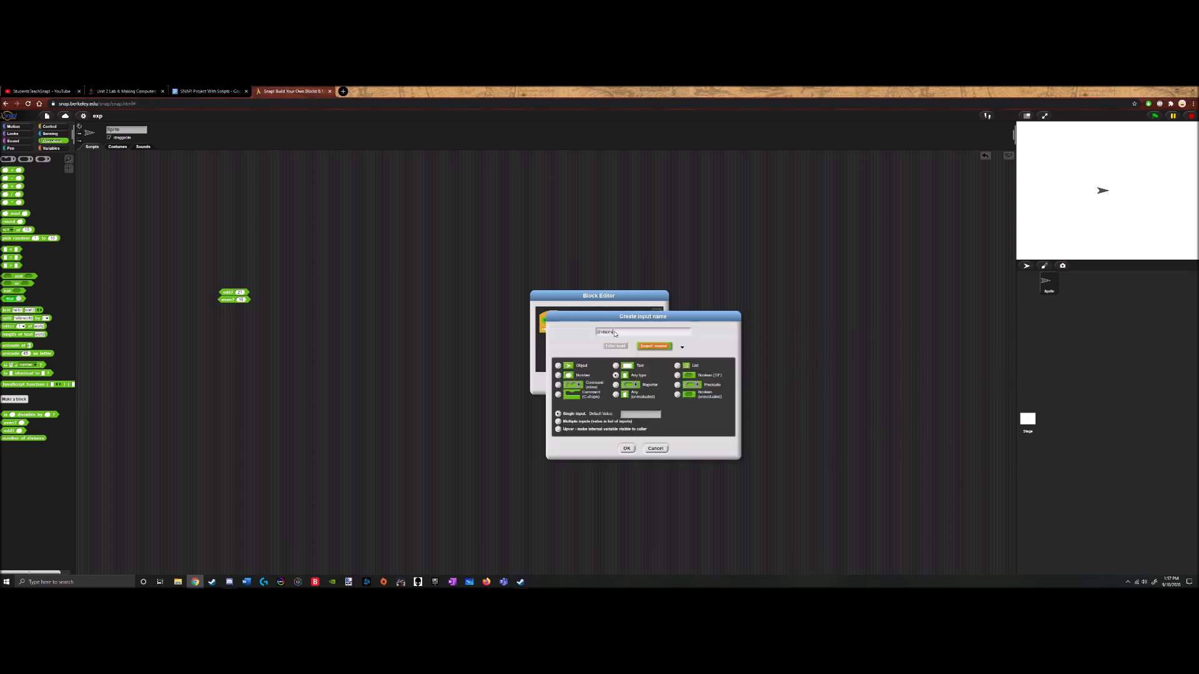
Confirm the block's input and bring in a script variable set to an empty list
left_click(626, 448)
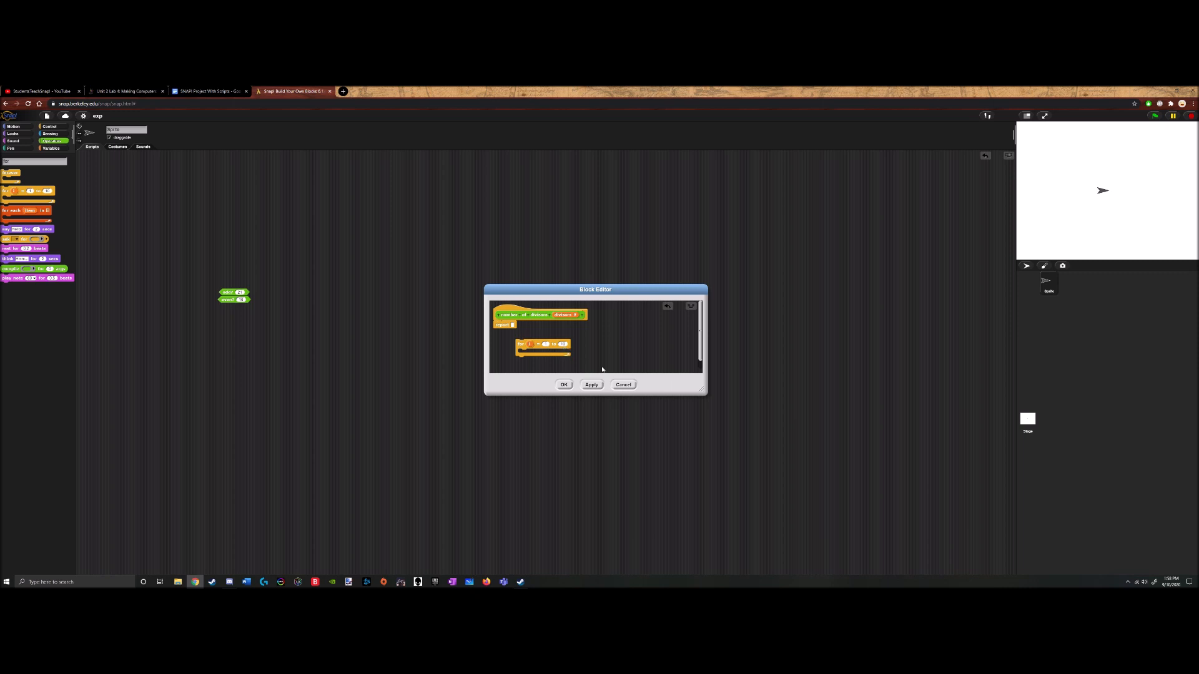
mouse_move(48, 162)
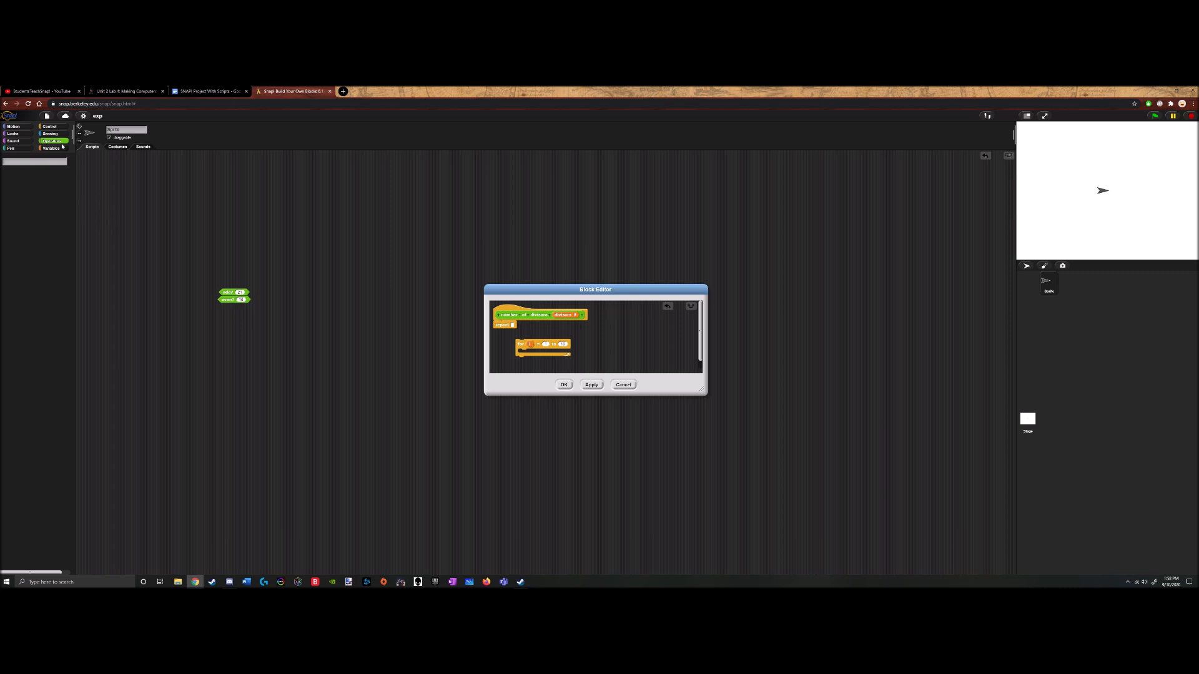
left_click(52, 141)
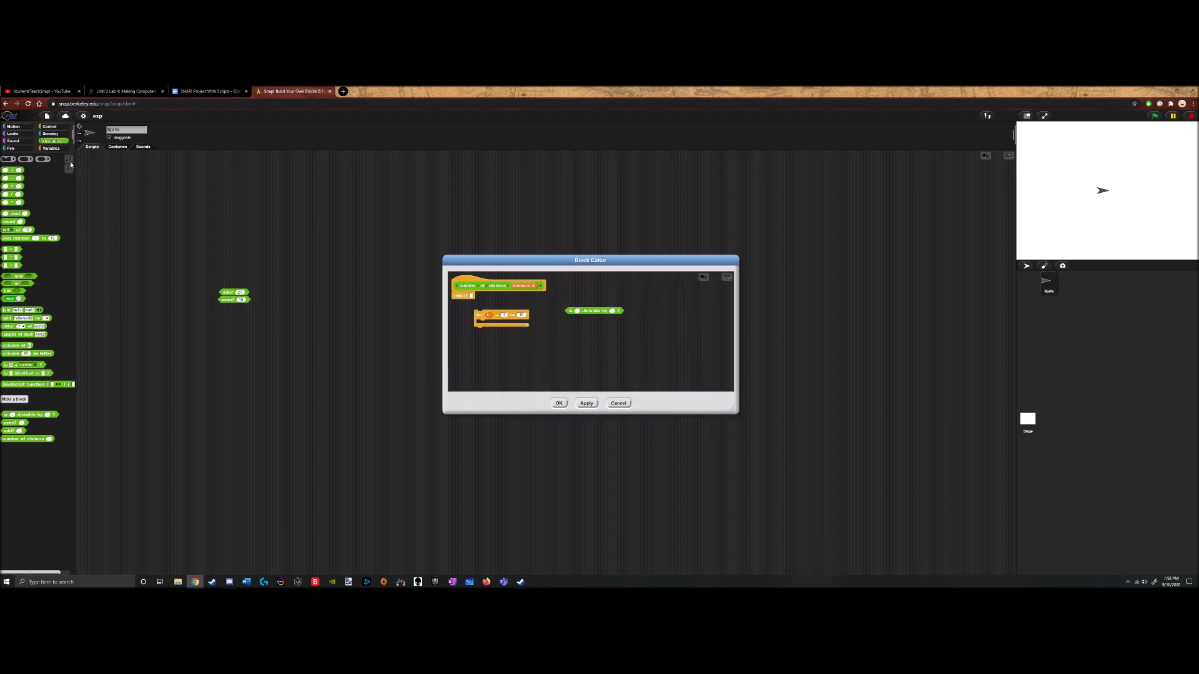
left_click(50, 147)
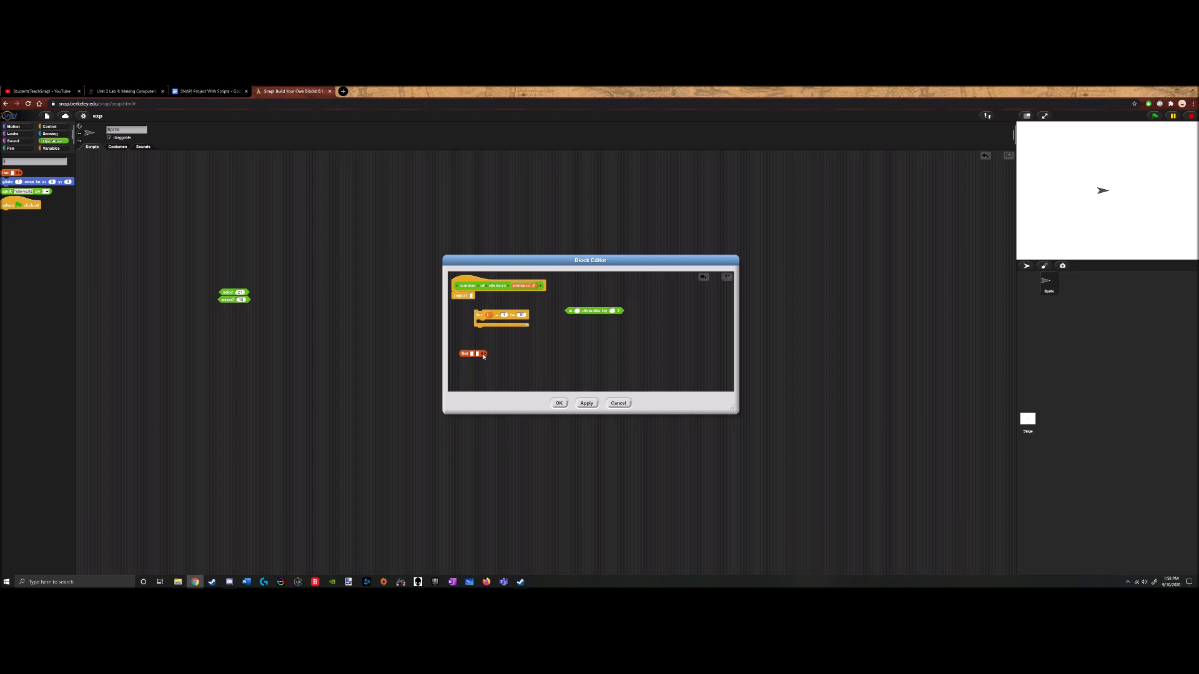
Add a counting for loop and a report of the list's length under the hat
left_click(482, 354)
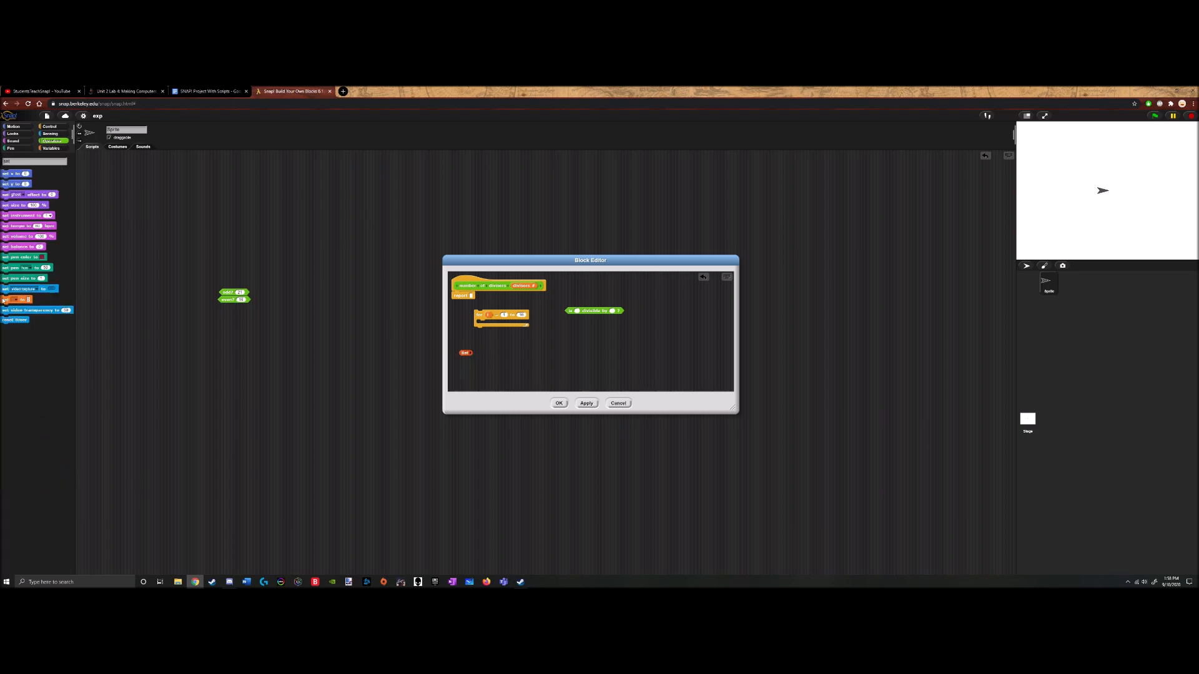
left_click(49, 126)
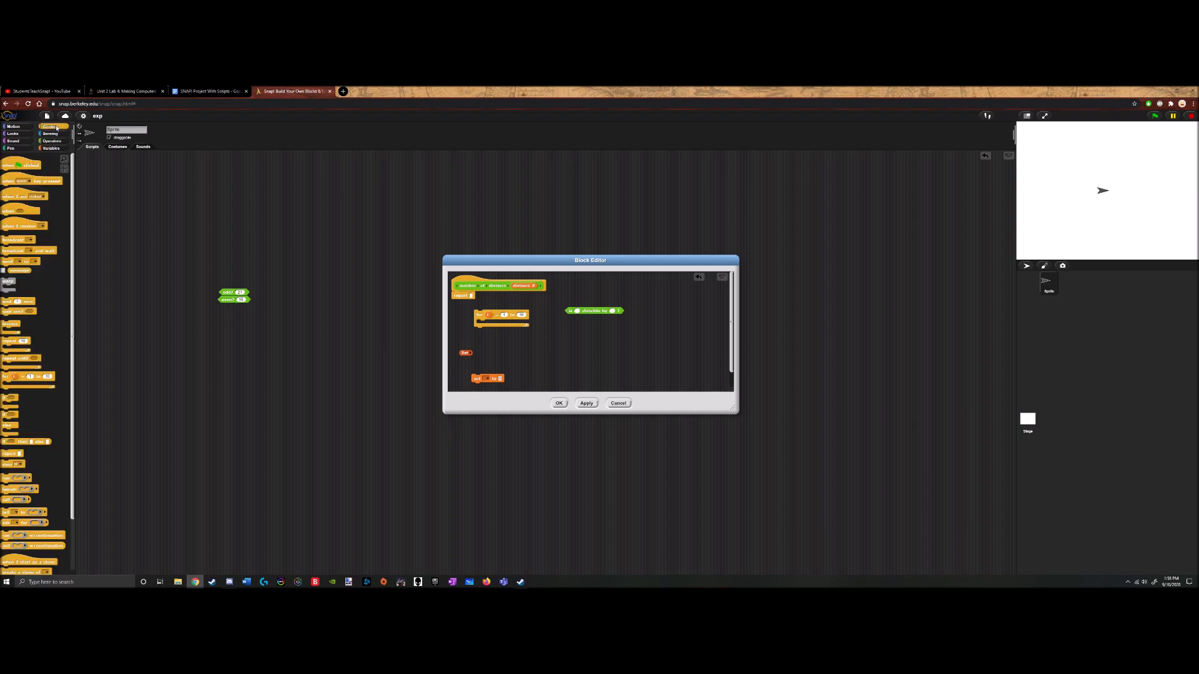
left_click(50, 147)
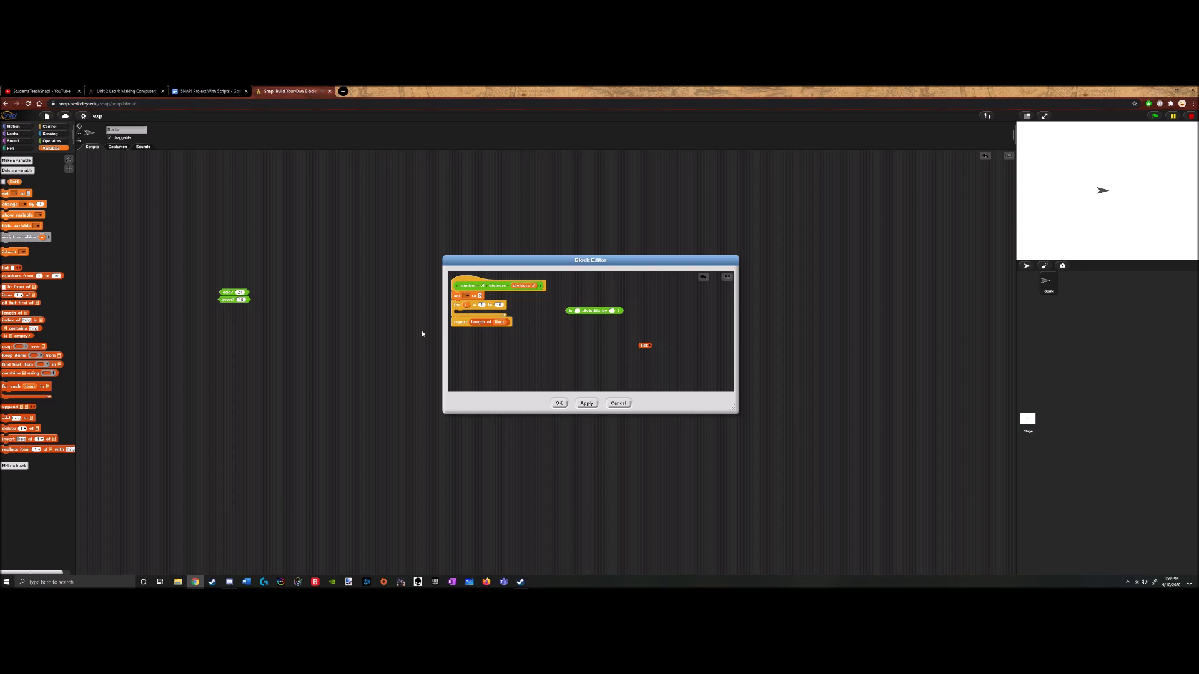
mouse_move(604, 339)
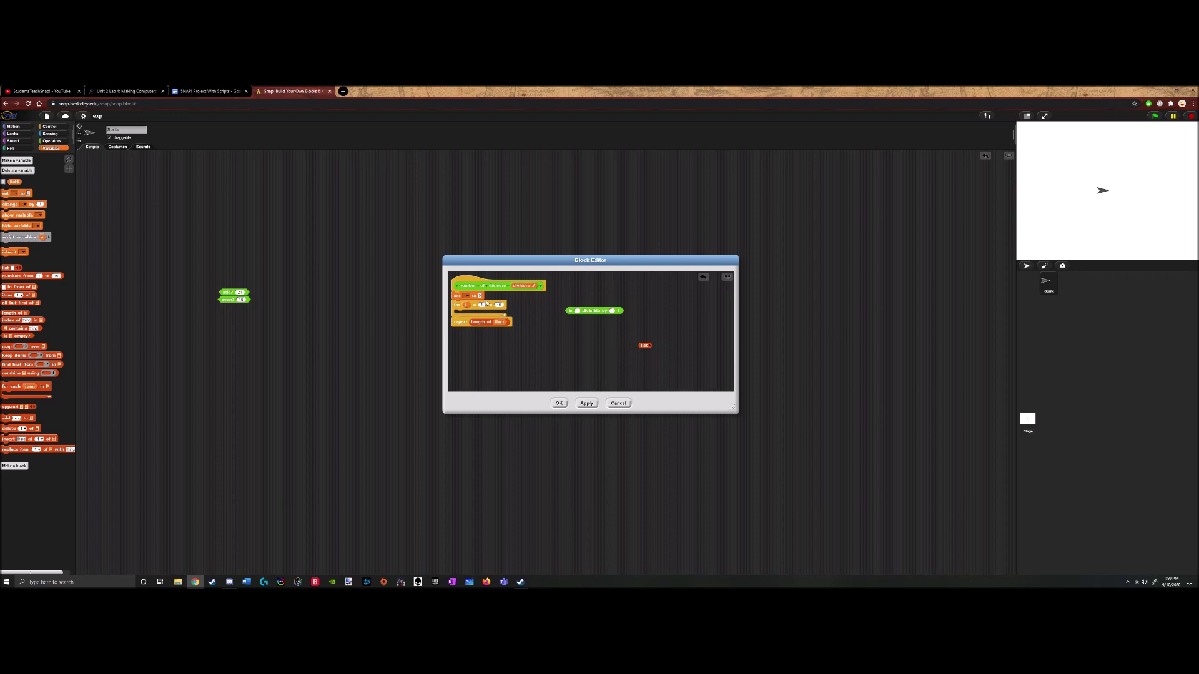
Rename the for loop's counter variable to num
left_click(480, 305)
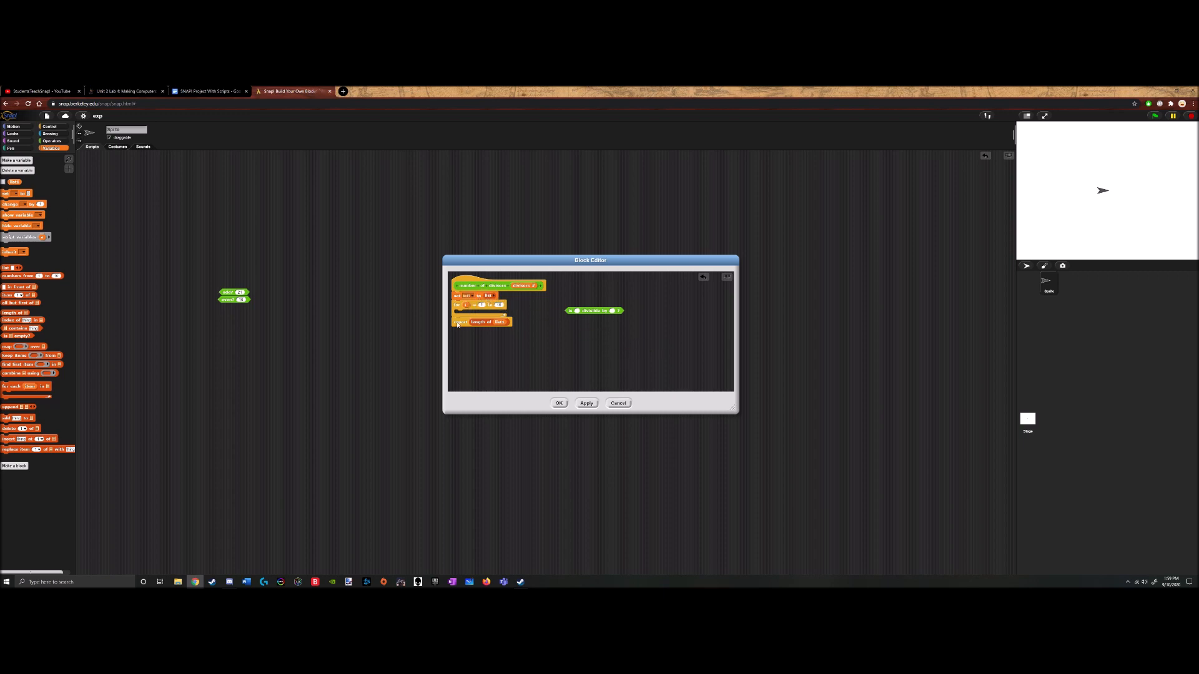
left_click(586, 404)
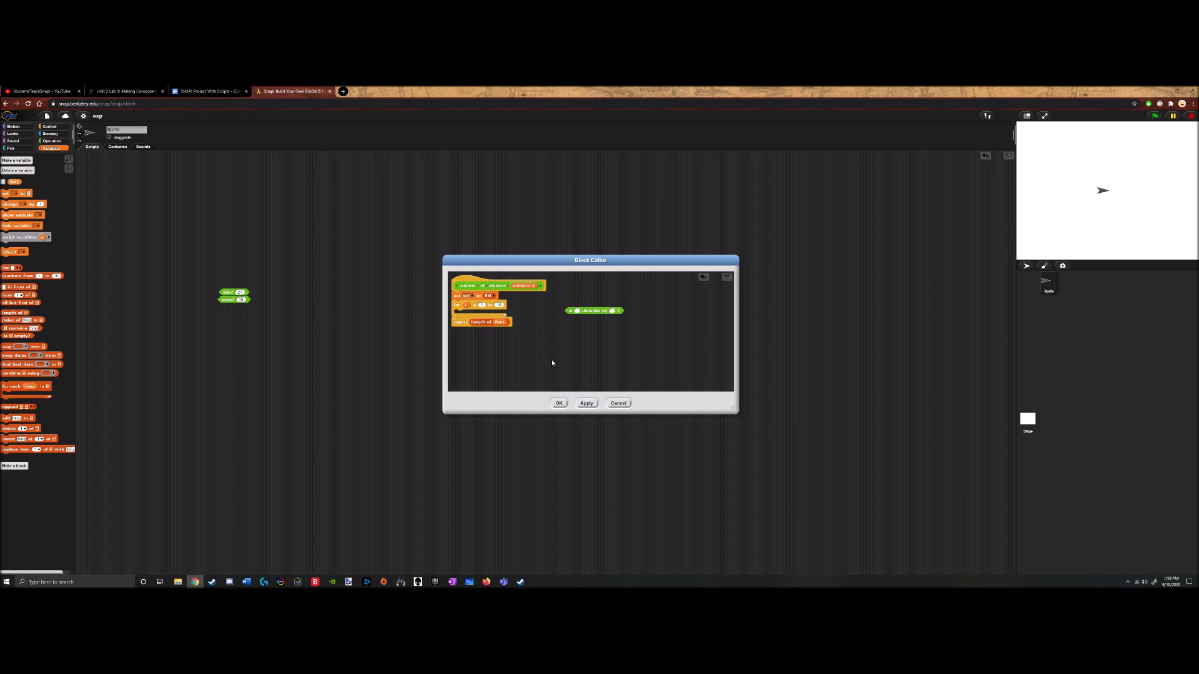
mouse_move(582, 360)
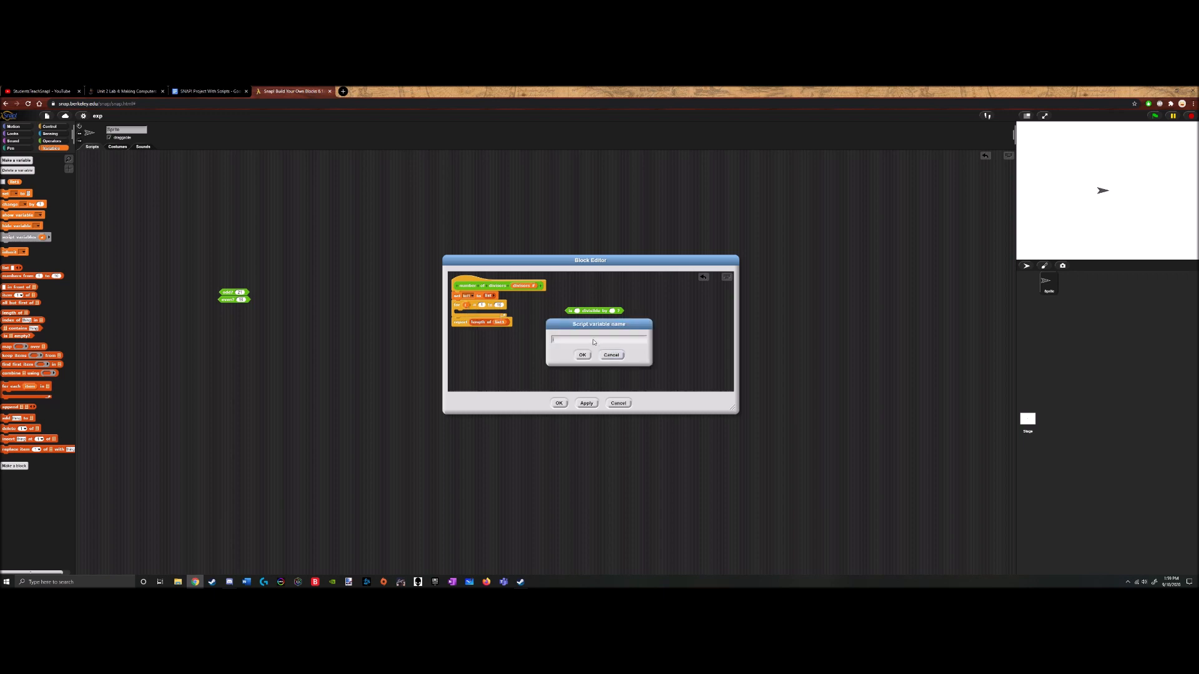
type("num")
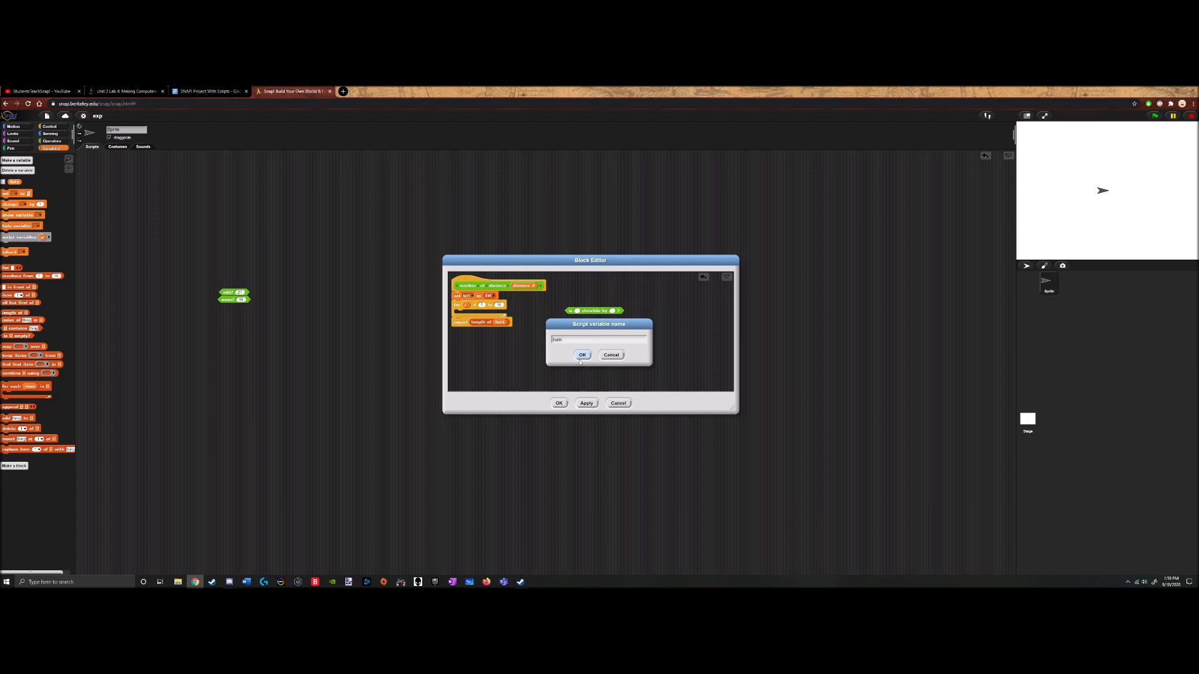
left_click(582, 354)
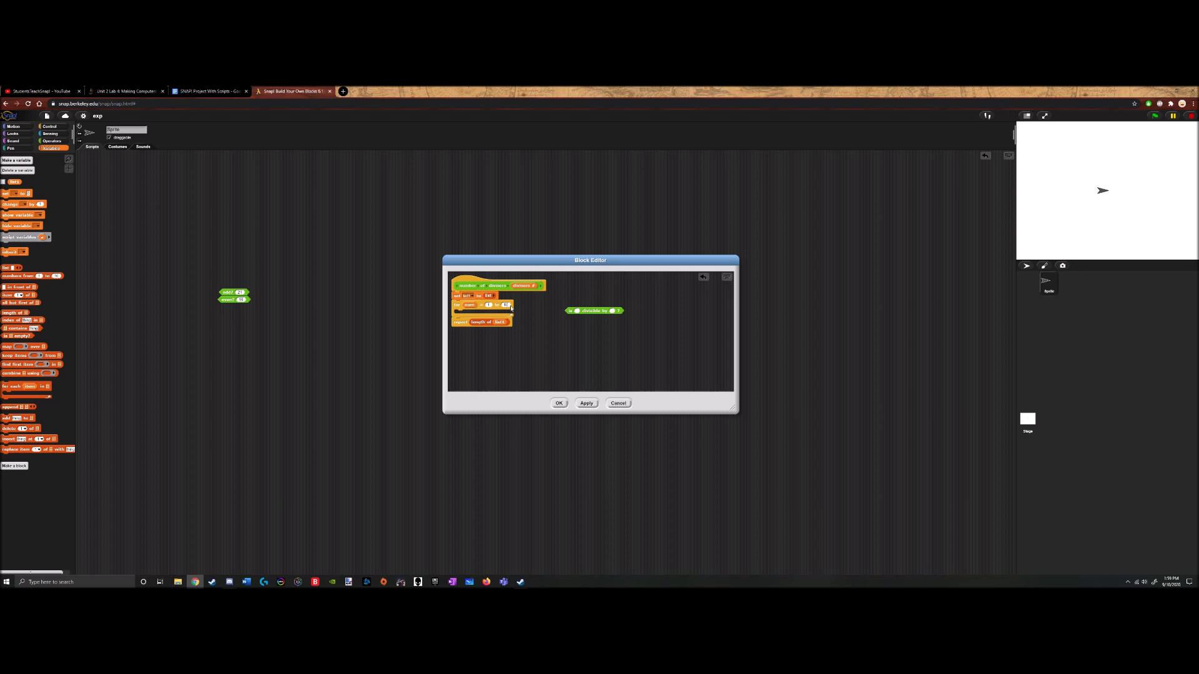
Rename the block's parameter to input and use it as the loop's upper bound
left_click(497, 285)
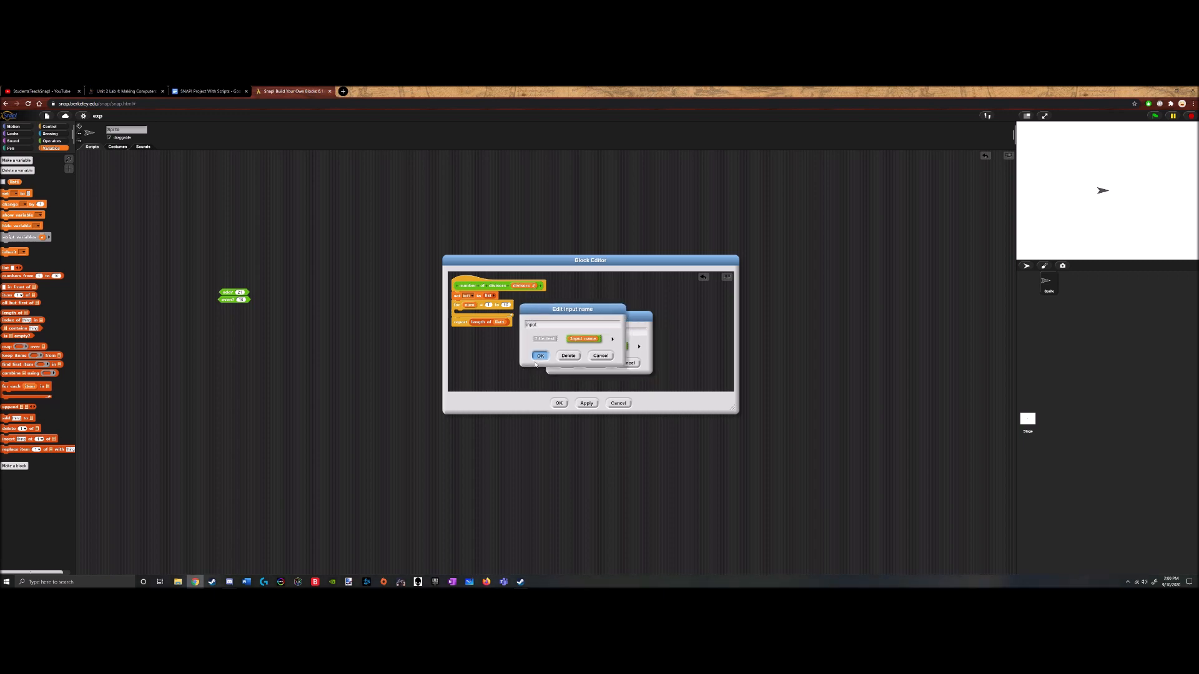
left_click(539, 354)
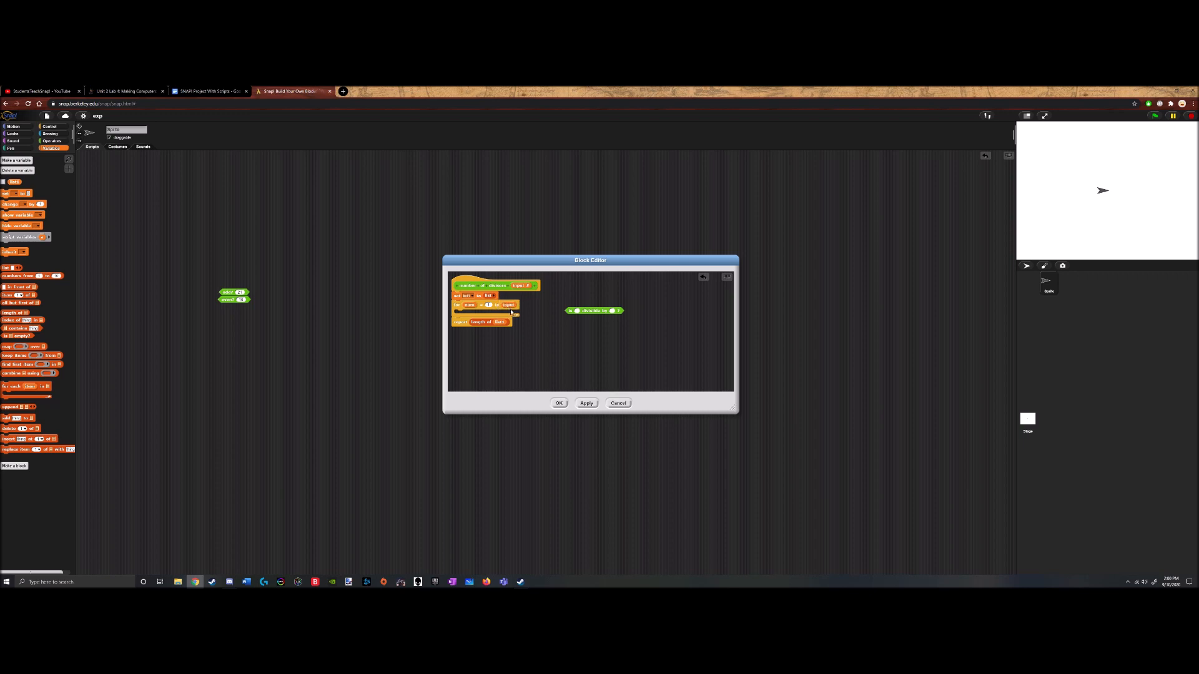
mouse_move(69, 162)
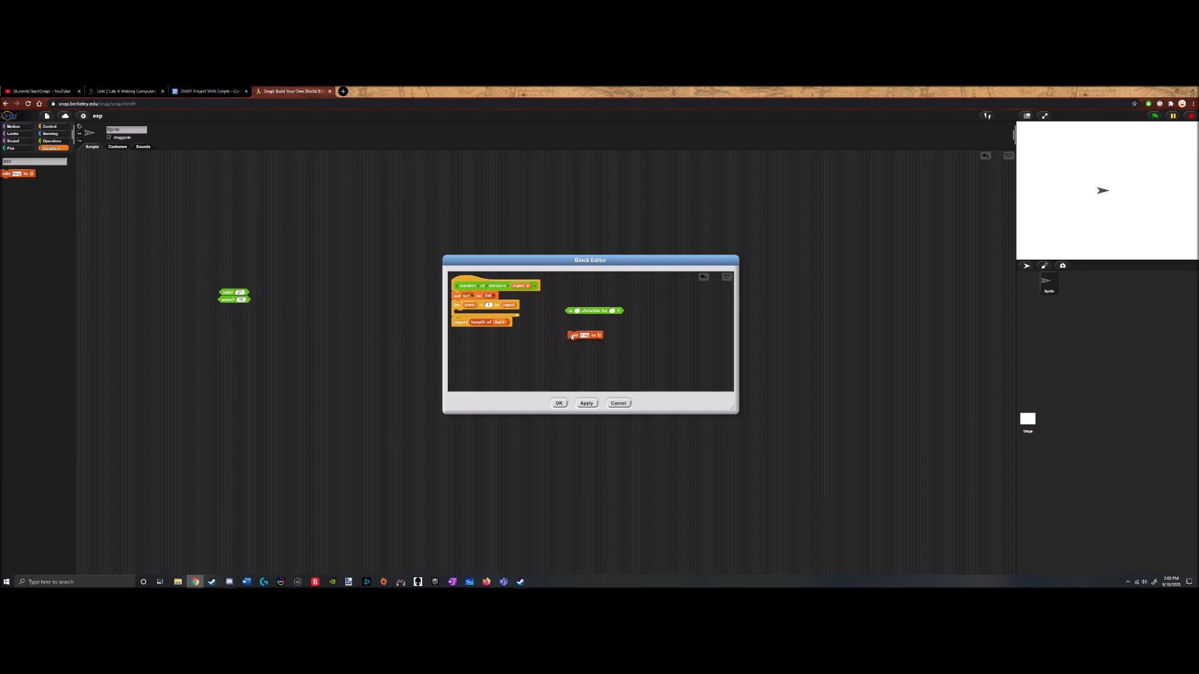
Inside the loop, add an if with the divisibility condition that adds num to the list
left_click(50, 148)
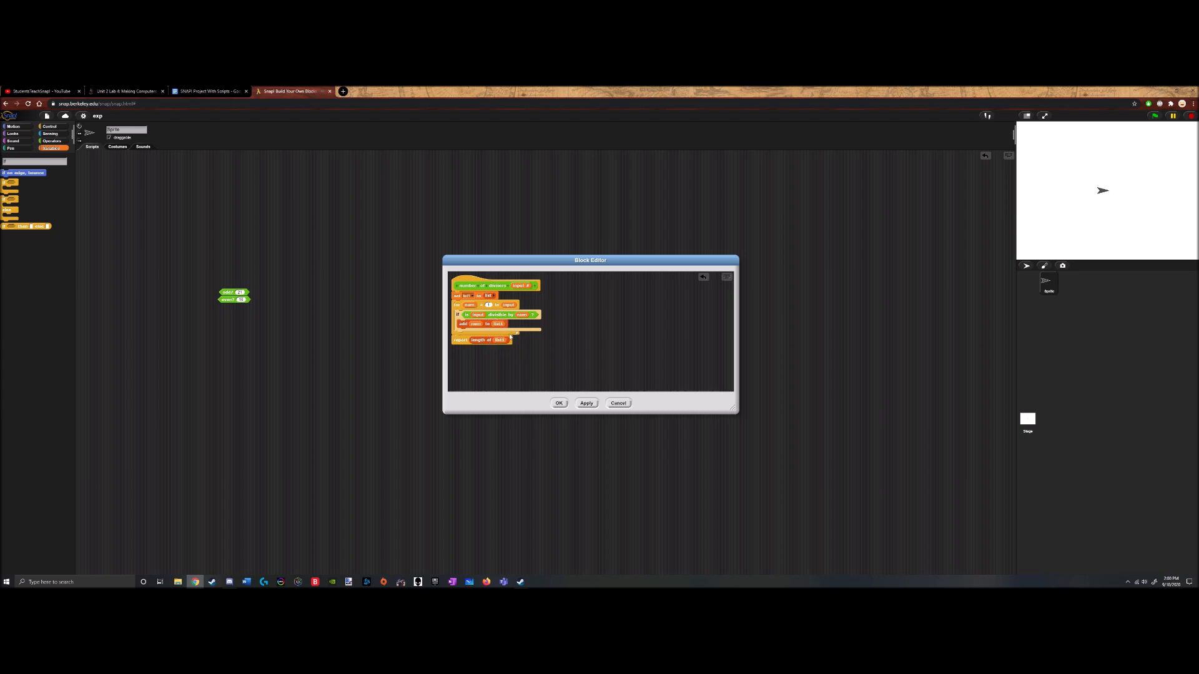
left_click(49, 147)
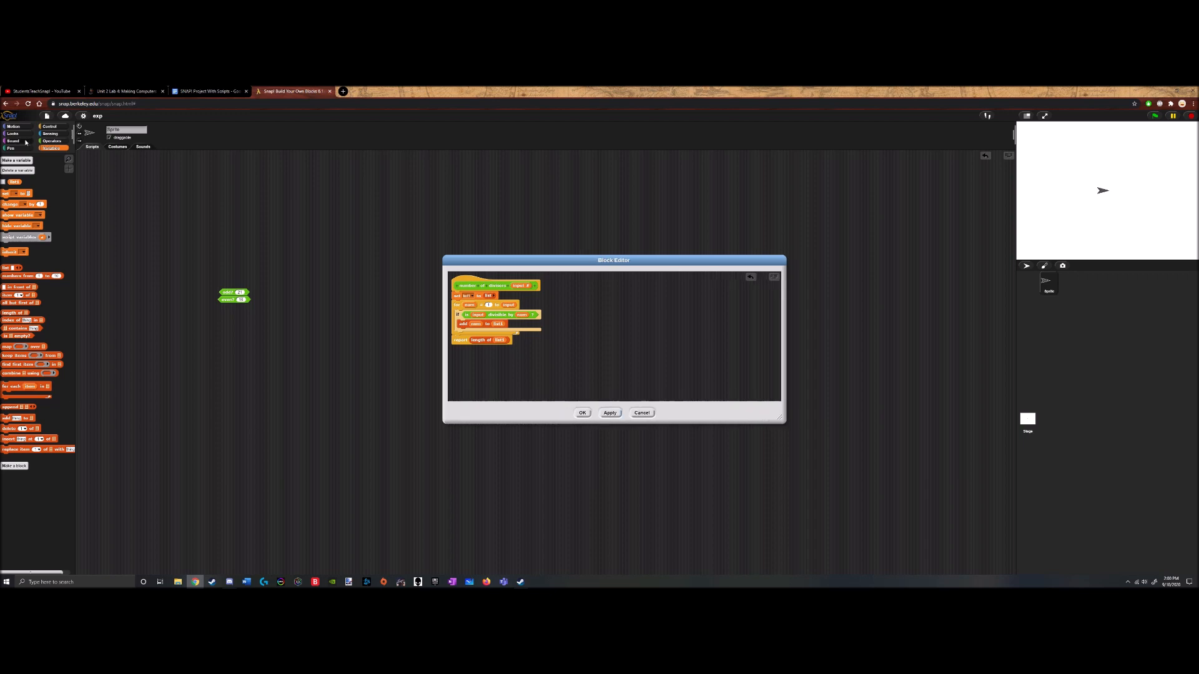
Test the number of divisors block in the scripting area, tidy its report, and save the definition
left_click(52, 141)
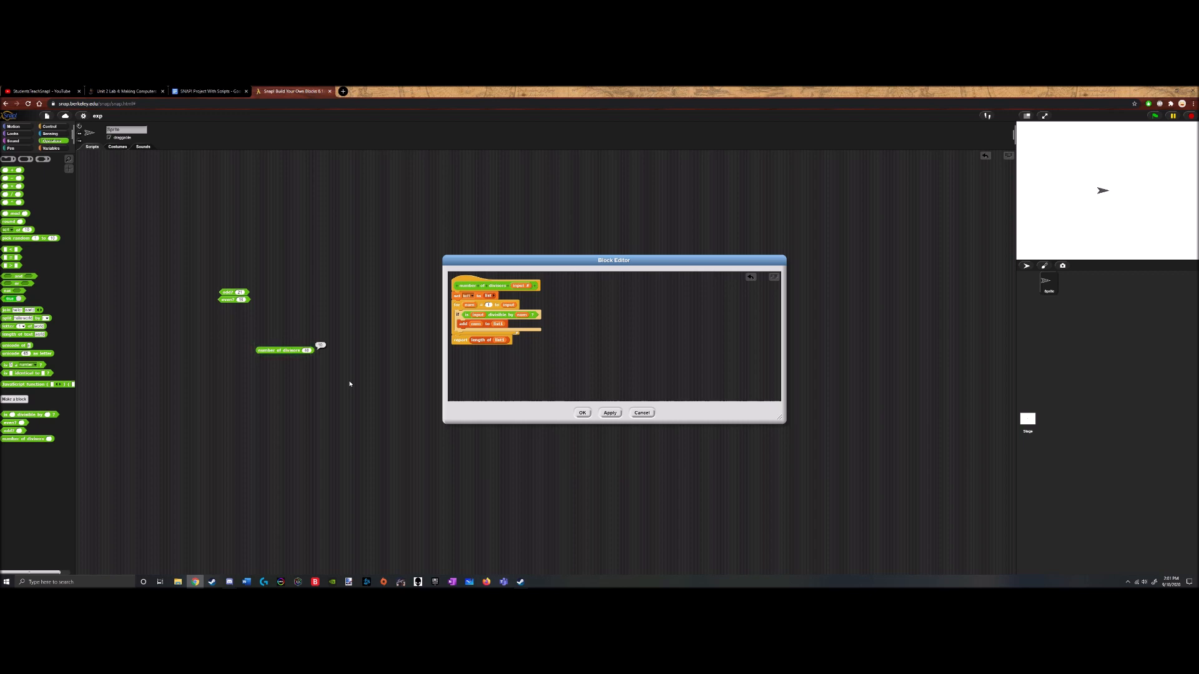
mouse_move(660, 449)
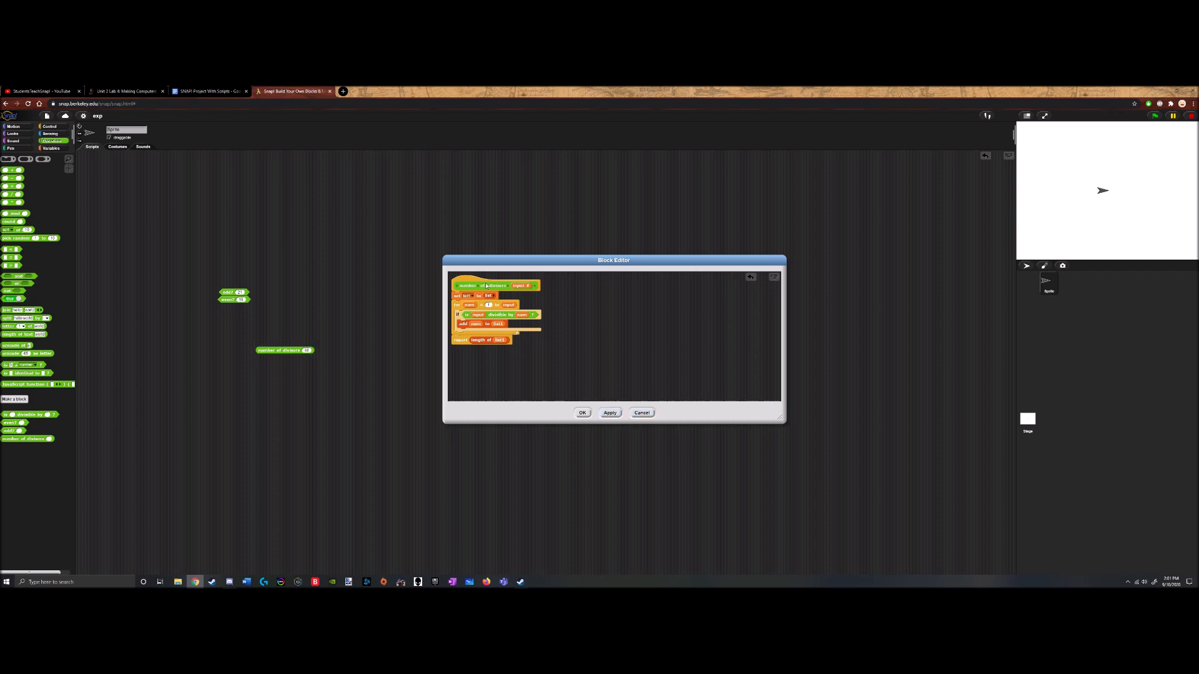
left_click(50, 147)
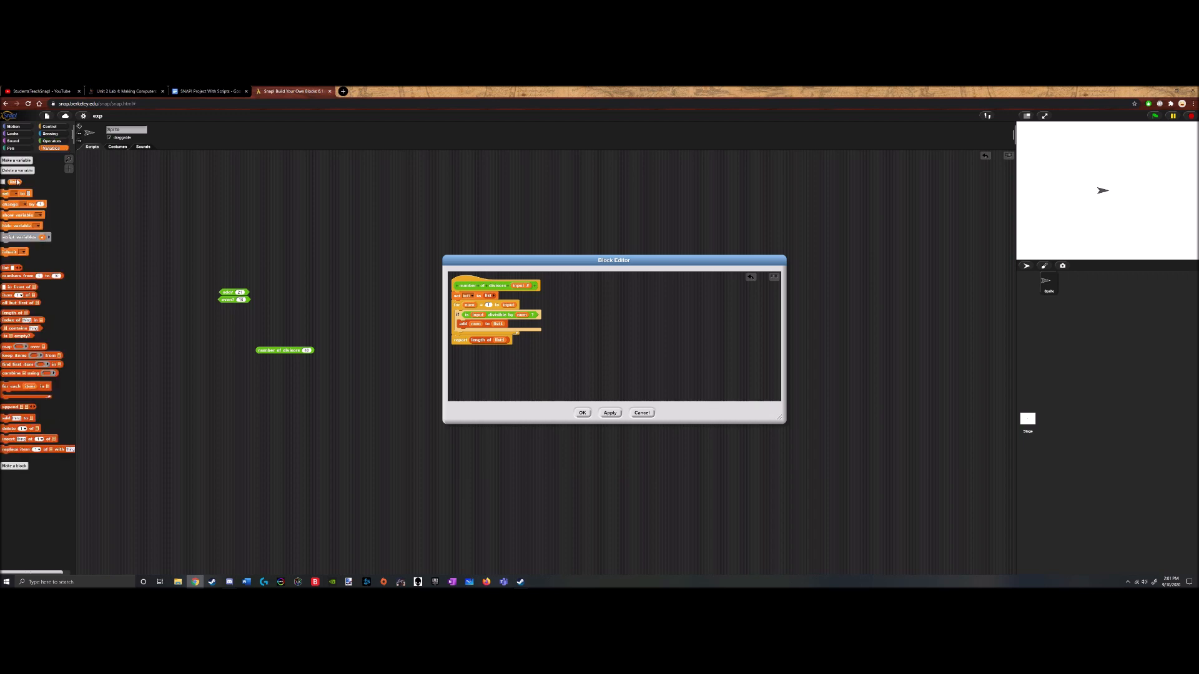
mouse_move(614, 297)
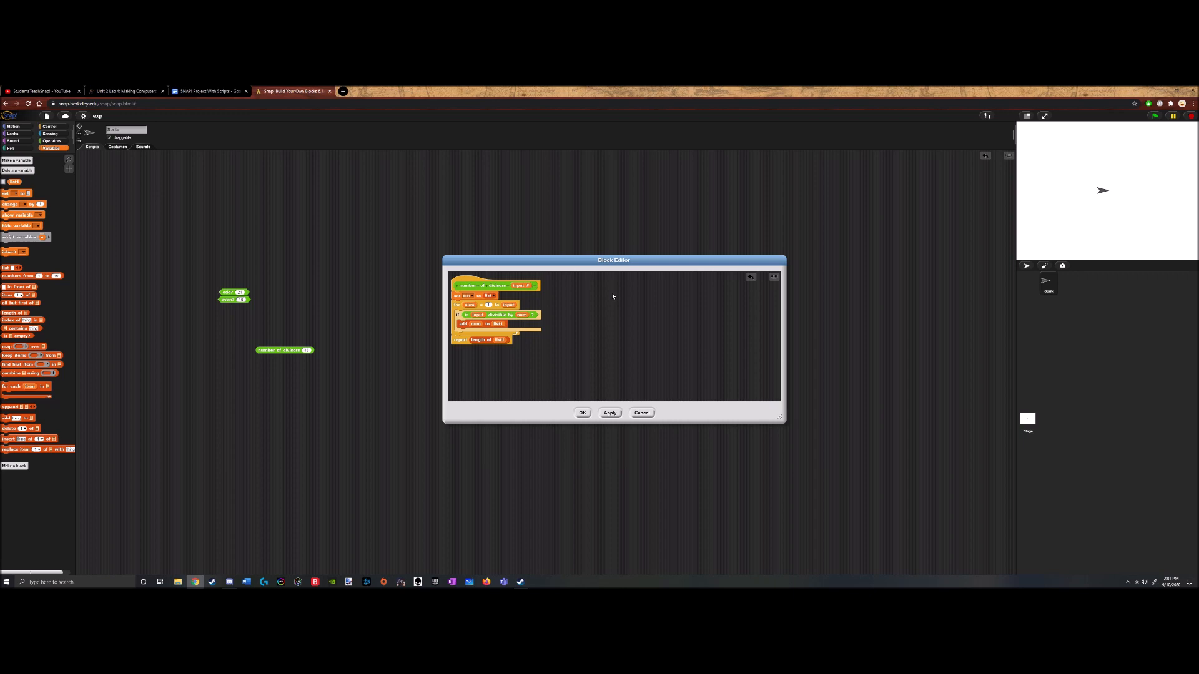
mouse_move(472, 308)
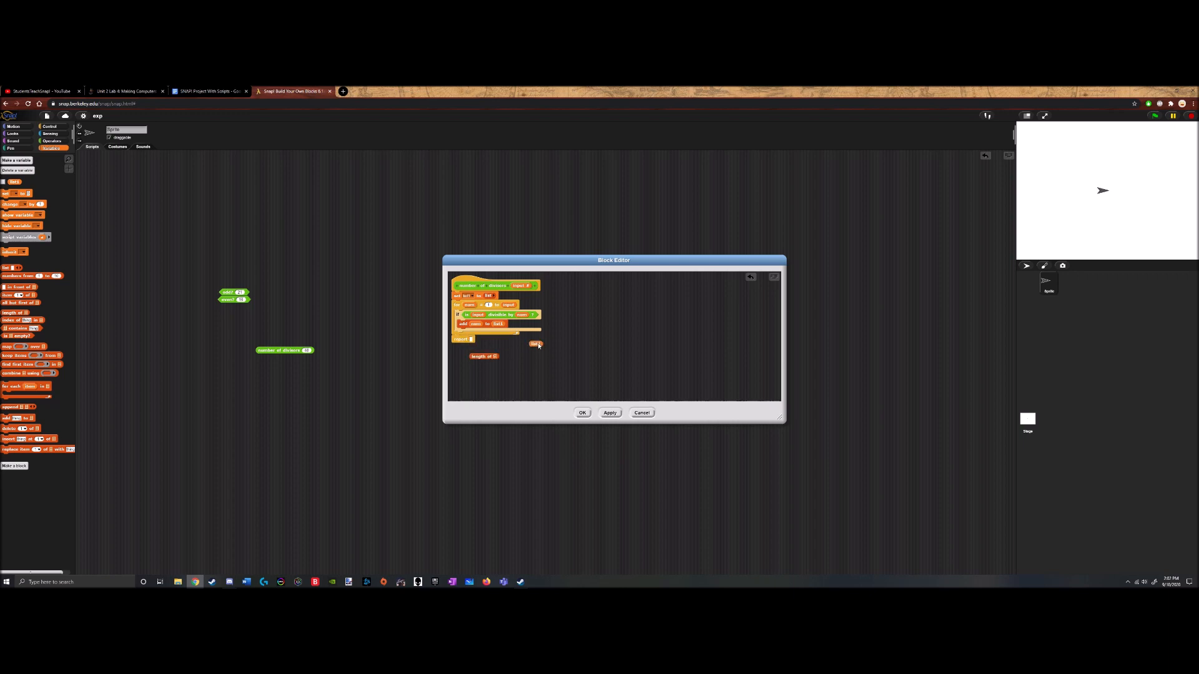
left_click(536, 344)
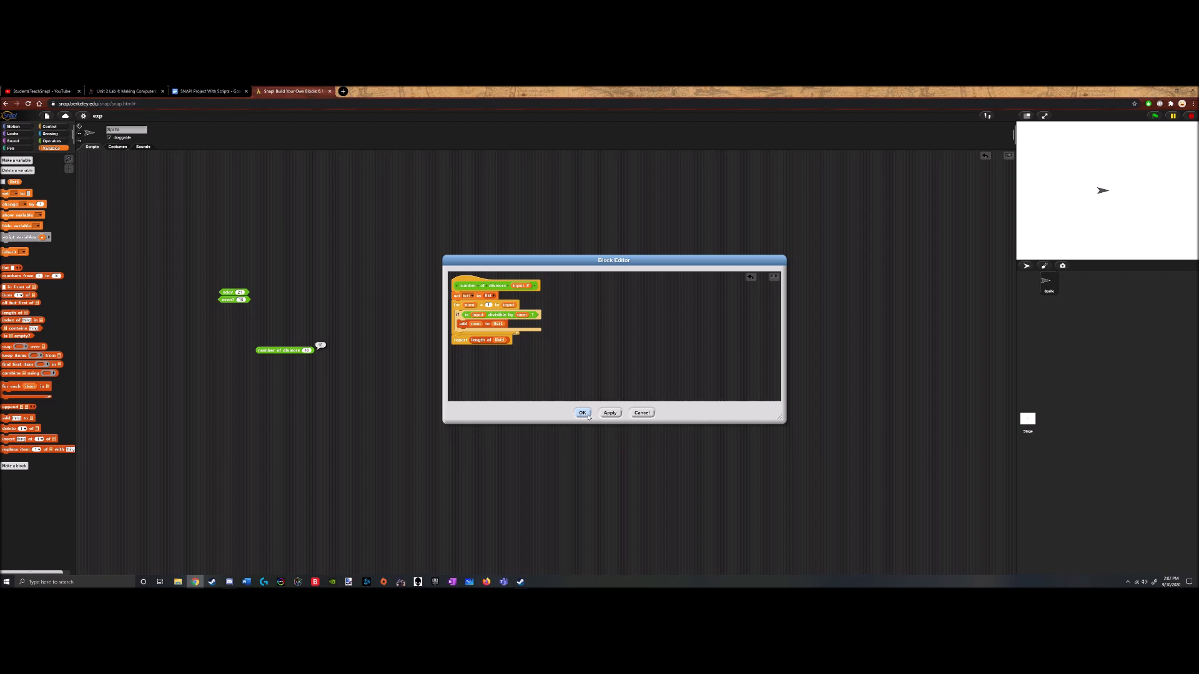
mouse_move(526, 345)
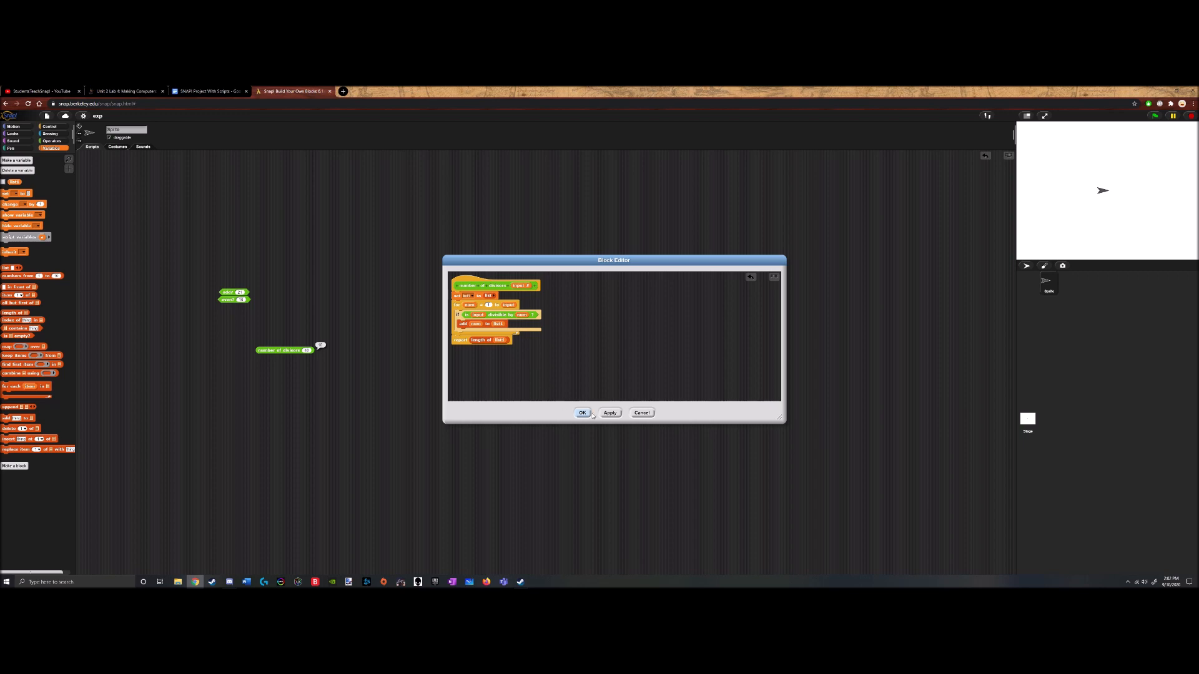
left_click(581, 413)
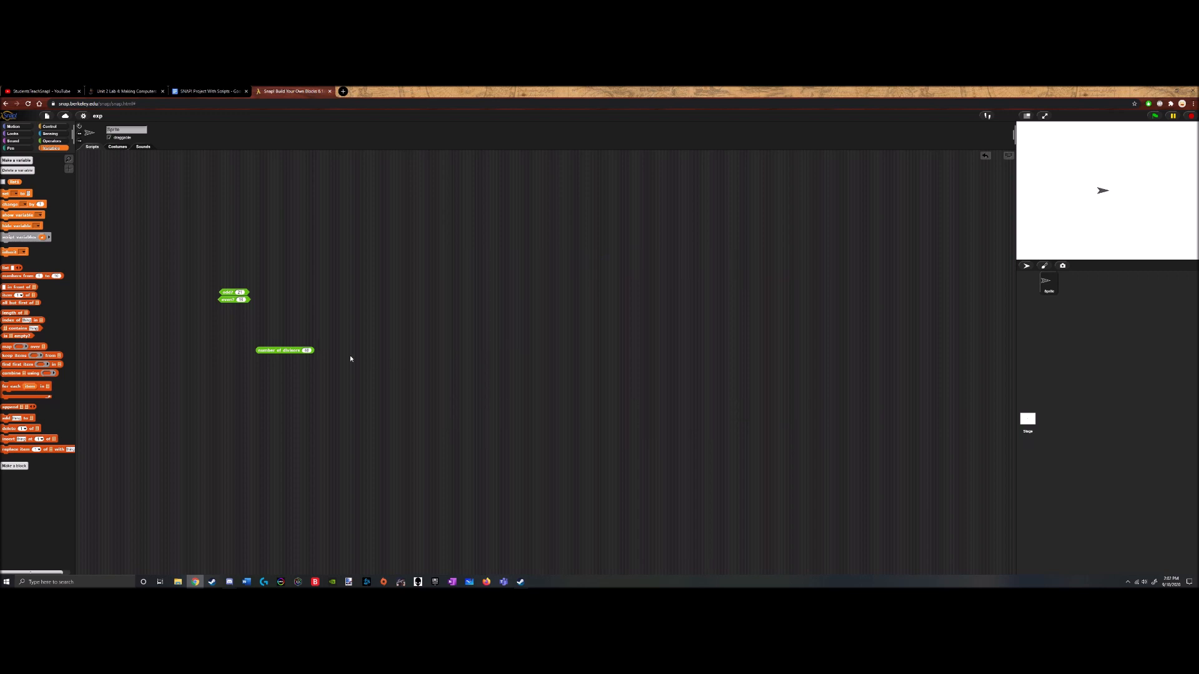
Make a new reporter block named 'maximum'
left_click(52, 139)
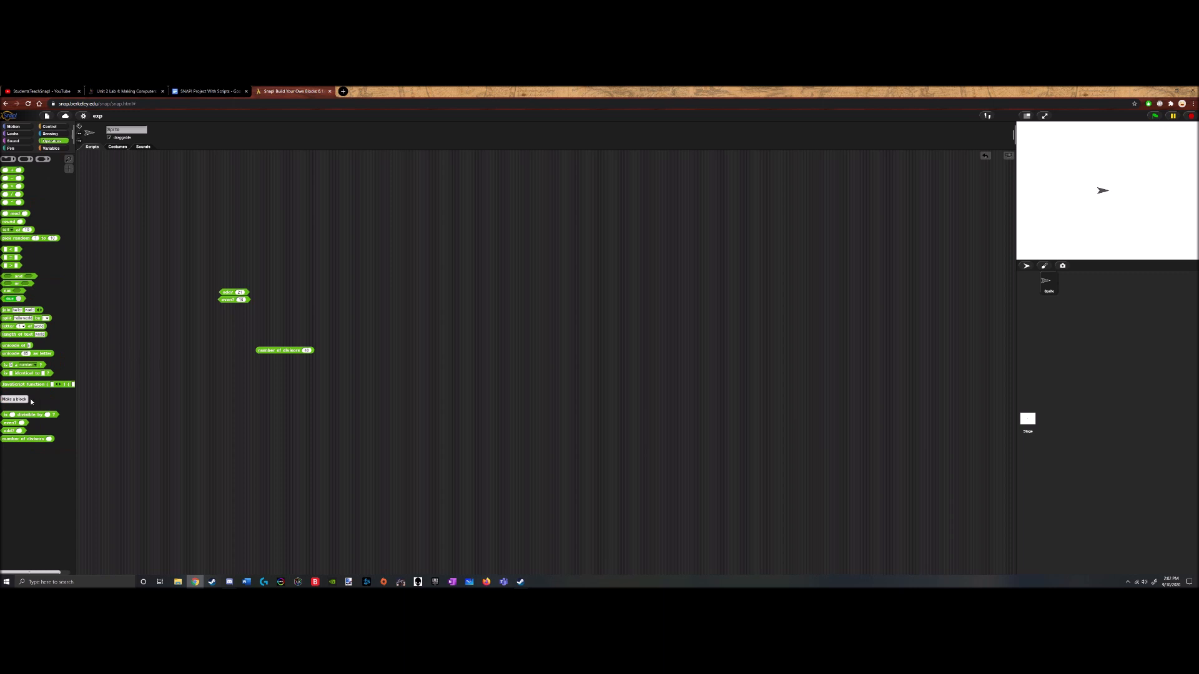
left_click(15, 399)
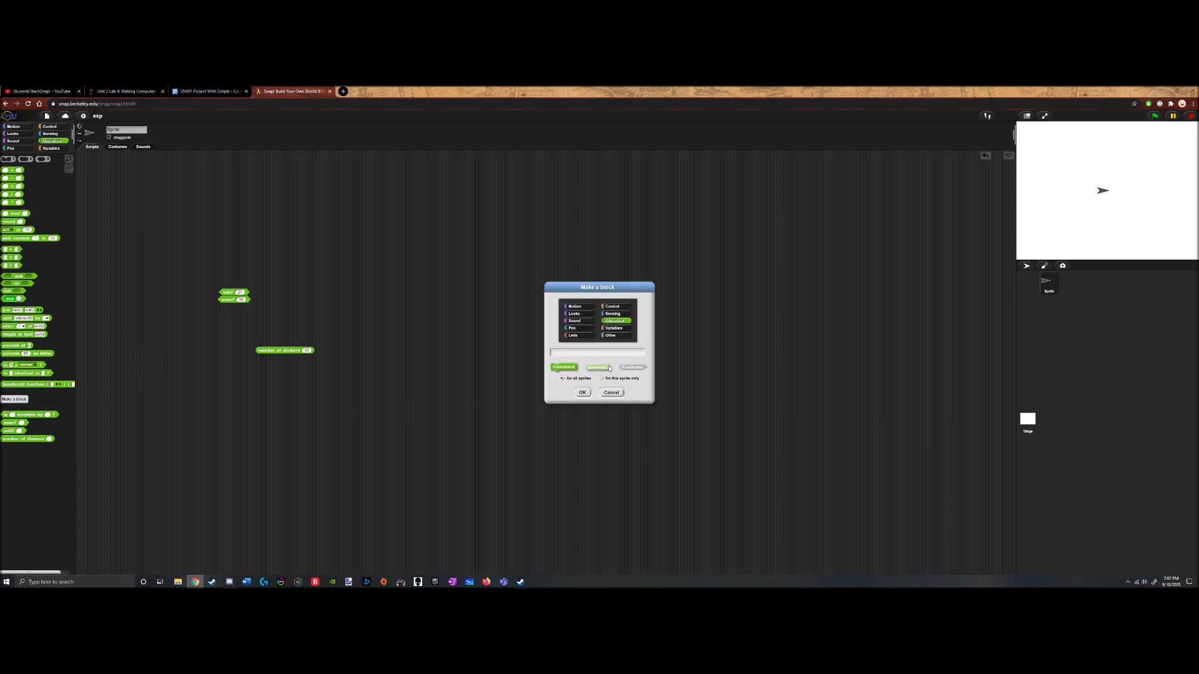
left_click(598, 367)
type("maximum")
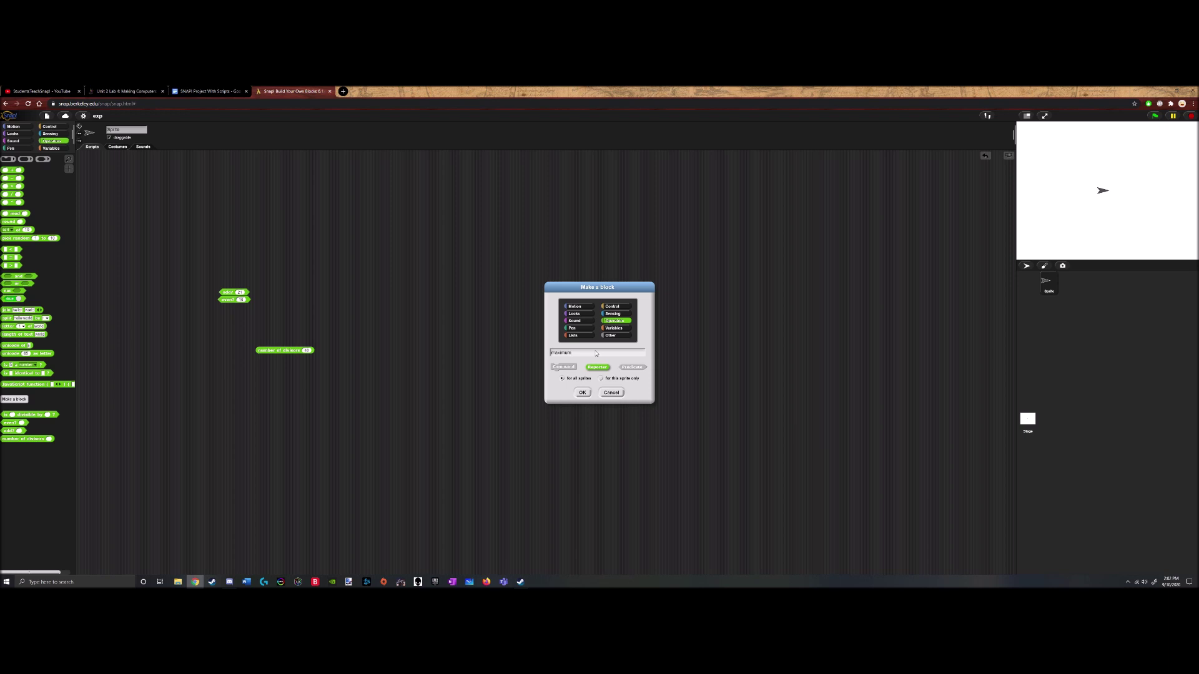
left_click(582, 392)
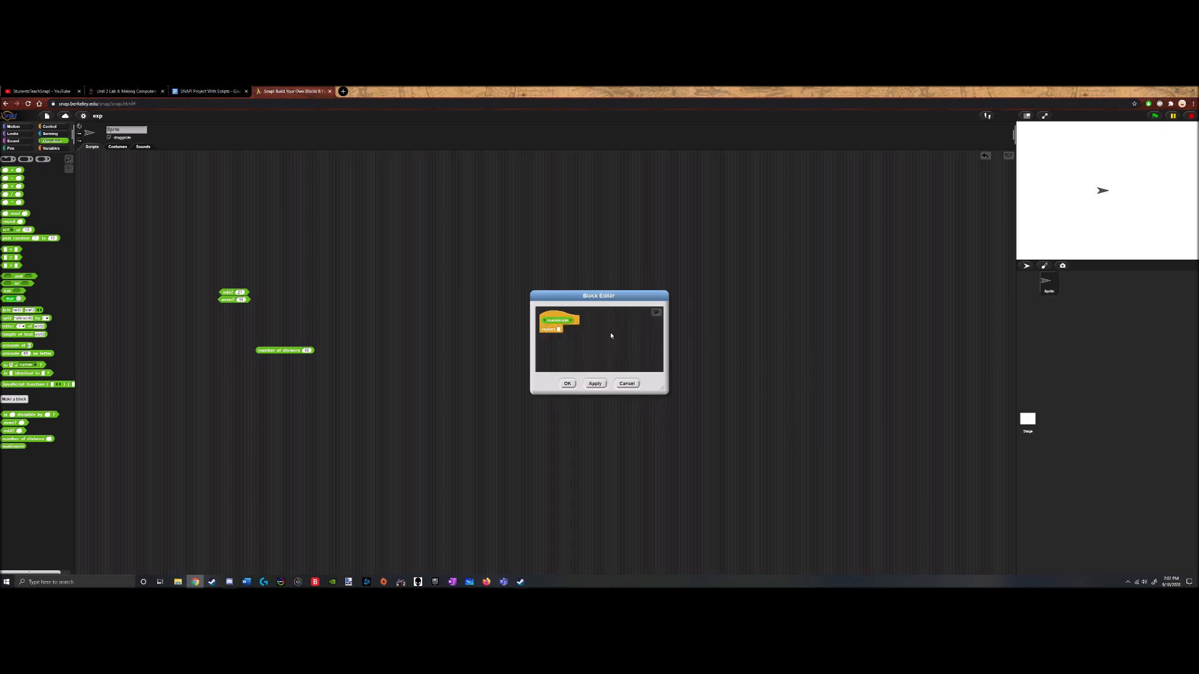
Give the maximum block a num input and choose its type from the full input-type options
left_click(570, 320)
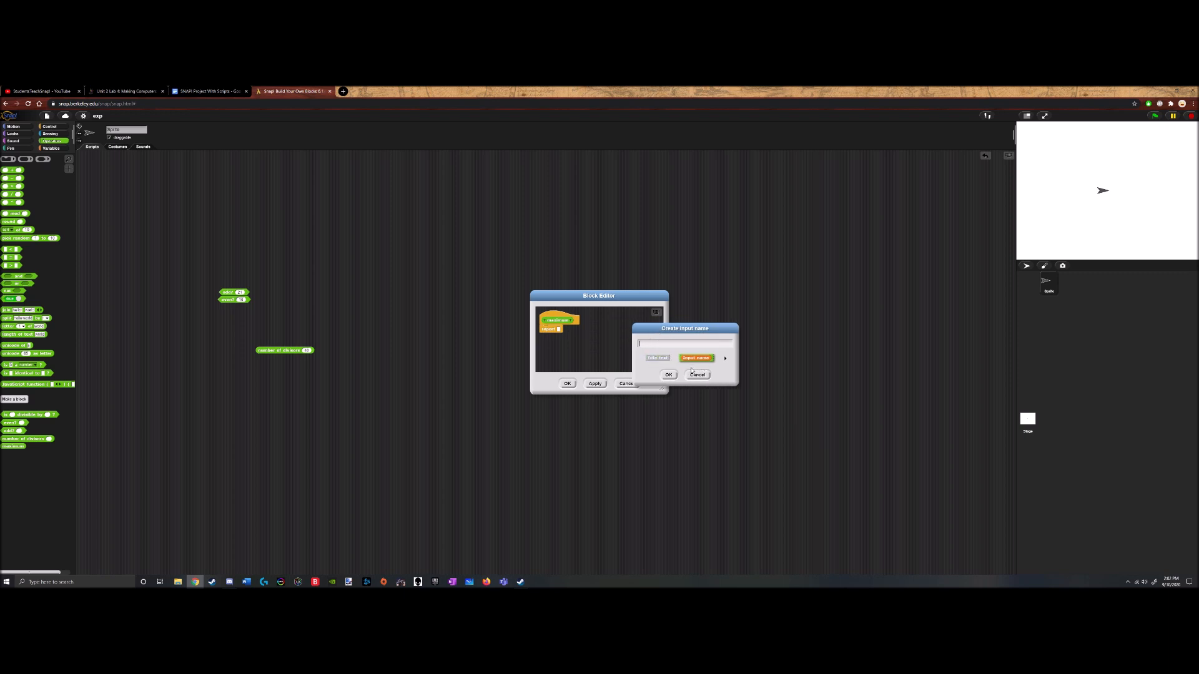
type("num")
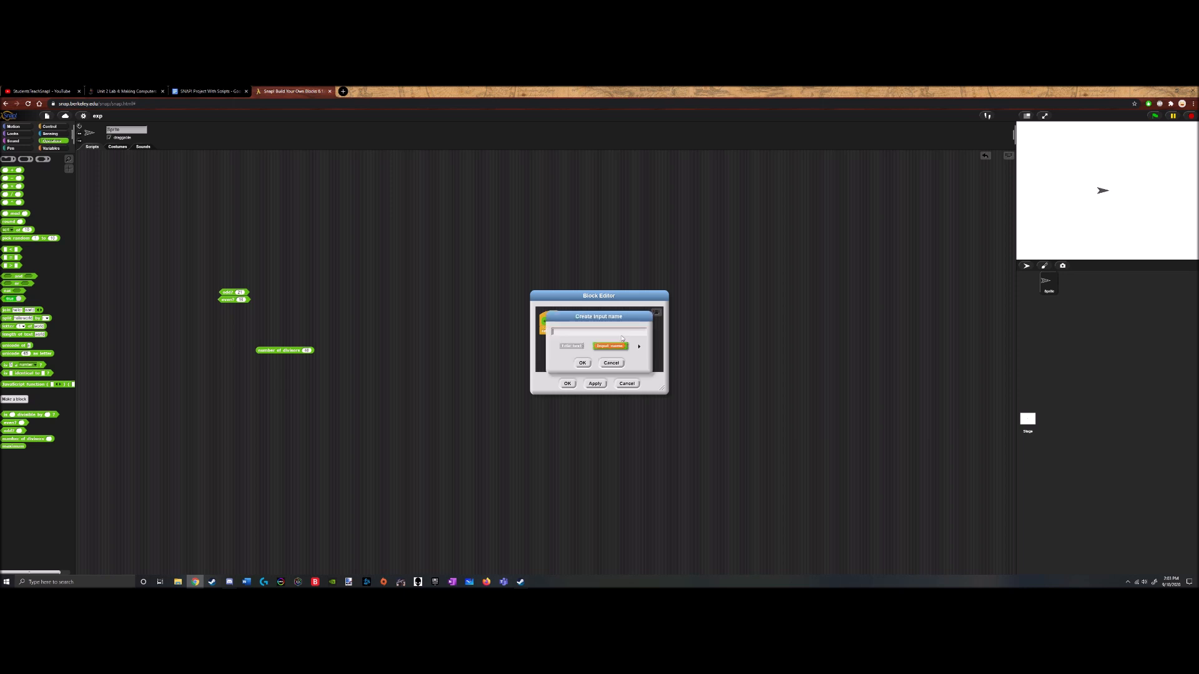
type("jand")
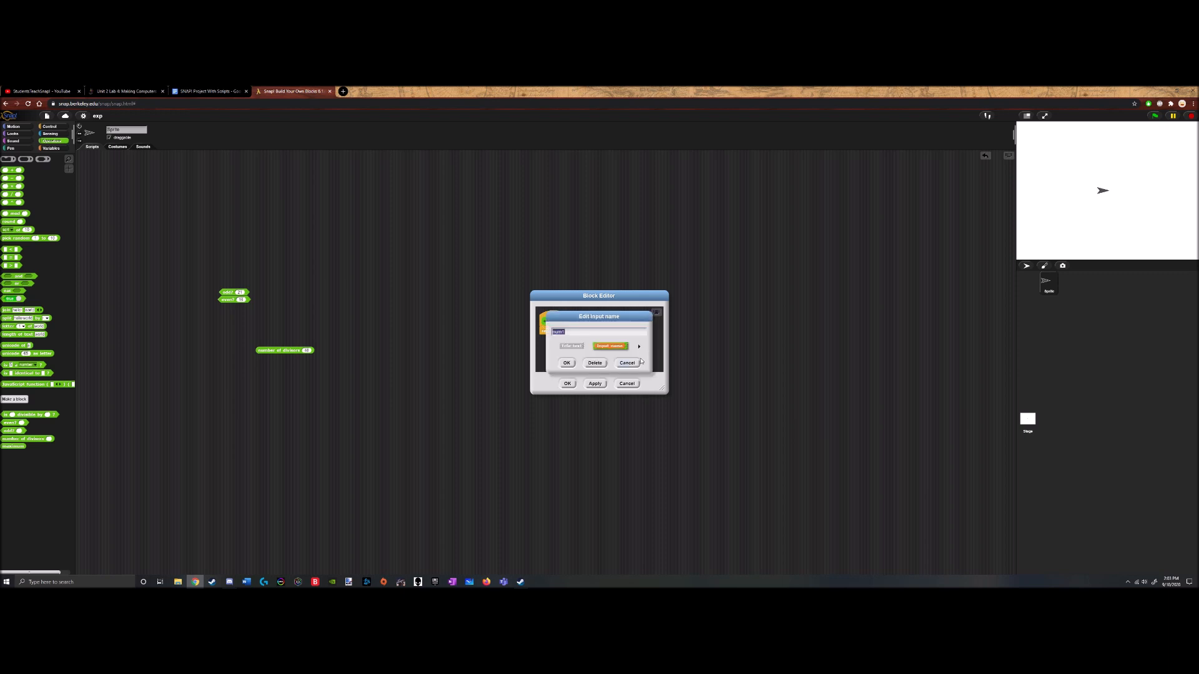
left_click(565, 363)
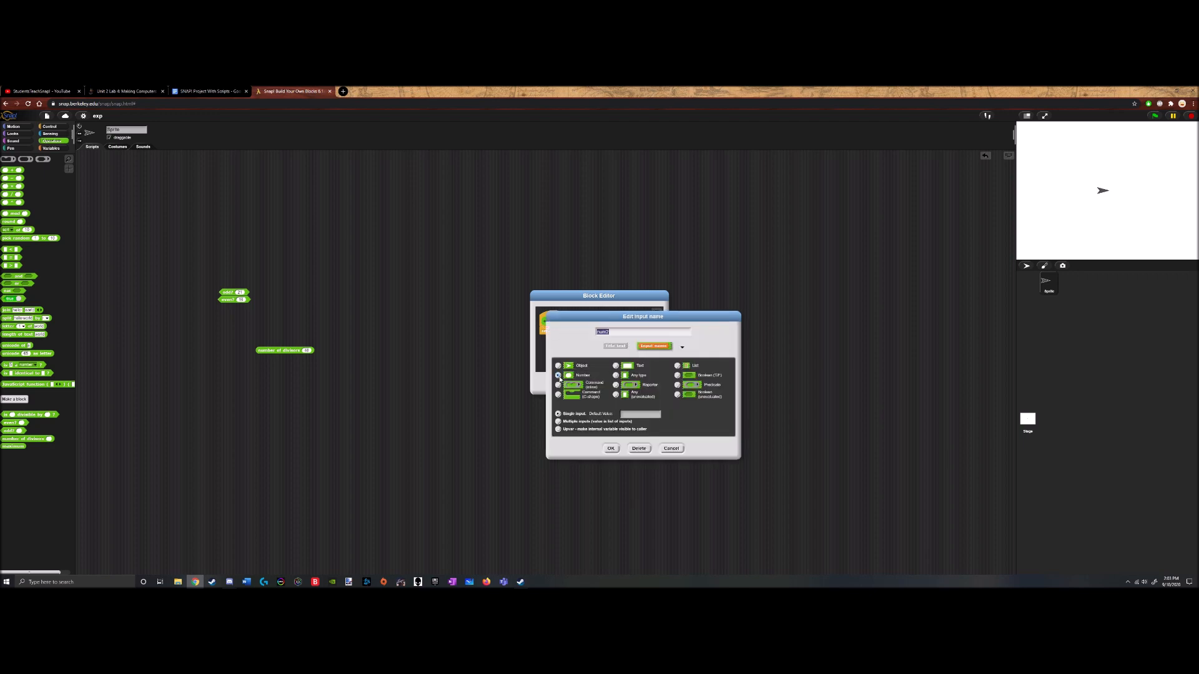
left_click(610, 448)
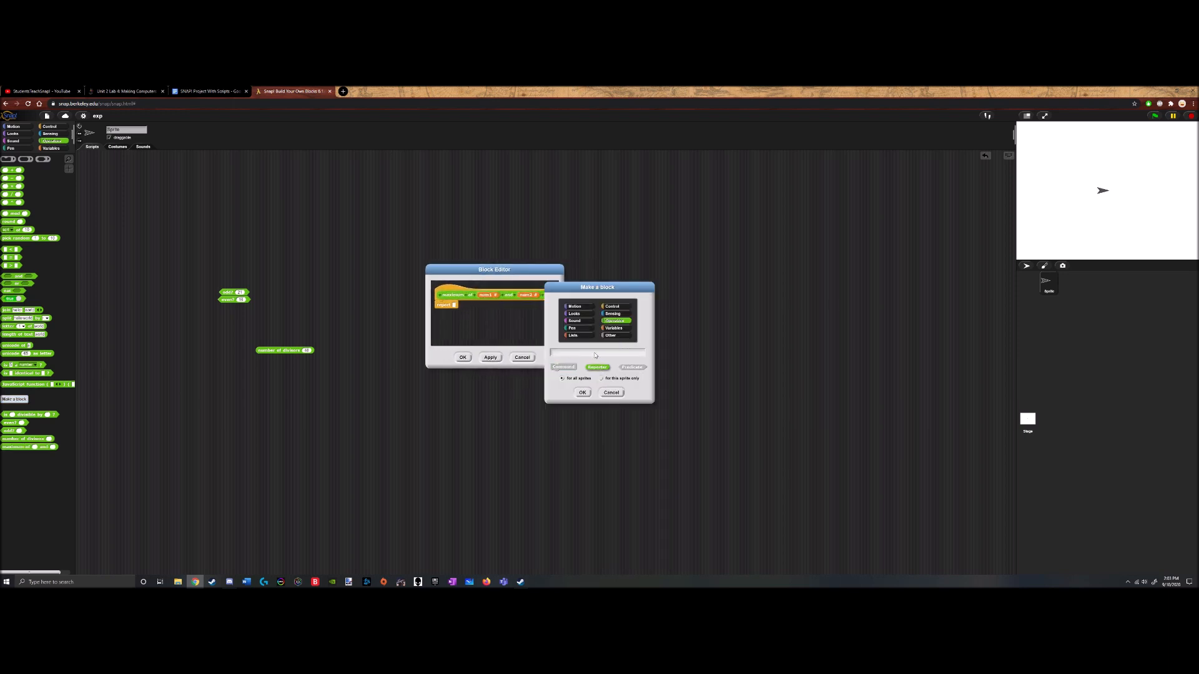
Create the 'minimum of' reporter block and add its first input, num1
type("minimum of")
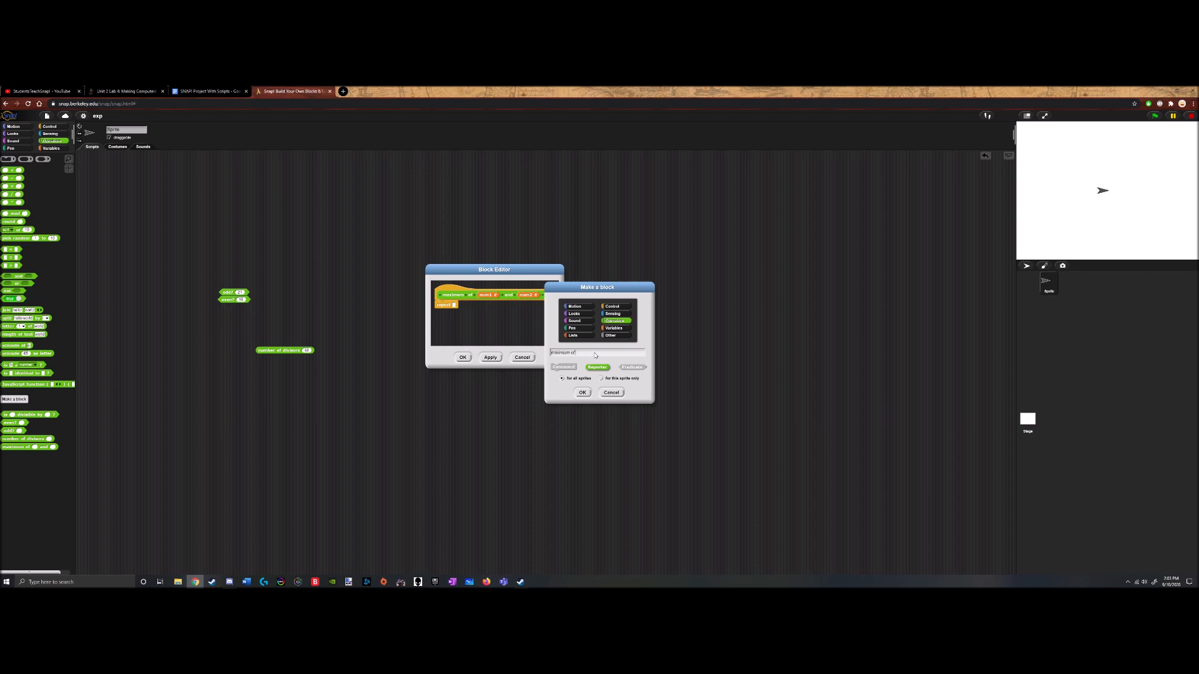
left_click(582, 392)
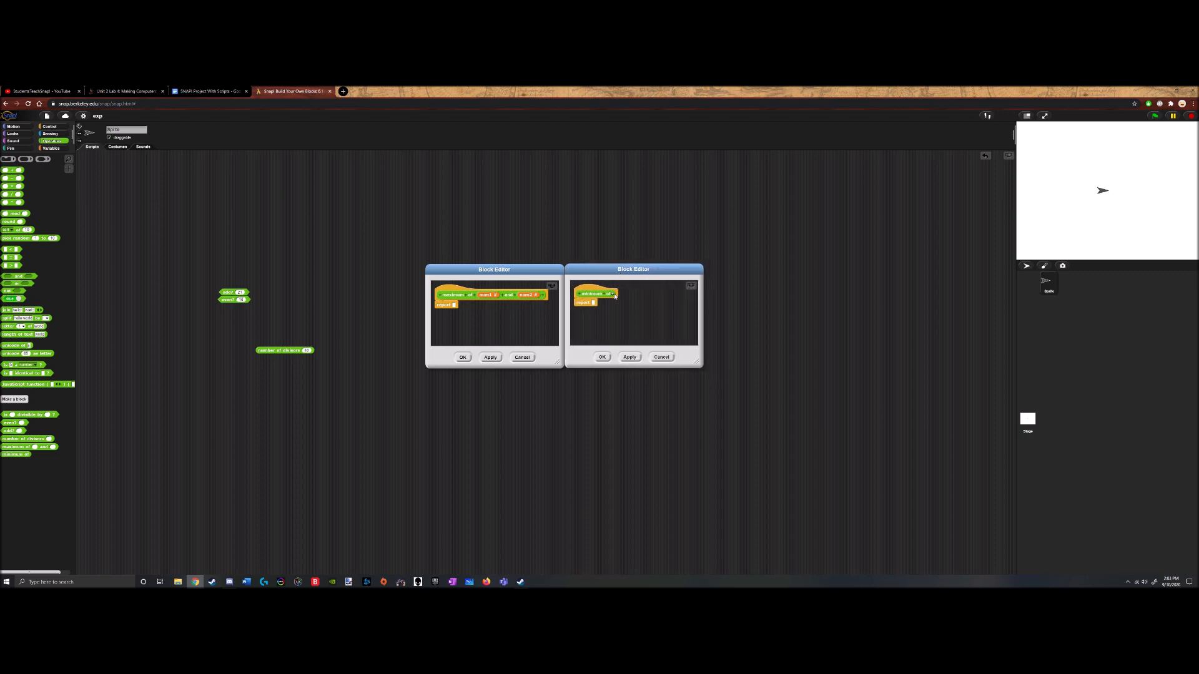
left_click(615, 293)
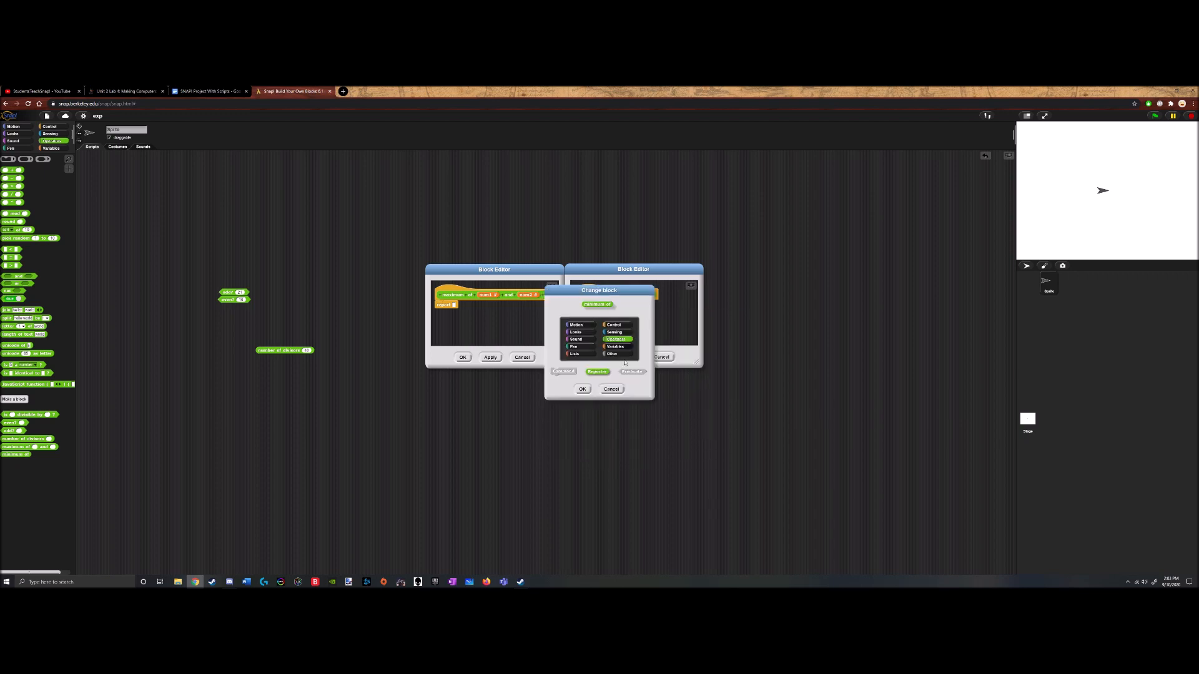
Add the second input, num2, to the minimum of block's heading
left_click(583, 390)
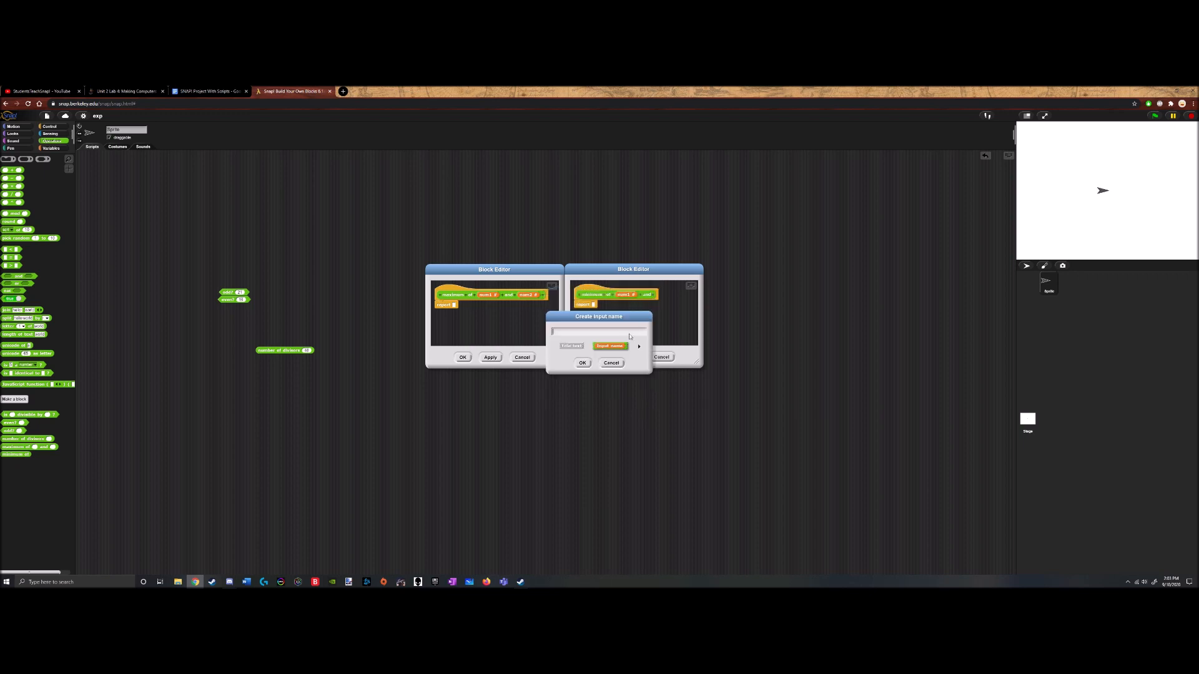
type("num2")
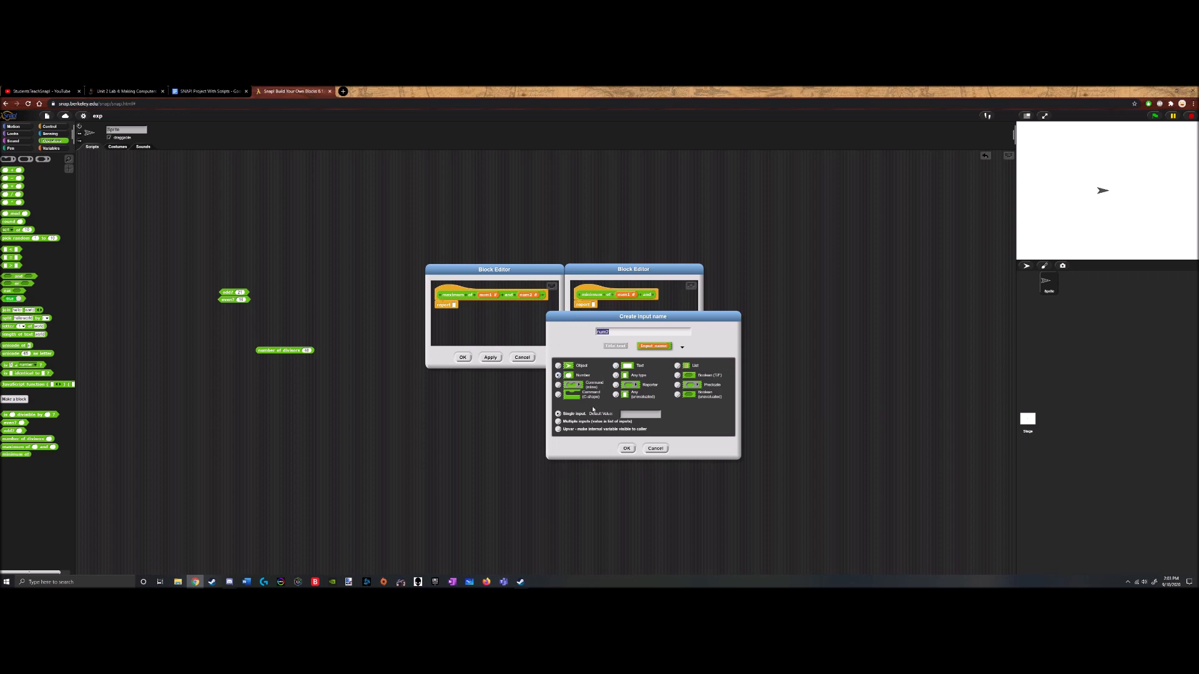
left_click(626, 449)
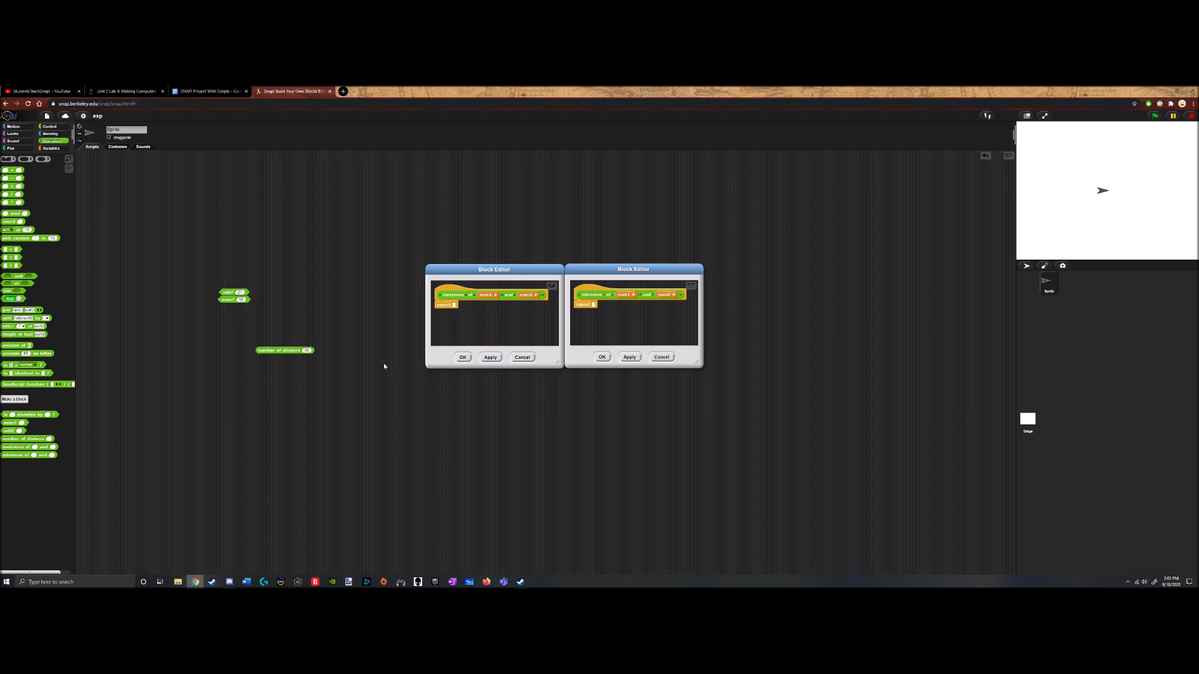
mouse_move(344, 372)
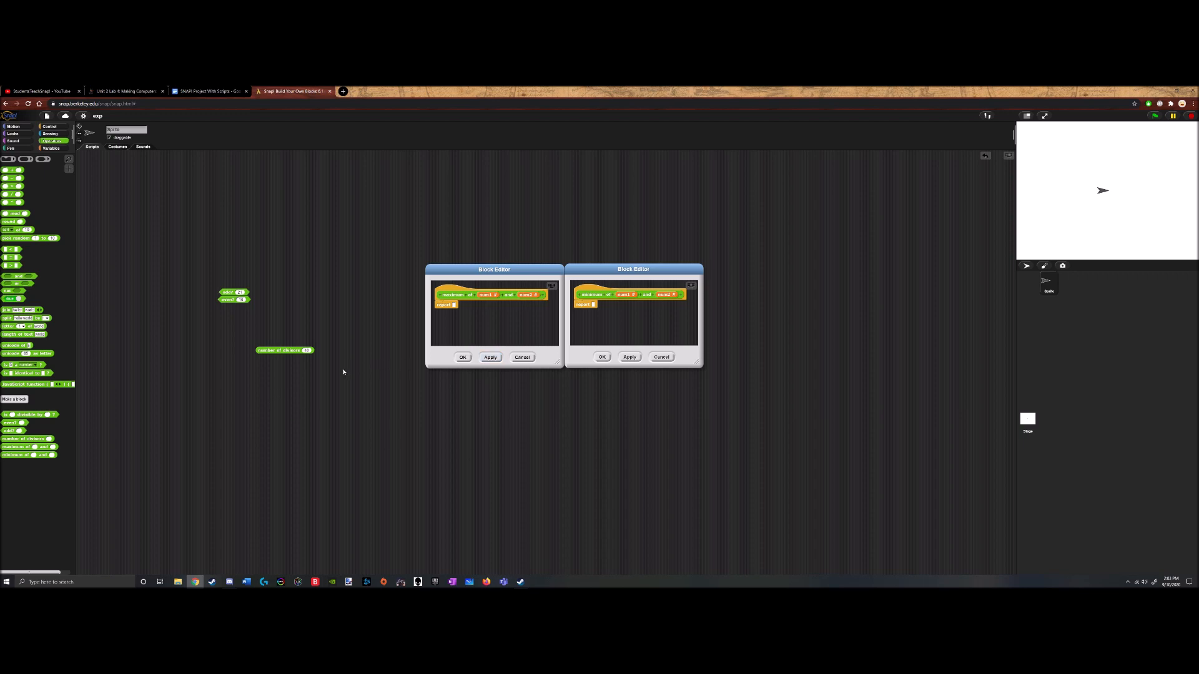
mouse_move(203, 386)
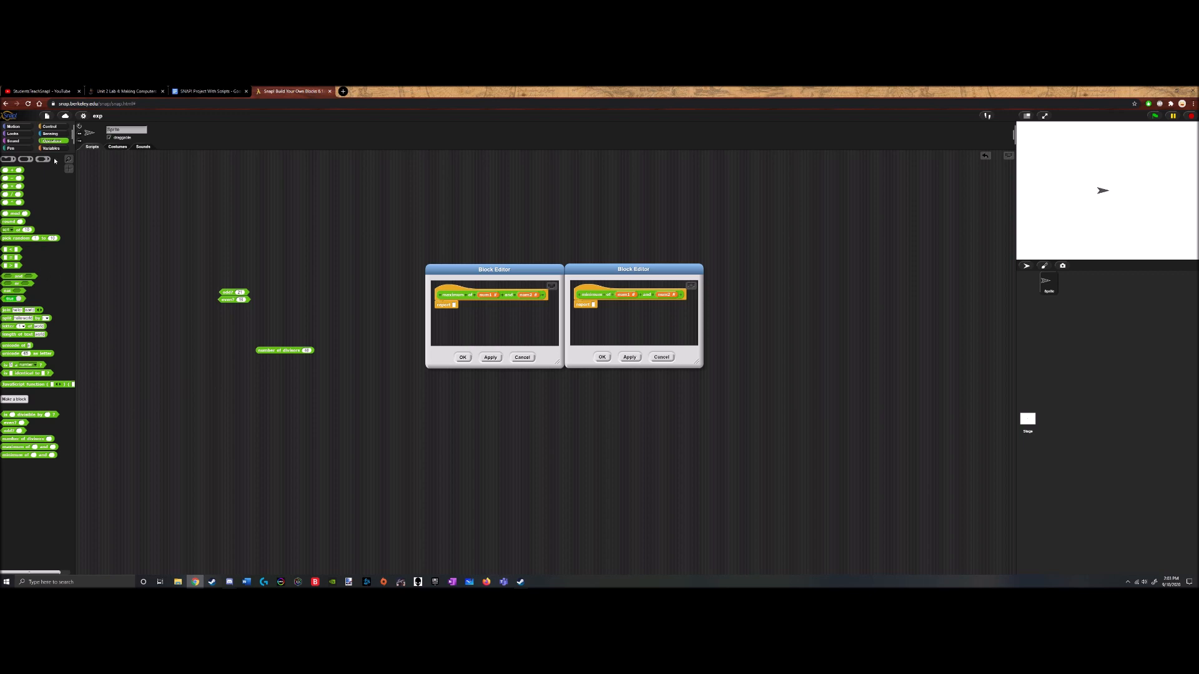
Place a report if-then-else with a comparison in the maximum definition and duplicate it into minimum
left_click(49, 126)
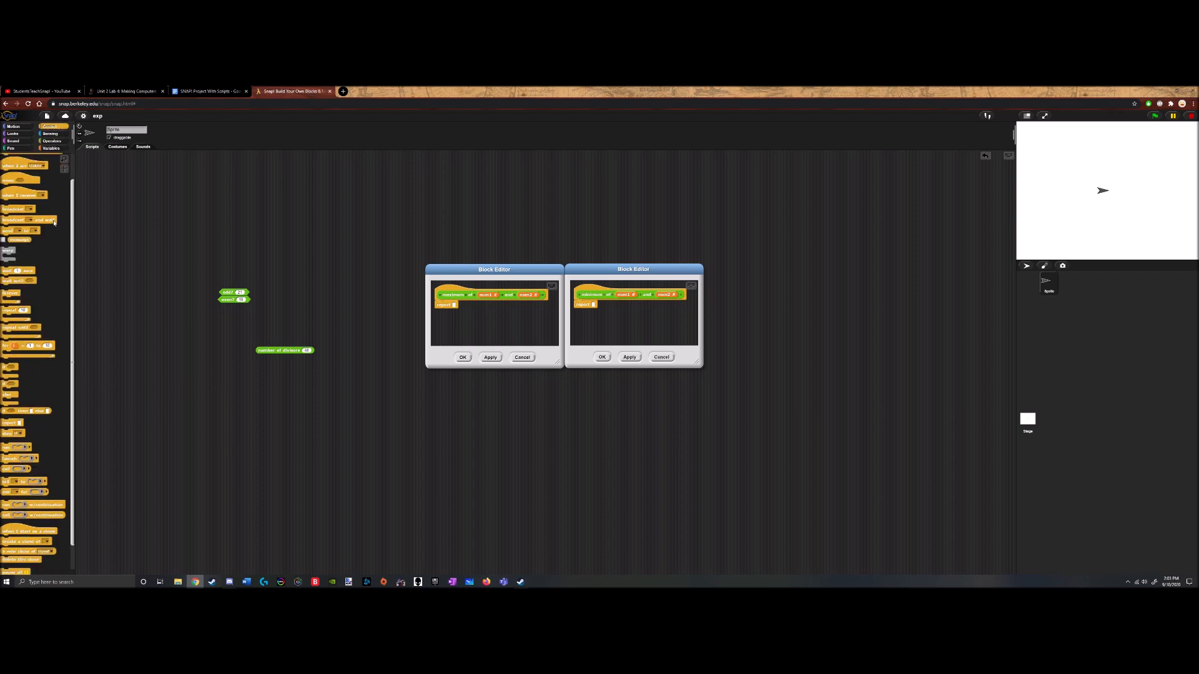
scroll("down", 3)
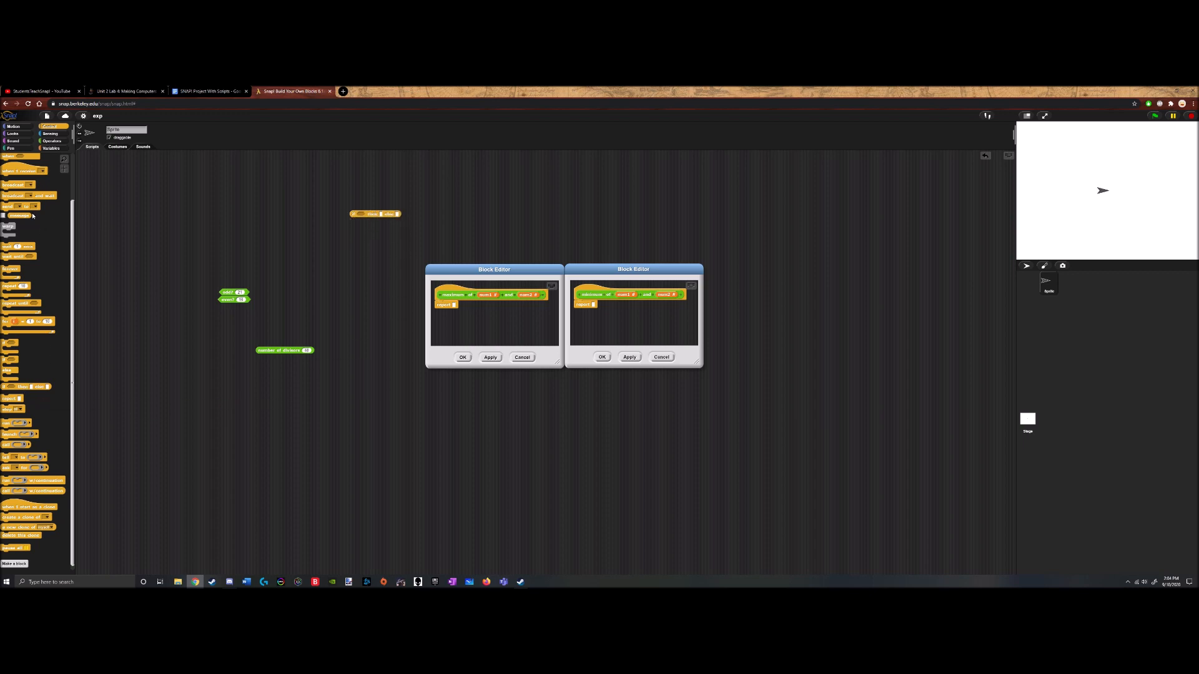
left_click(49, 141)
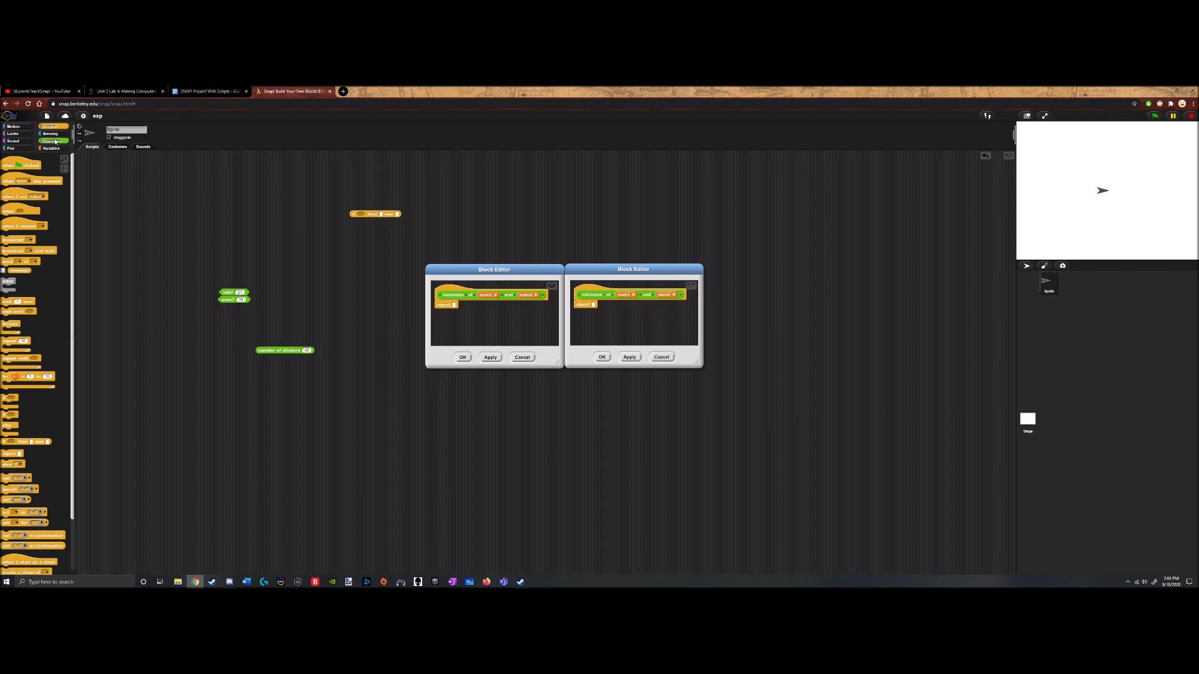
left_click(50, 148)
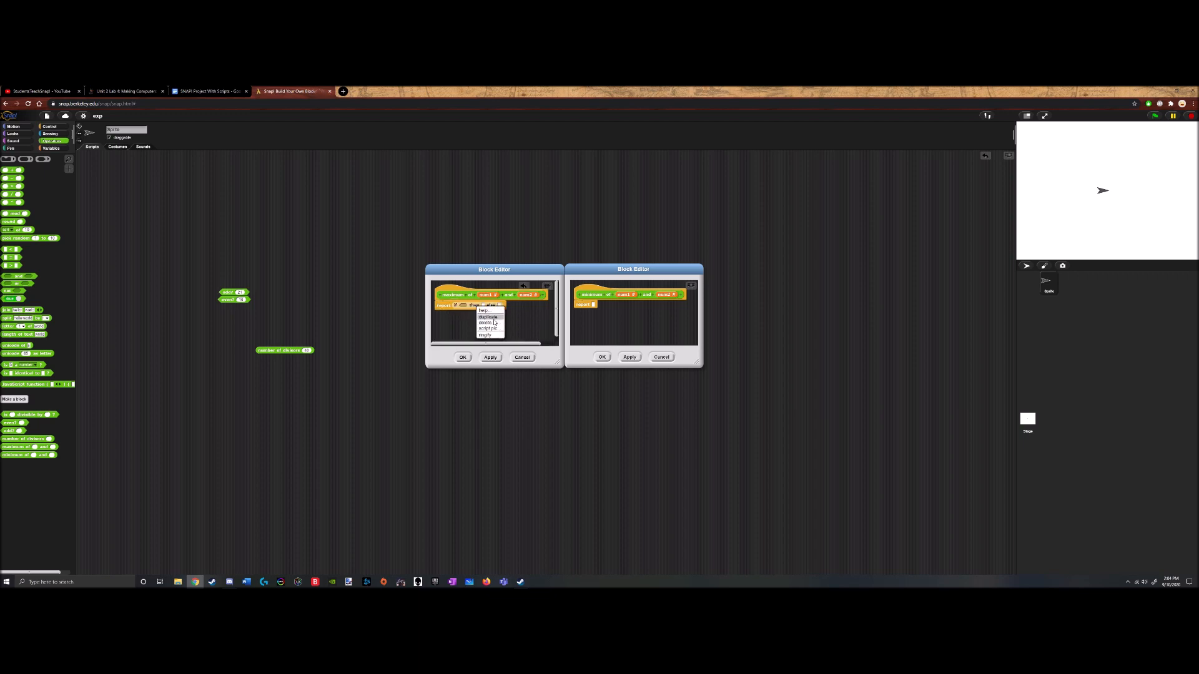
left_click(487, 316)
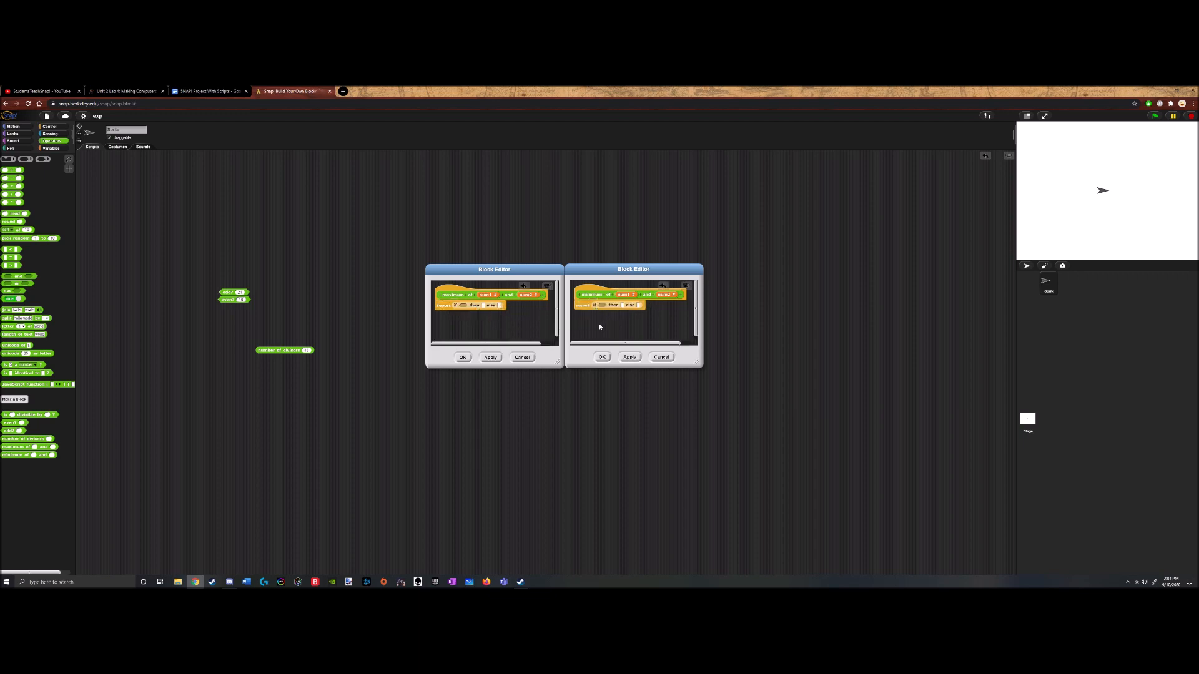
mouse_move(320, 278)
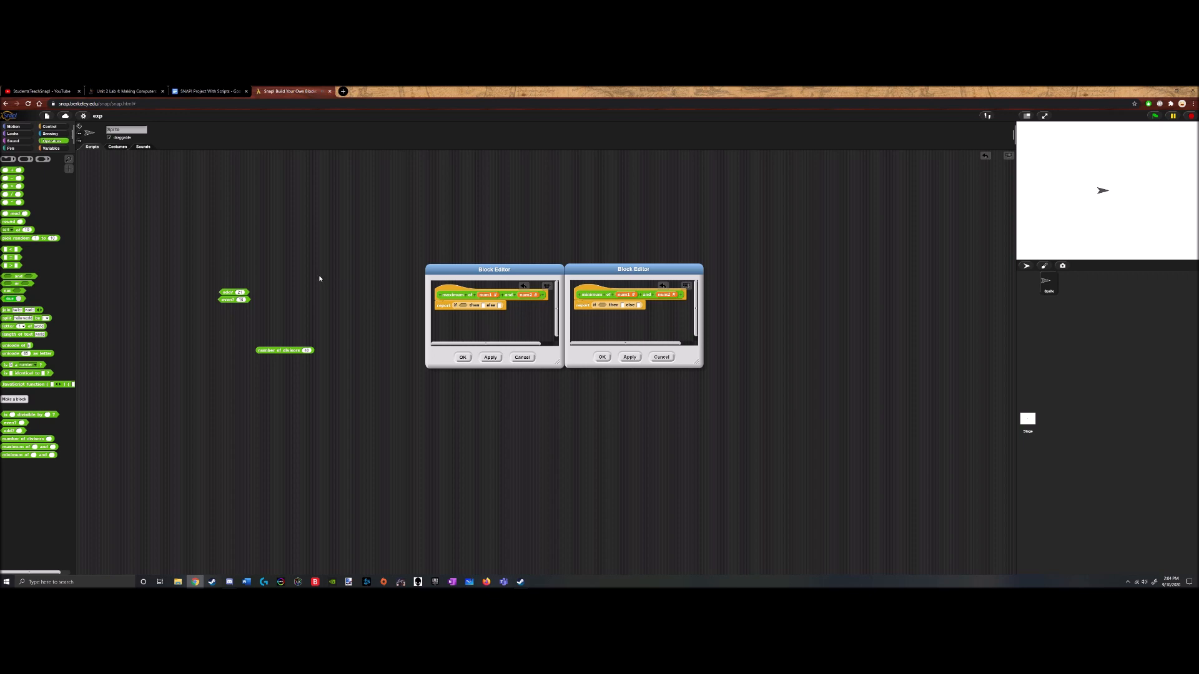
mouse_move(222, 261)
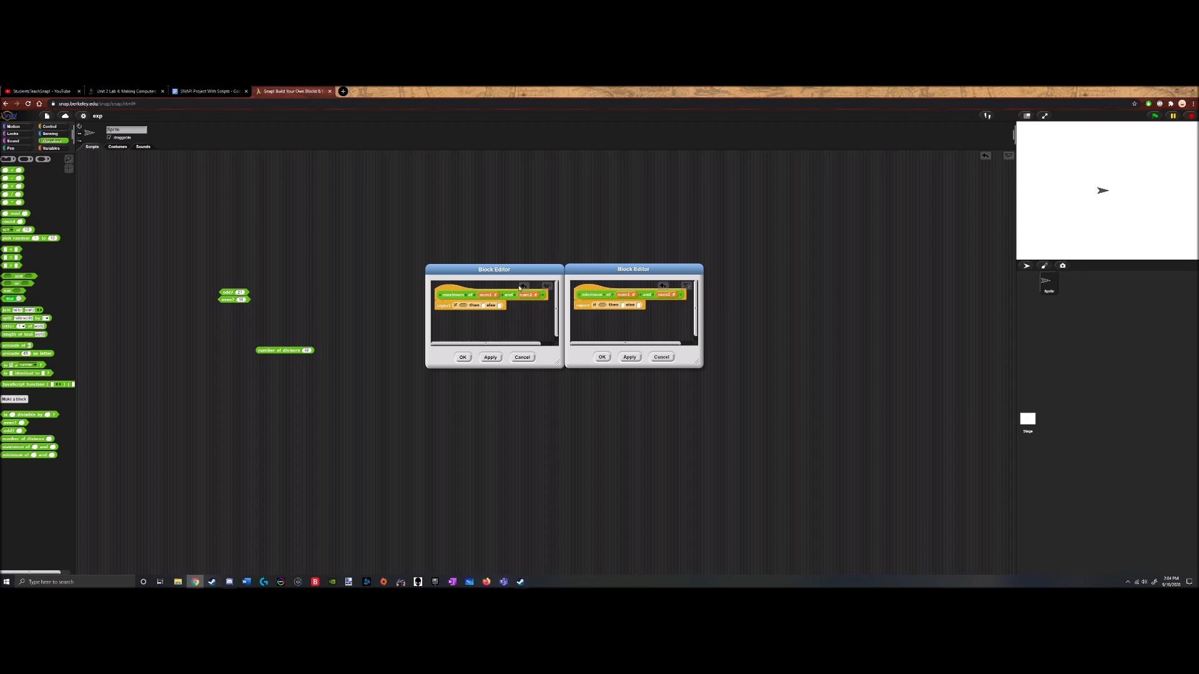
mouse_move(520, 288)
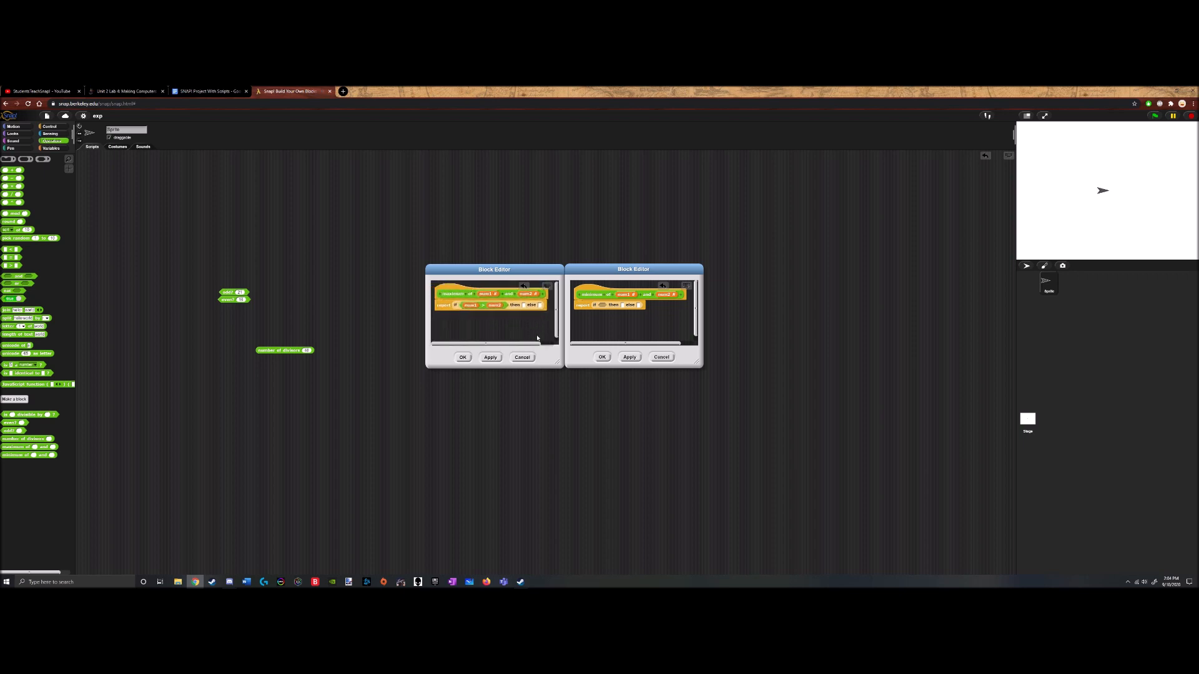
Reposition the maximum block editor and fill its then/else slots with num1 and num2
left_click_drag(494, 270, 423, 274)
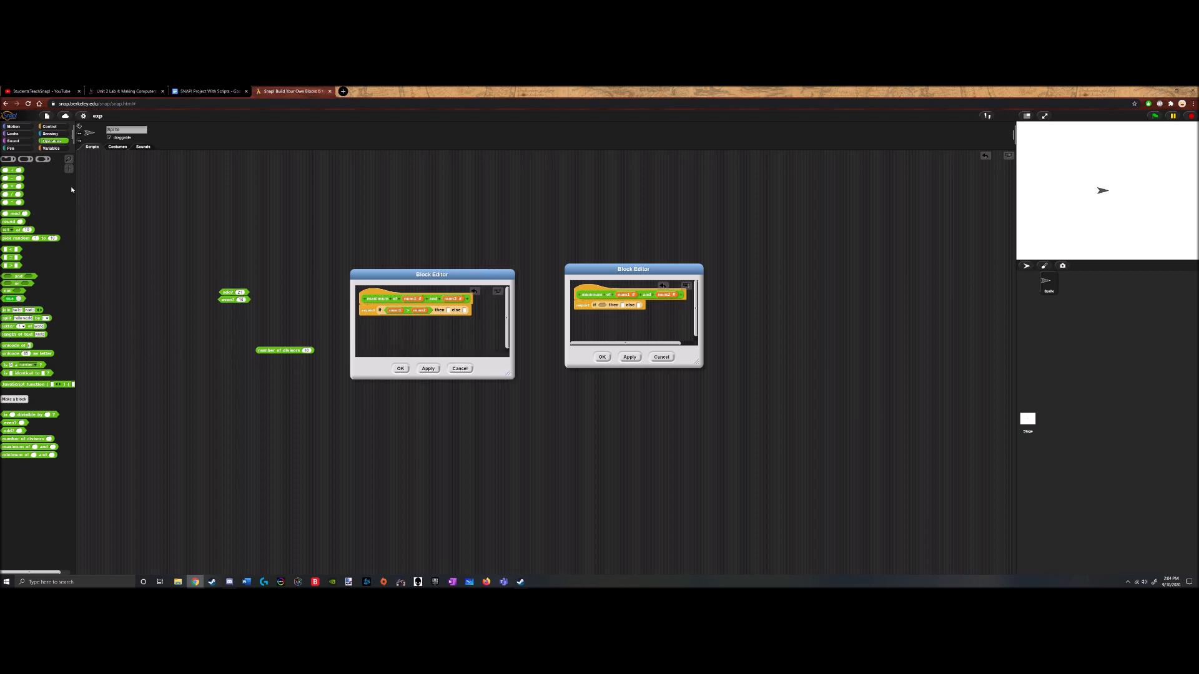
mouse_move(360, 232)
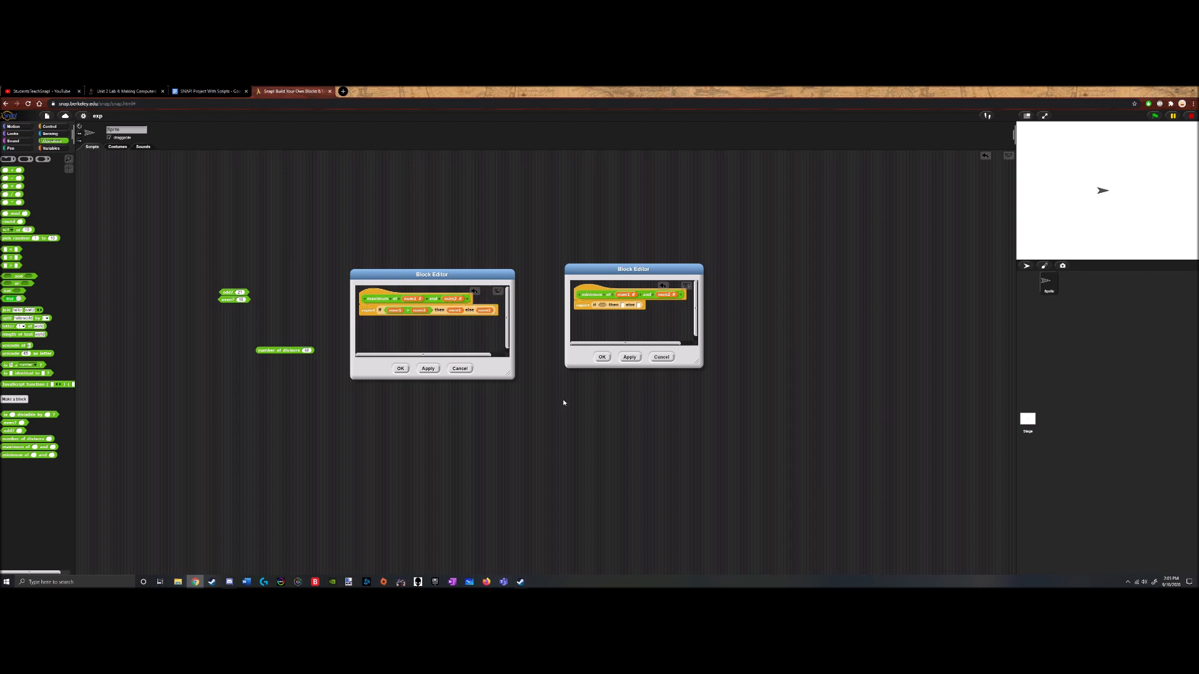
mouse_move(325, 342)
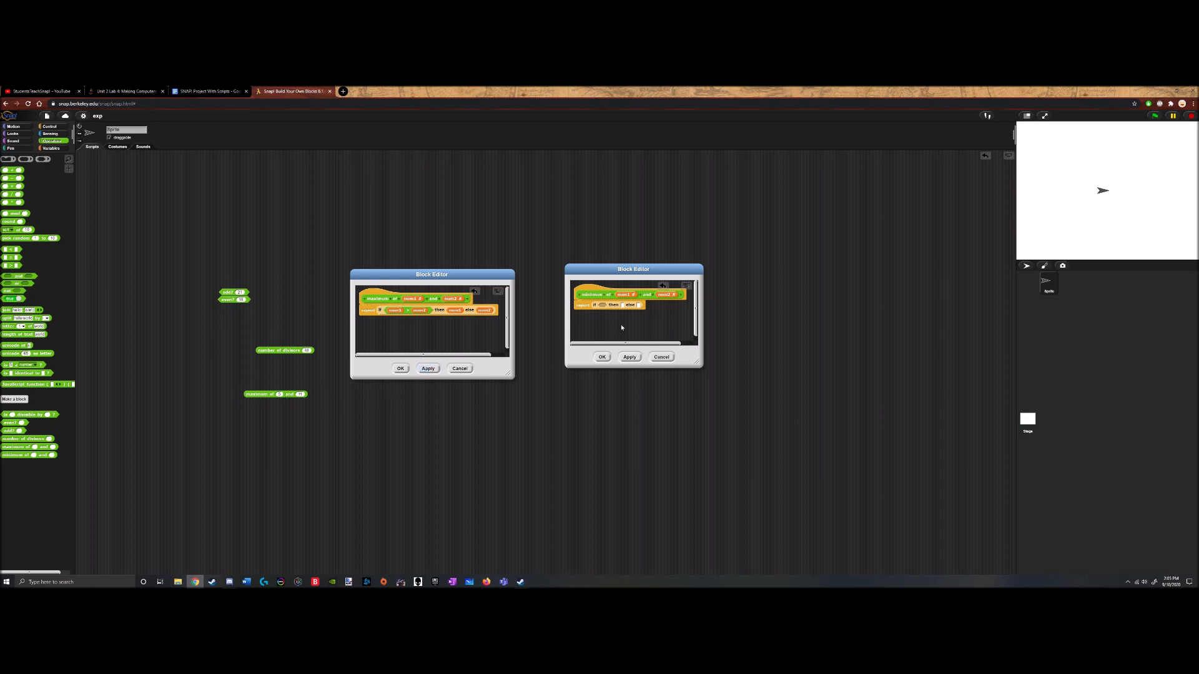
Fill the minimum of condition and then/else slots with num1 and num2, then save its editor
right_click(404, 310)
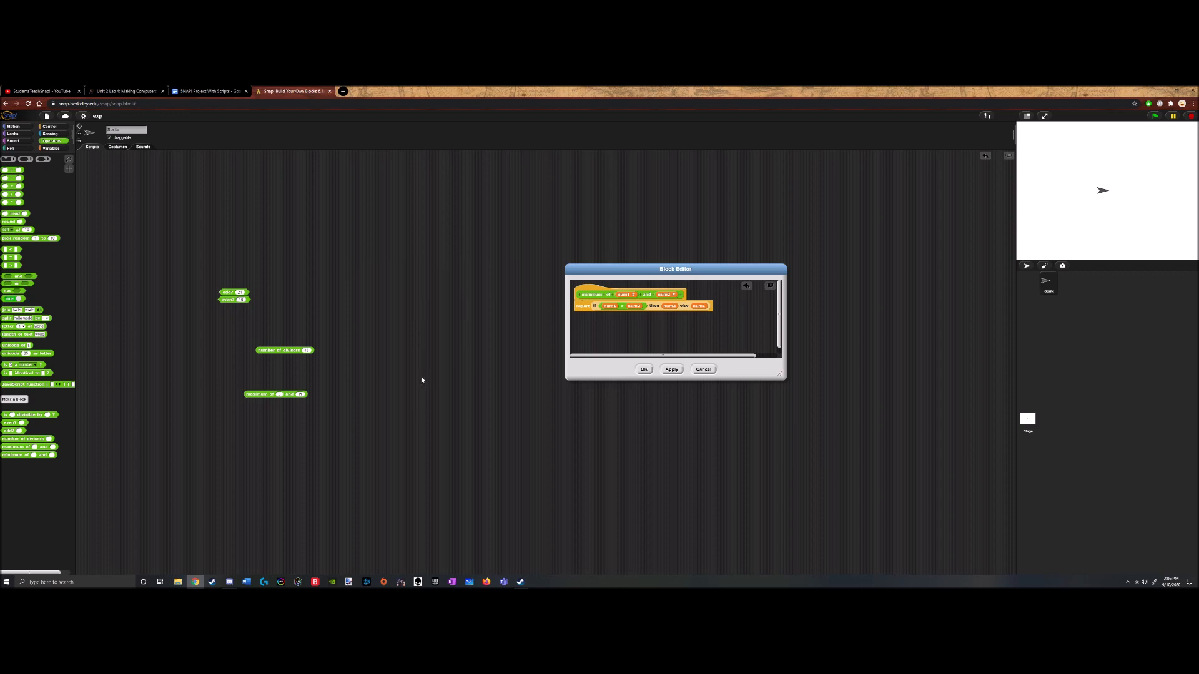
left_click(643, 369)
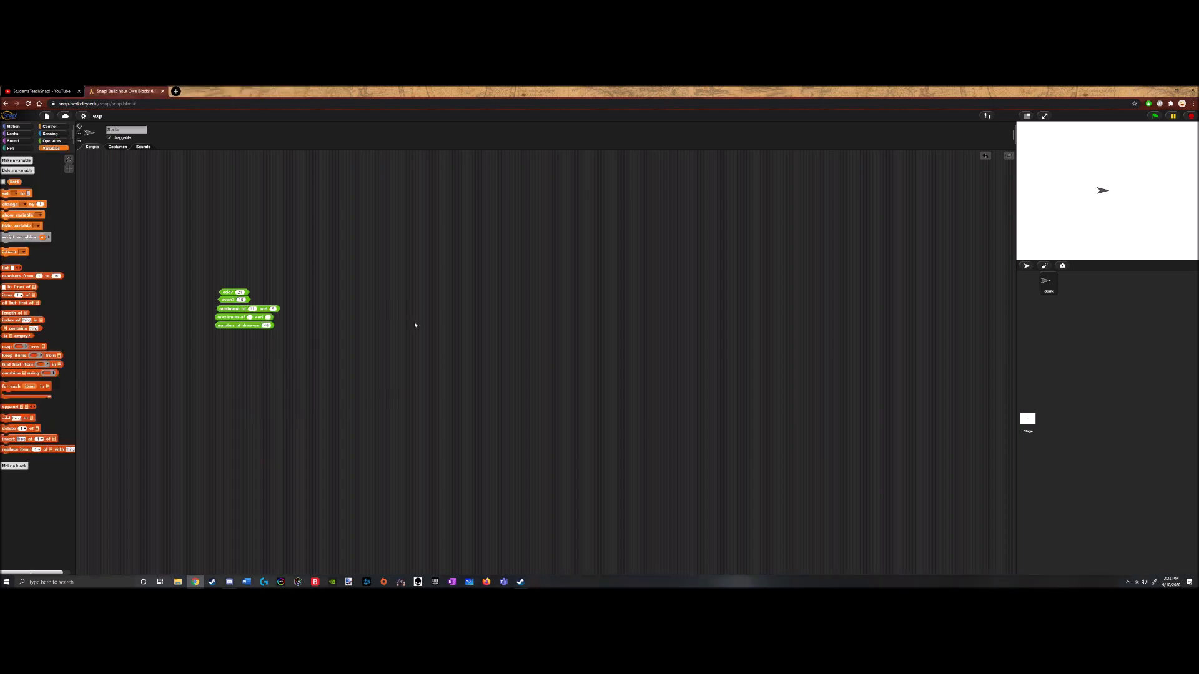
mouse_move(399, 312)
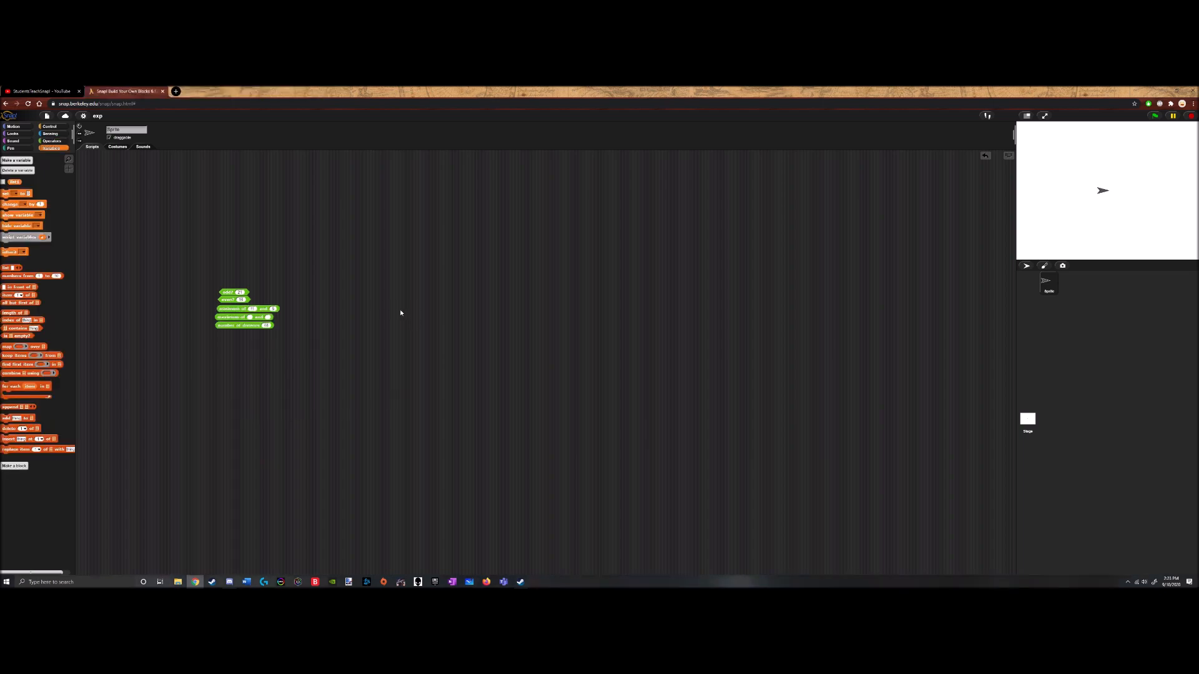
mouse_move(156, 220)
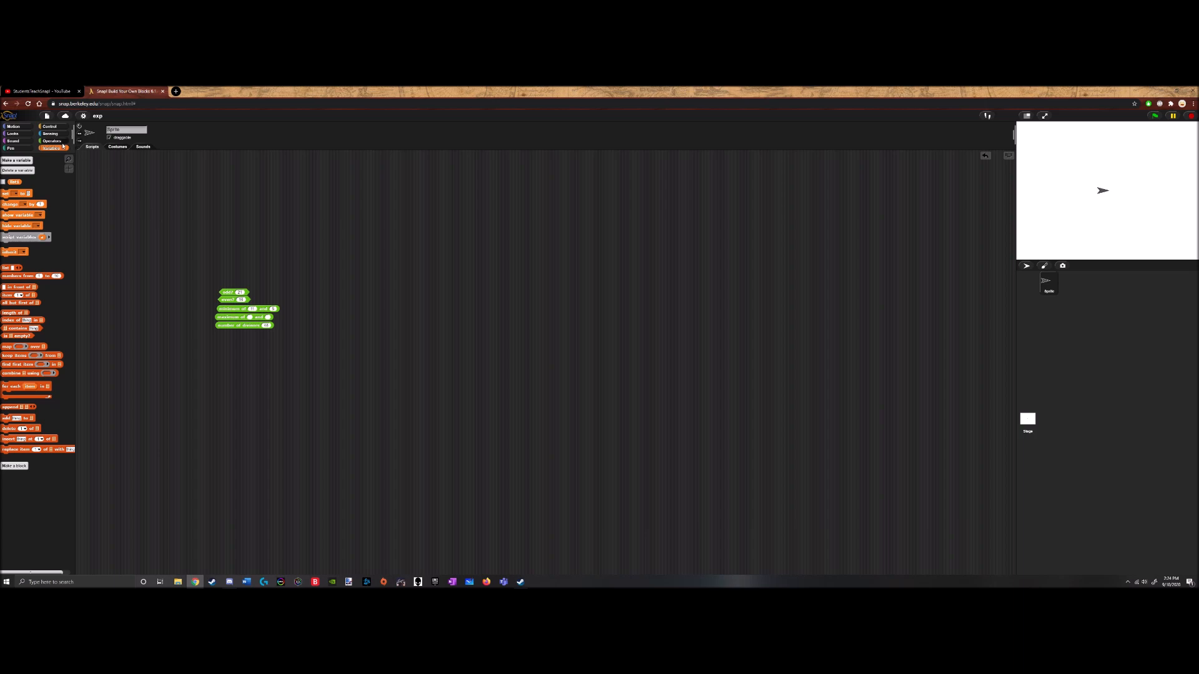
Delete the leftover custom block from the Operators palette and start making a new block
left_click(51, 140)
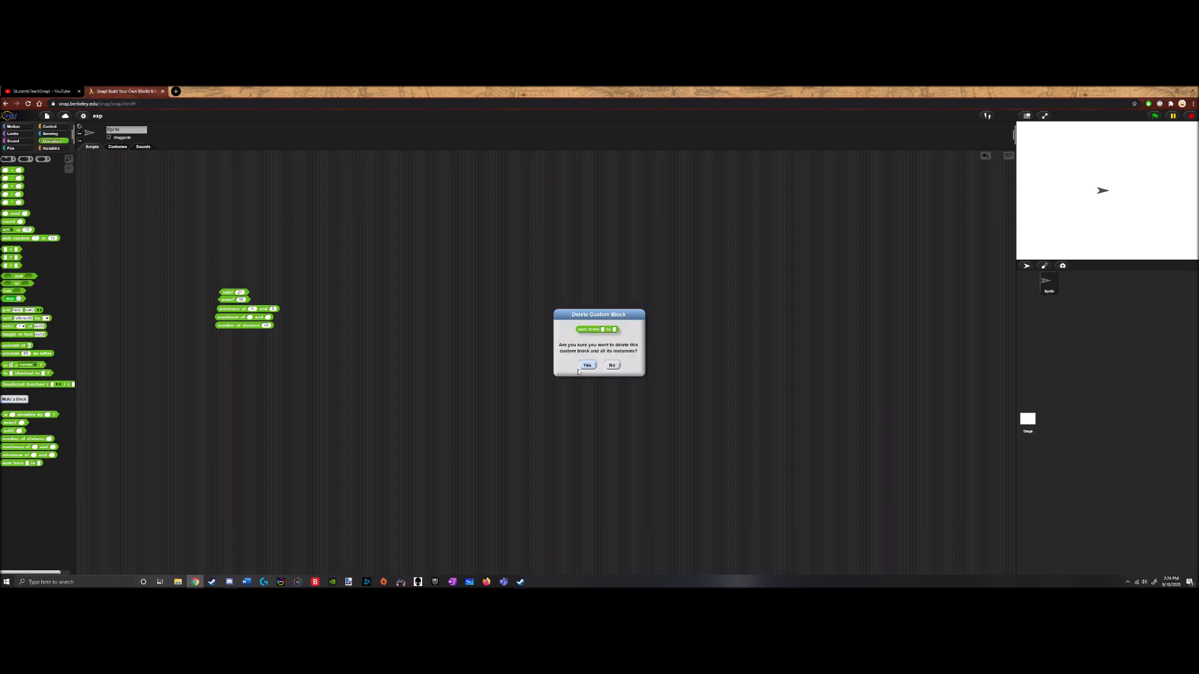
left_click(587, 364)
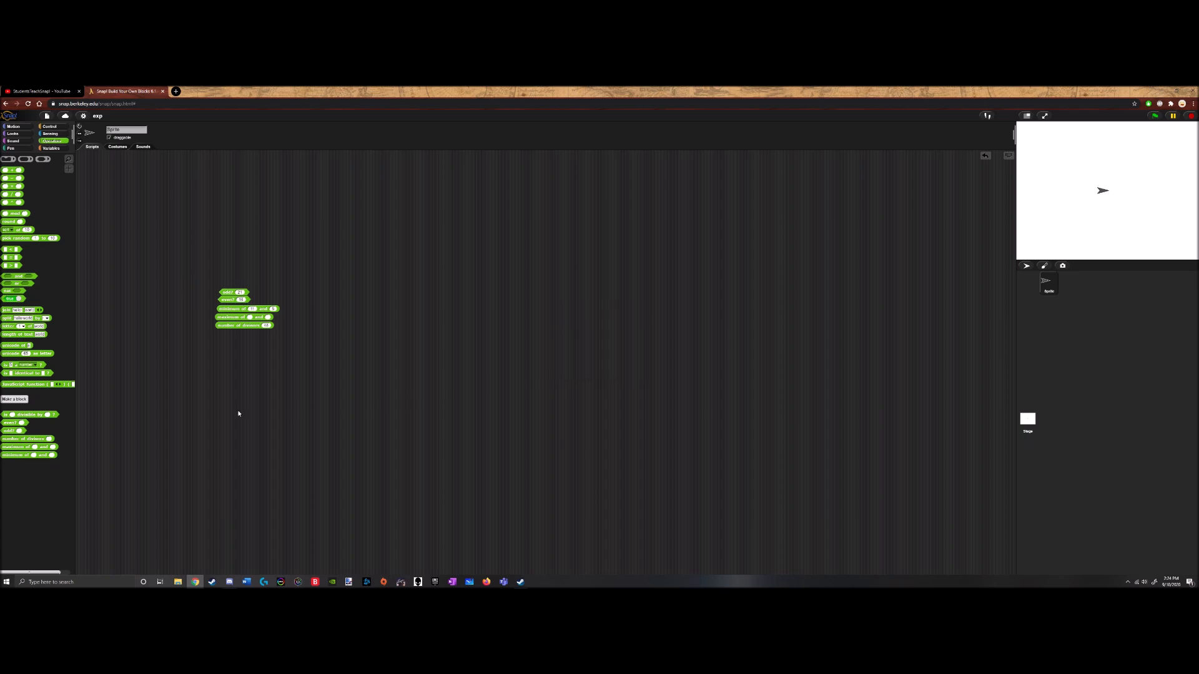
left_click(15, 398)
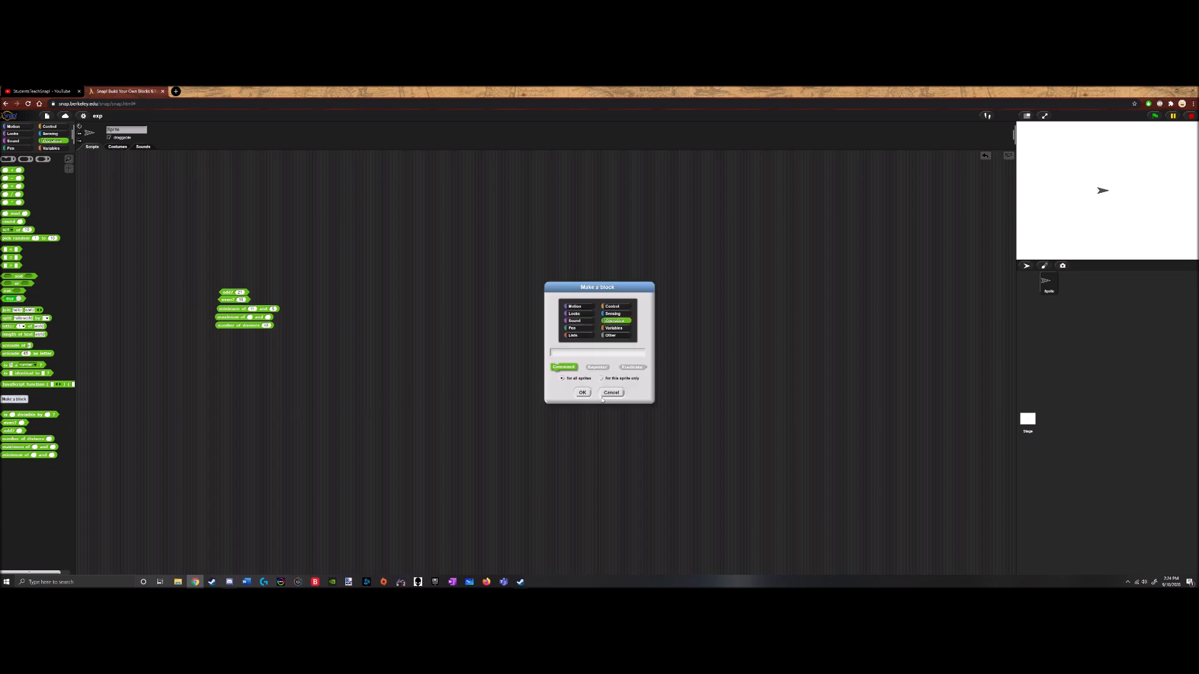
Create the 'sum from' reporter block and add a second named input to its prototype
left_click(596, 367)
type("sum first")
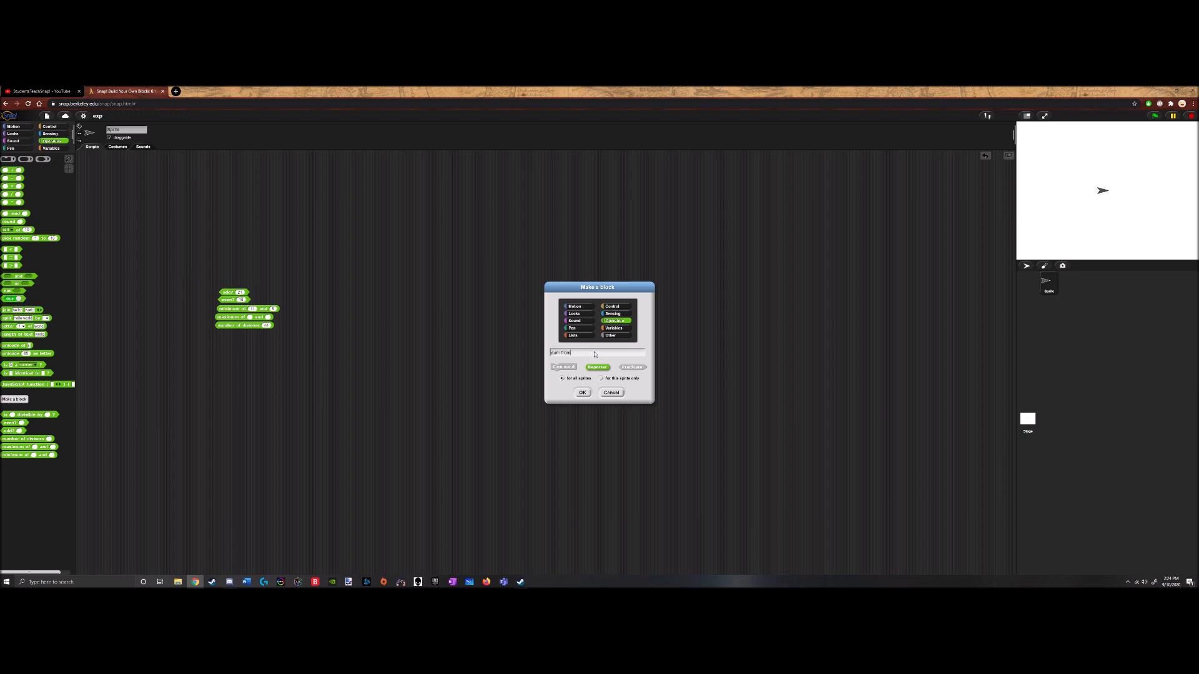
left_click(582, 392)
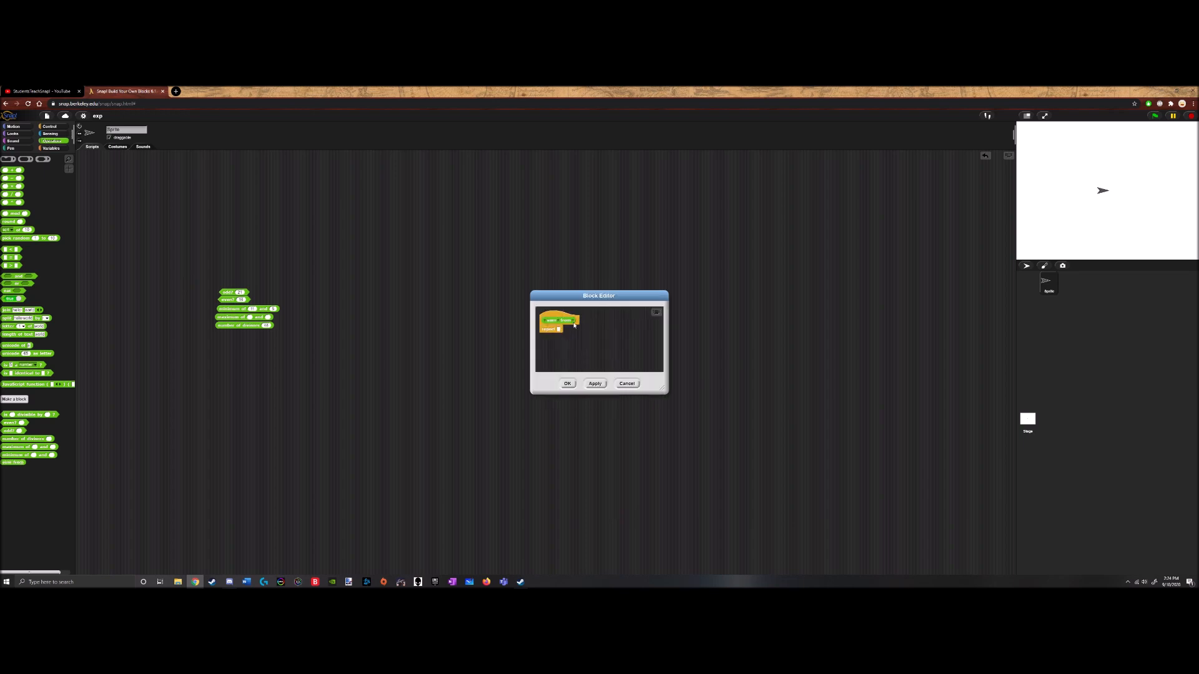
left_click(560, 328)
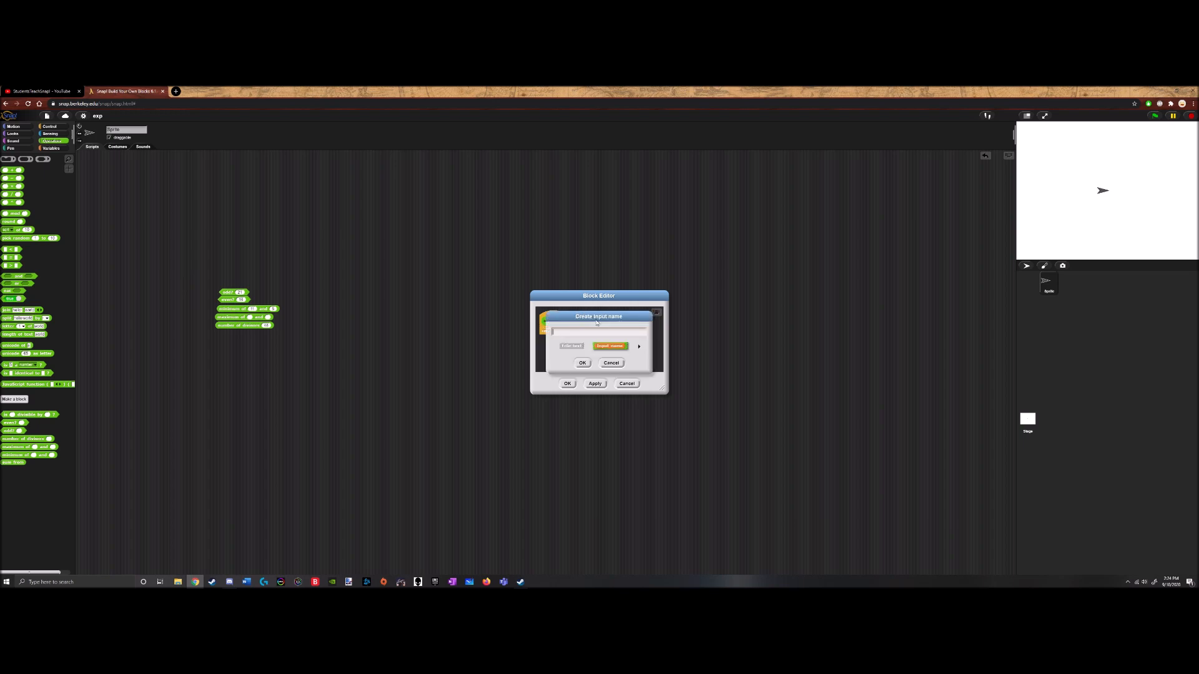
left_click(582, 362)
type("num")
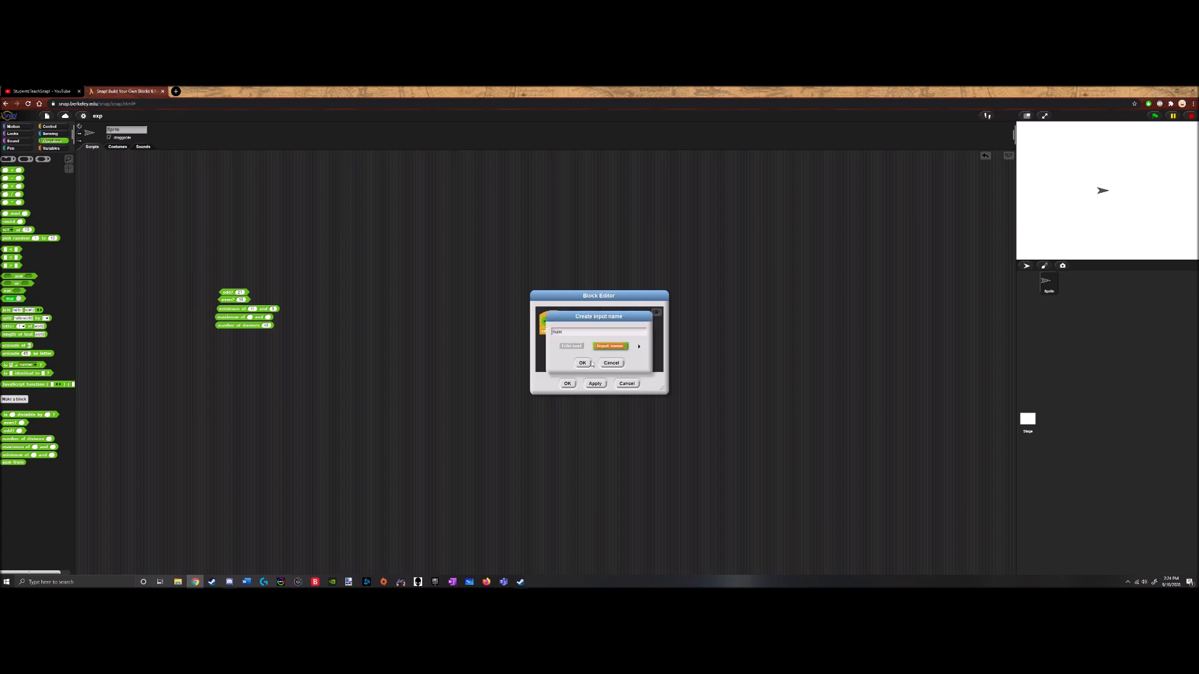
left_click(583, 362)
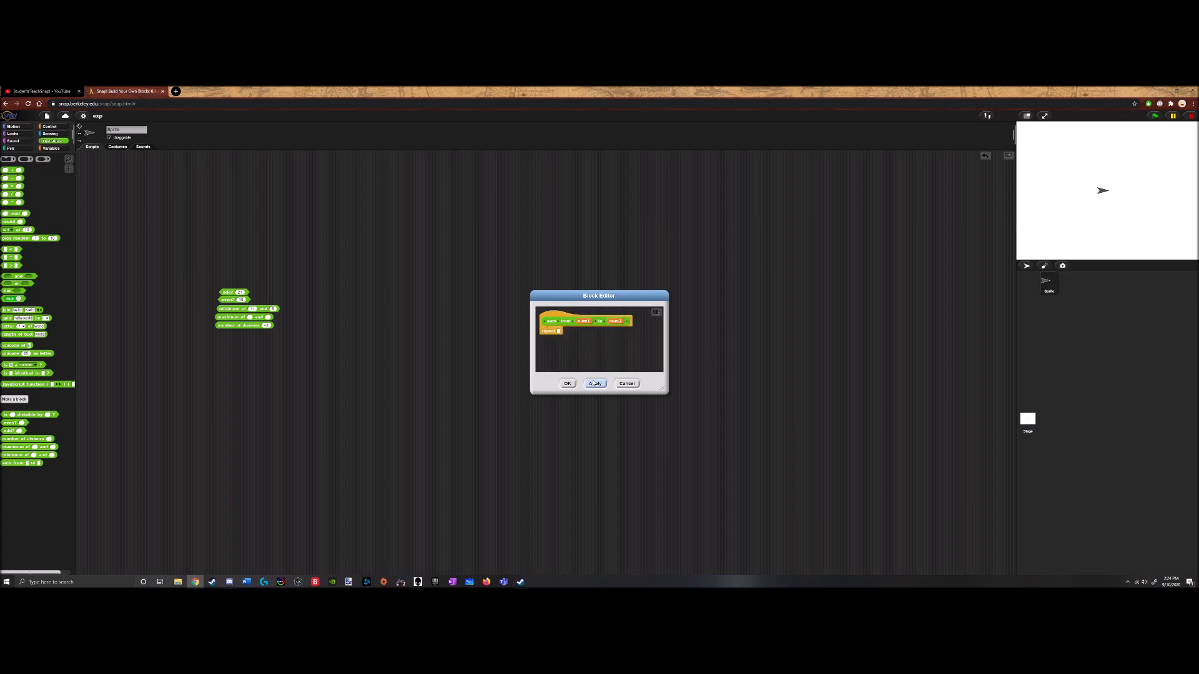
Set both range inputs of the sum from block to the Number input type
right_click(583, 320)
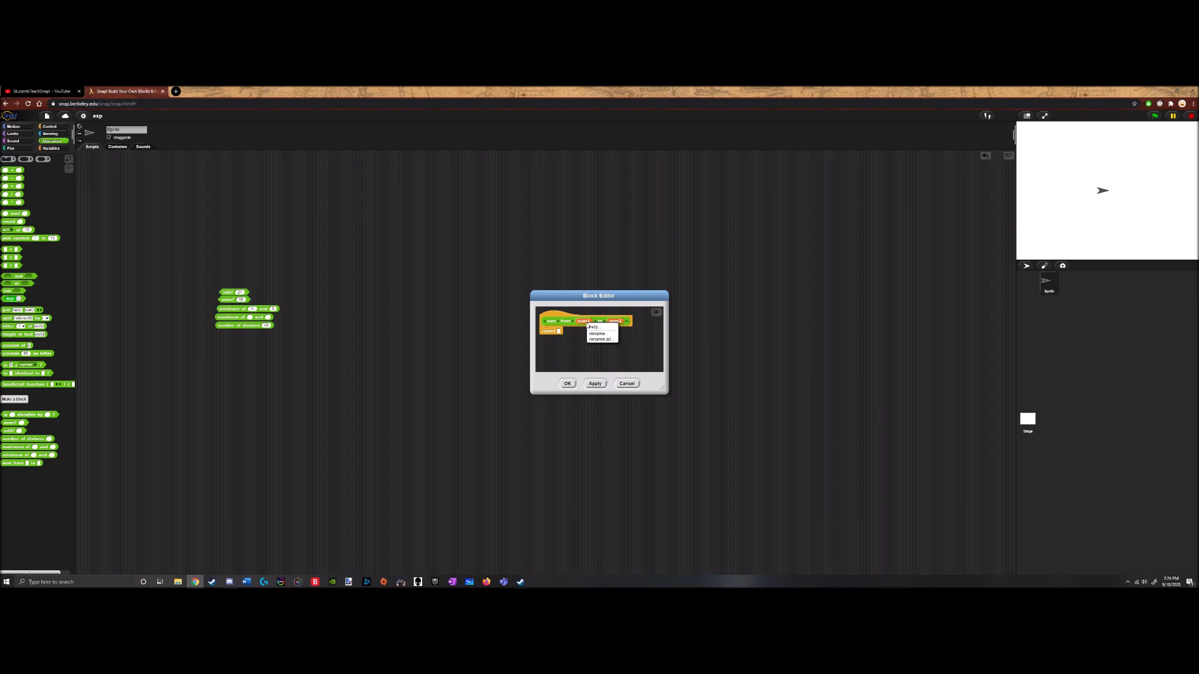
left_click(599, 334)
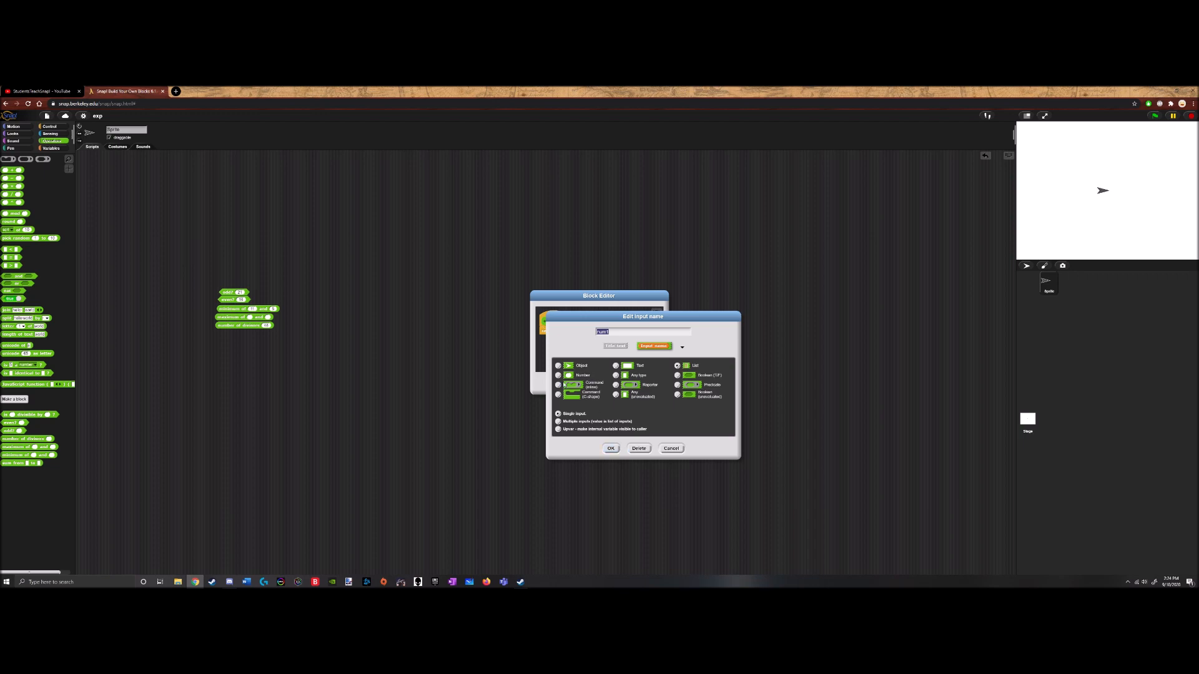
left_click(611, 448)
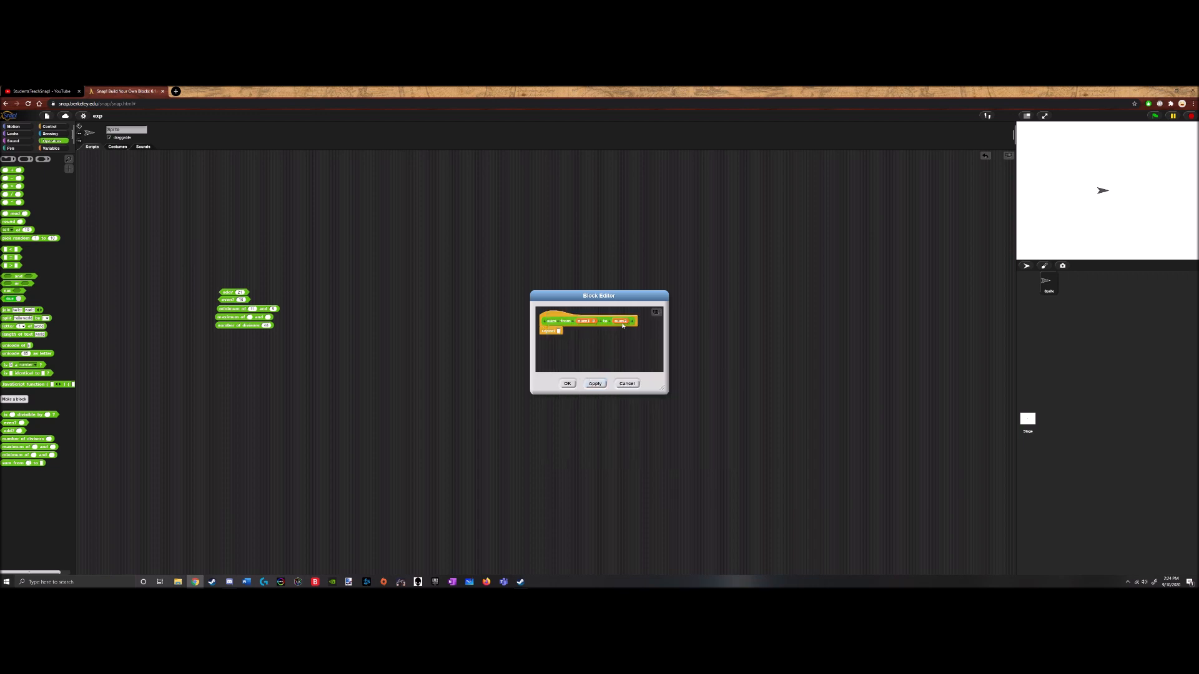
left_click(619, 321)
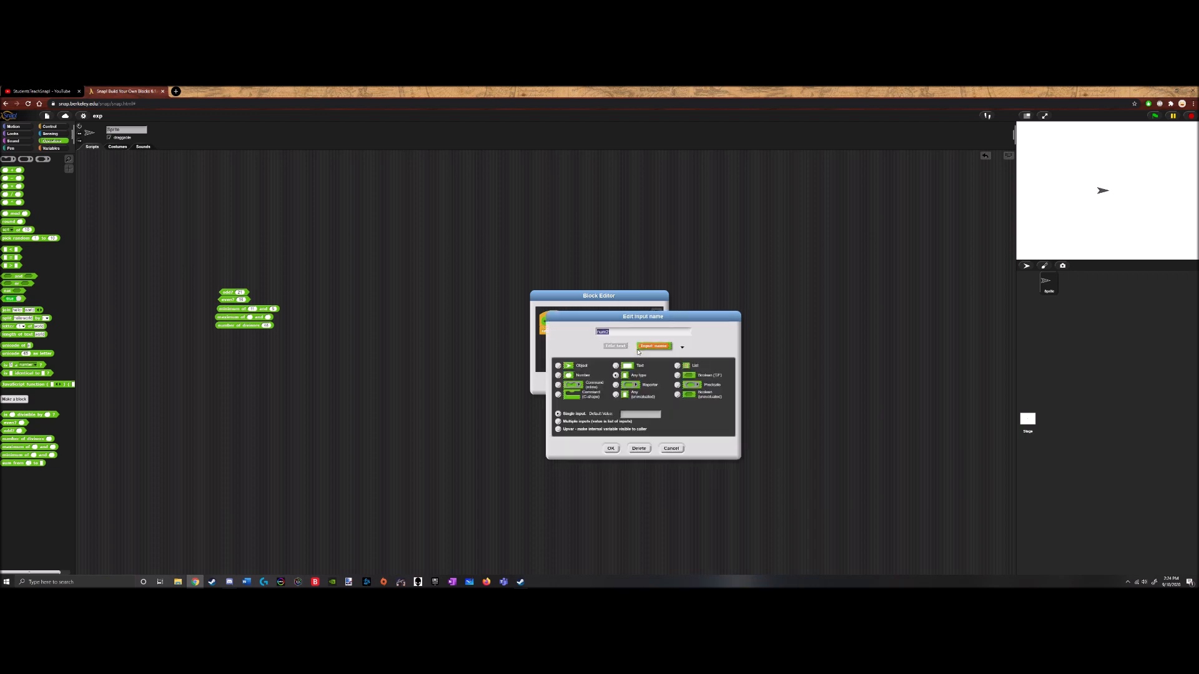
left_click(610, 448)
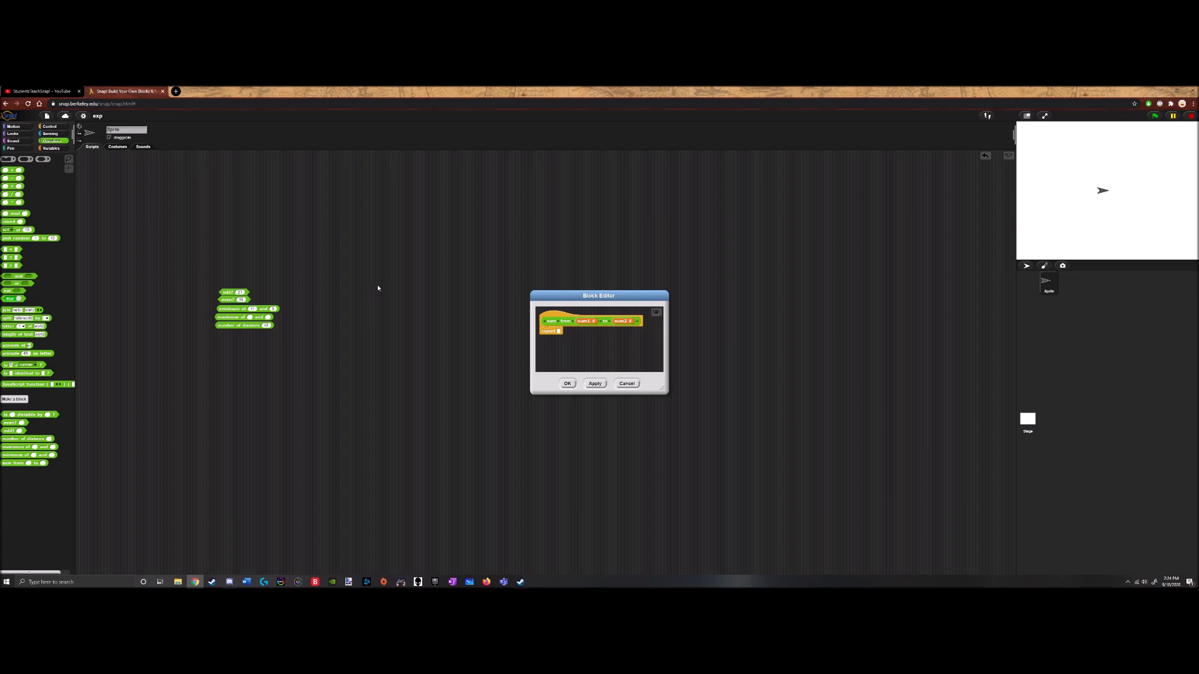
mouse_move(68, 164)
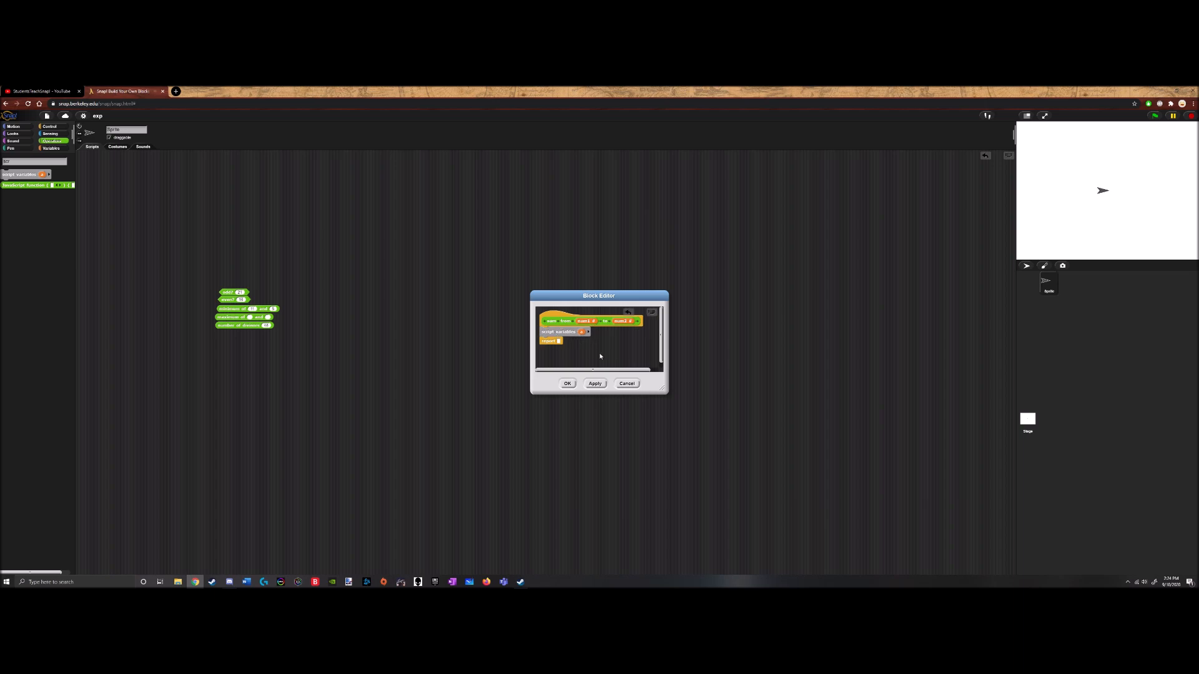
Add a script variable, a set block and a 'for i' counting loop to the sum from definition
left_click(580, 332)
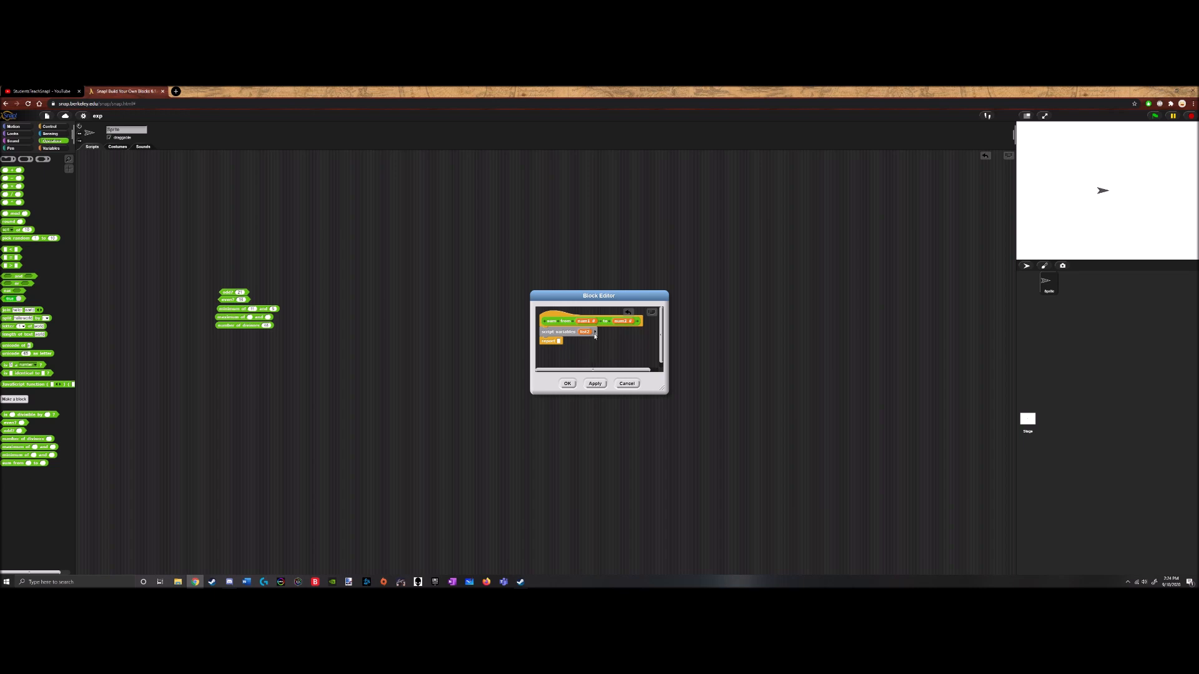
mouse_move(636, 342)
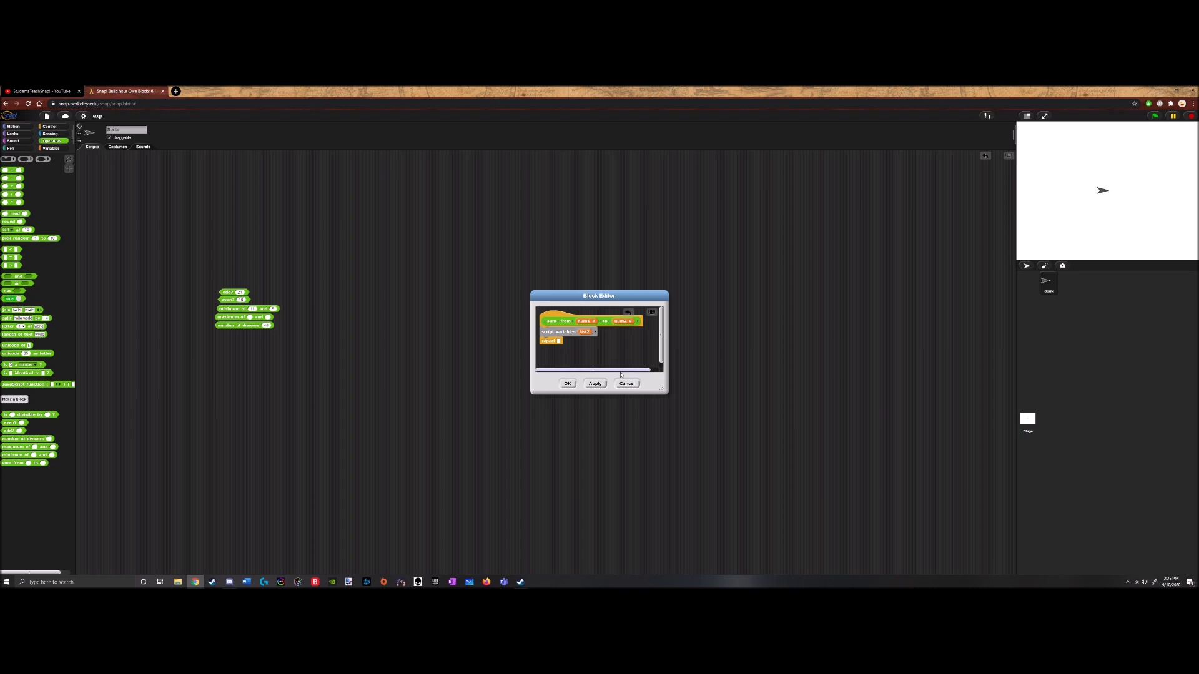
left_click(50, 147)
type("set")
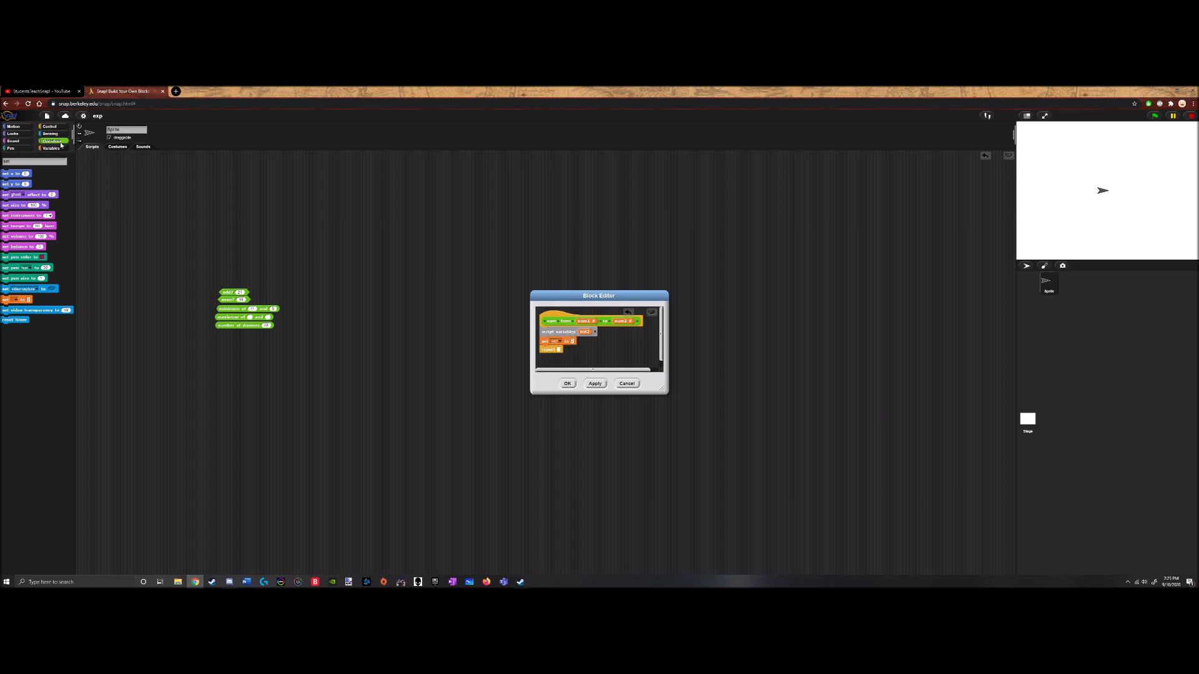
left_click(50, 148)
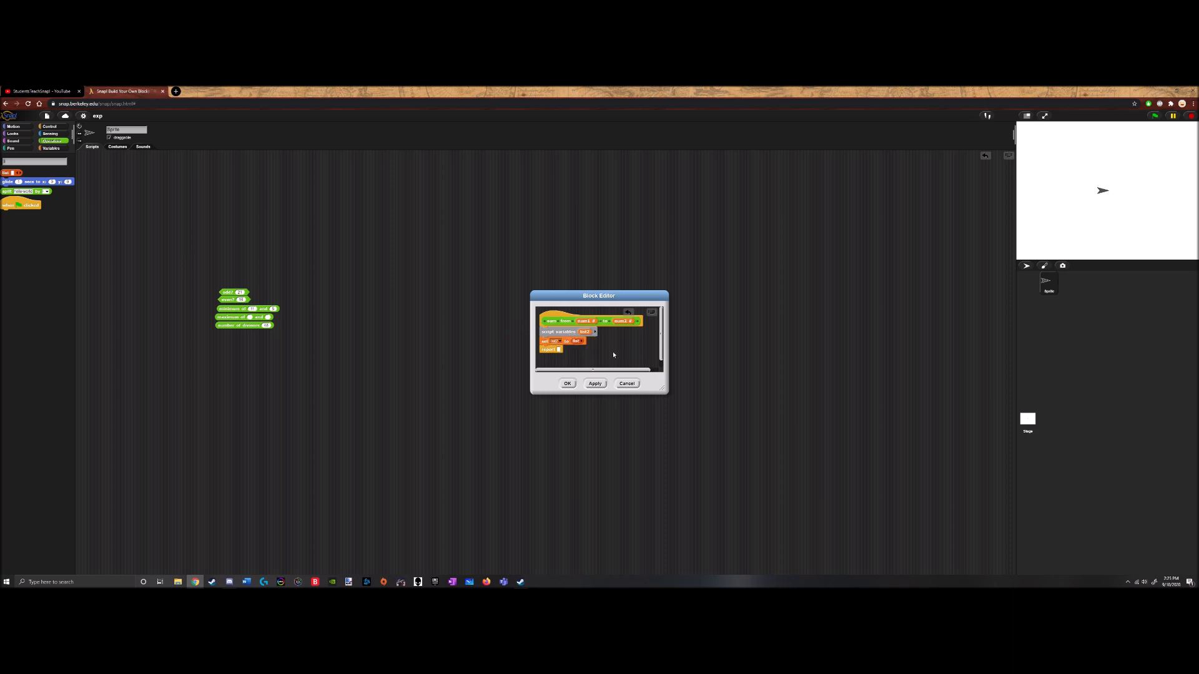
left_click(52, 141)
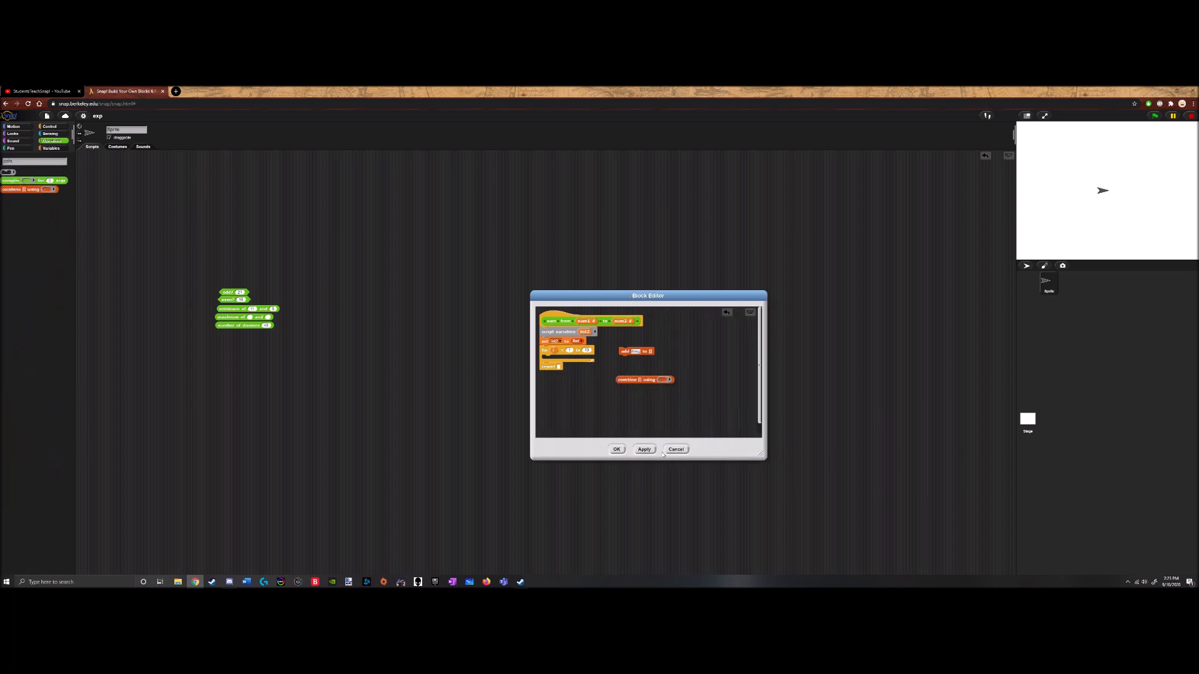
Add values inside the loop, report combine list using +, and save the sum from definition
left_click(49, 141)
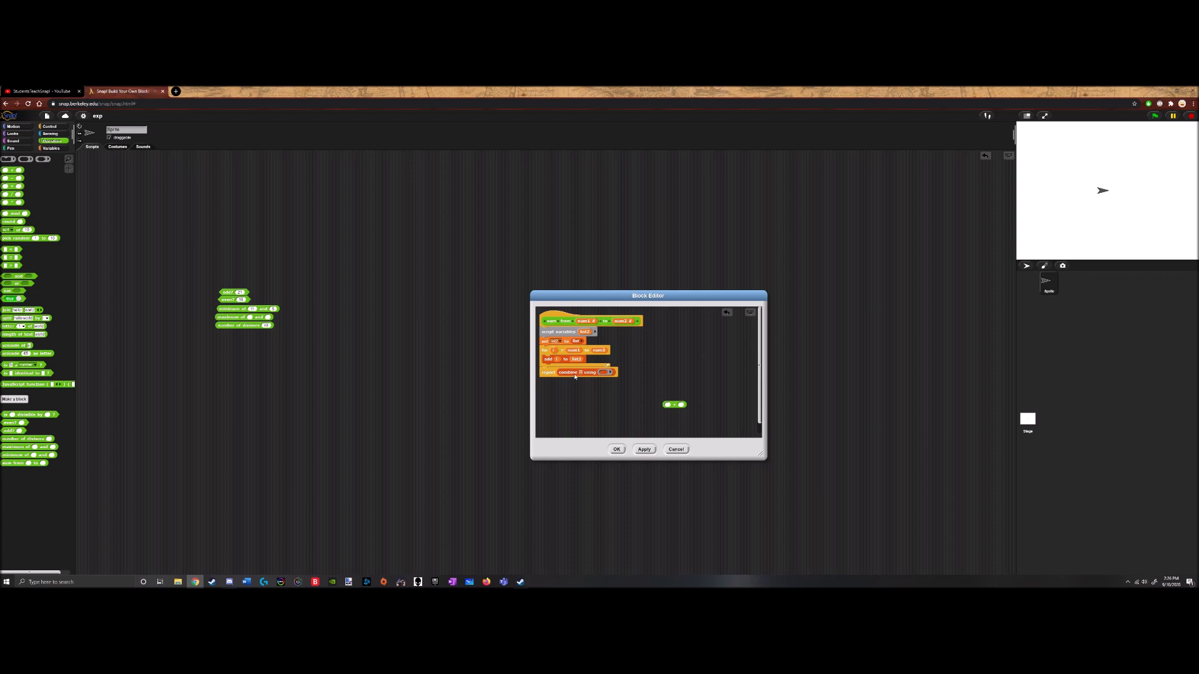
mouse_move(629, 397)
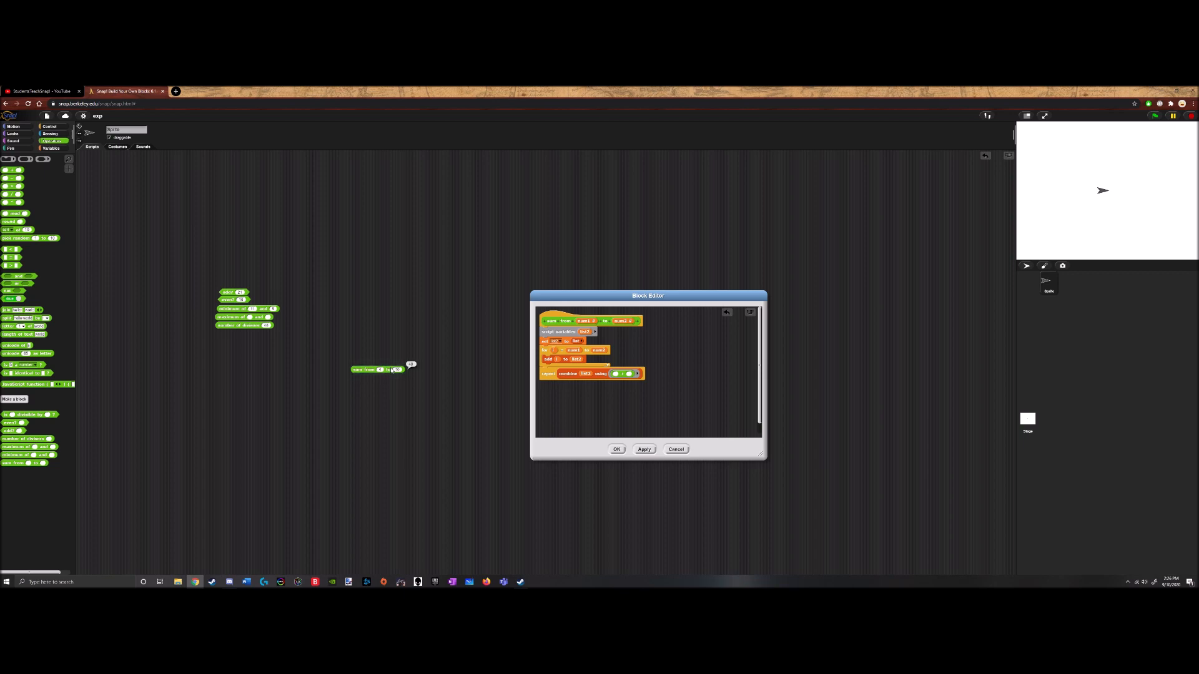
mouse_move(647, 463)
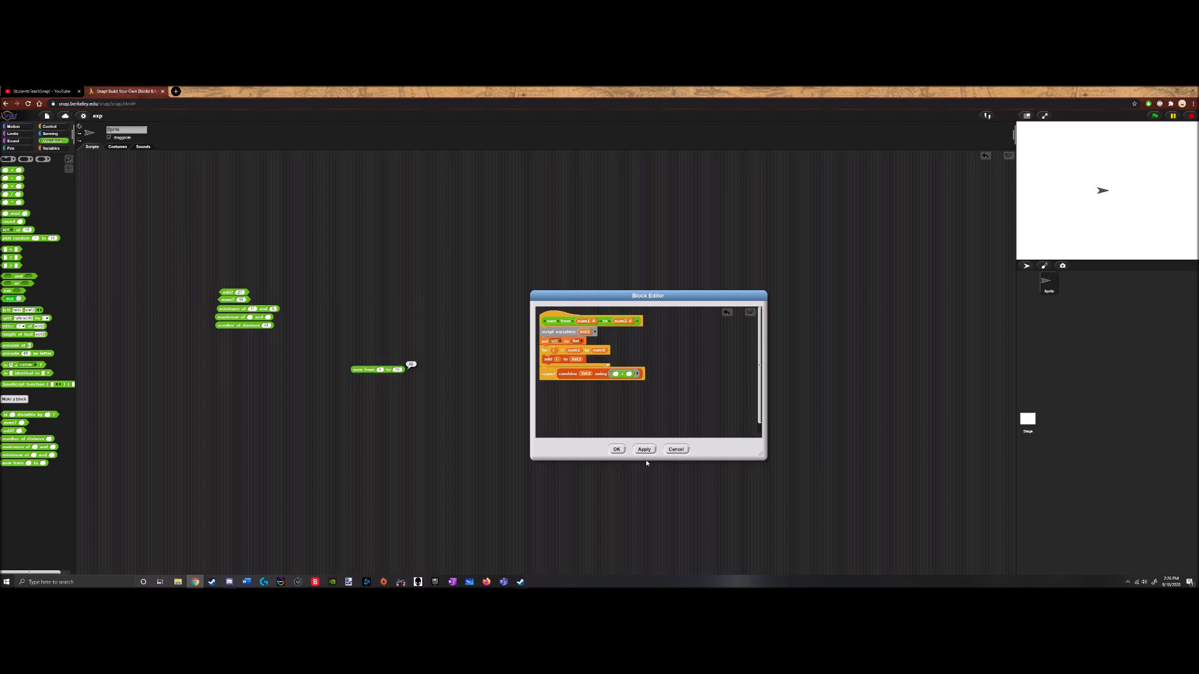
left_click(615, 448)
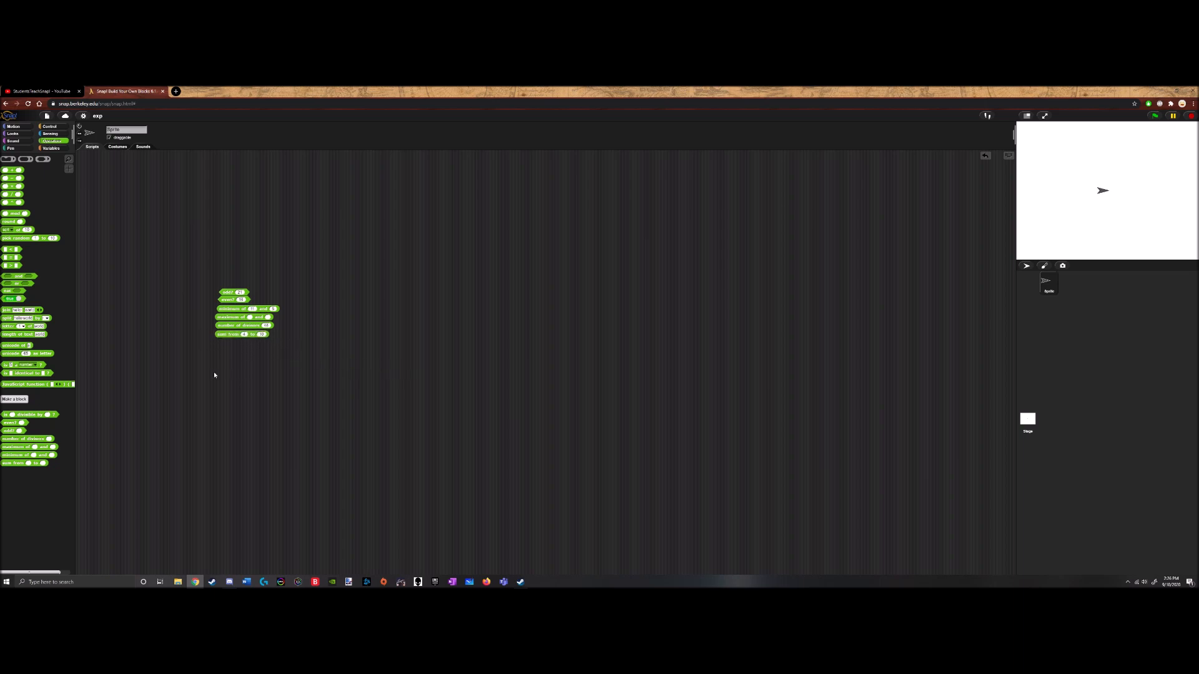
mouse_move(189, 374)
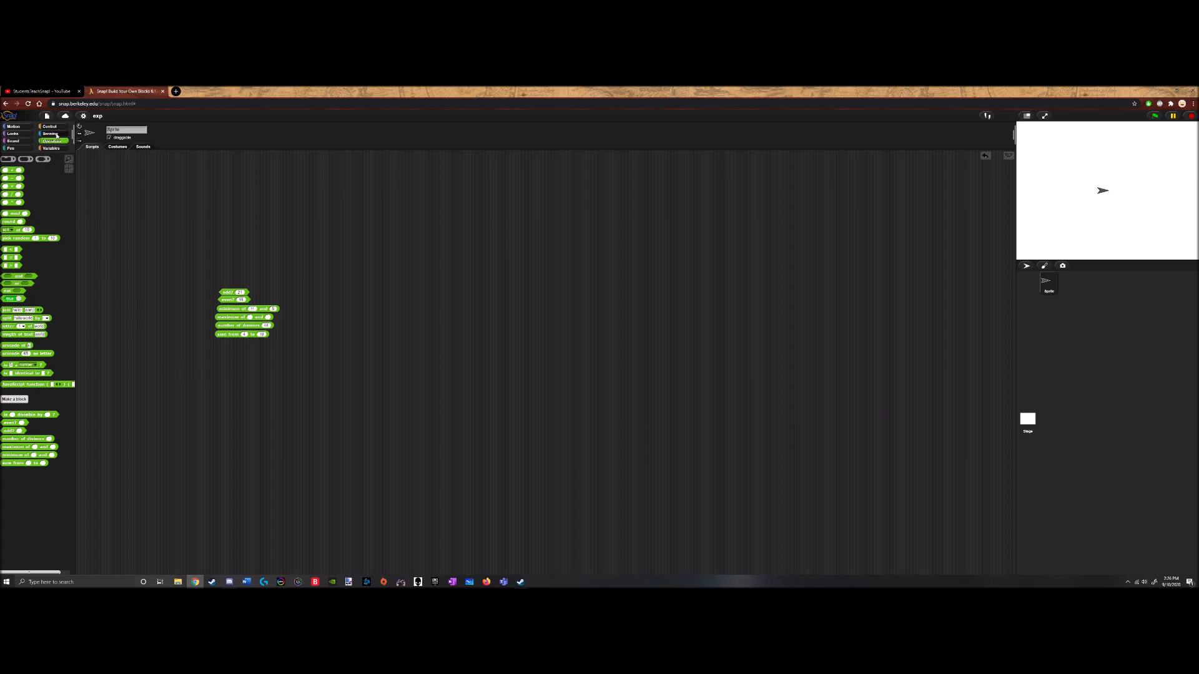
left_click(48, 126)
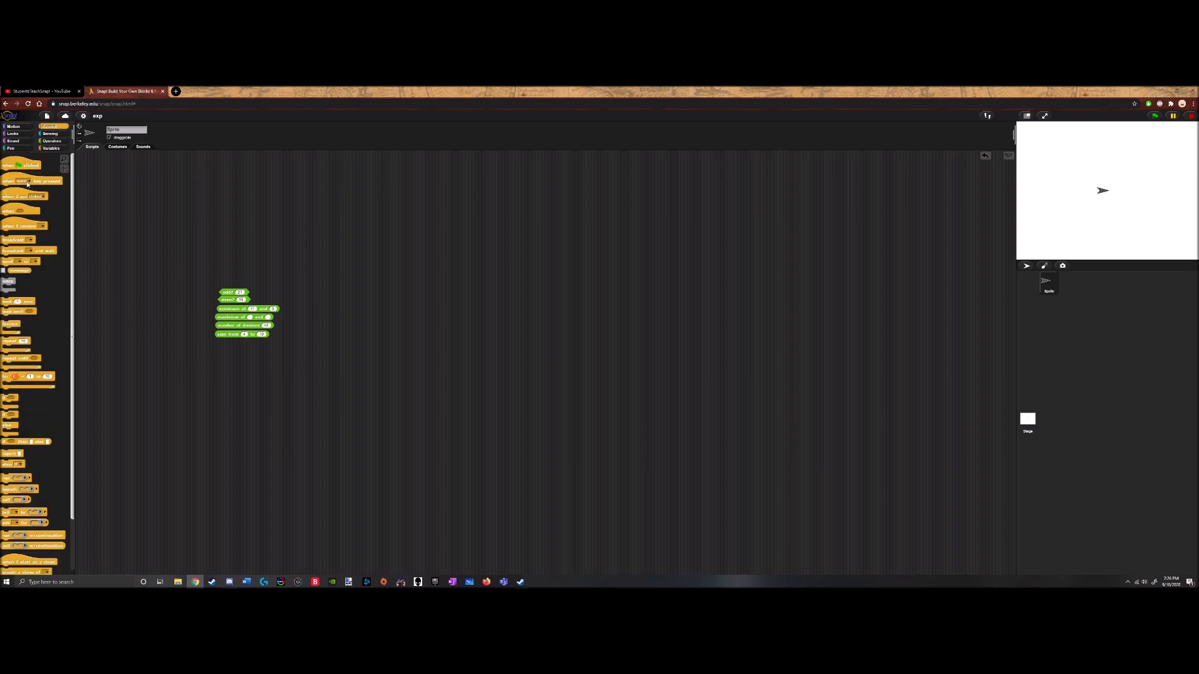
Create a 'max of list' reporter in the Lists category with a List-type input
left_click(53, 148)
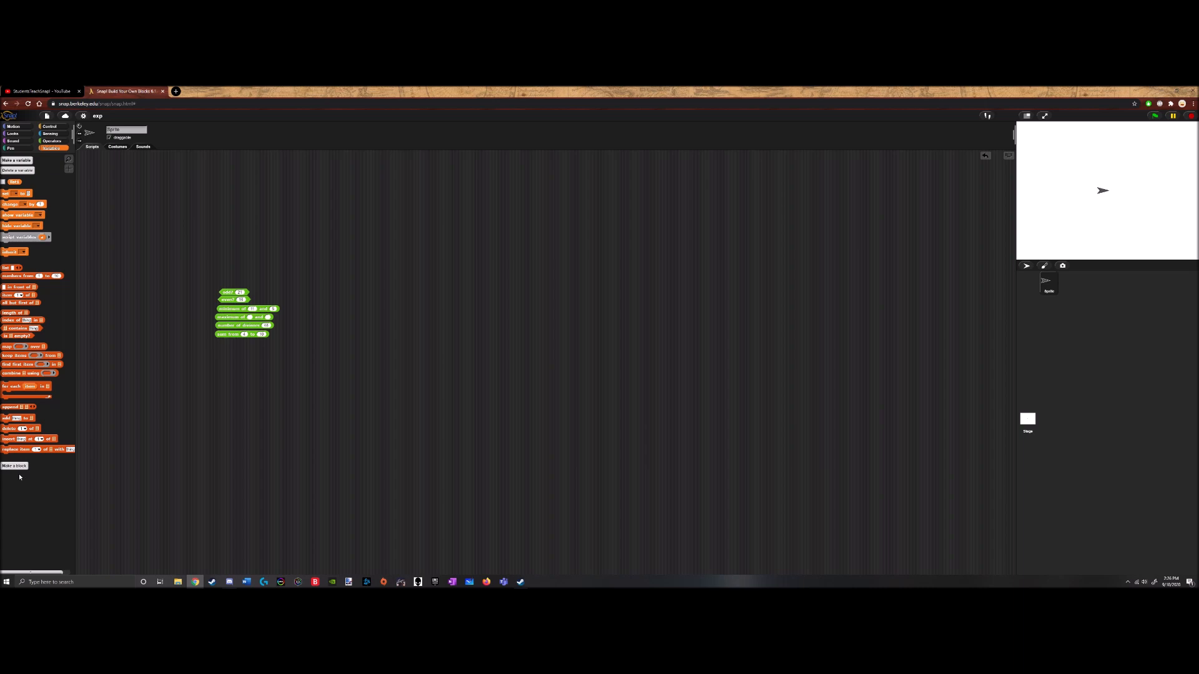
left_click(13, 466)
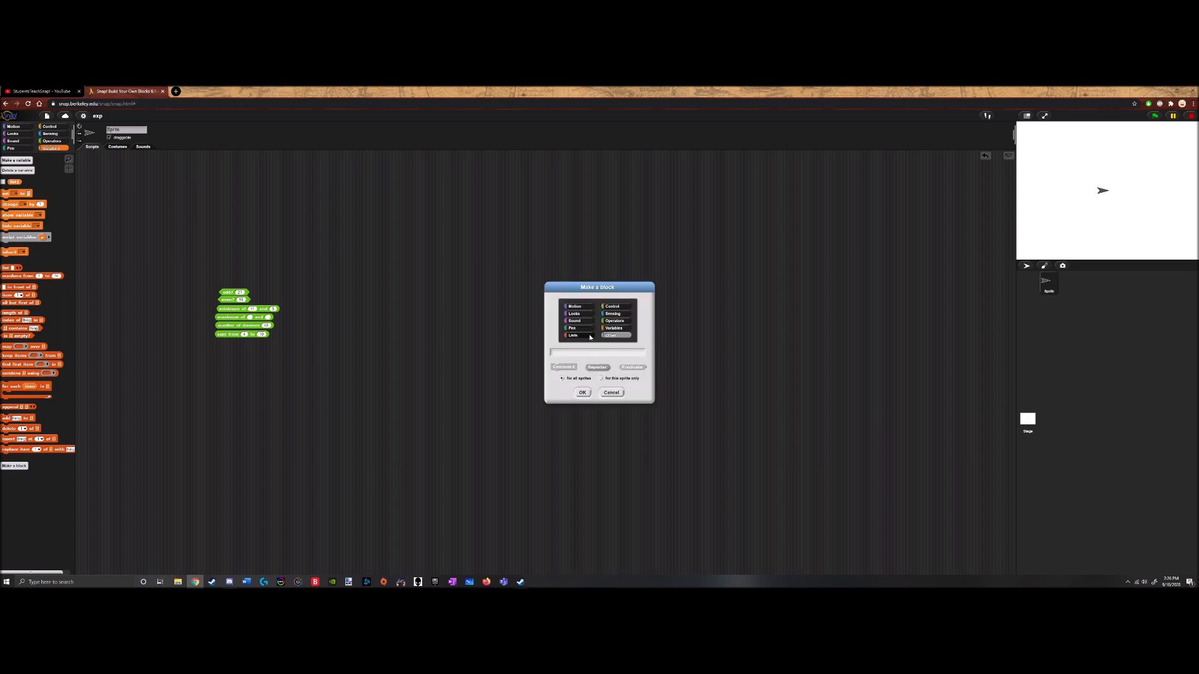
left_click(573, 334)
type("max of list")
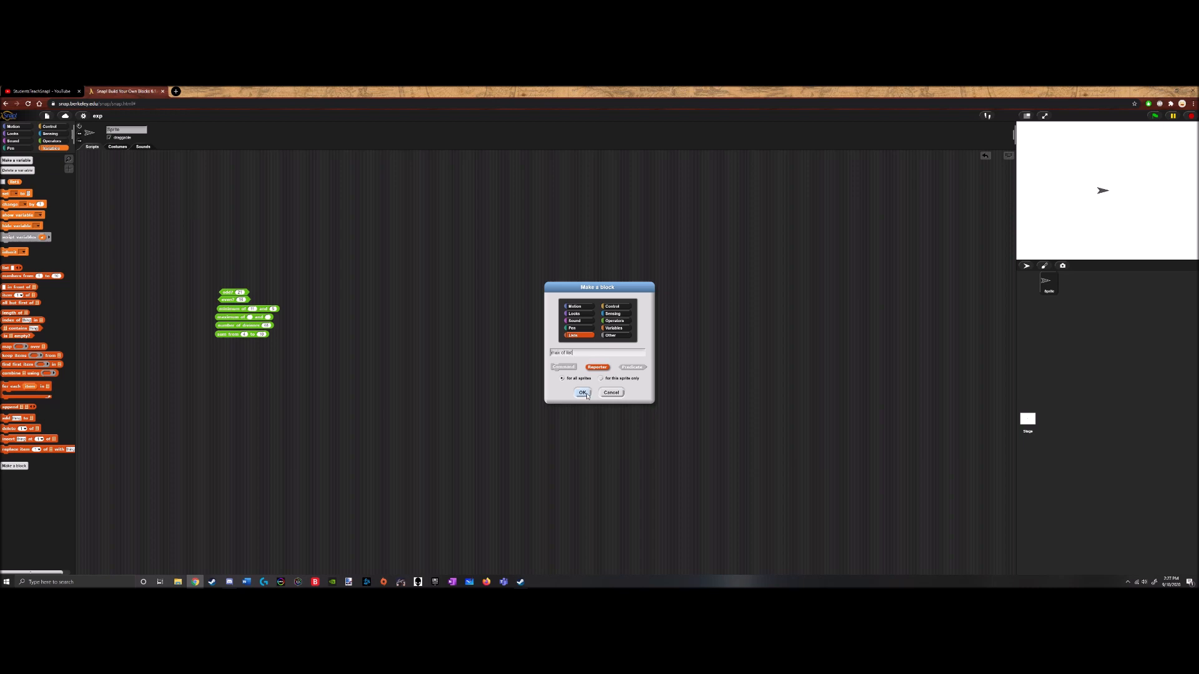
left_click(582, 392)
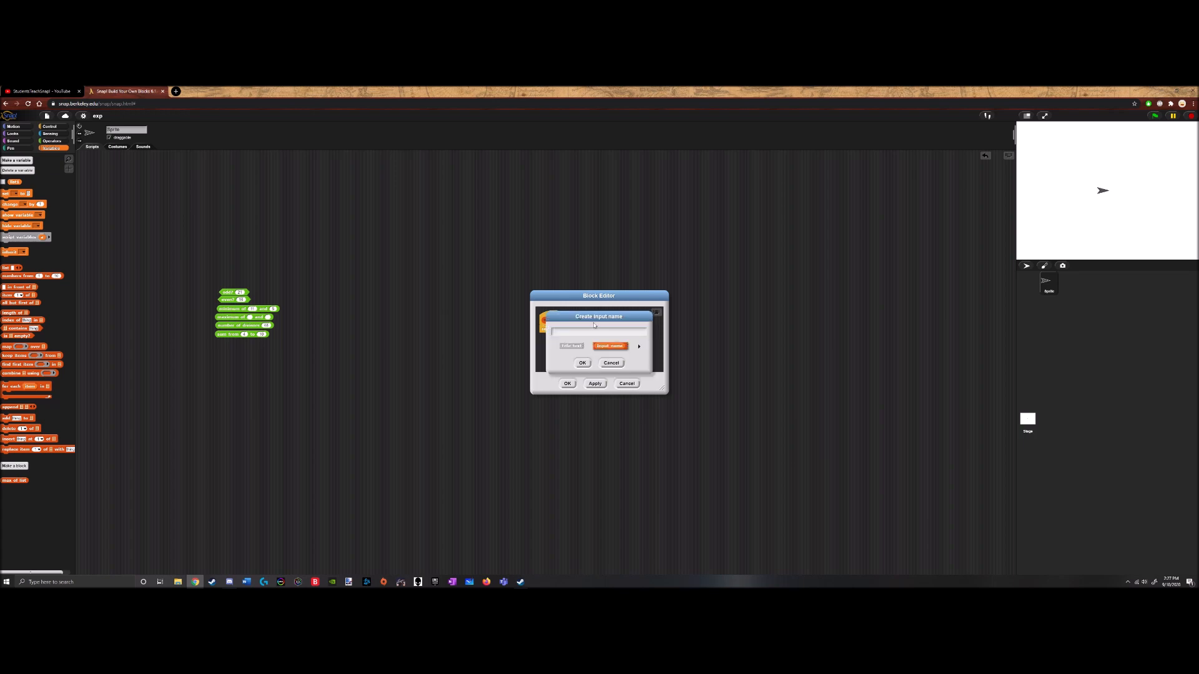
left_click(638, 346)
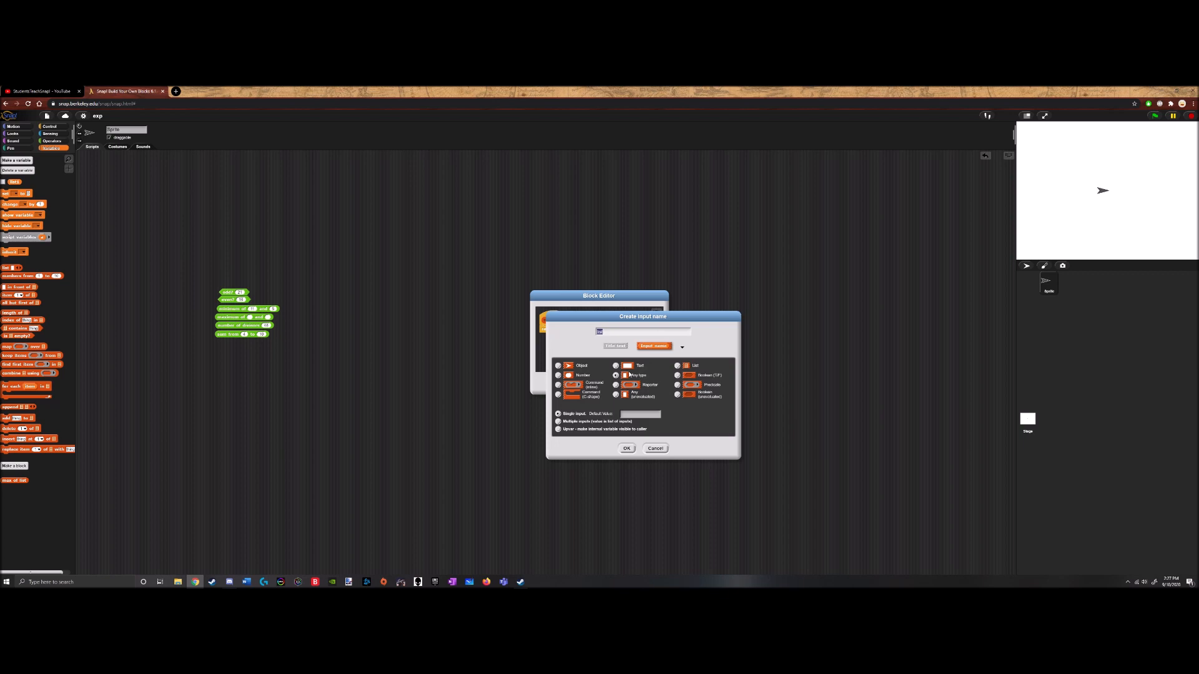
left_click(625, 448)
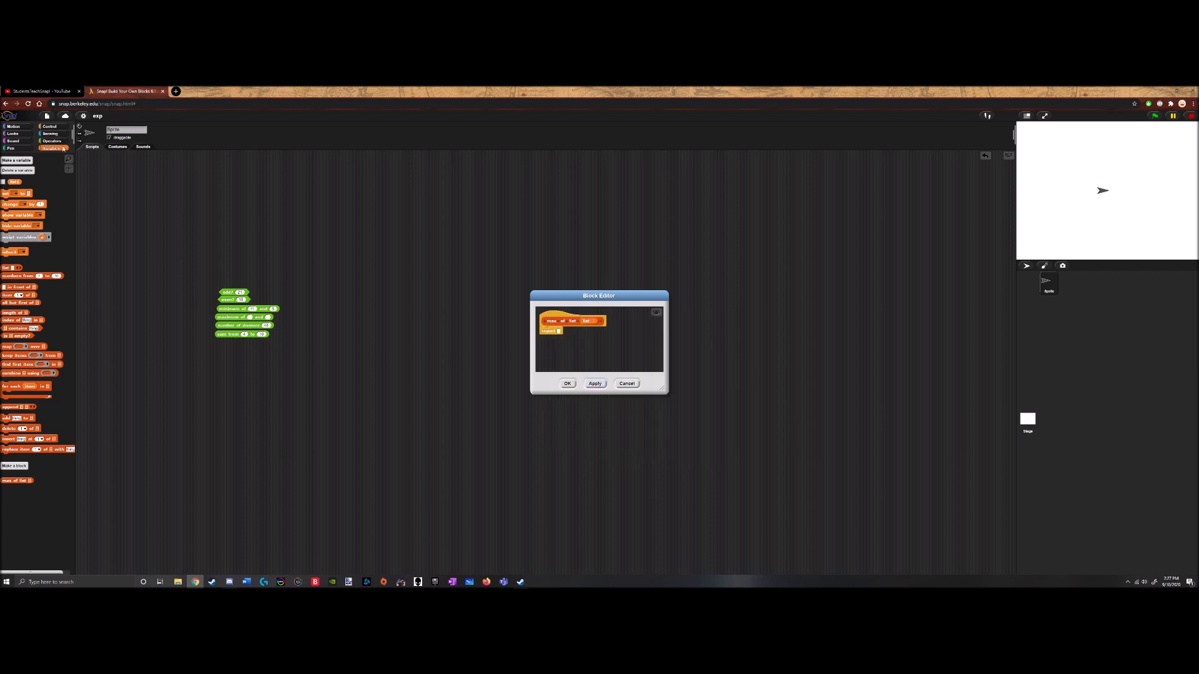
Make max of list report combine using maximum of, and apply the definition
left_click(50, 134)
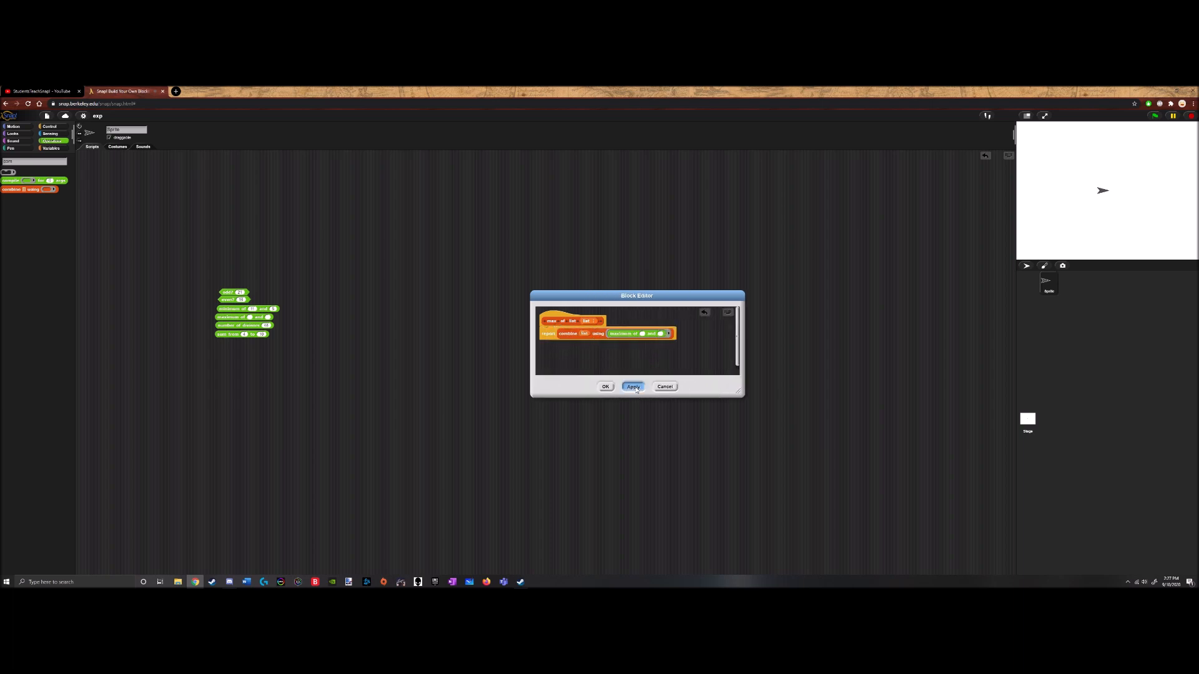
left_click(606, 385)
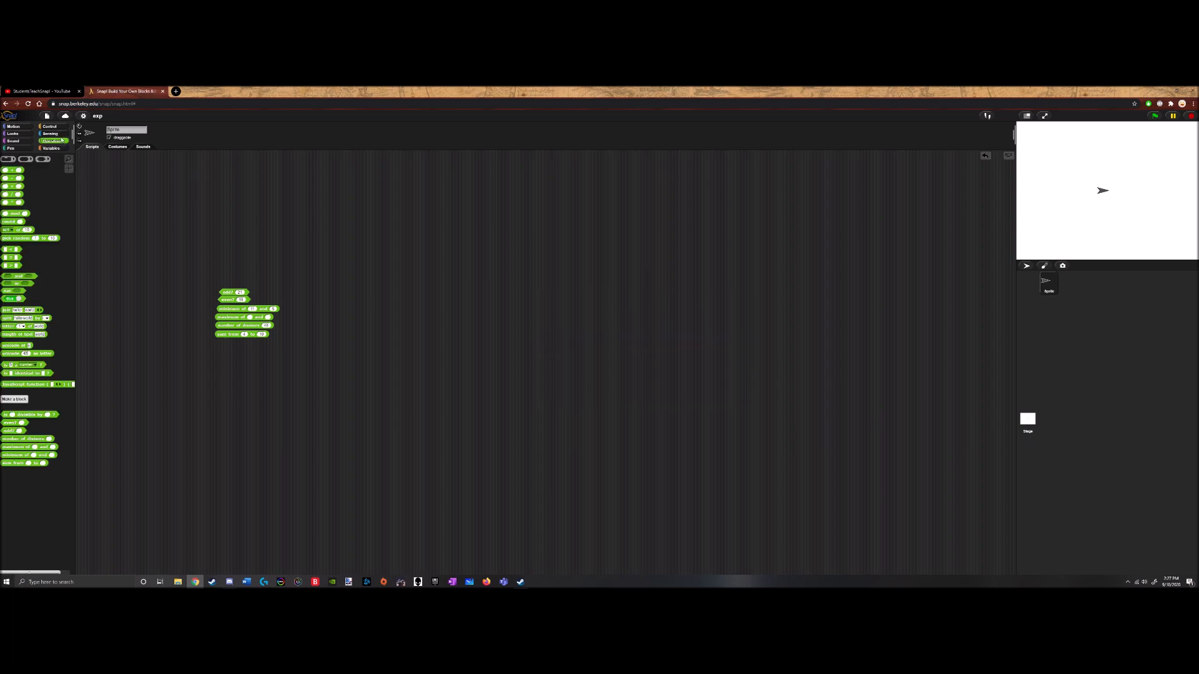
left_click(50, 147)
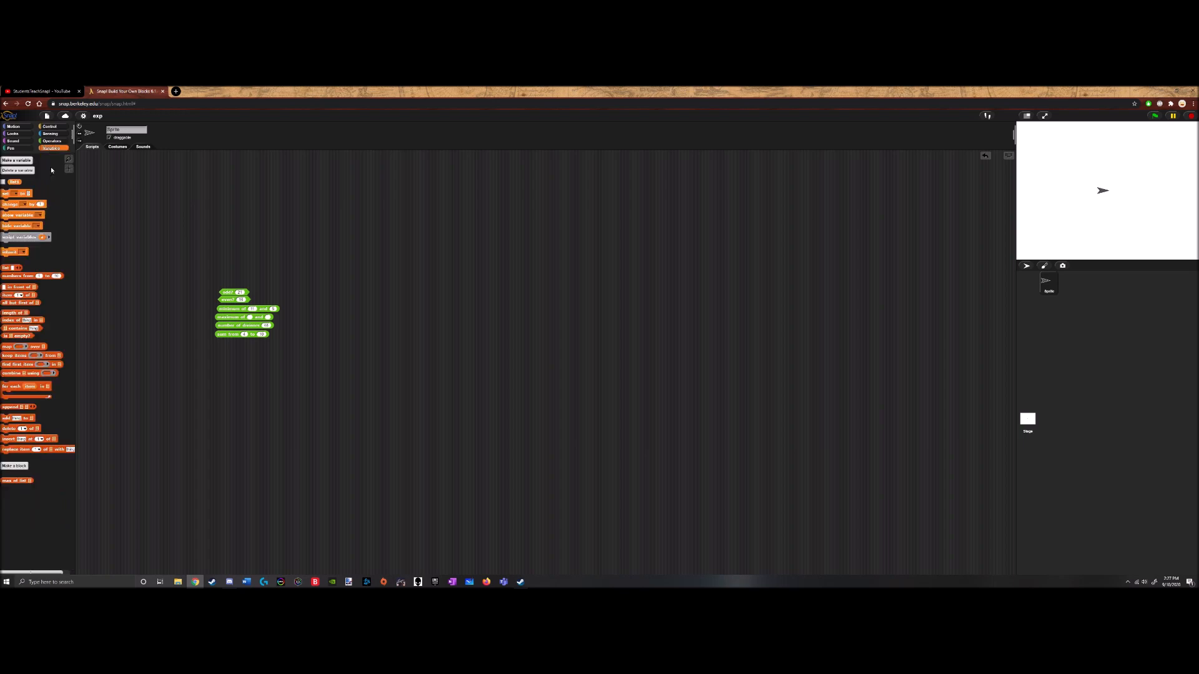
Reopen and close the max of list definition, leaving the block on the scripting area
right_click(539, 300)
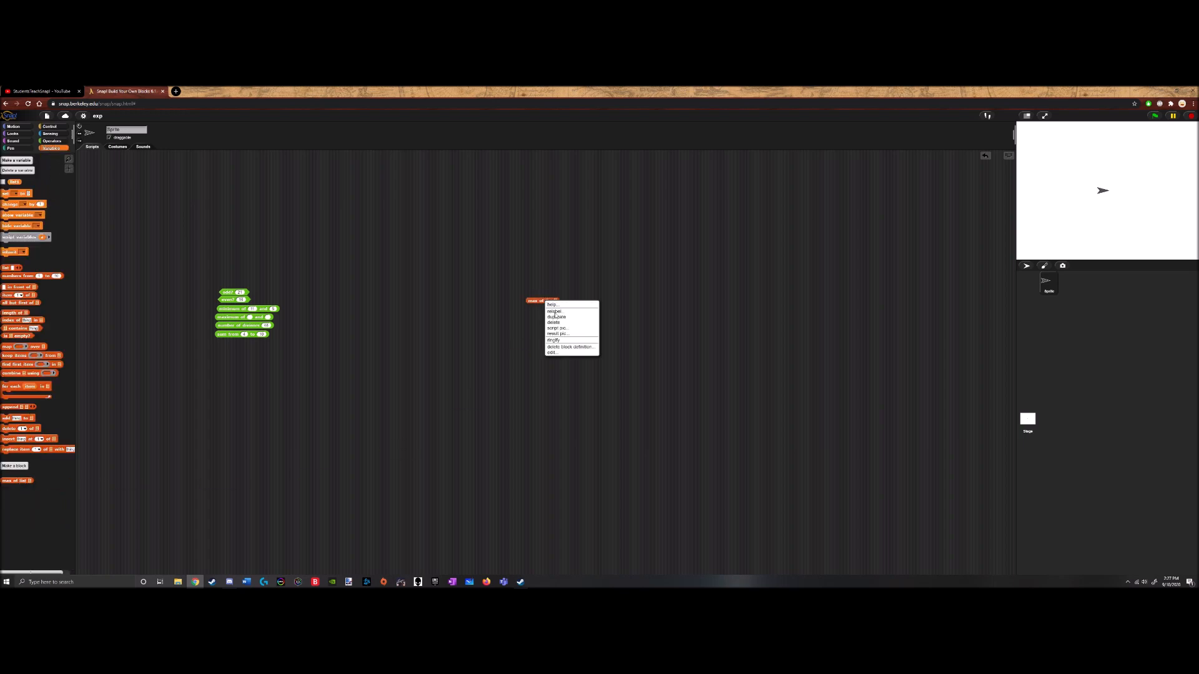
left_click(552, 352)
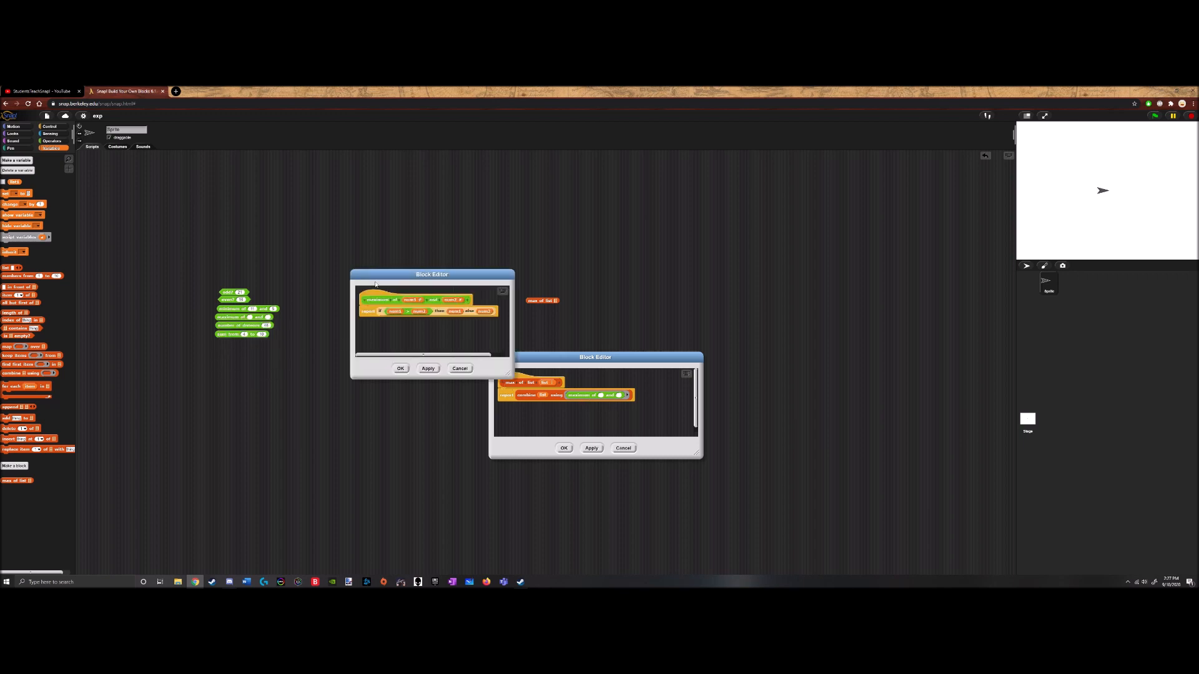
left_click(459, 367)
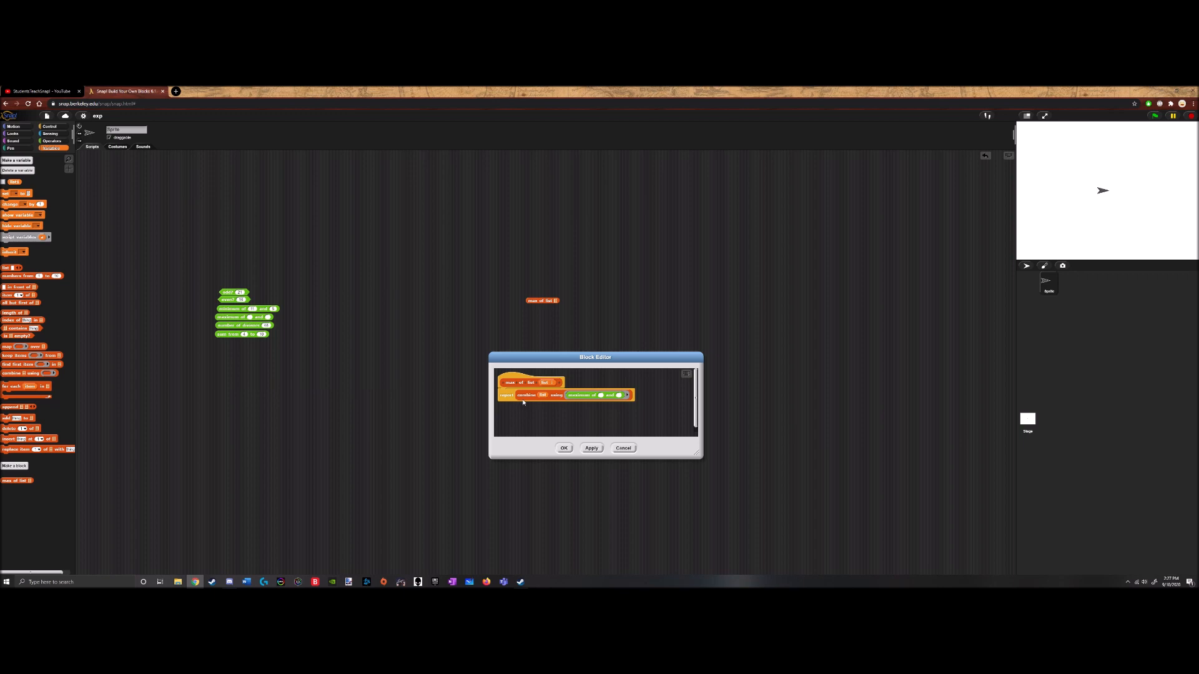
mouse_move(577, 400)
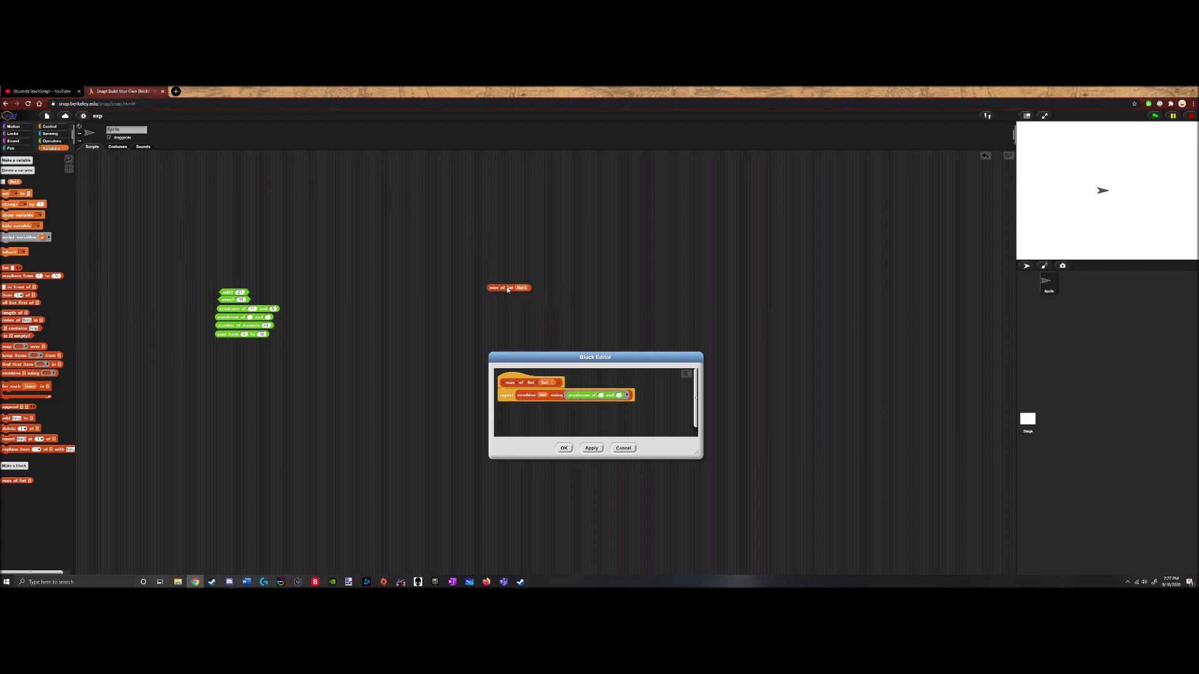
left_click(13, 182)
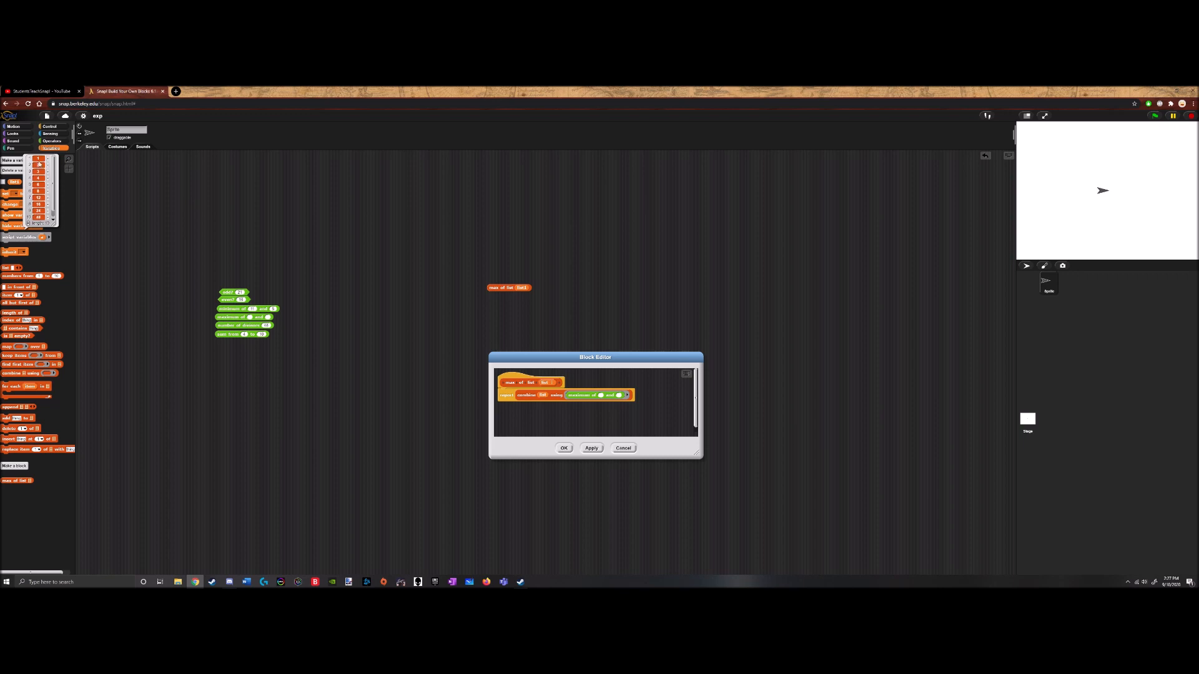
mouse_move(63, 184)
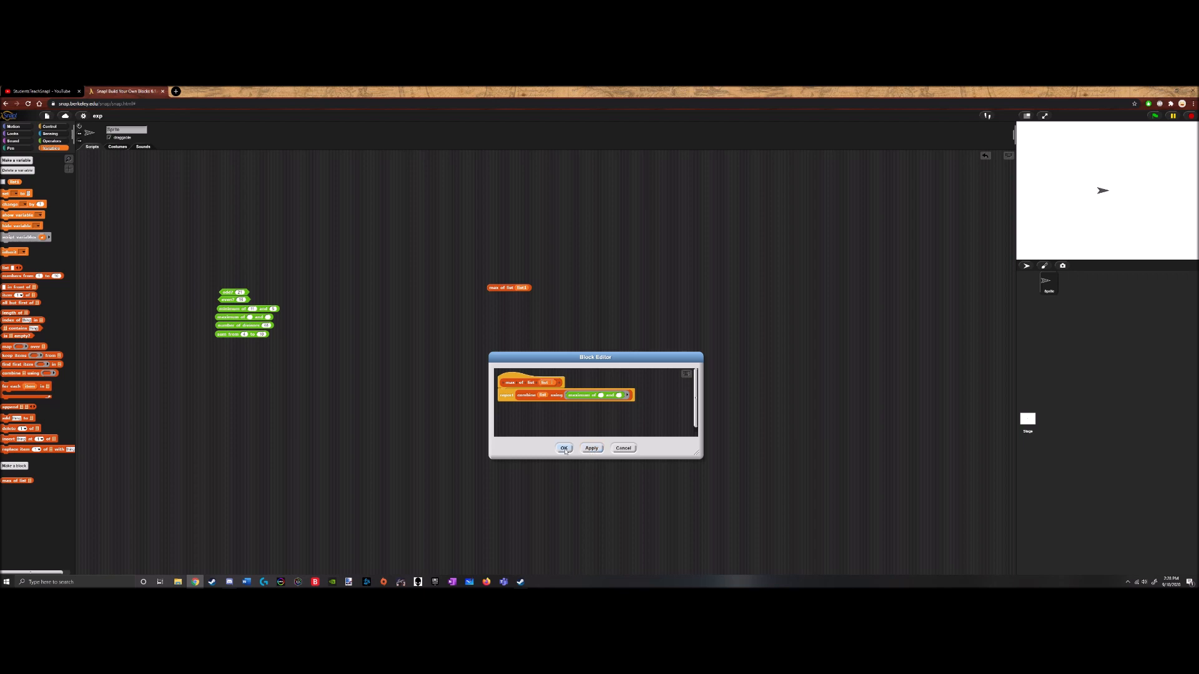
left_click(565, 448)
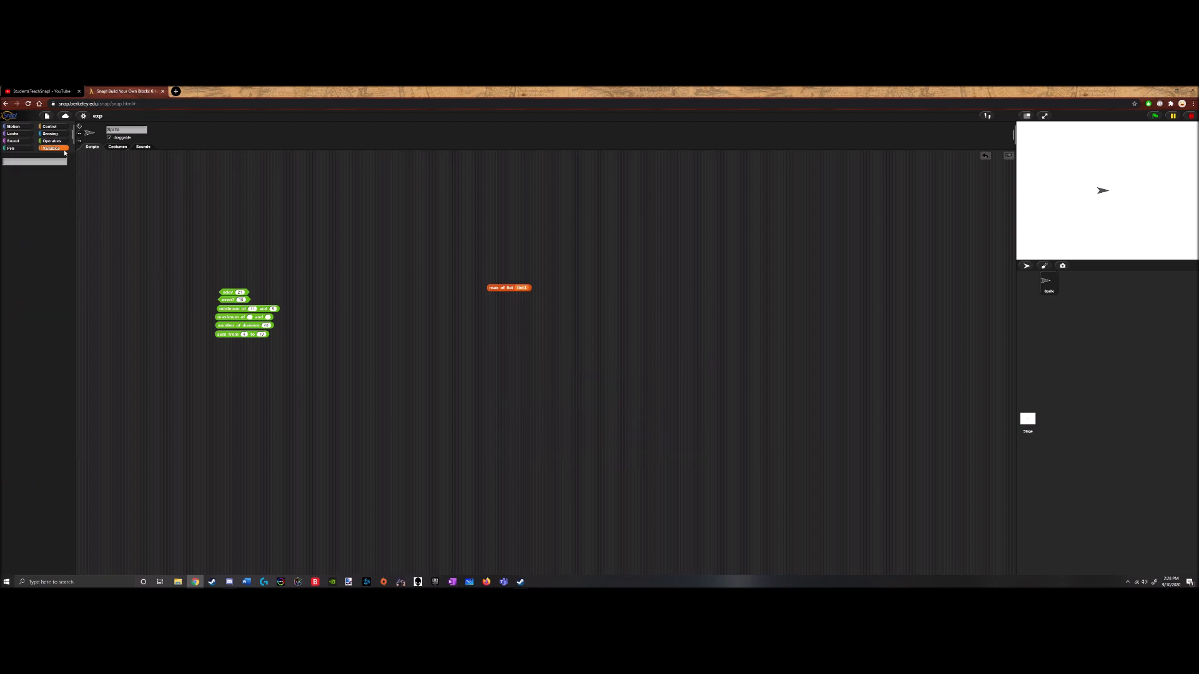
left_click(13, 466)
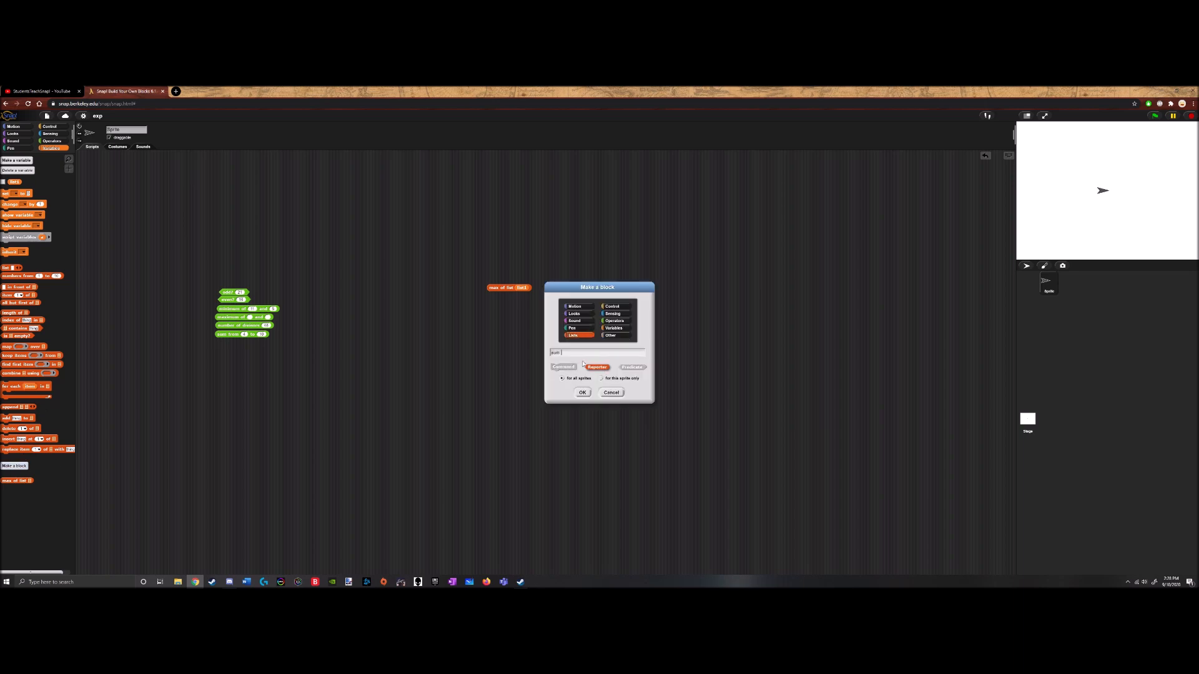
Create the 'sum of list' reporter with 'list' as a List-type input
left_click(582, 392)
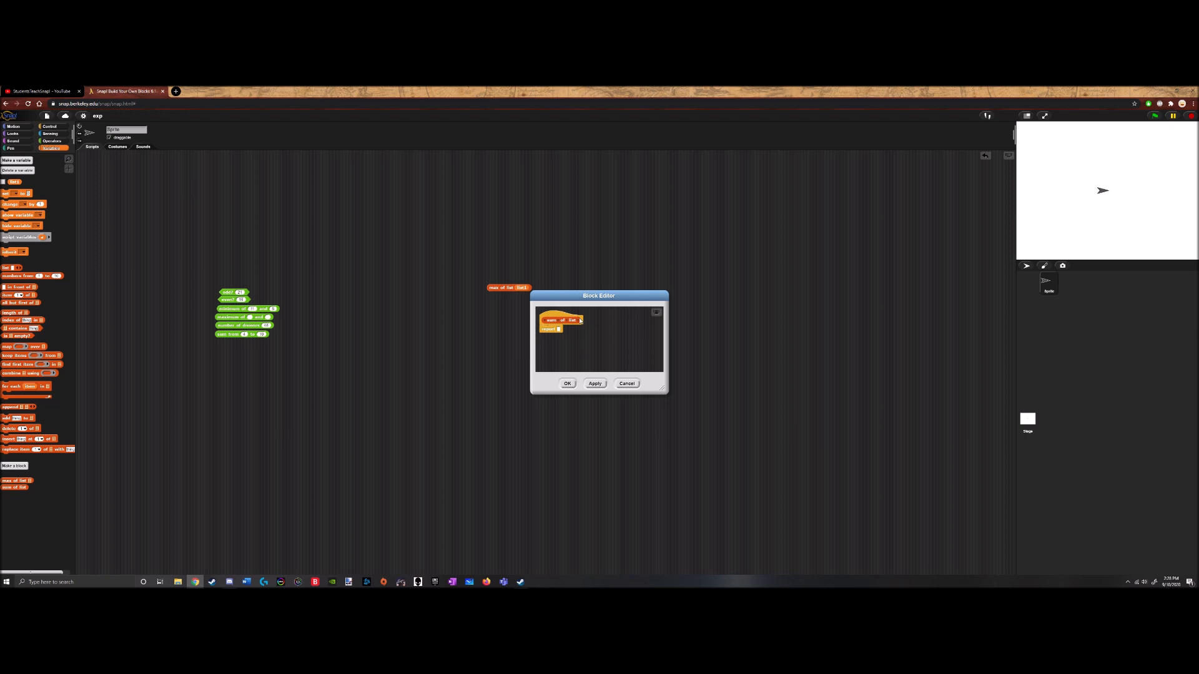
left_click(581, 319)
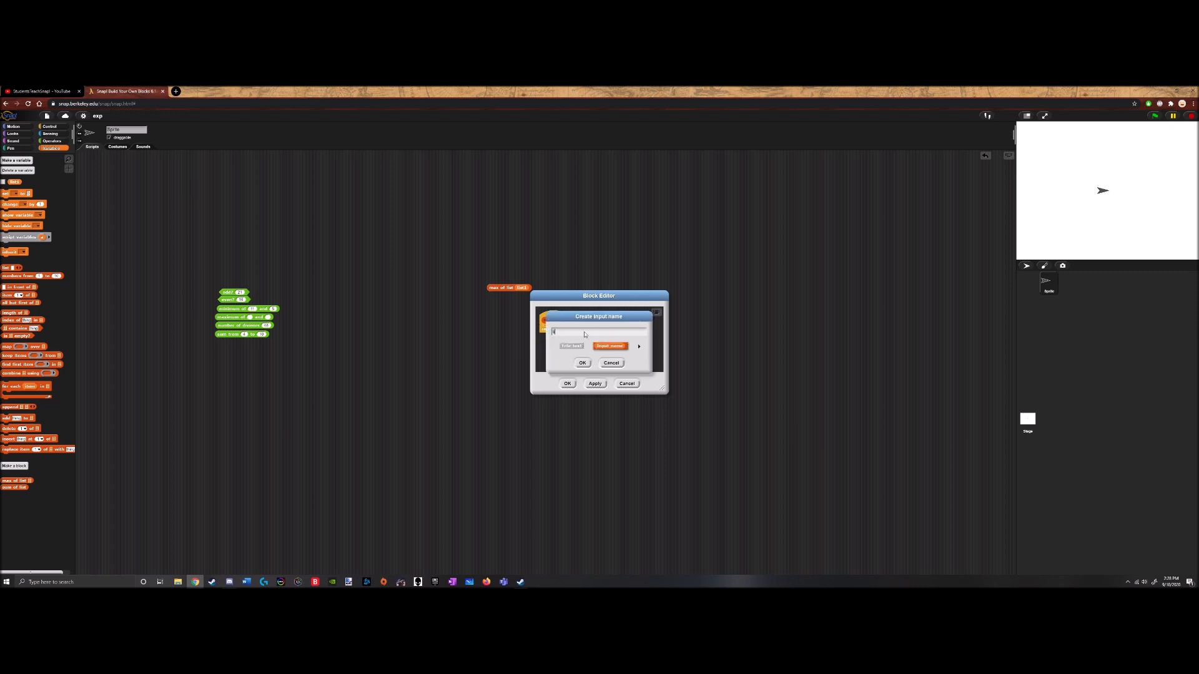
left_click(638, 346)
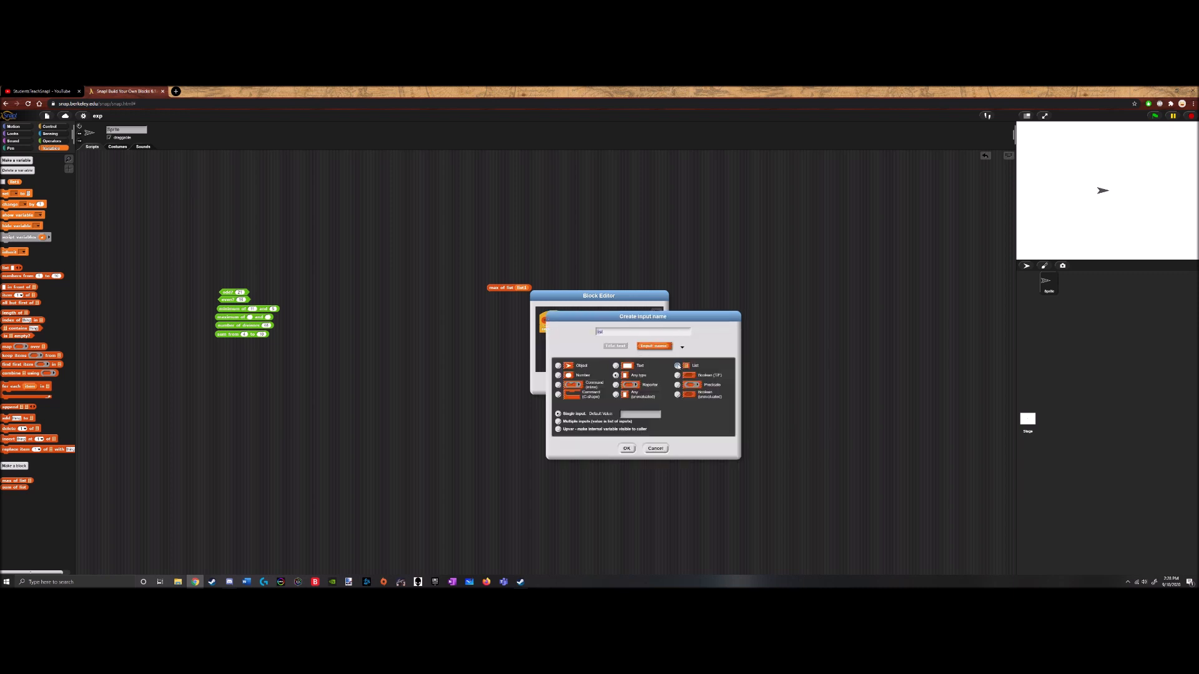
left_click(625, 449)
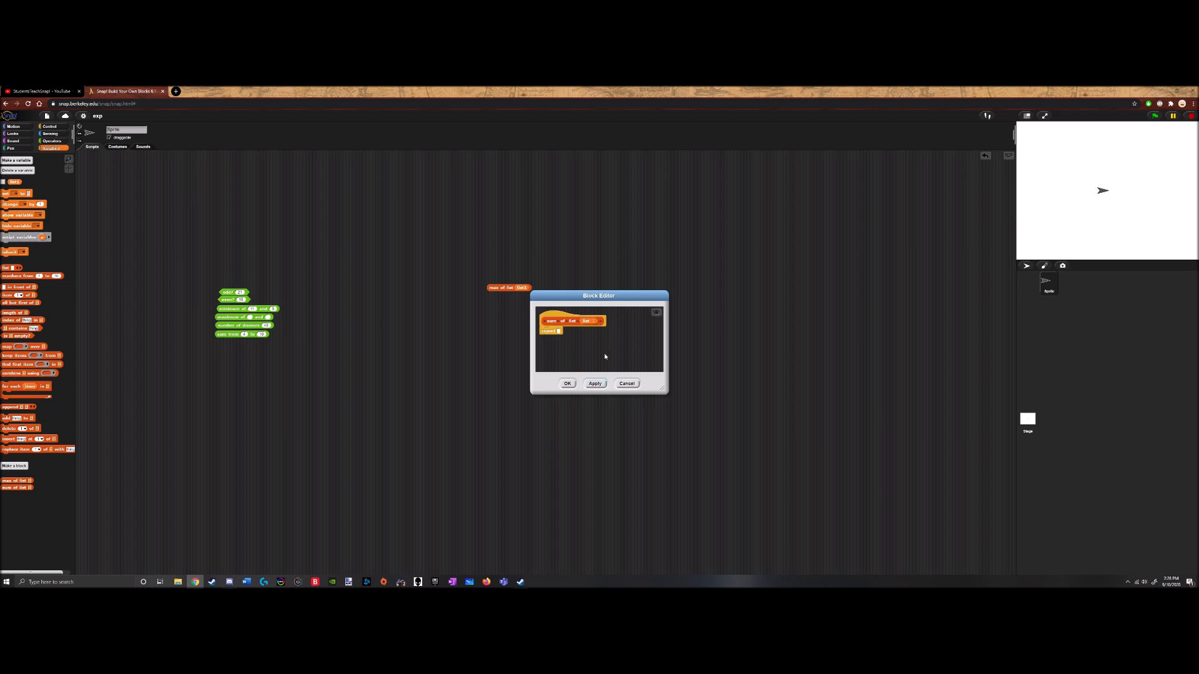
mouse_move(496, 292)
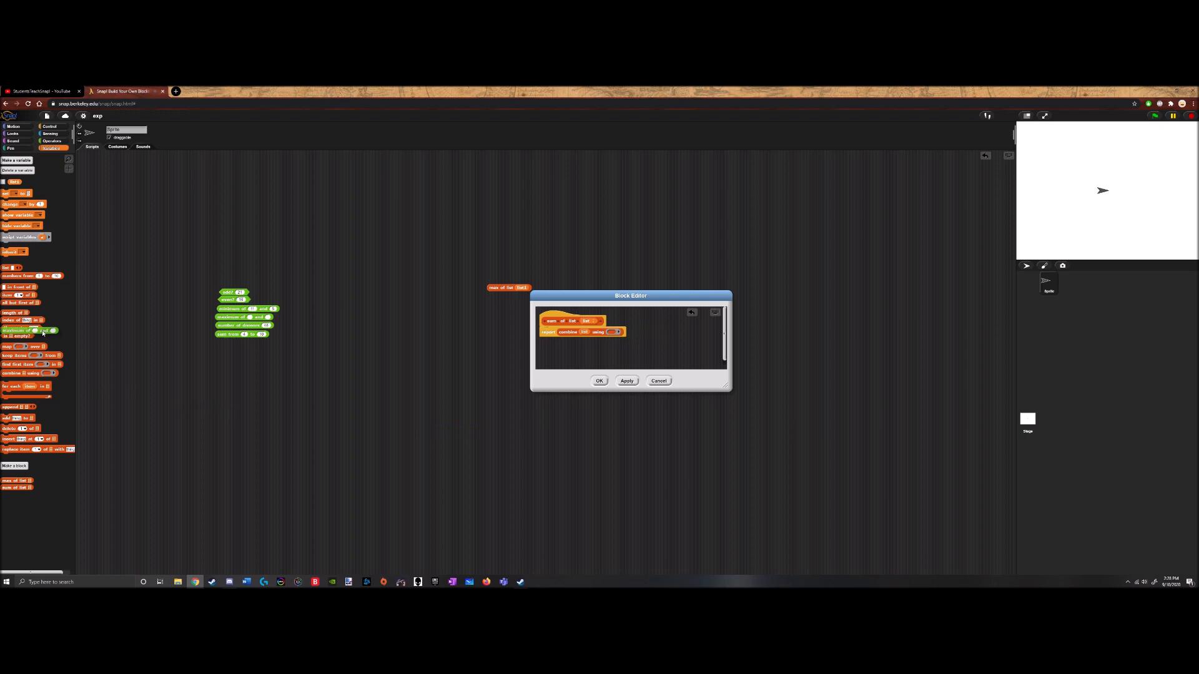
Make sum of list report combine list using +, and save the definition
left_click(50, 141)
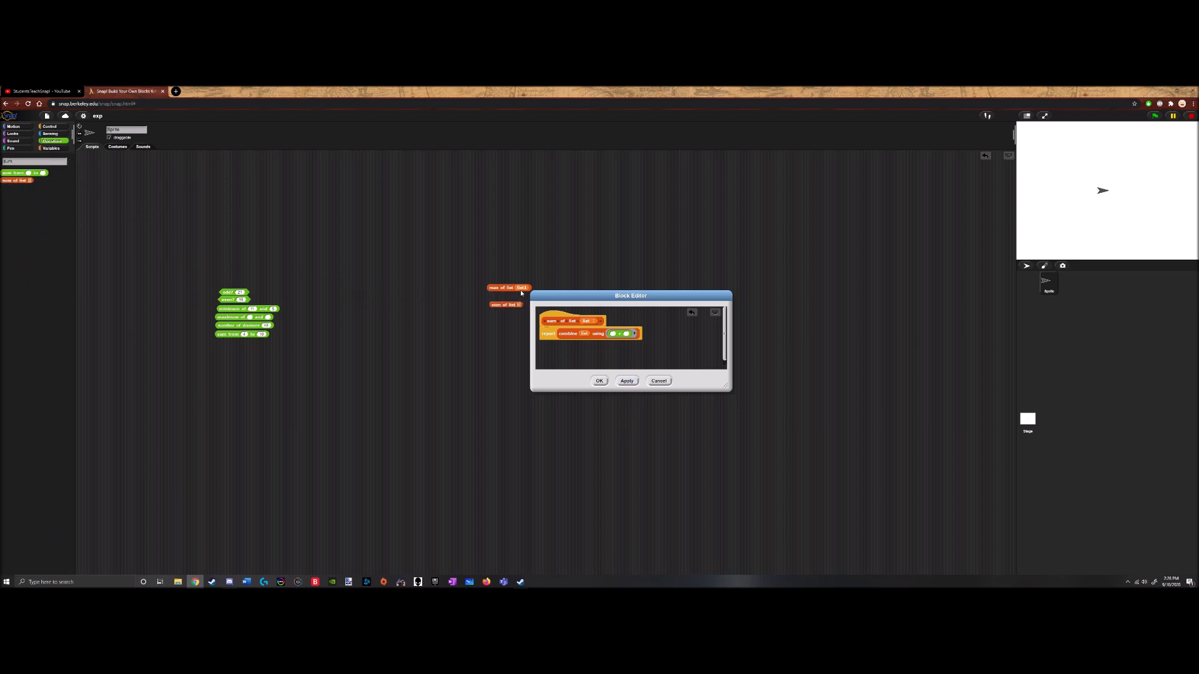
left_click(626, 381)
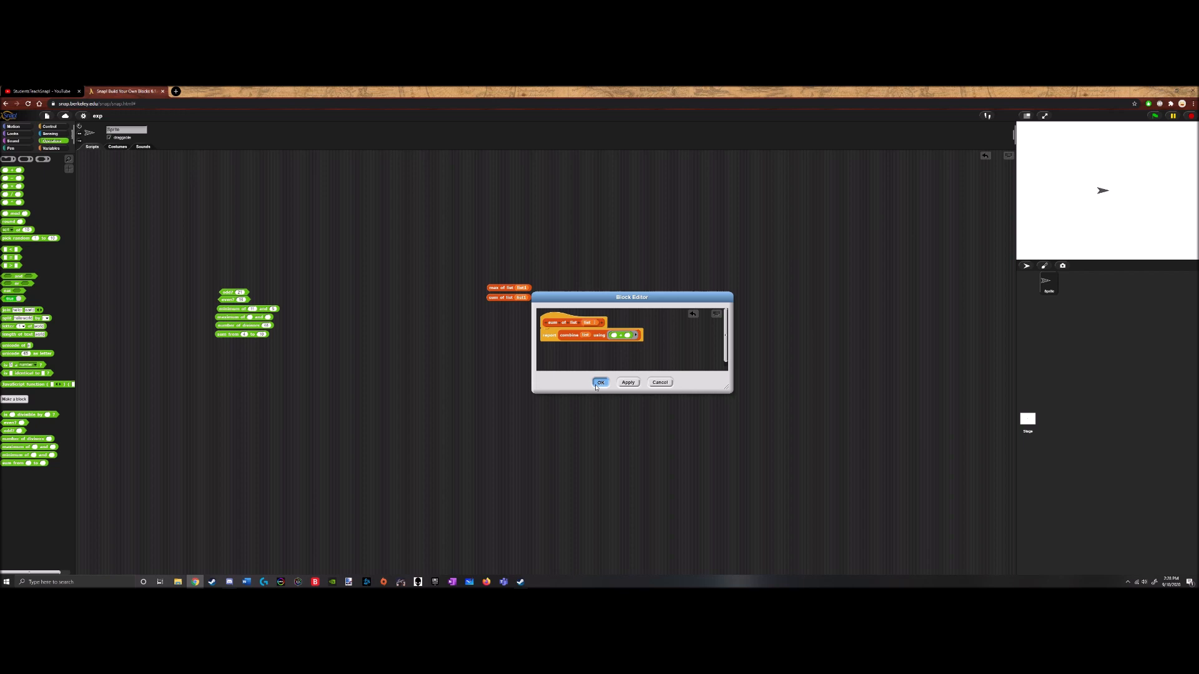
left_click(601, 382)
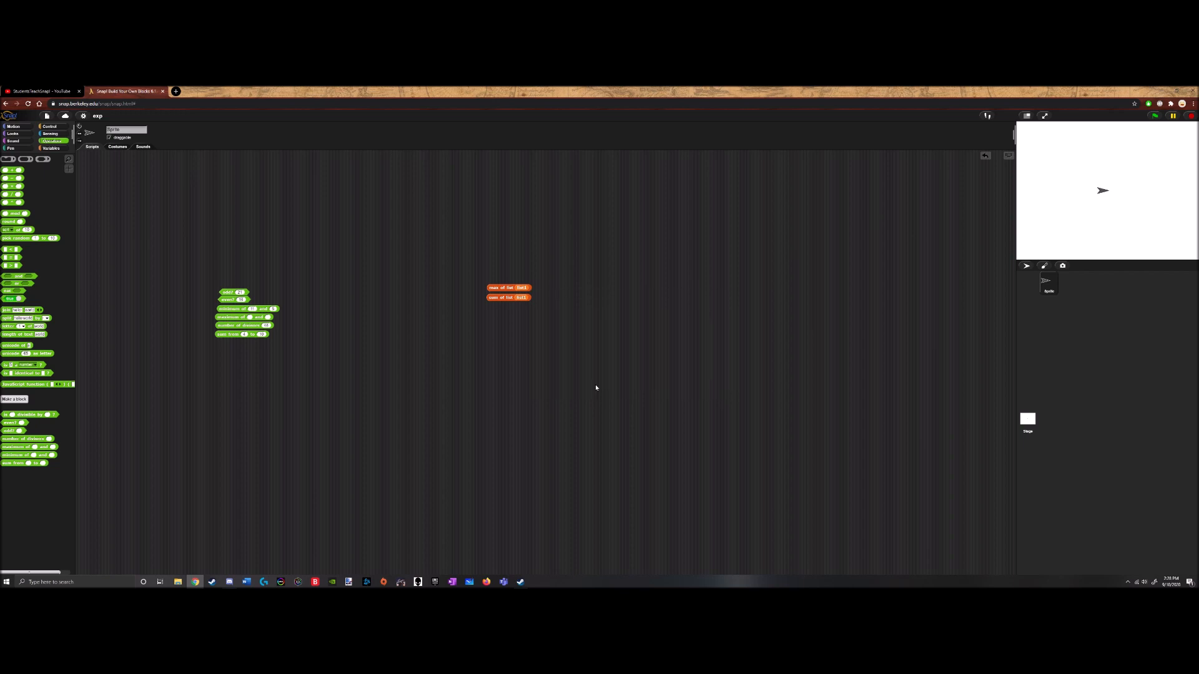
left_click(49, 126)
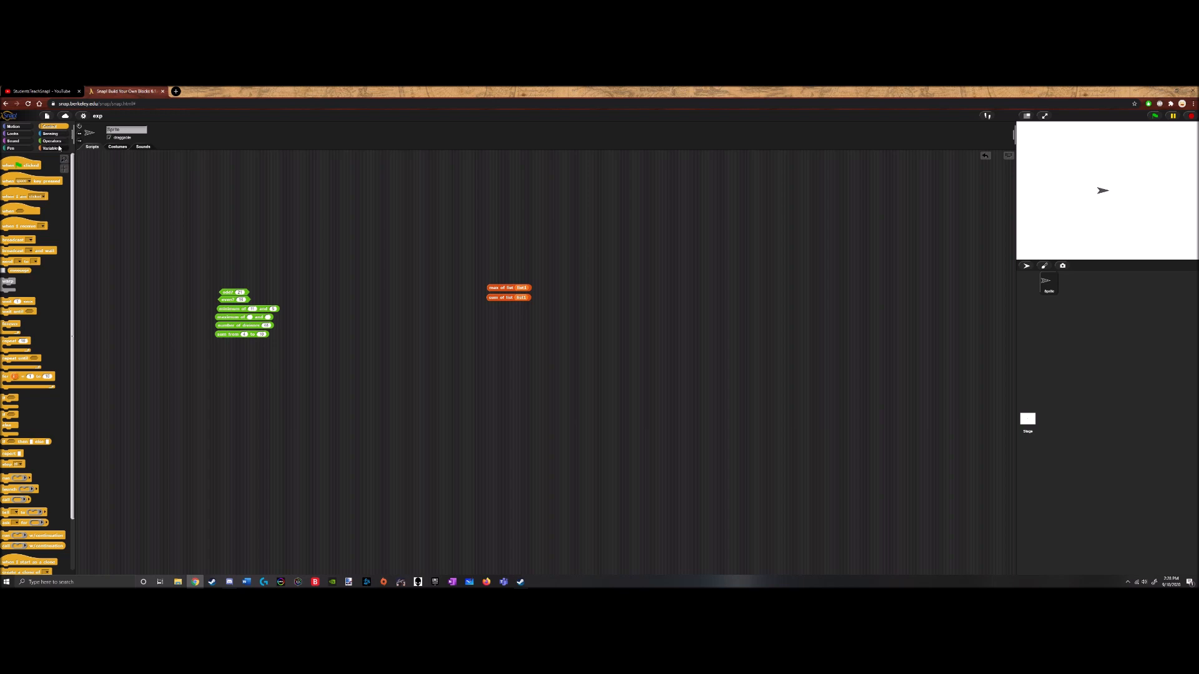
Create the 'average of list' reporter with 'list' as a List-type input
left_click(13, 461)
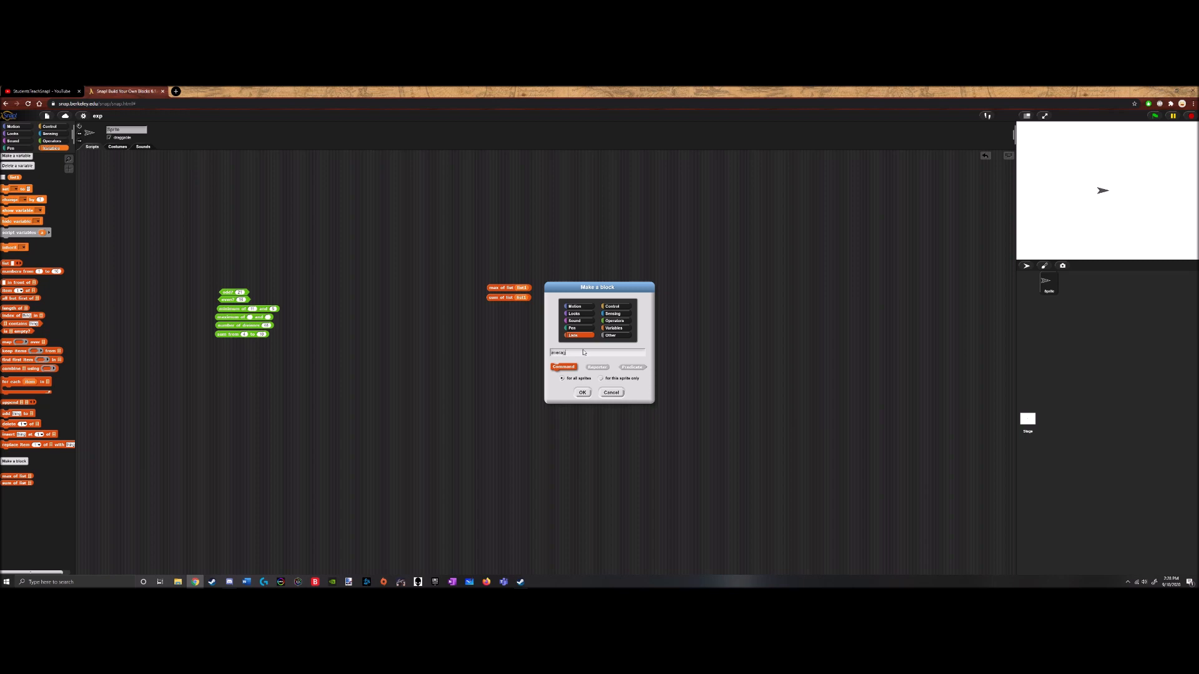
left_click(597, 367)
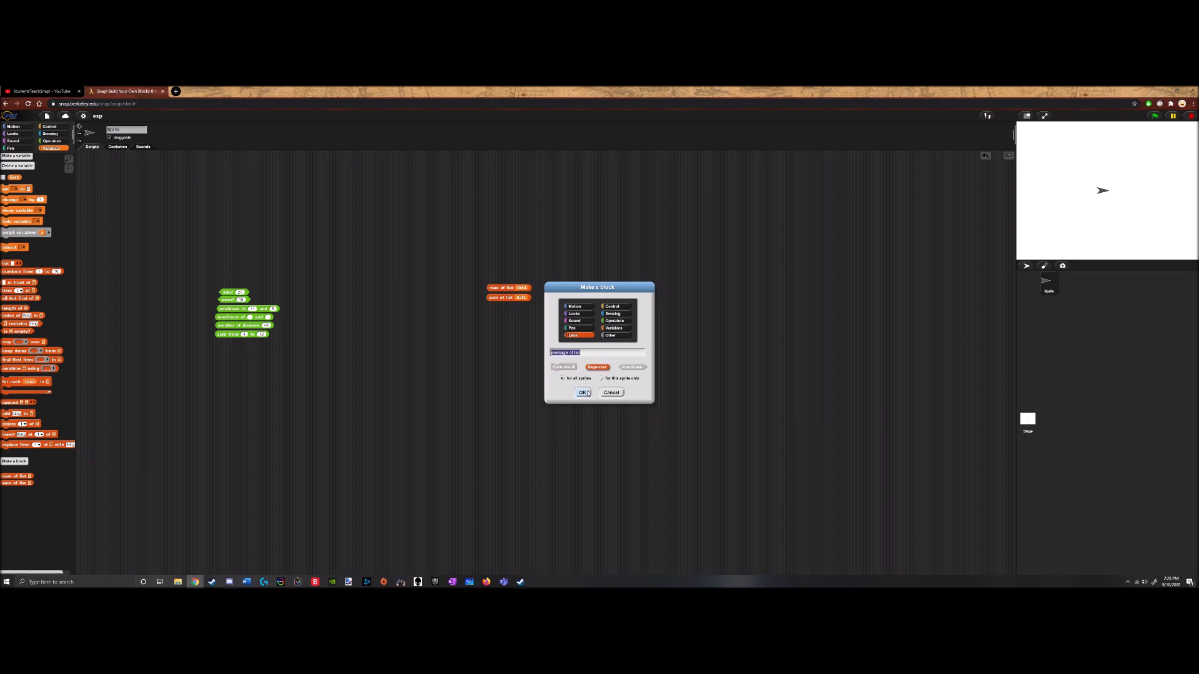
left_click(583, 392)
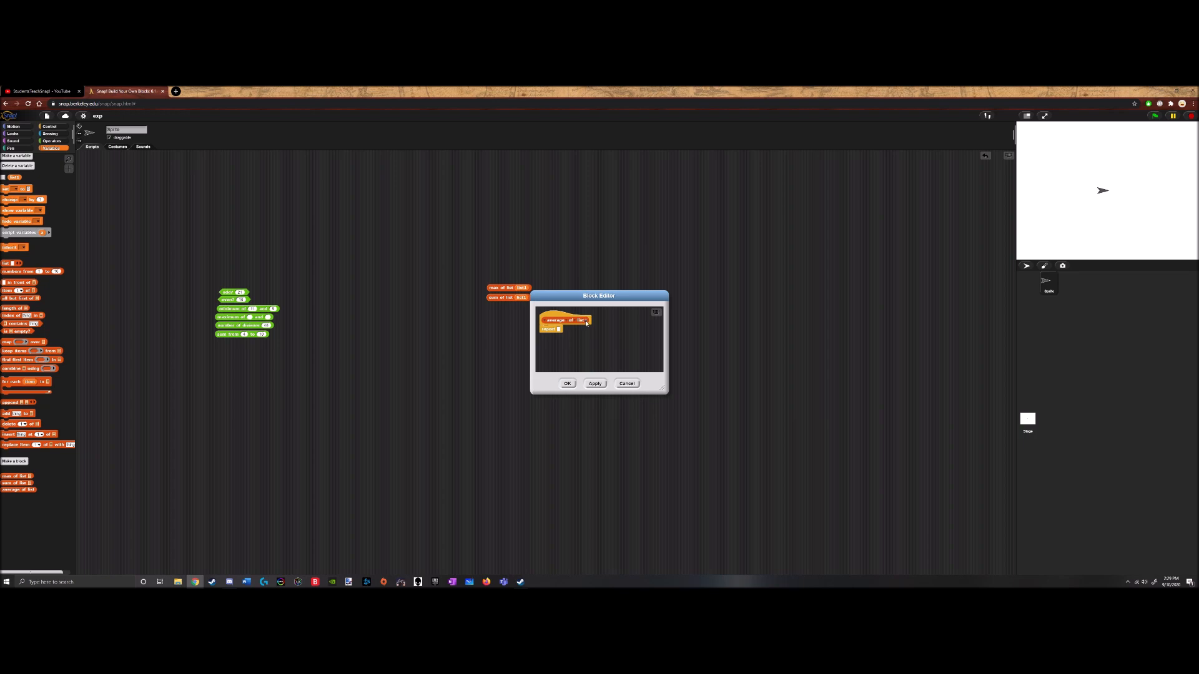
left_click(586, 320)
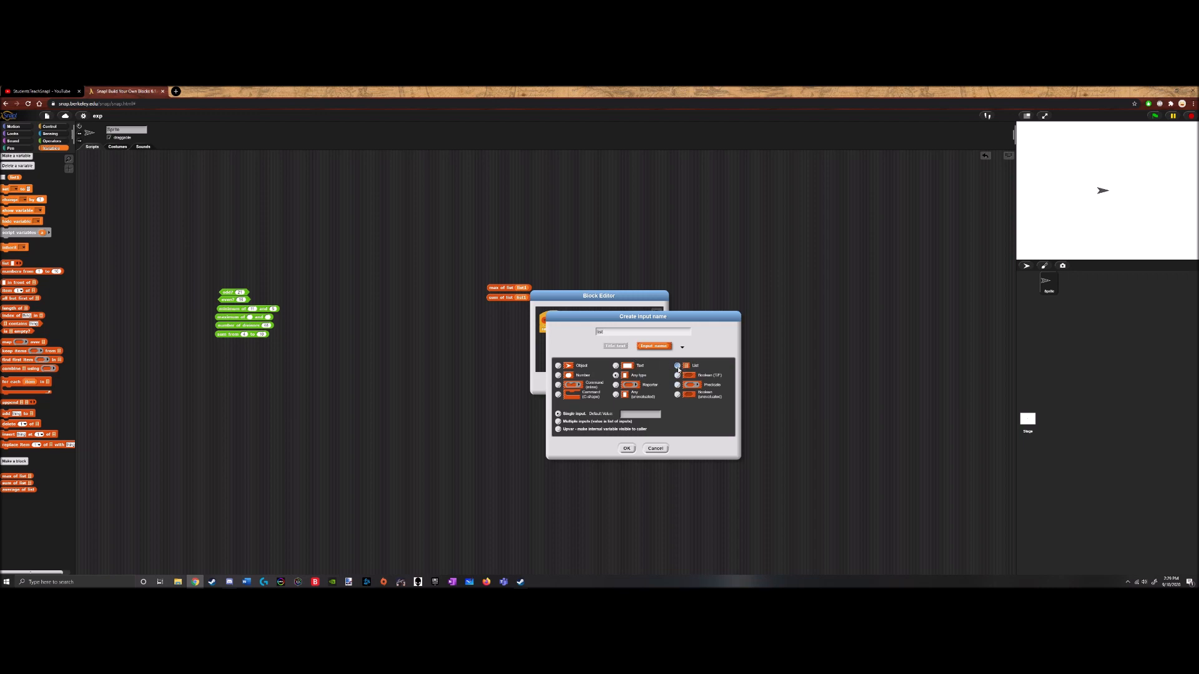
left_click(626, 448)
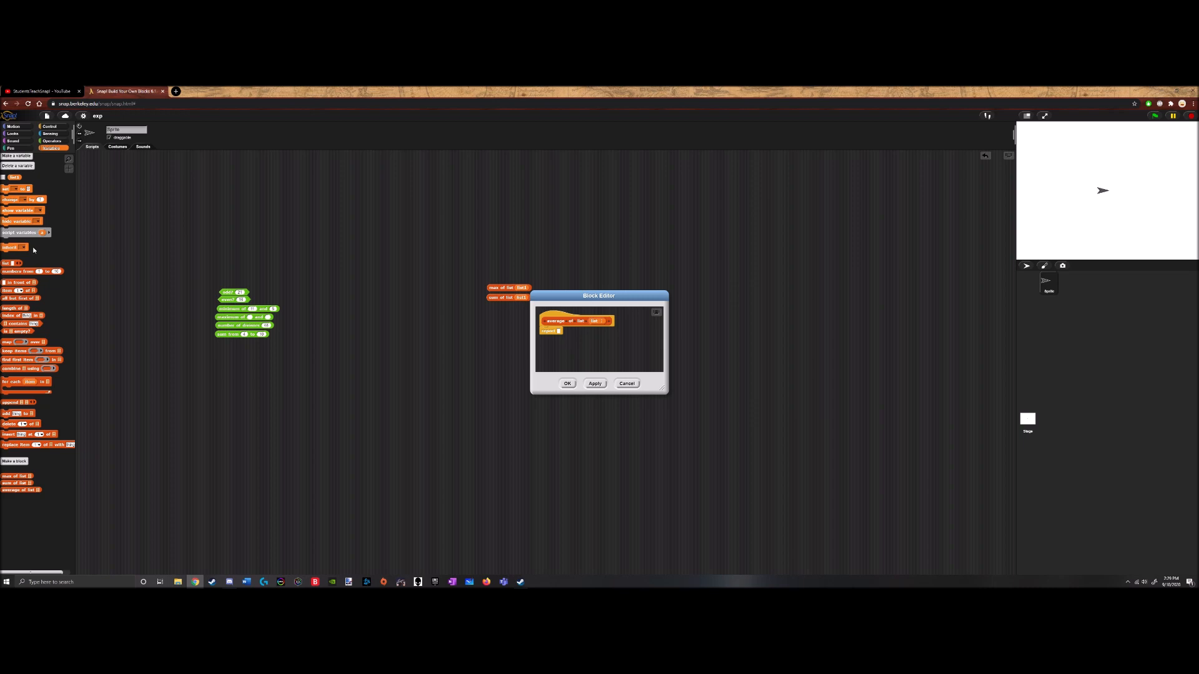
mouse_move(45, 250)
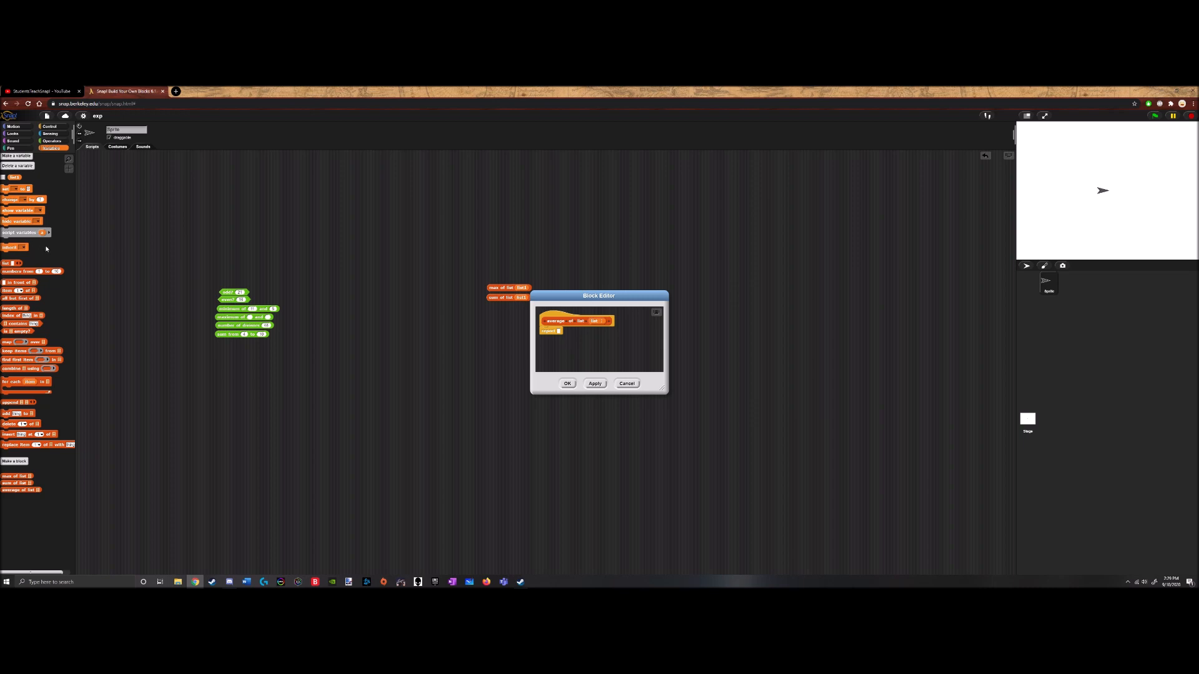
mouse_move(46, 247)
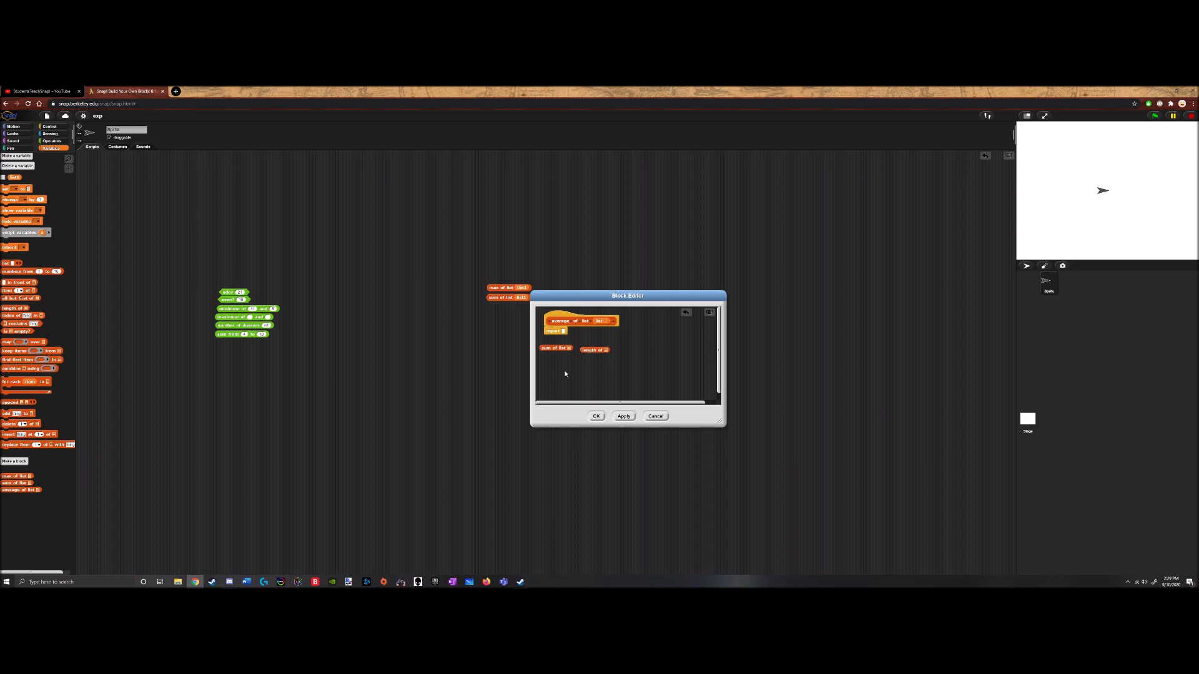
Make average of list report (sum of list) / (length of list), and save the definition
left_click(53, 147)
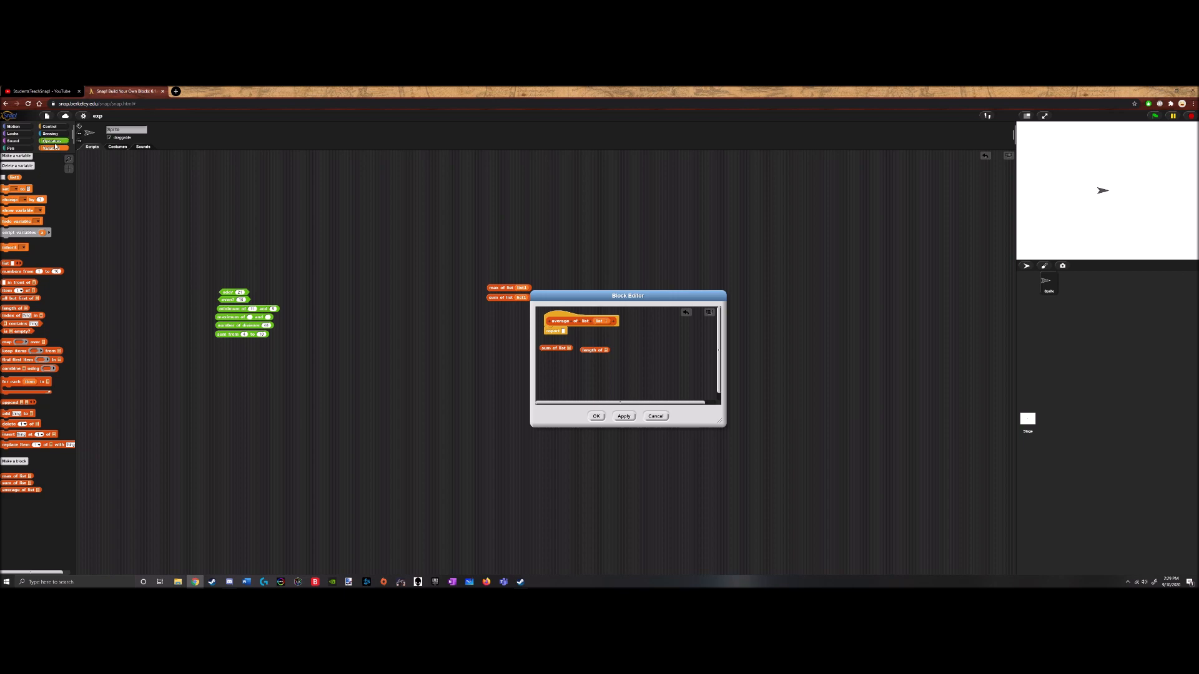
left_click(50, 141)
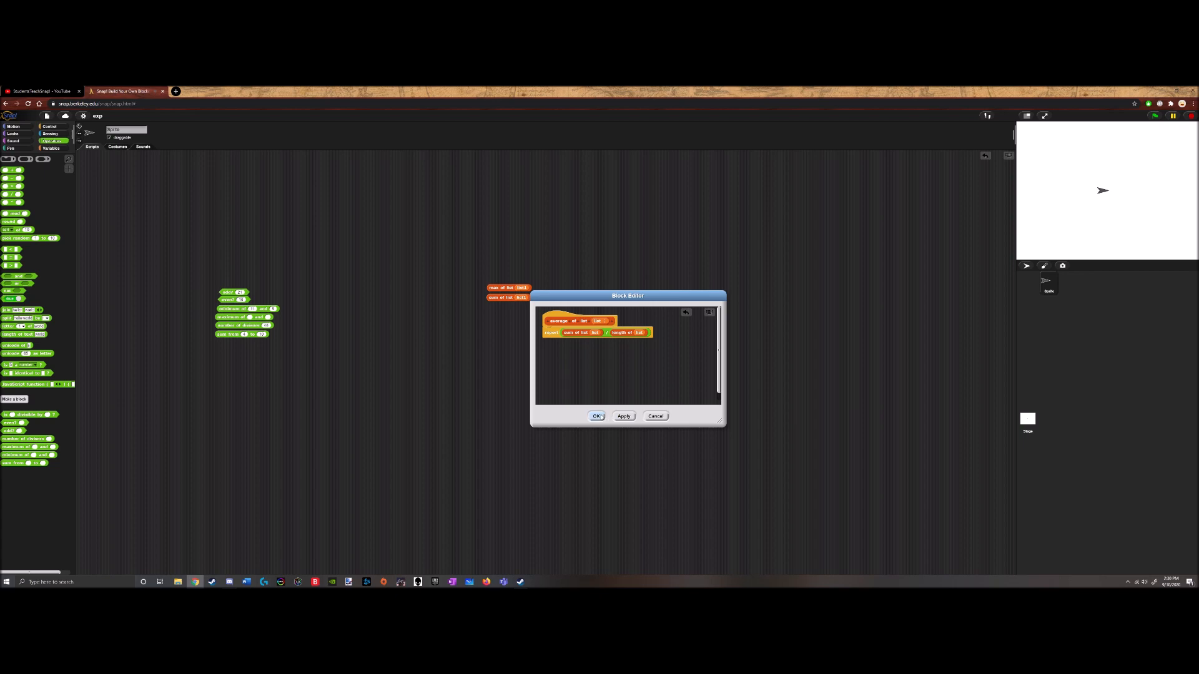
left_click(597, 415)
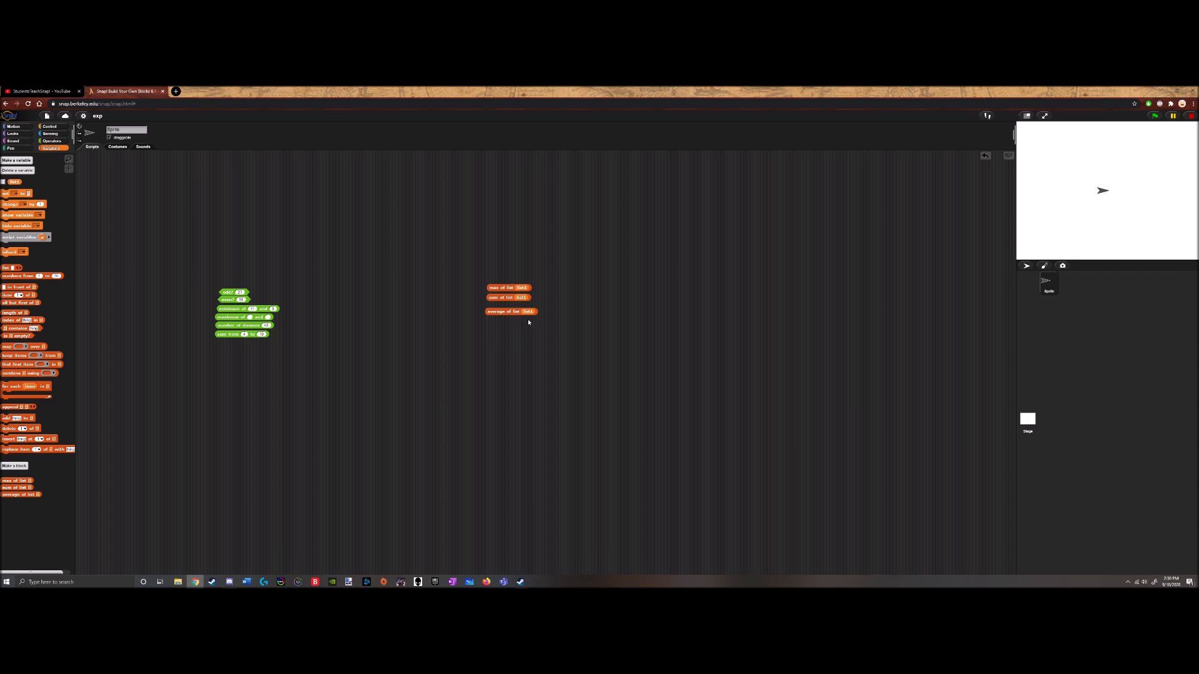
double_click(508, 287)
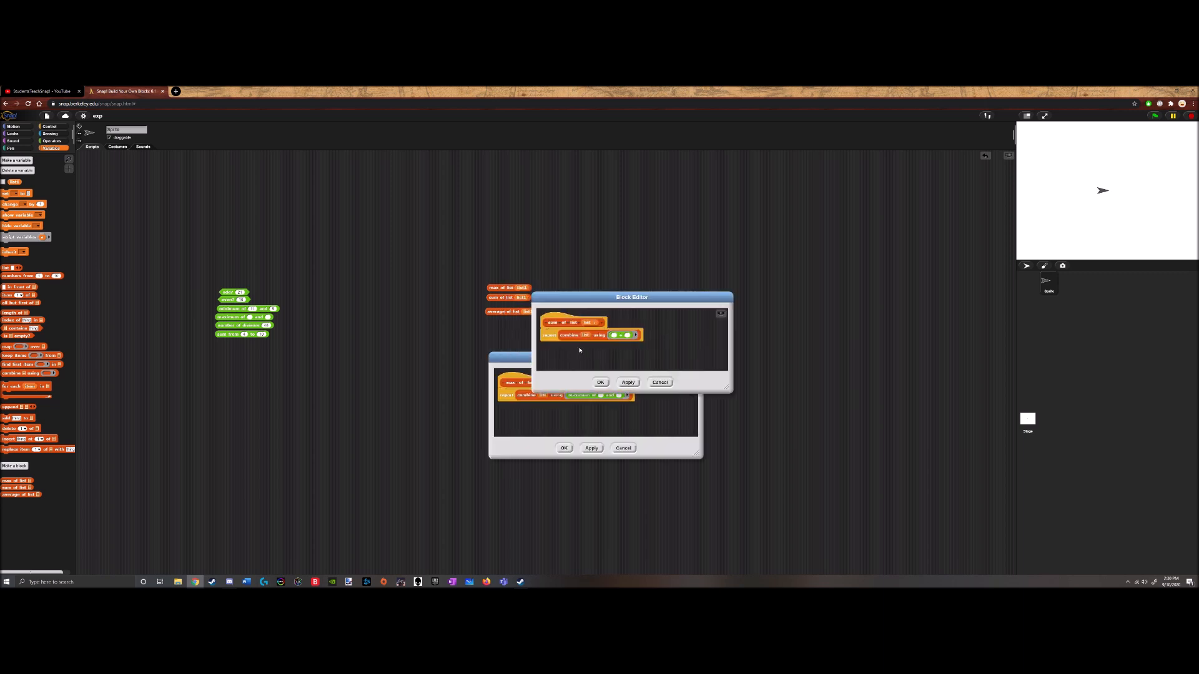
right_click(505, 311)
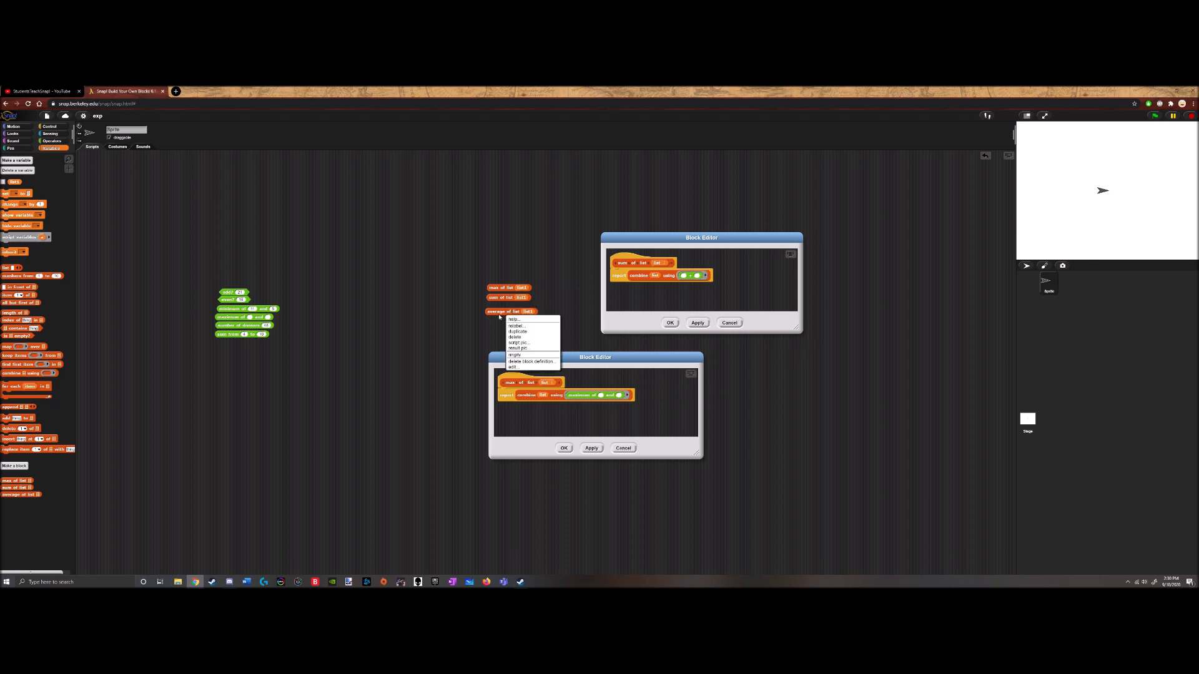
left_click(512, 367)
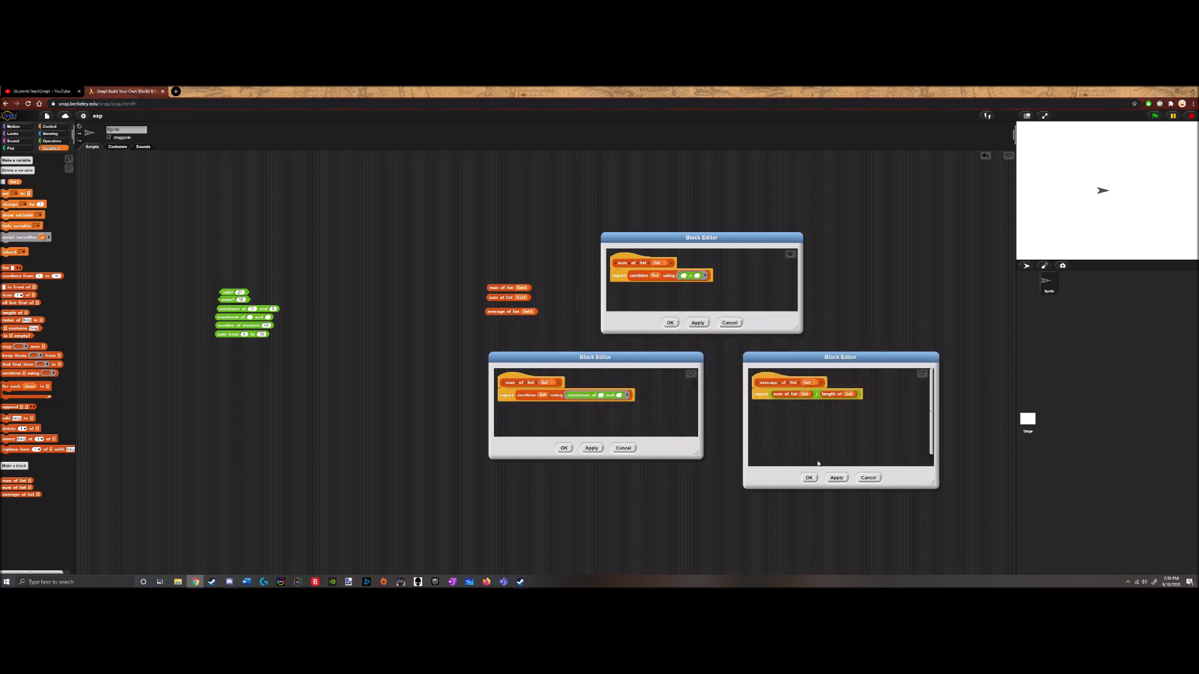
left_click(696, 322)
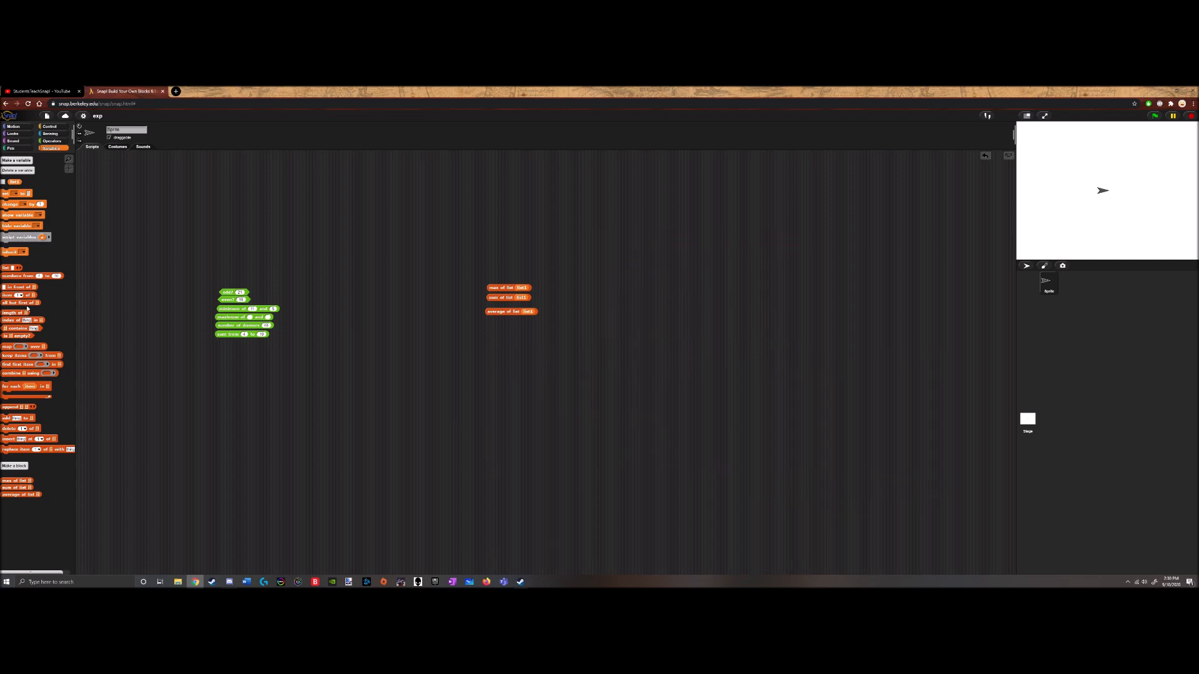
Bring up the Export blocks dialog listing all custom math and list blocks ticked
left_click(46, 115)
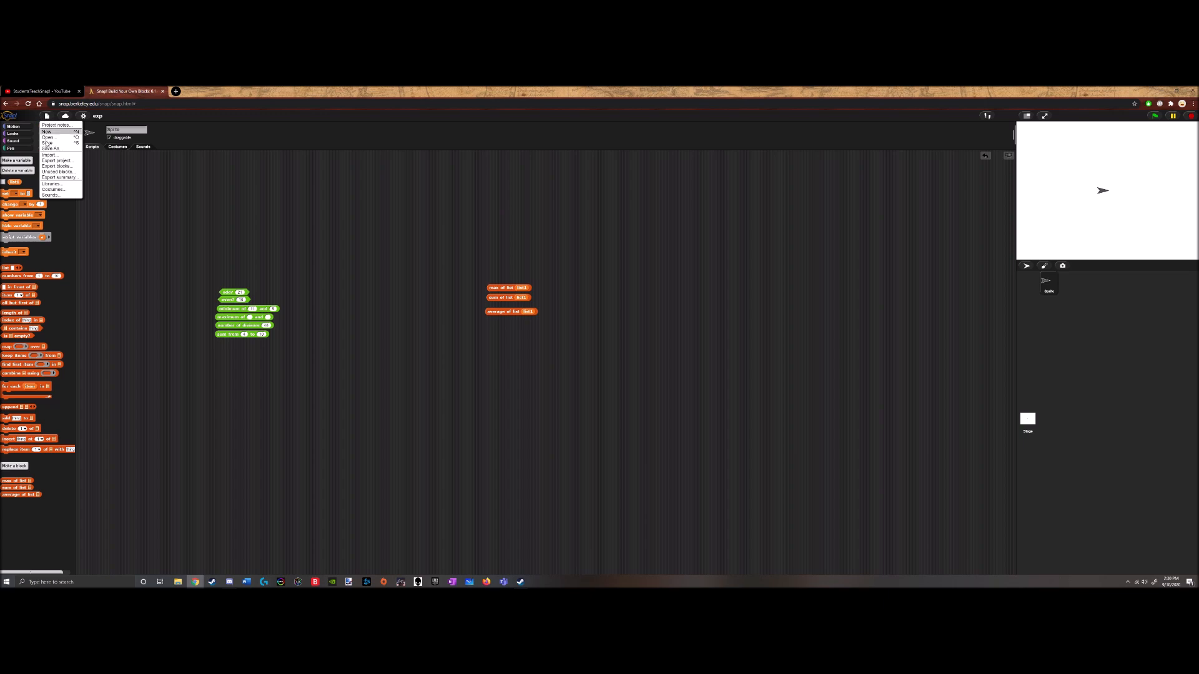
left_click(56, 166)
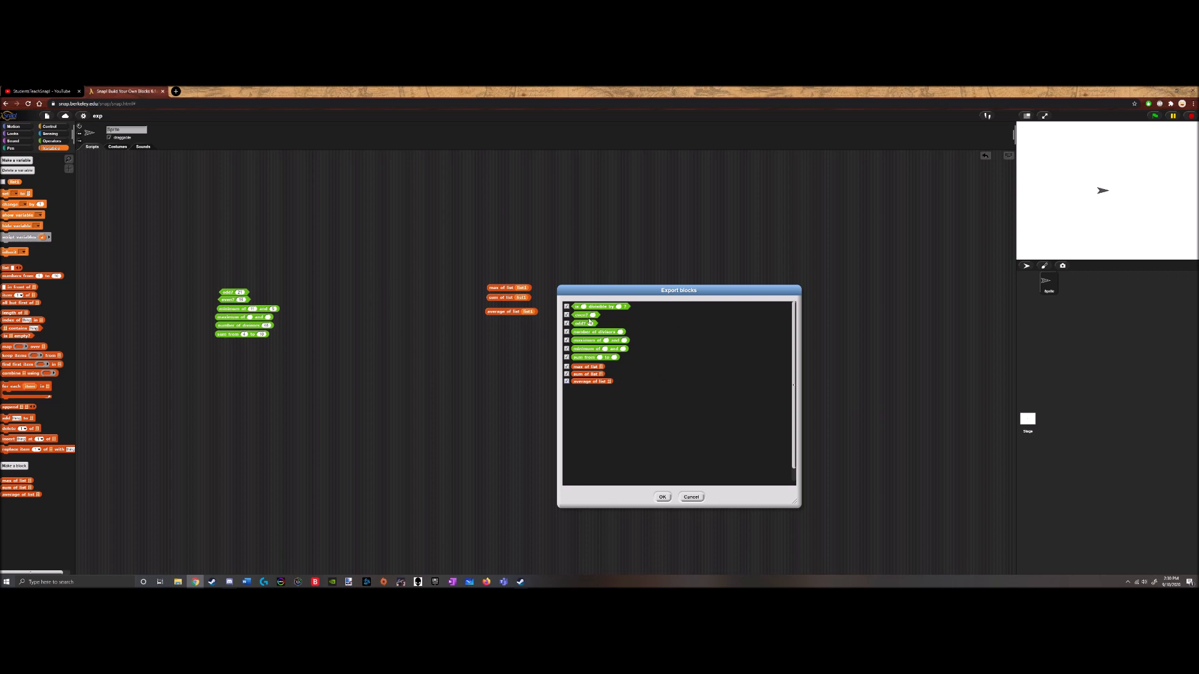
mouse_move(699, 390)
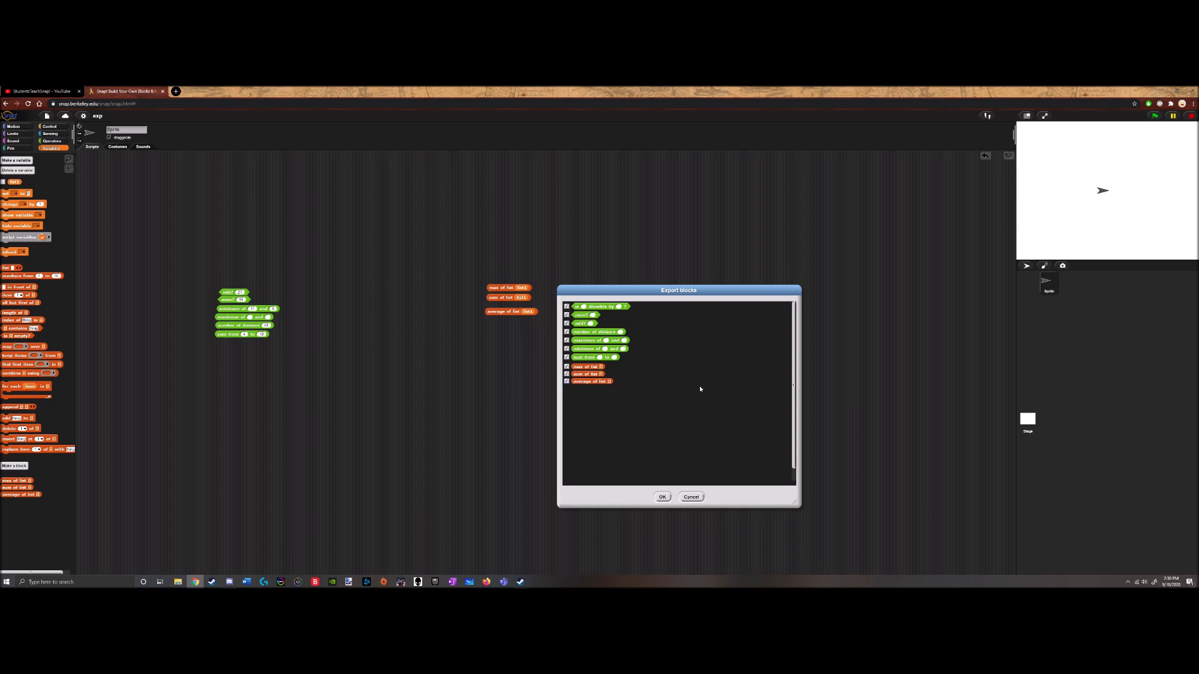